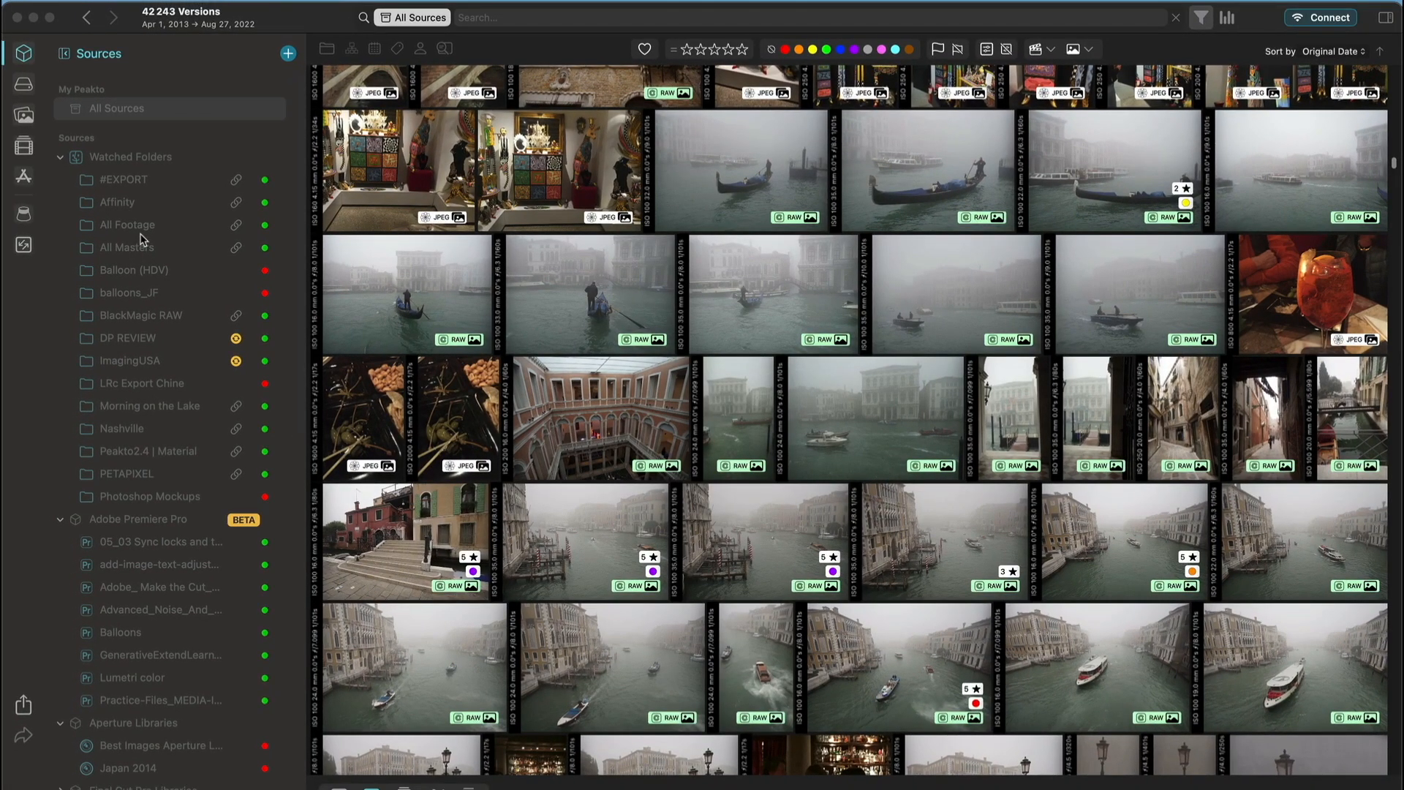
mouse_move(185, 252)
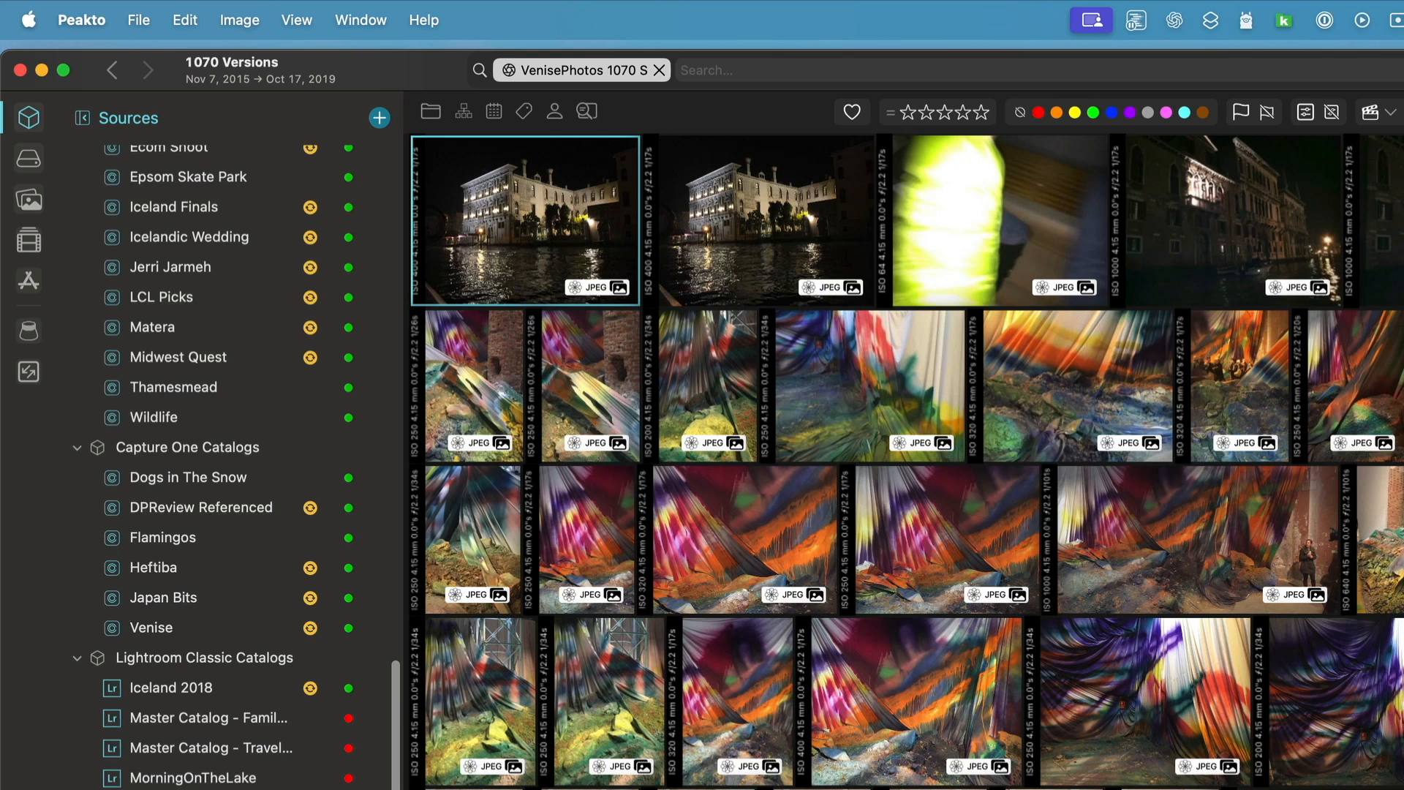
mouse_move(160, 425)
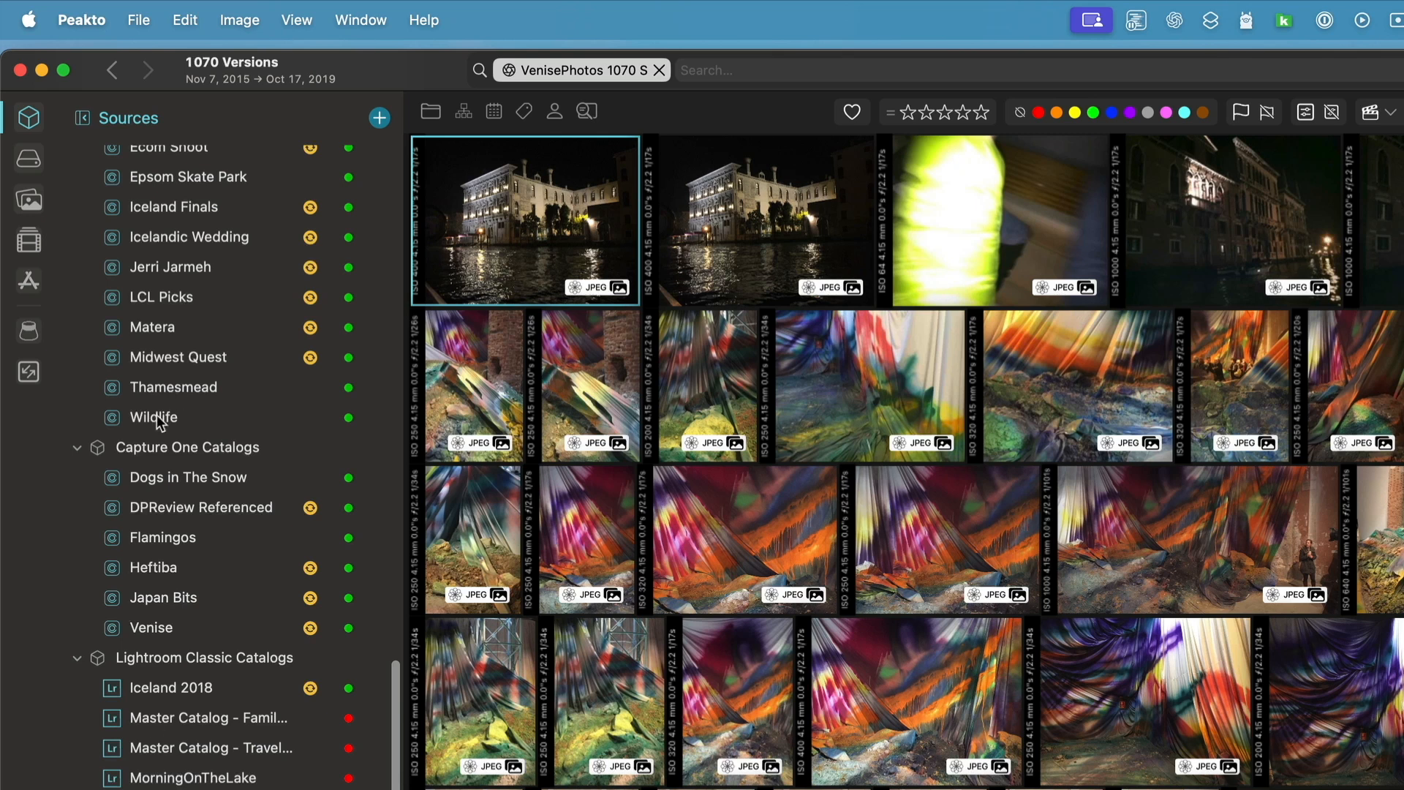
mouse_move(172, 698)
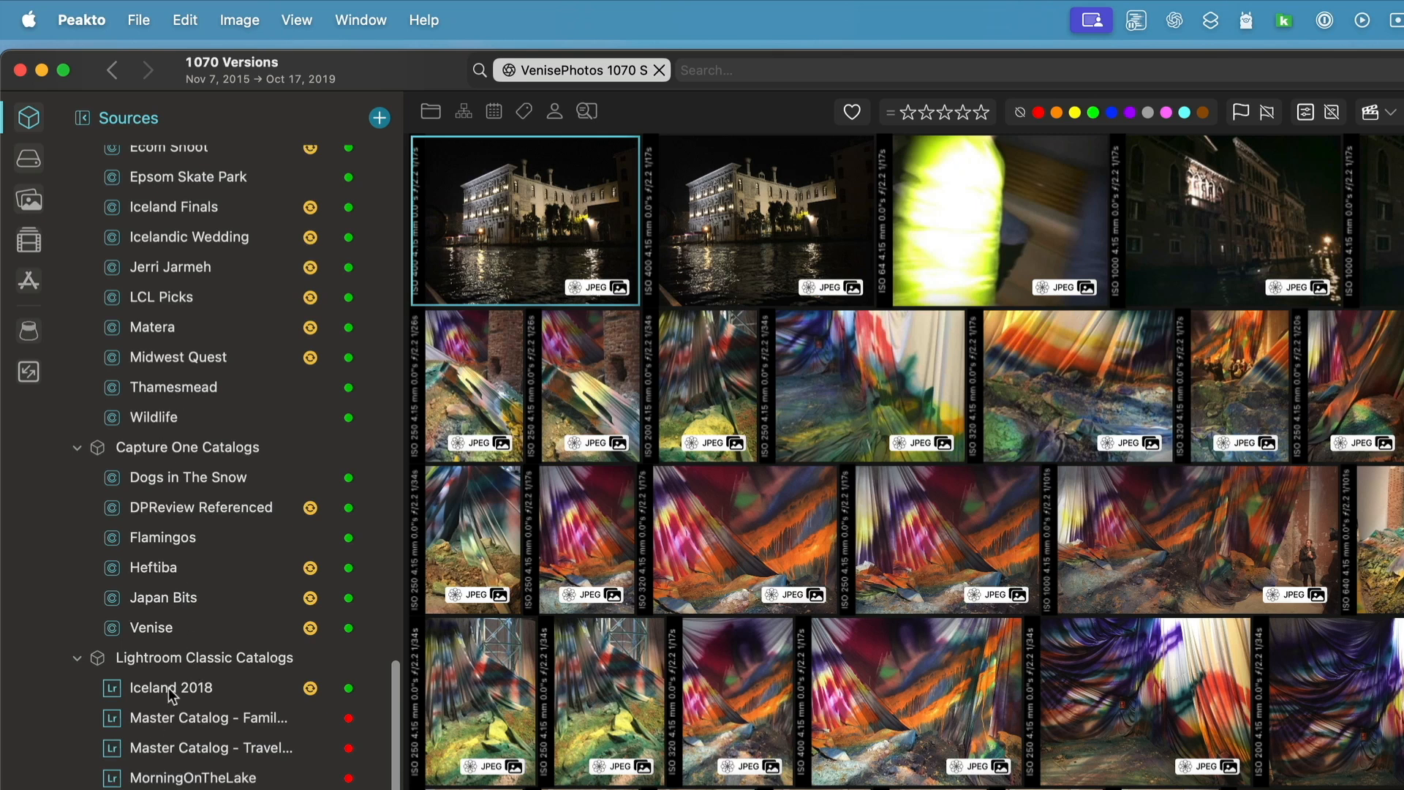
mouse_move(254, 557)
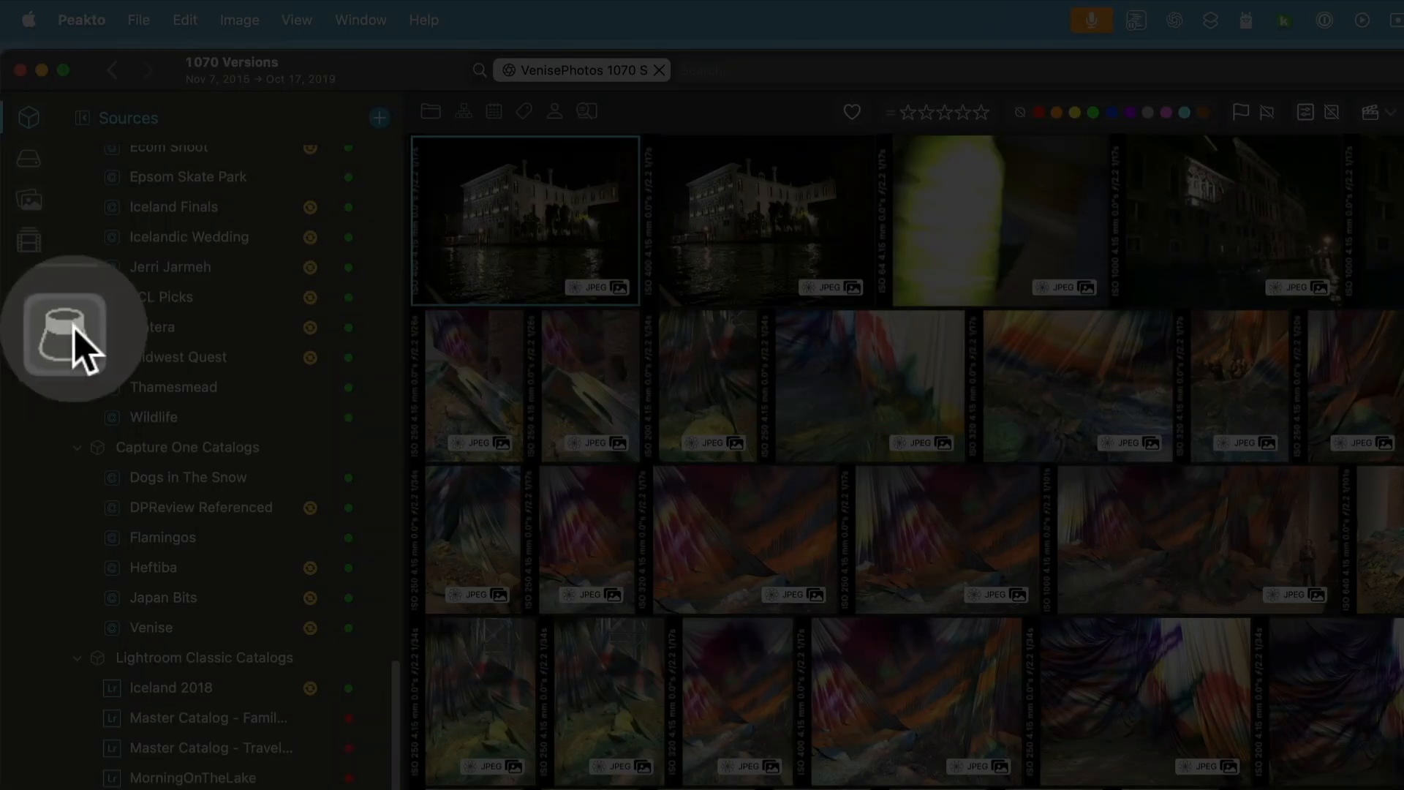
- Open the Culling screen for the current selection of 1070 photos
left_click(28, 331)
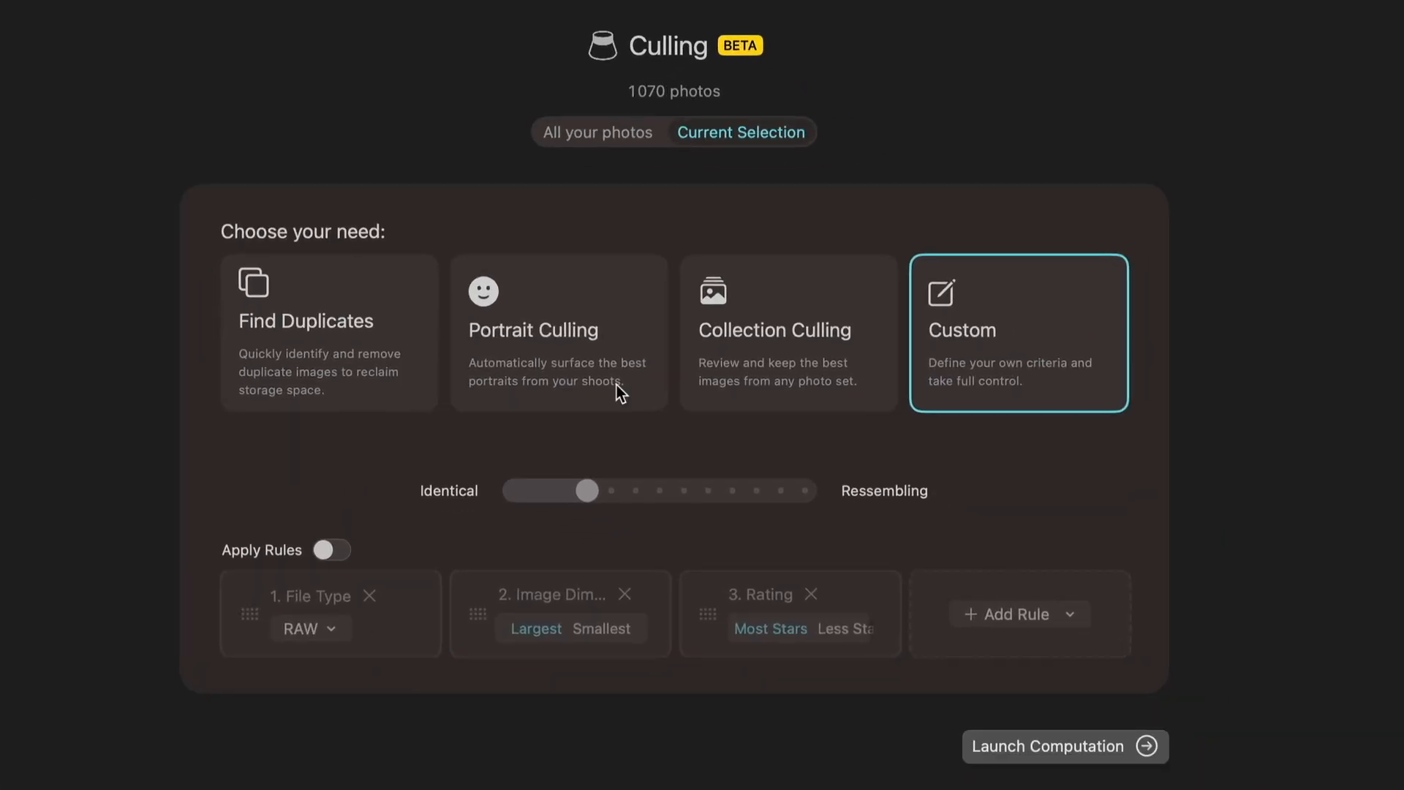
mouse_move(594, 71)
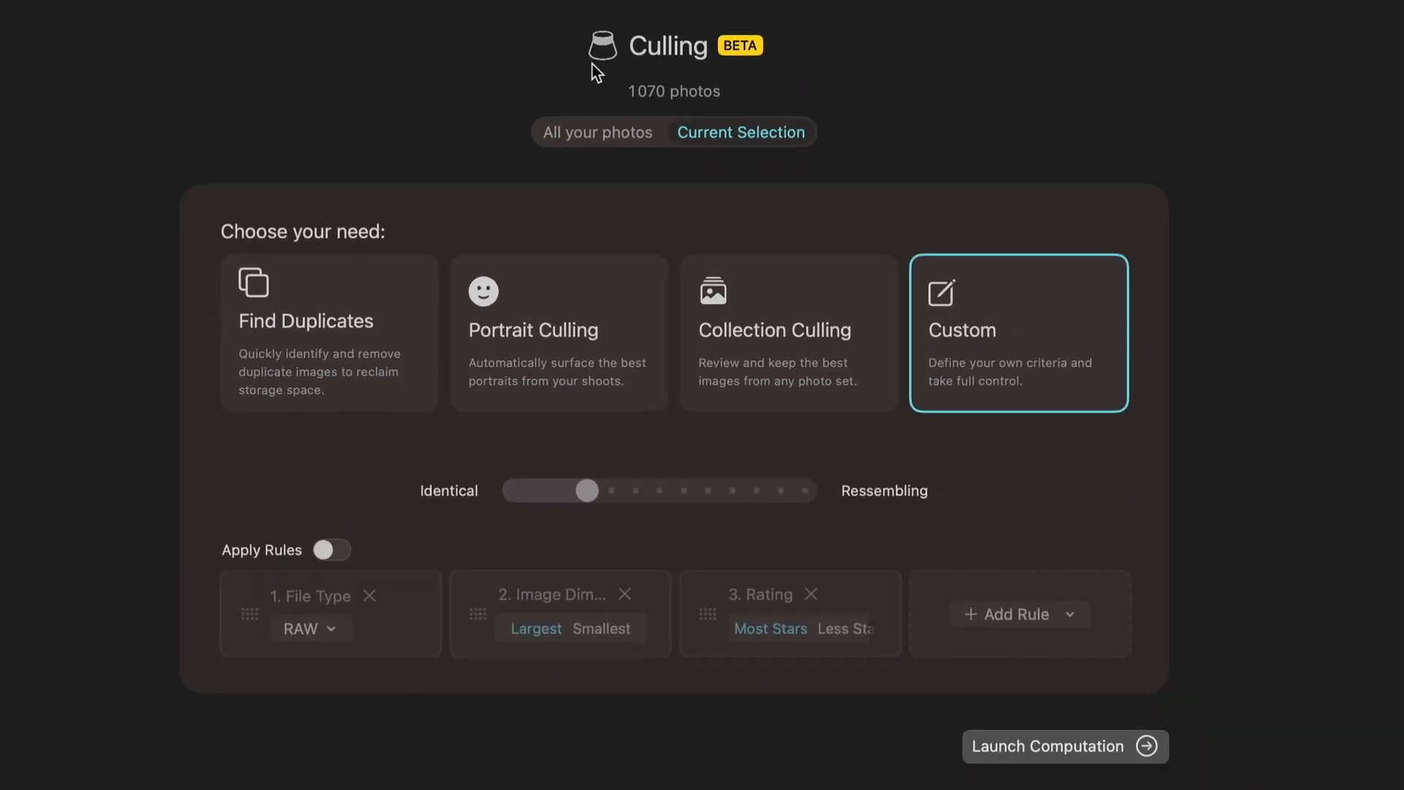
mouse_move(623, 78)
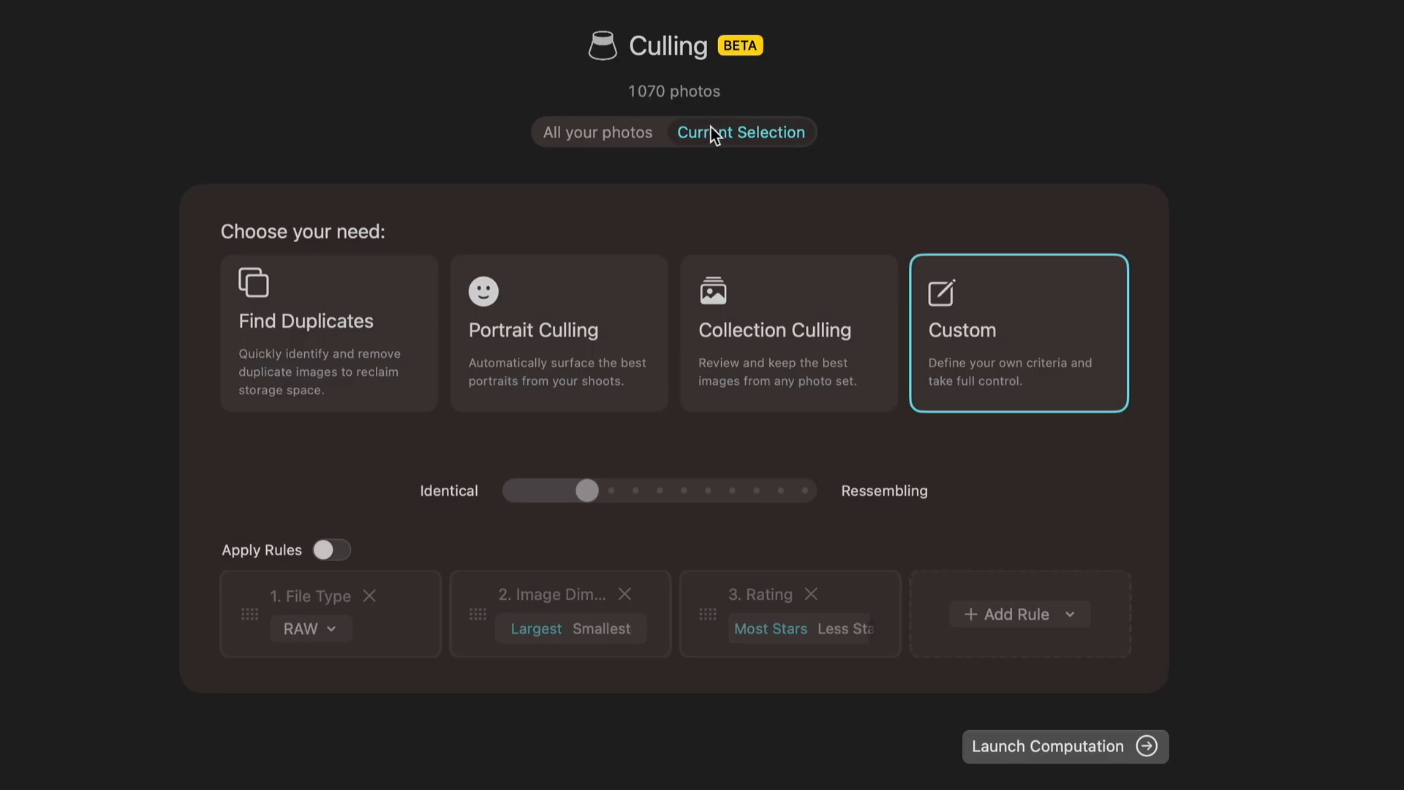
mouse_move(325, 346)
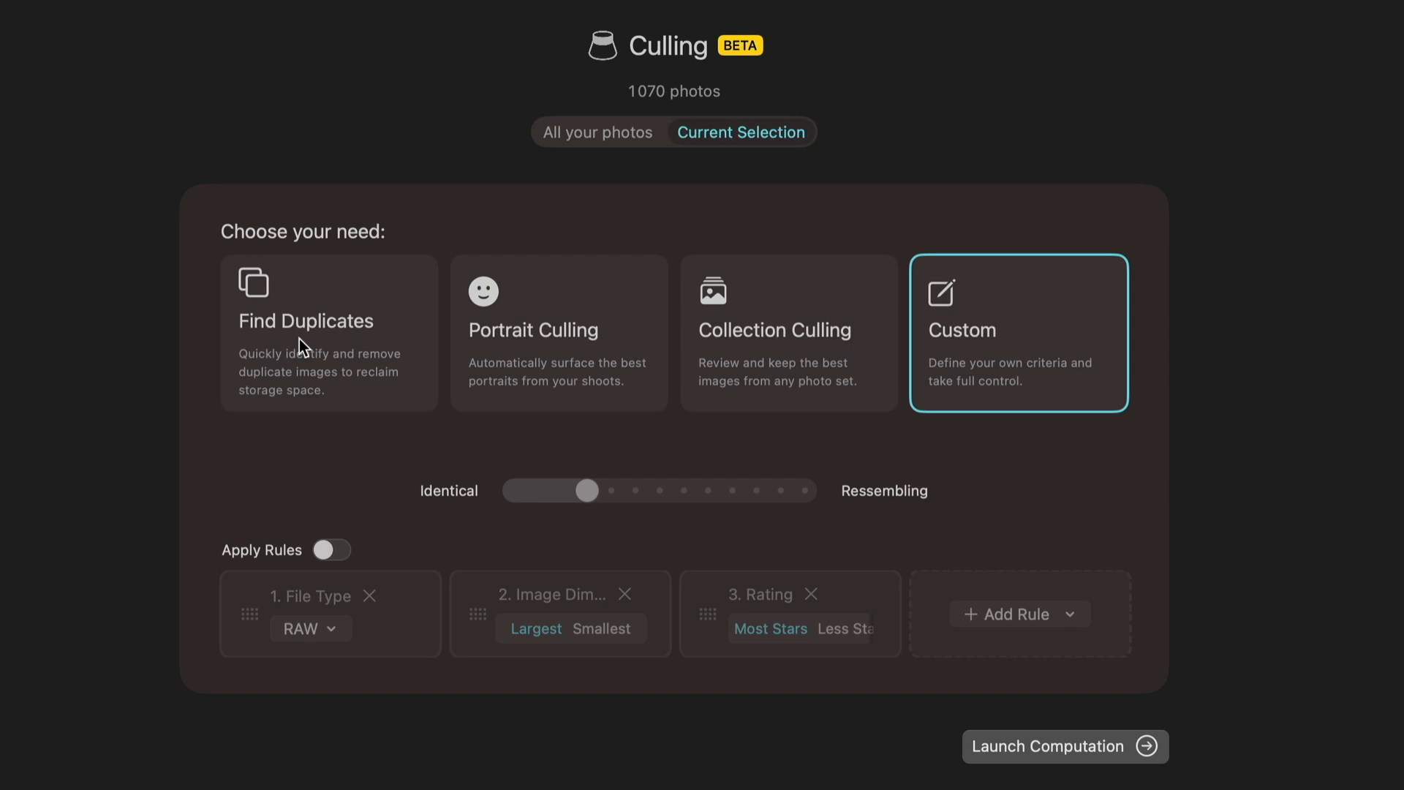
mouse_move(667, 520)
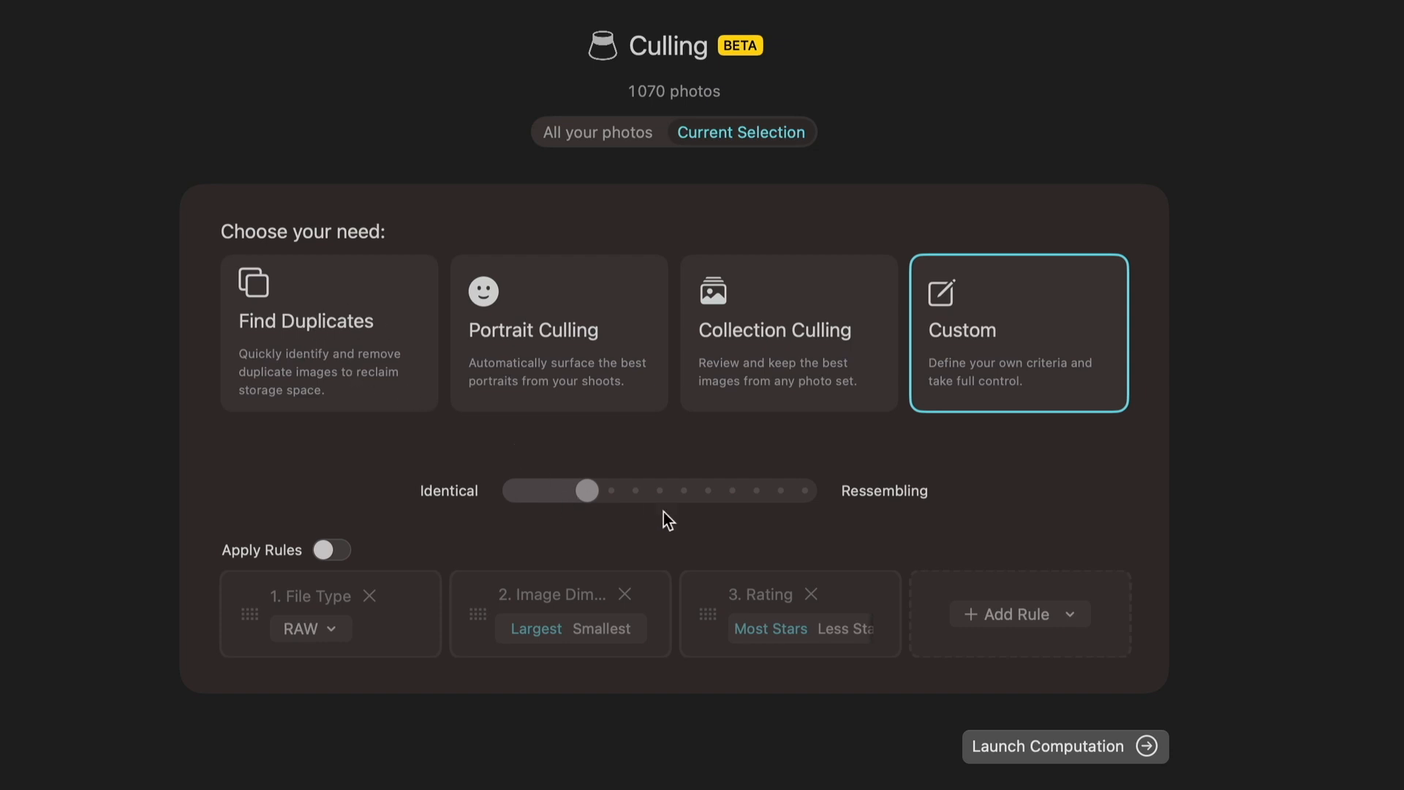
mouse_move(795, 563)
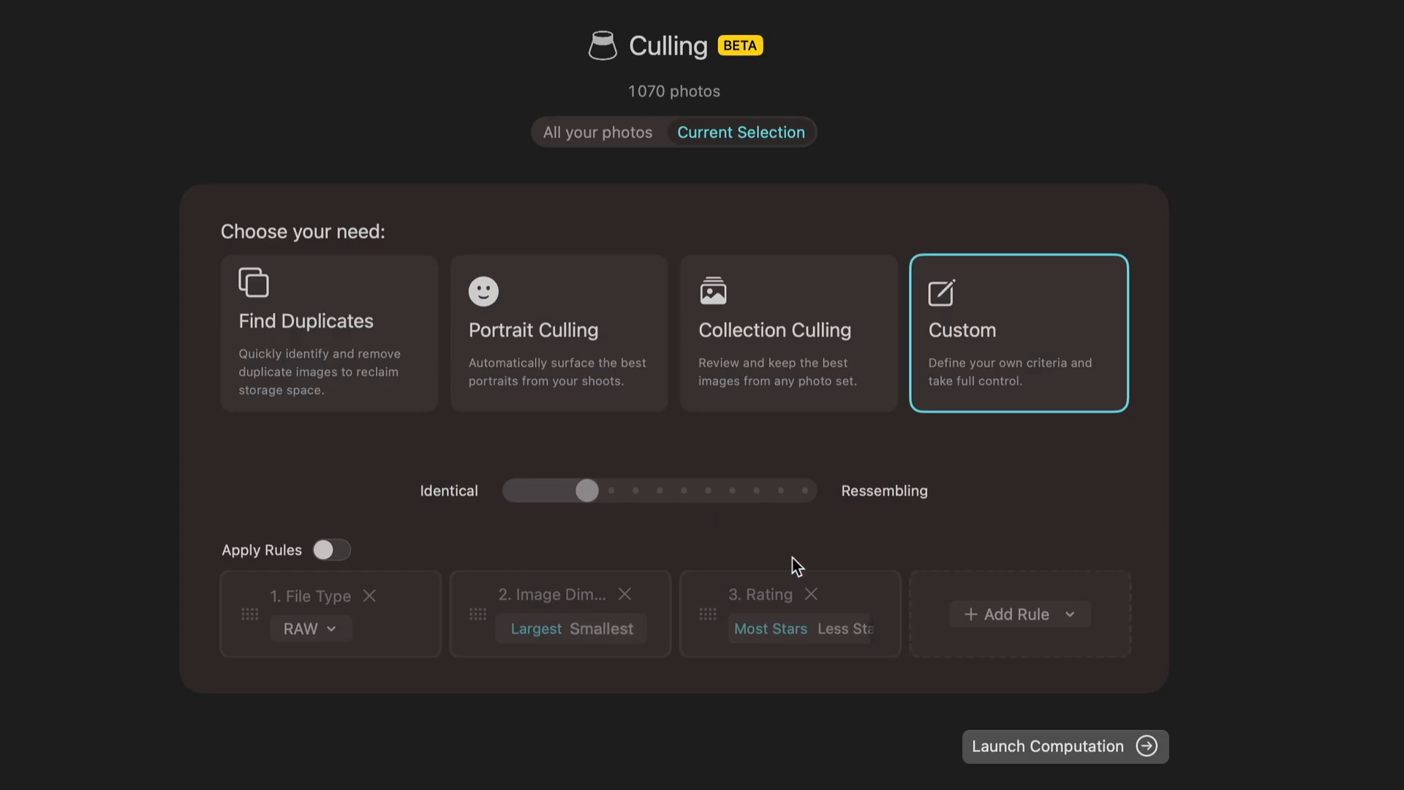
mouse_move(314, 334)
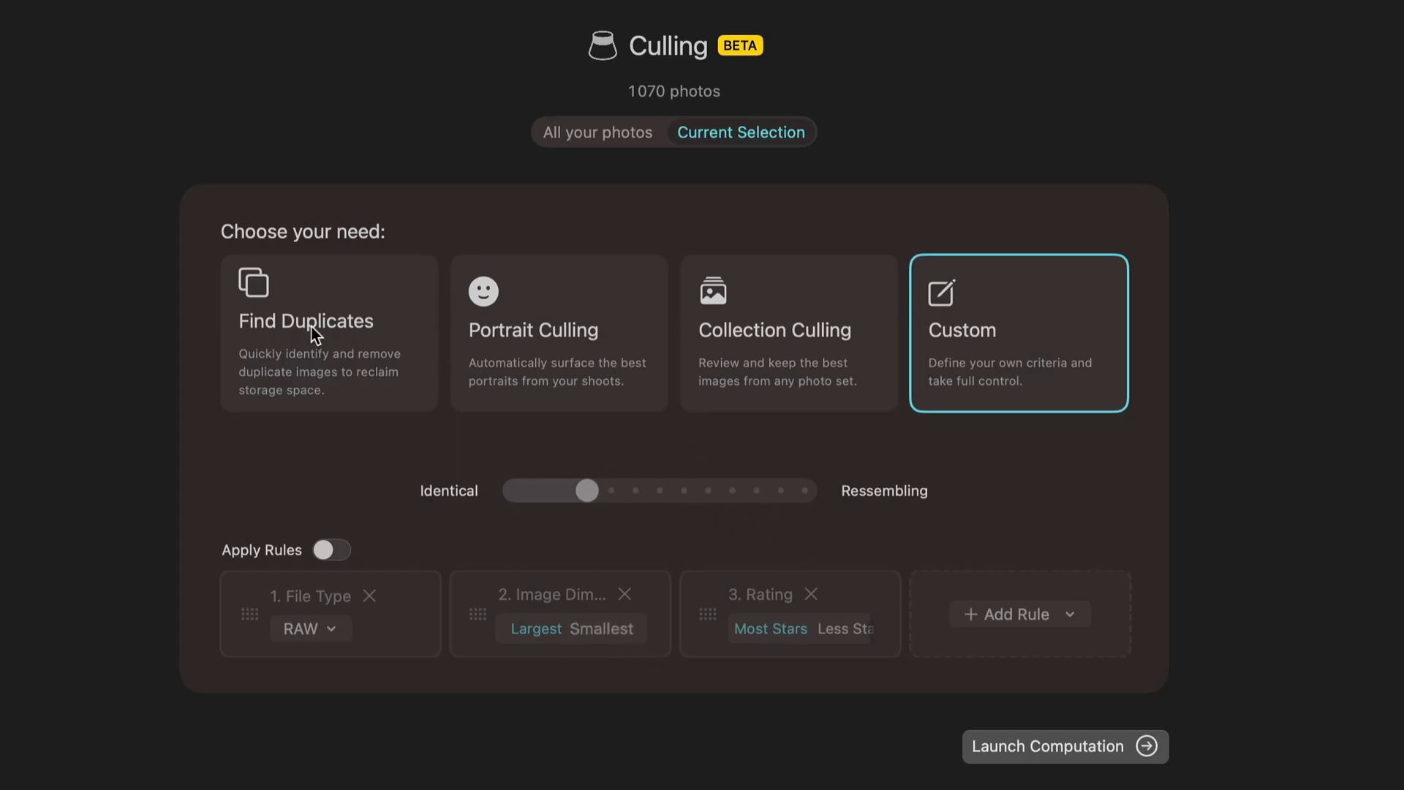
- Try Find Duplicates and Collection Culling, then switch to Custom with similarity near Identical
left_click(317, 339)
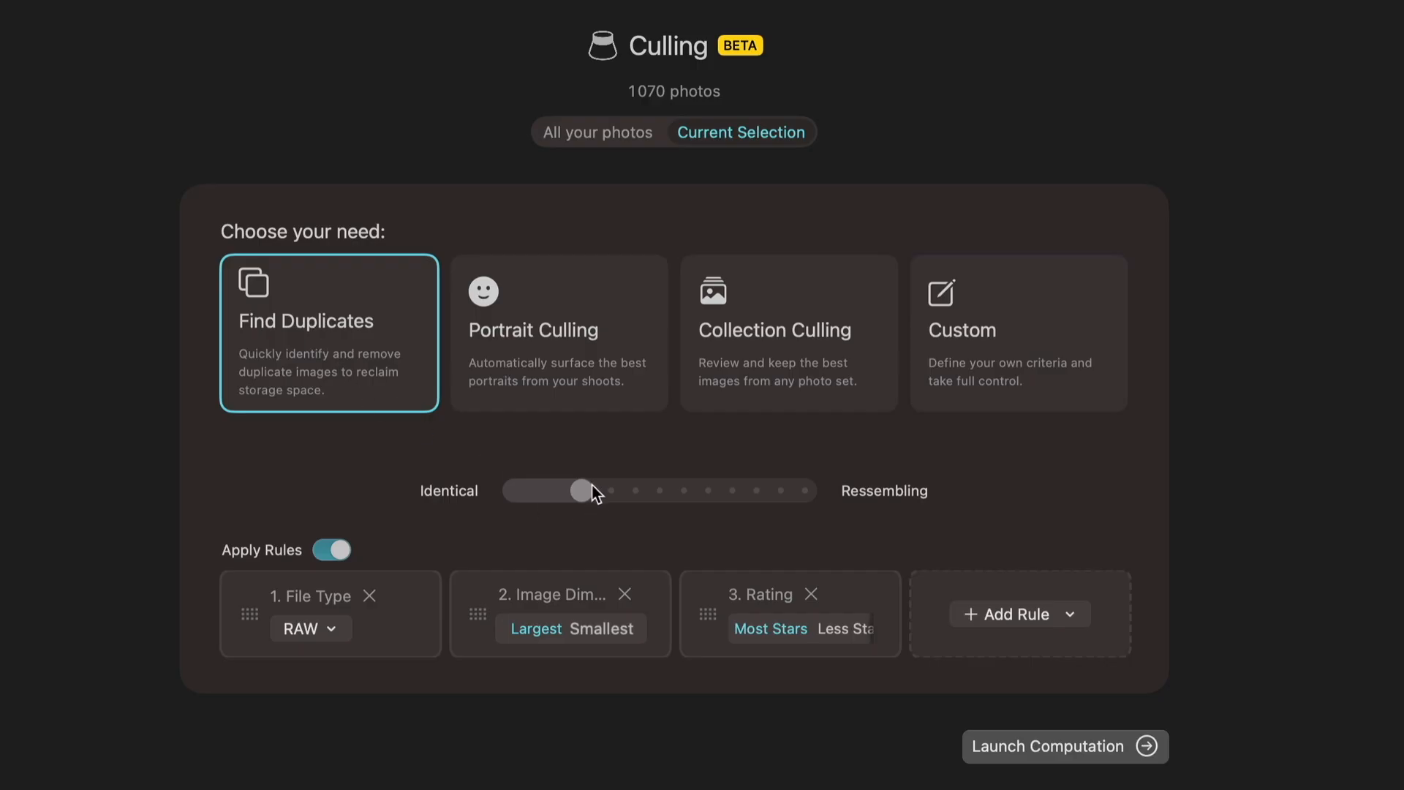
left_click_drag(579, 490, 580, 491)
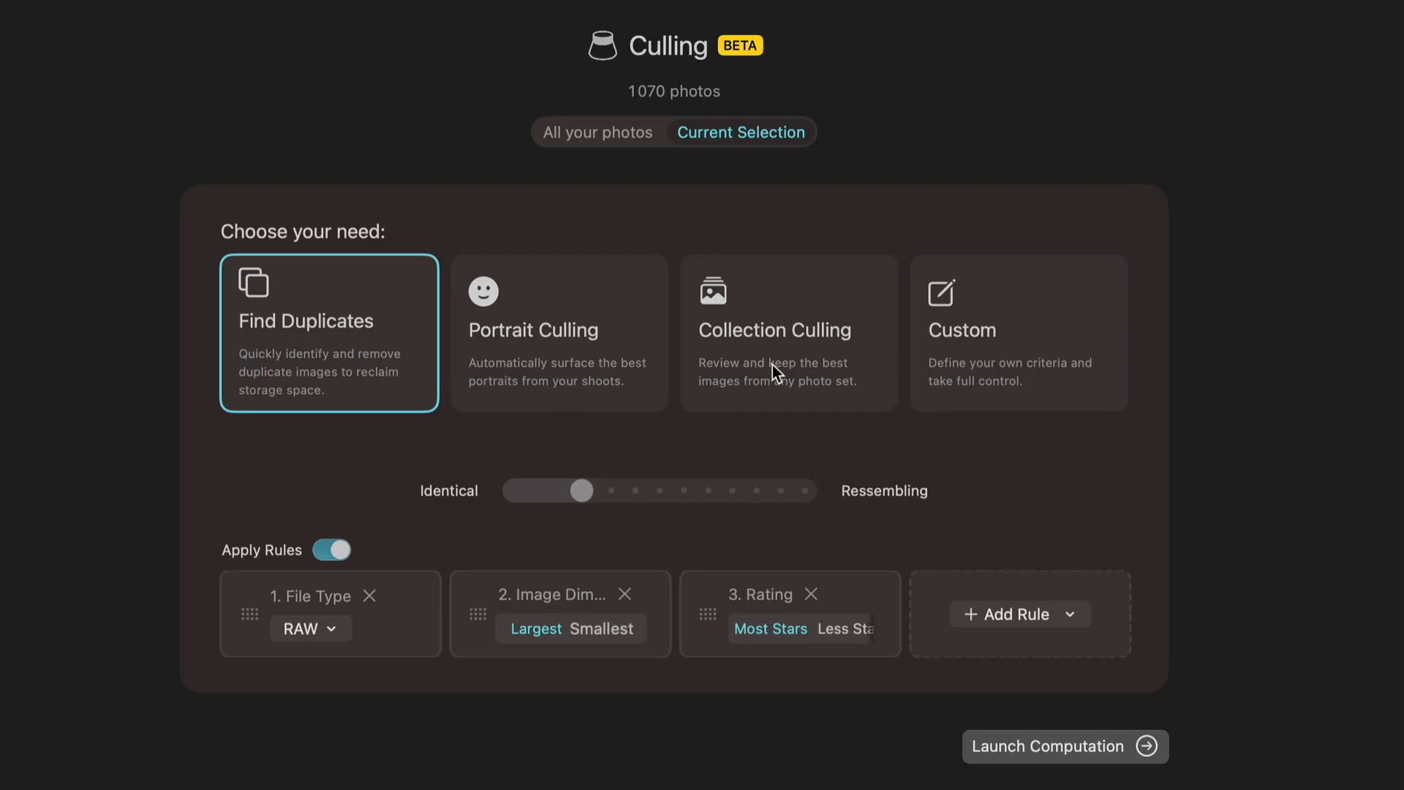
left_click(786, 332)
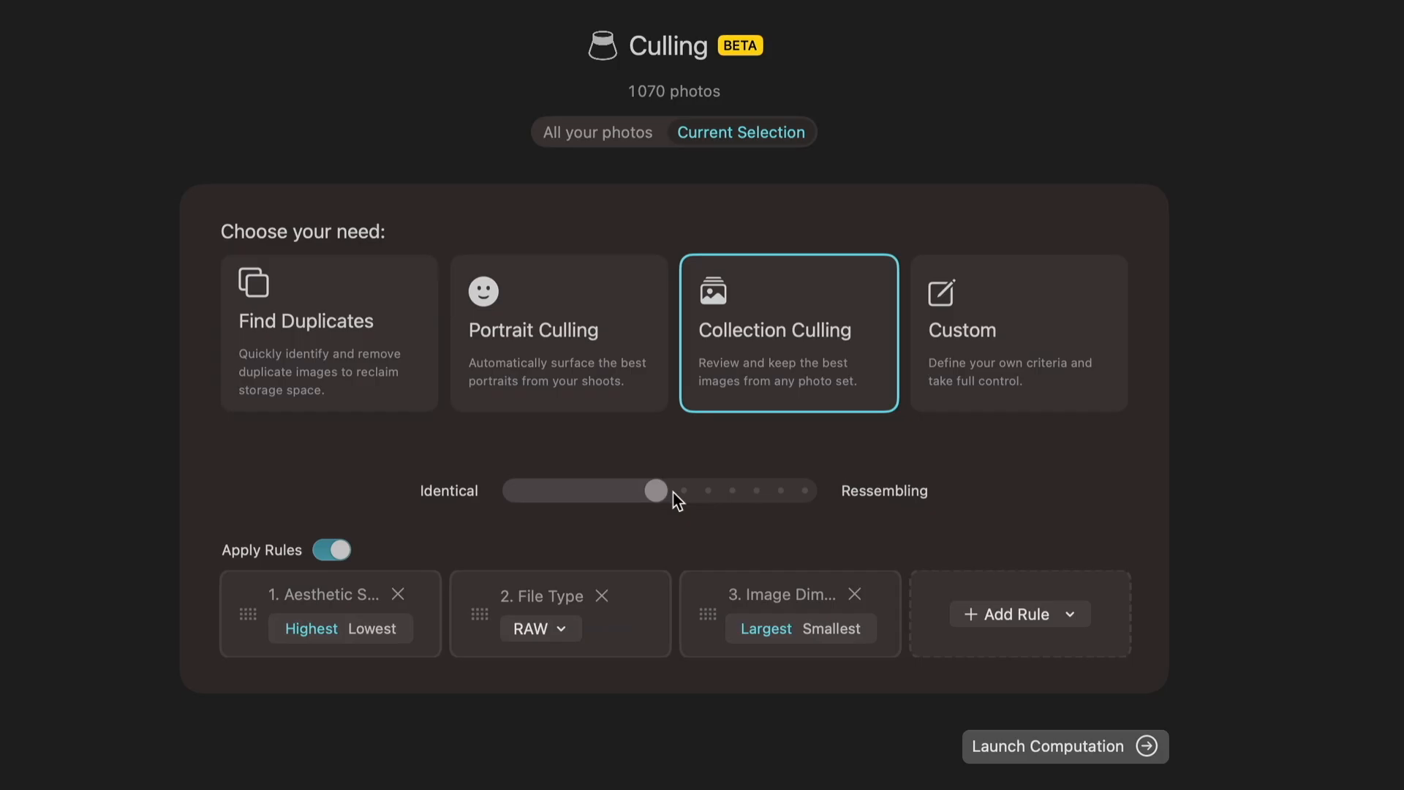
left_click(1019, 332)
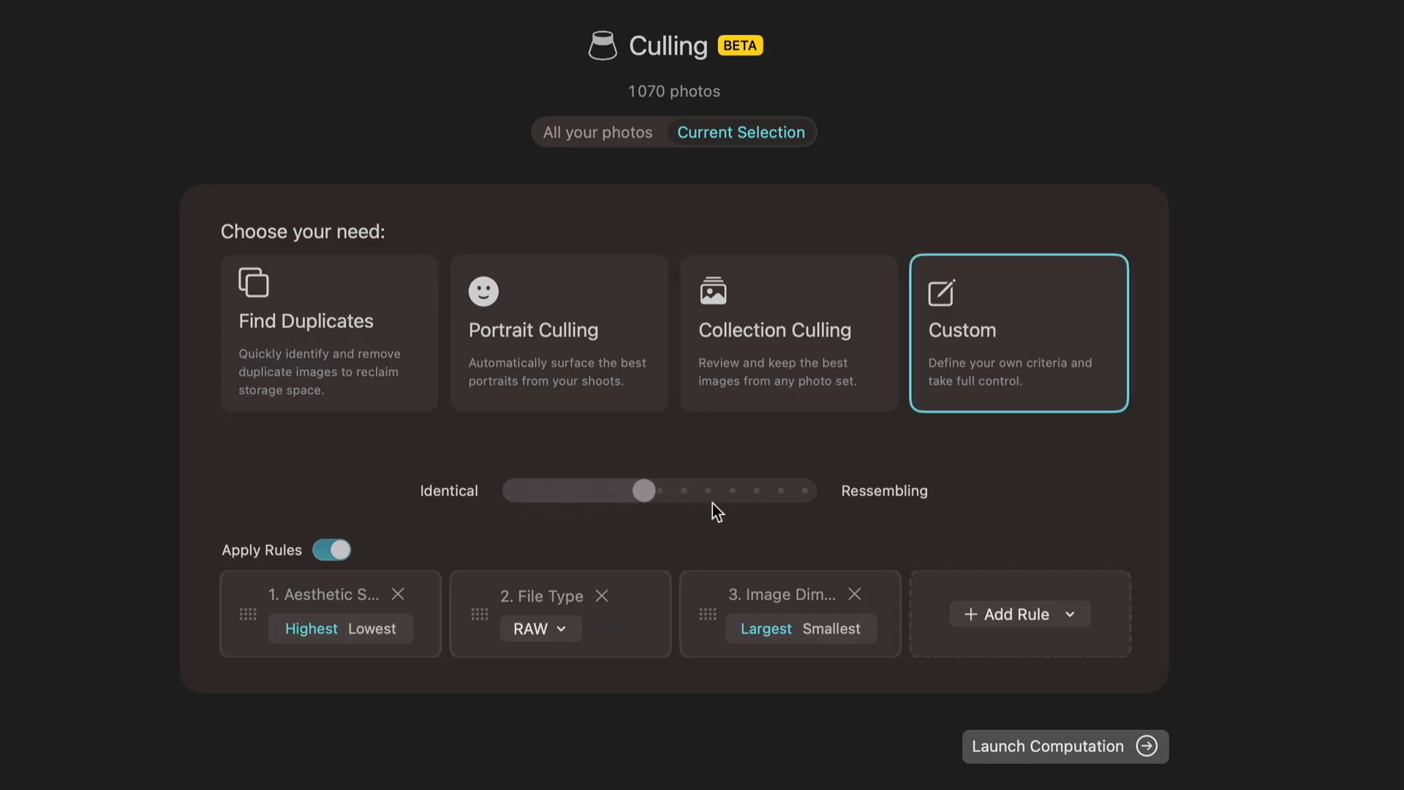
left_click_drag(643, 490, 631, 490)
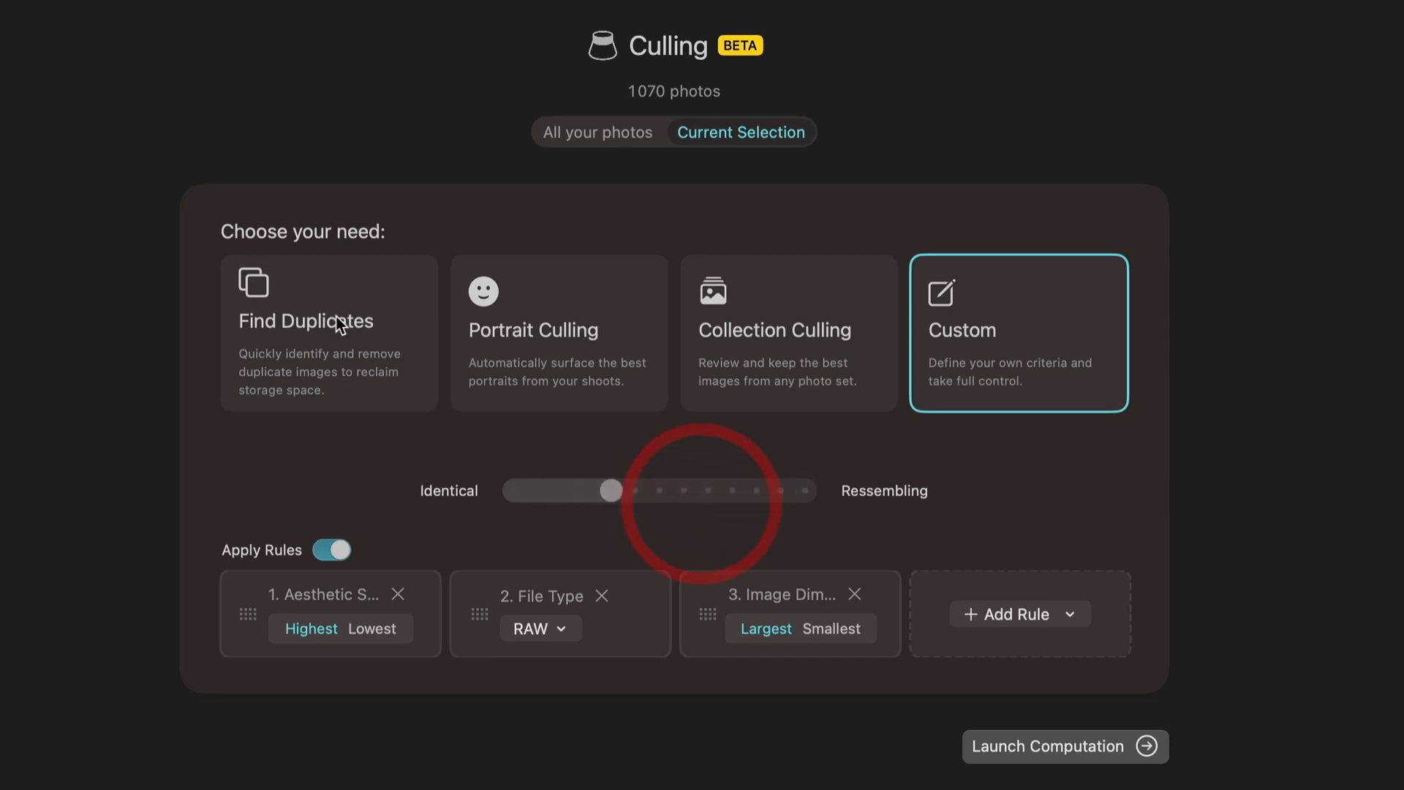
- Return to Custom culling and set similarity one notch toward Resembling
left_click(328, 332)
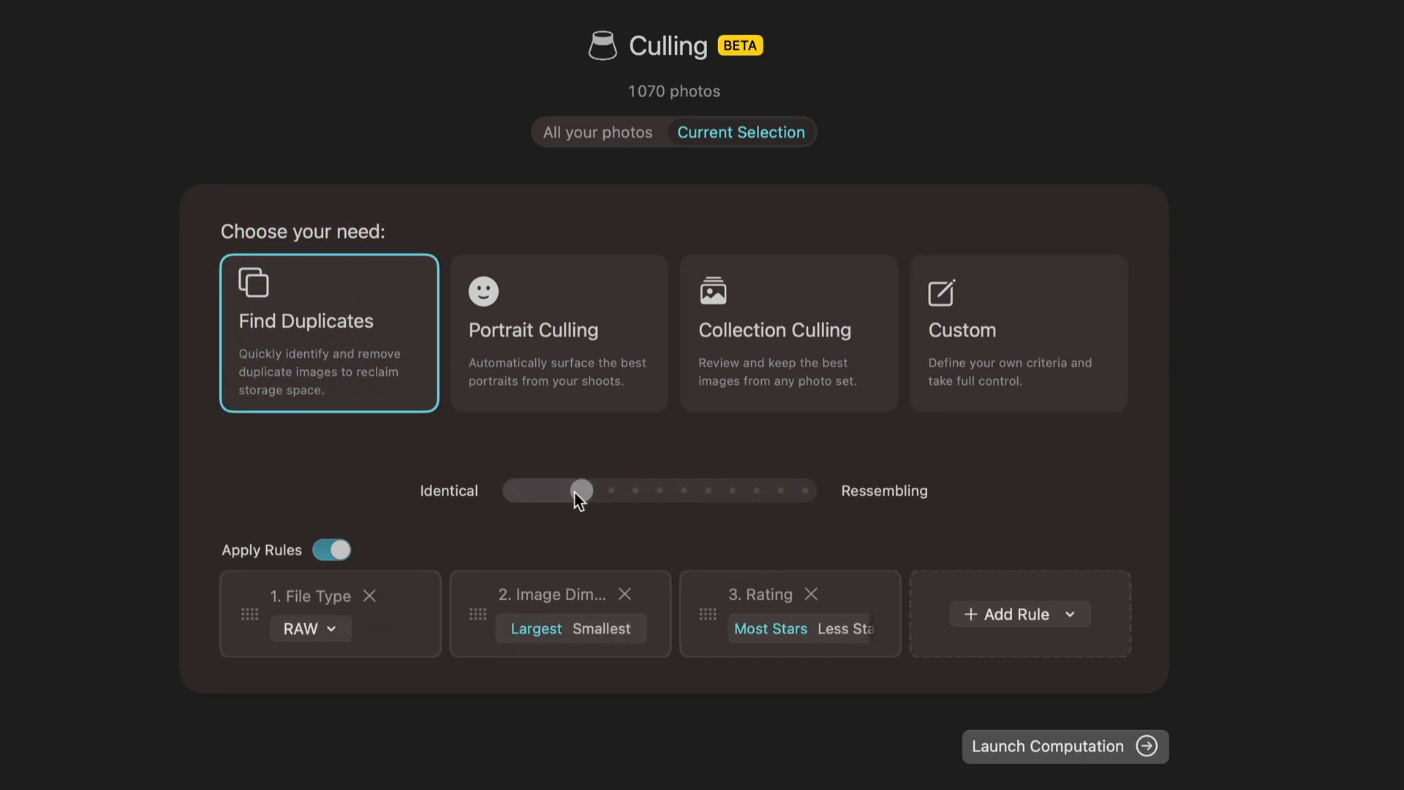
left_click(1018, 341)
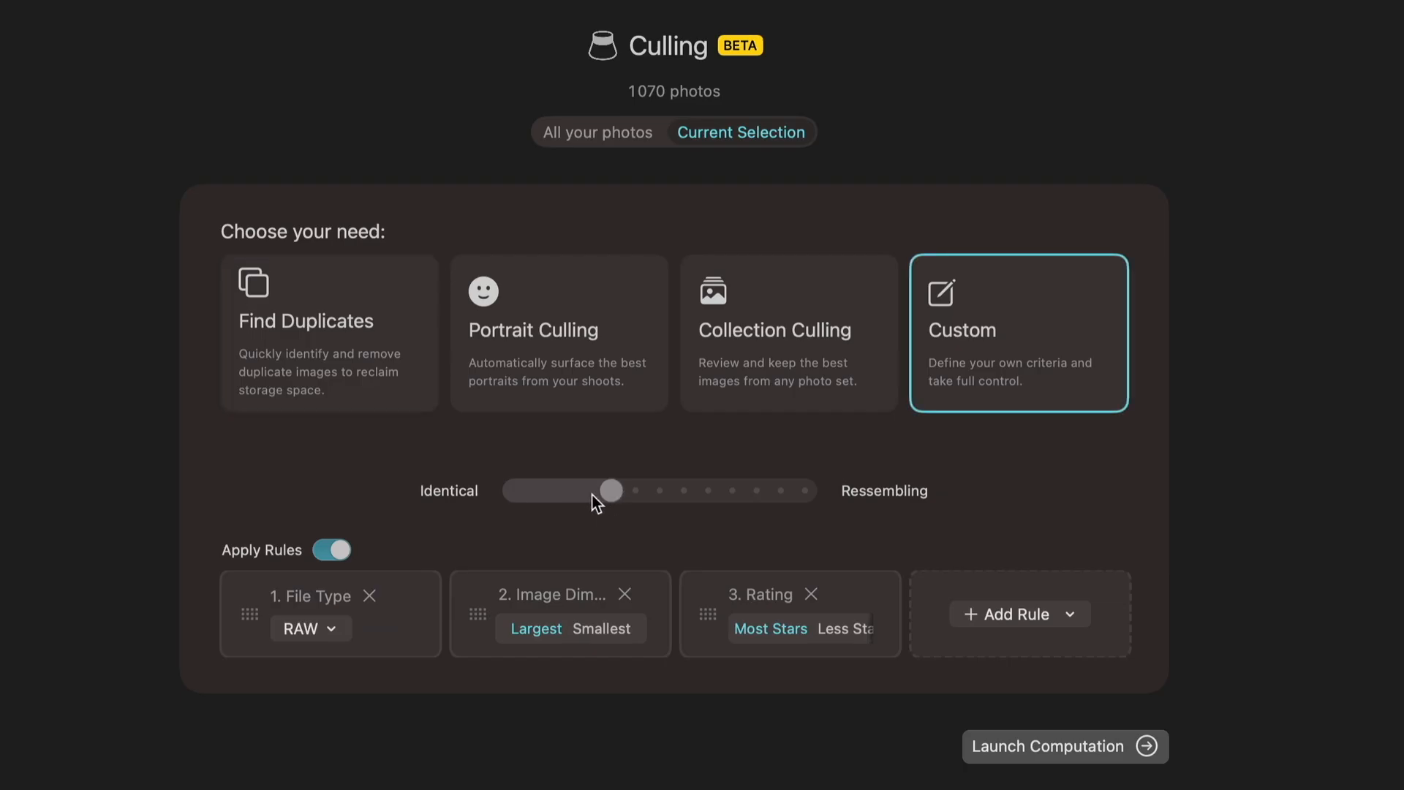
left_click_drag(609, 490, 587, 490)
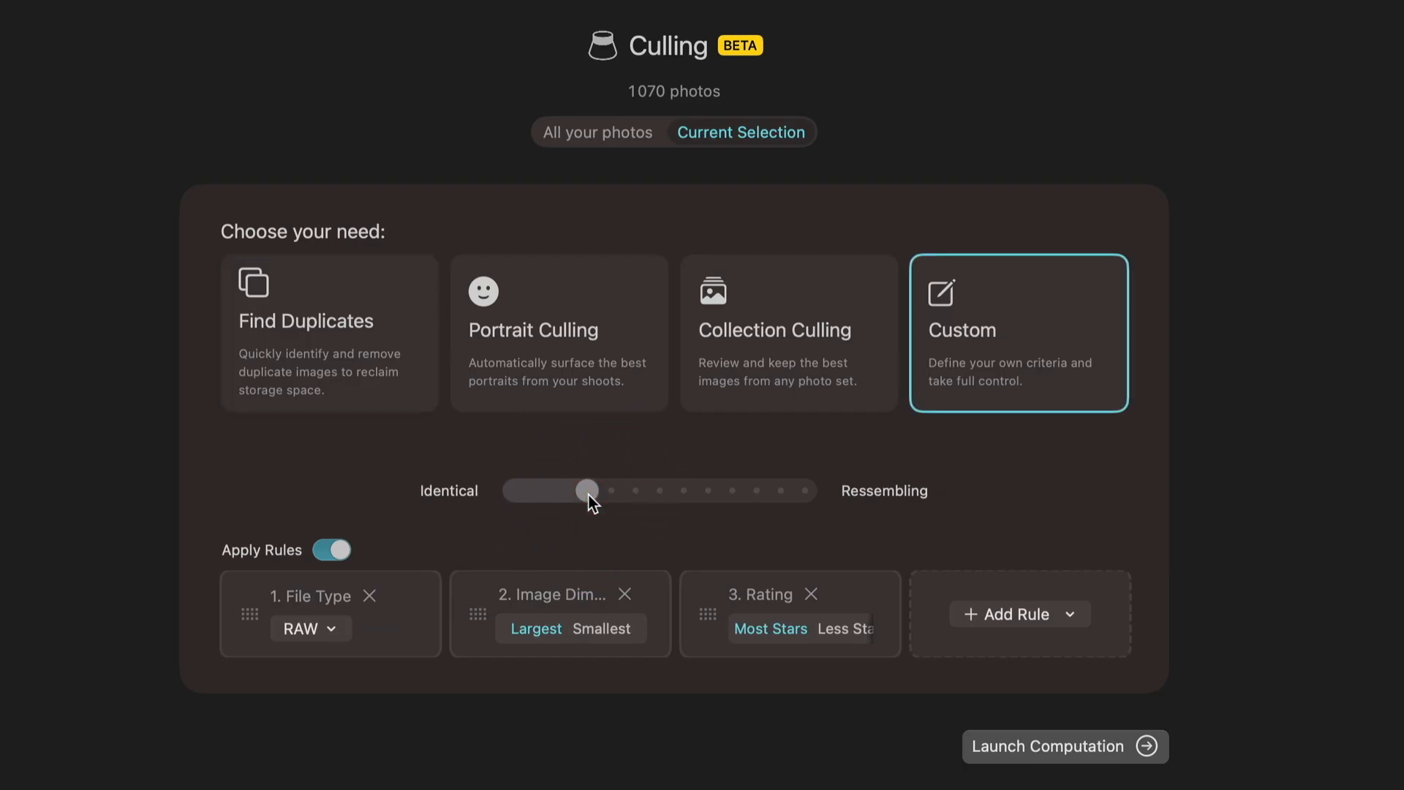
left_click_drag(587, 490, 609, 490)
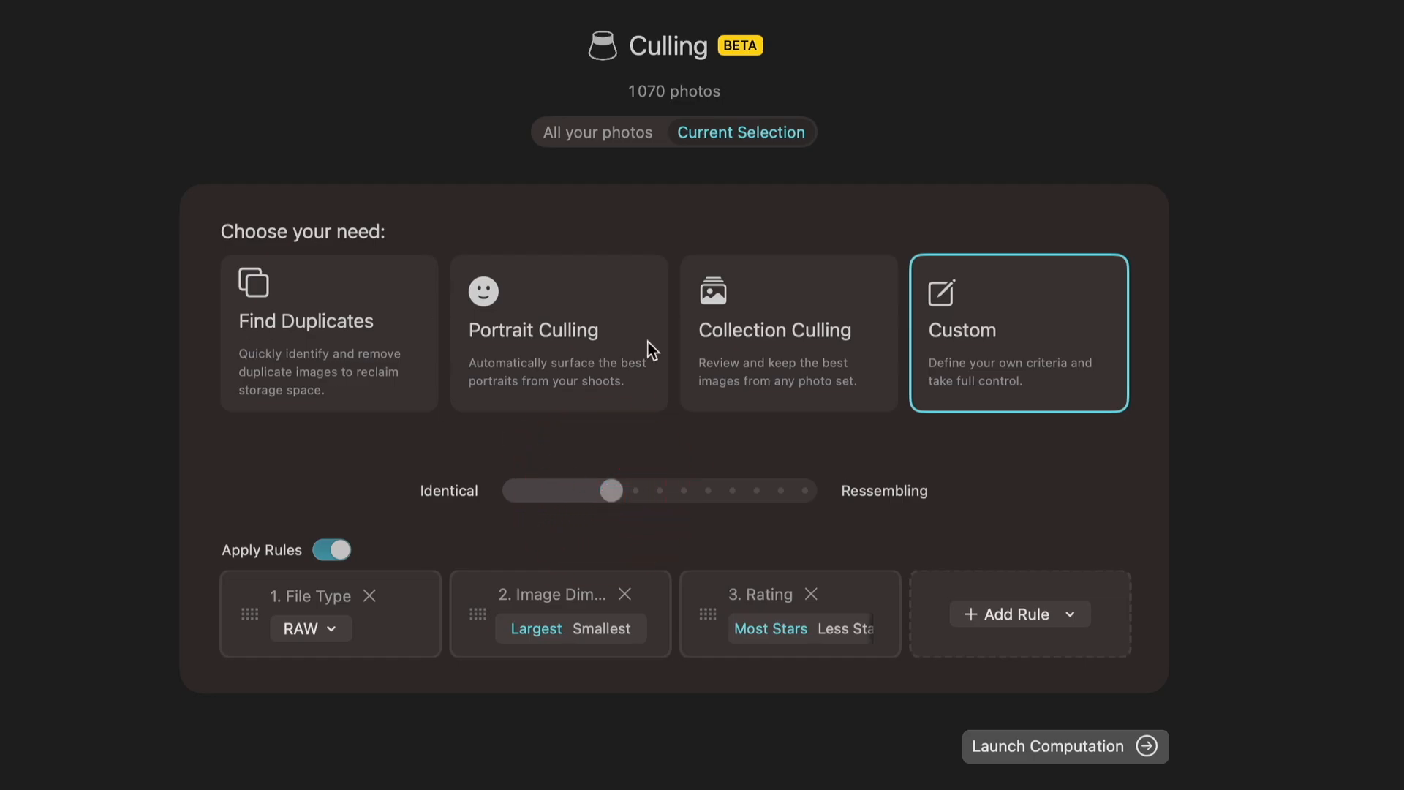
mouse_move(426, 521)
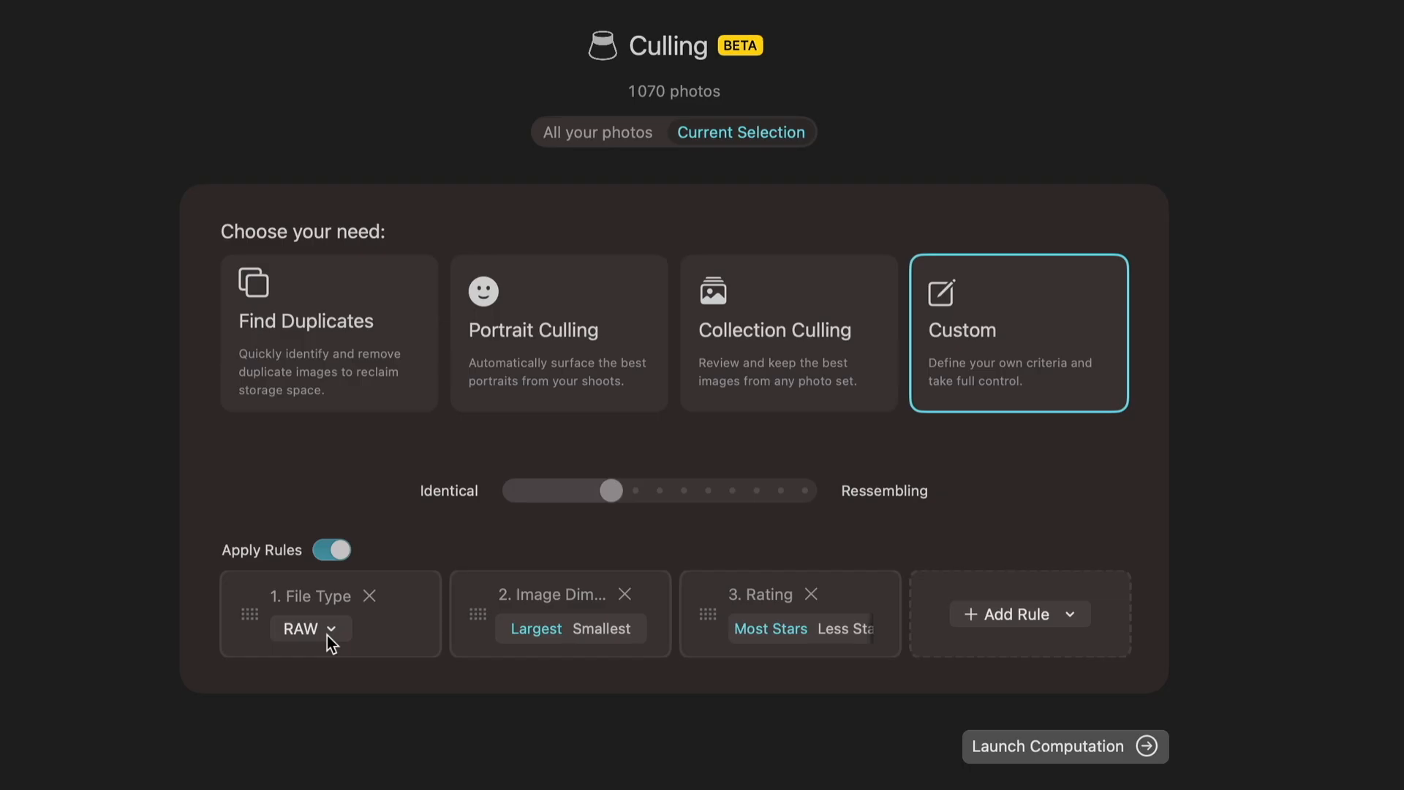
mouse_move(344, 602)
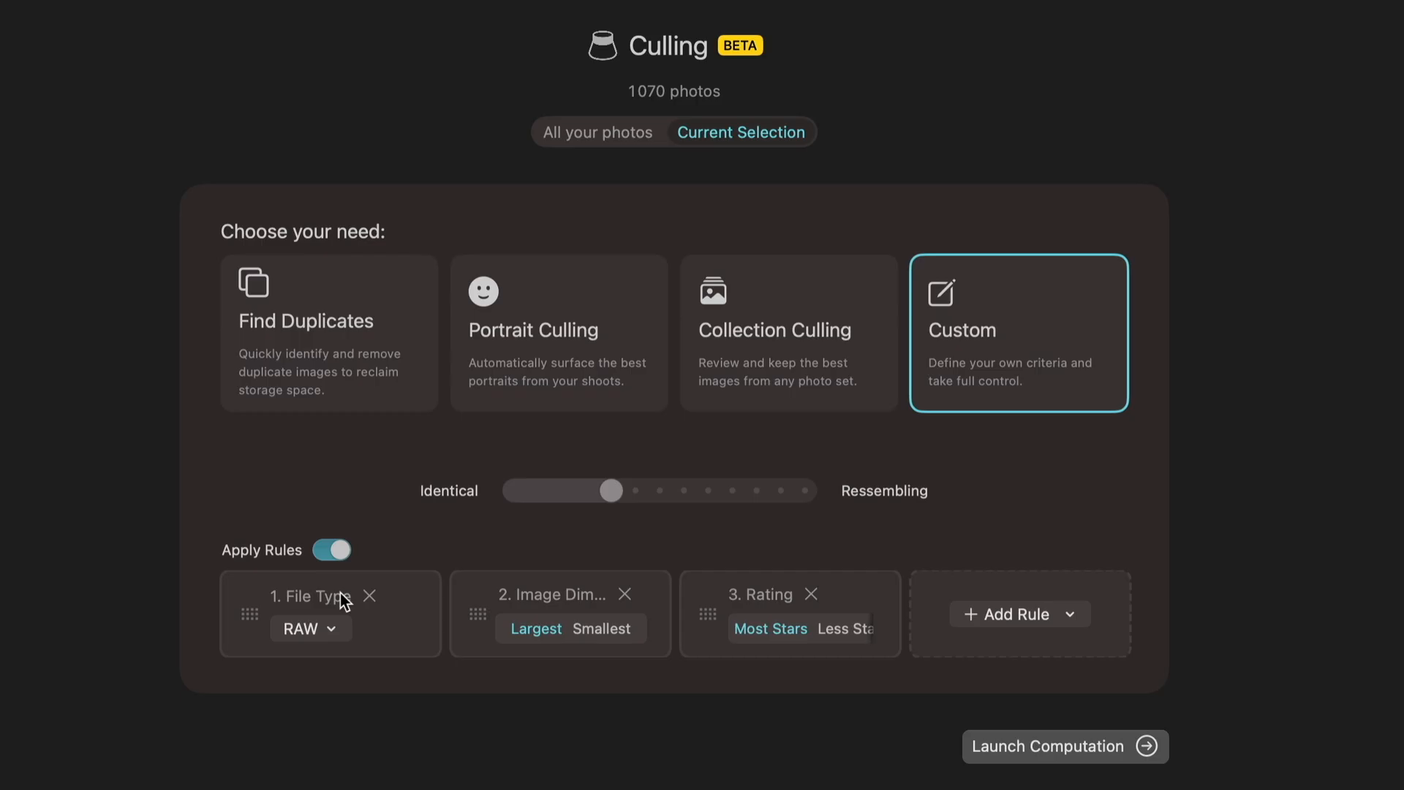
mouse_move(292, 628)
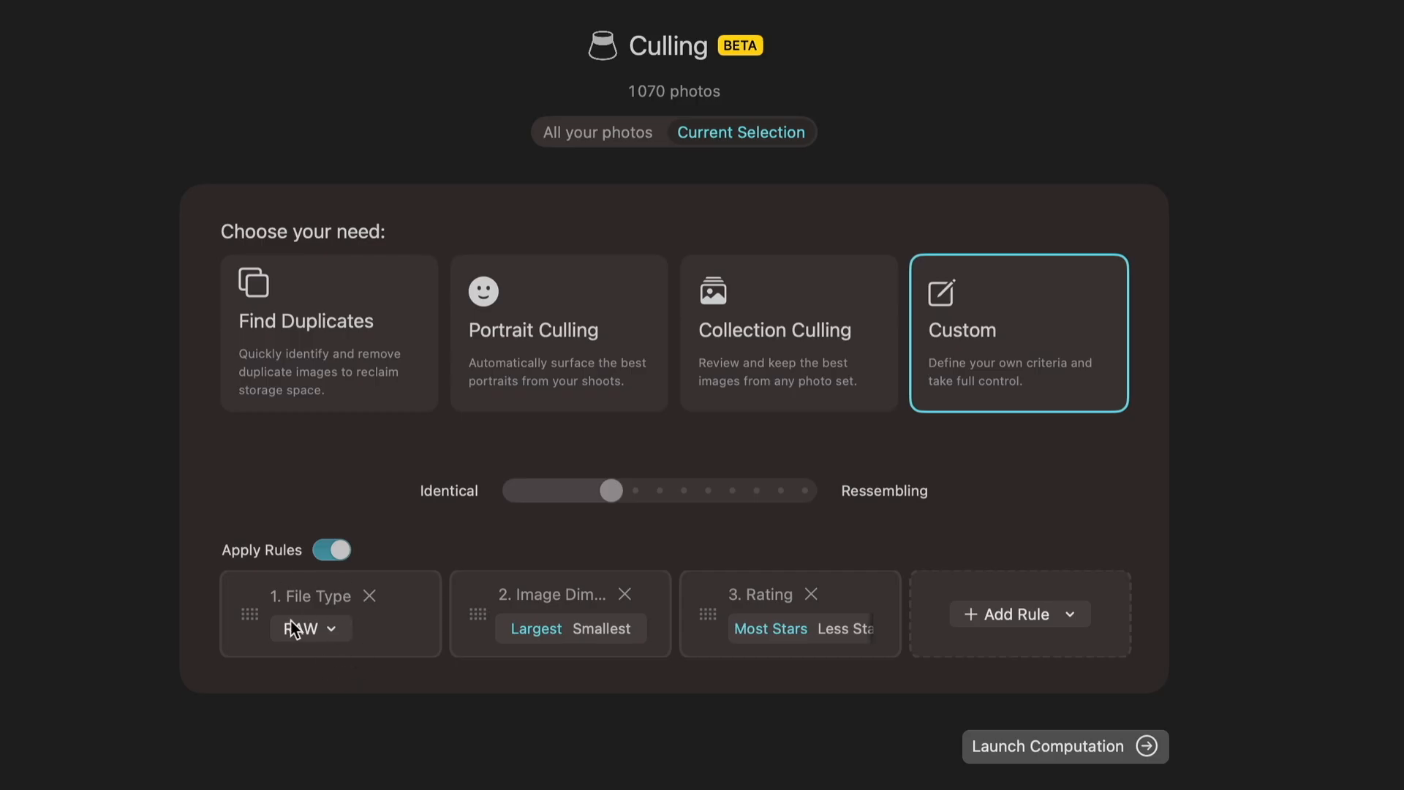
mouse_move(277, 608)
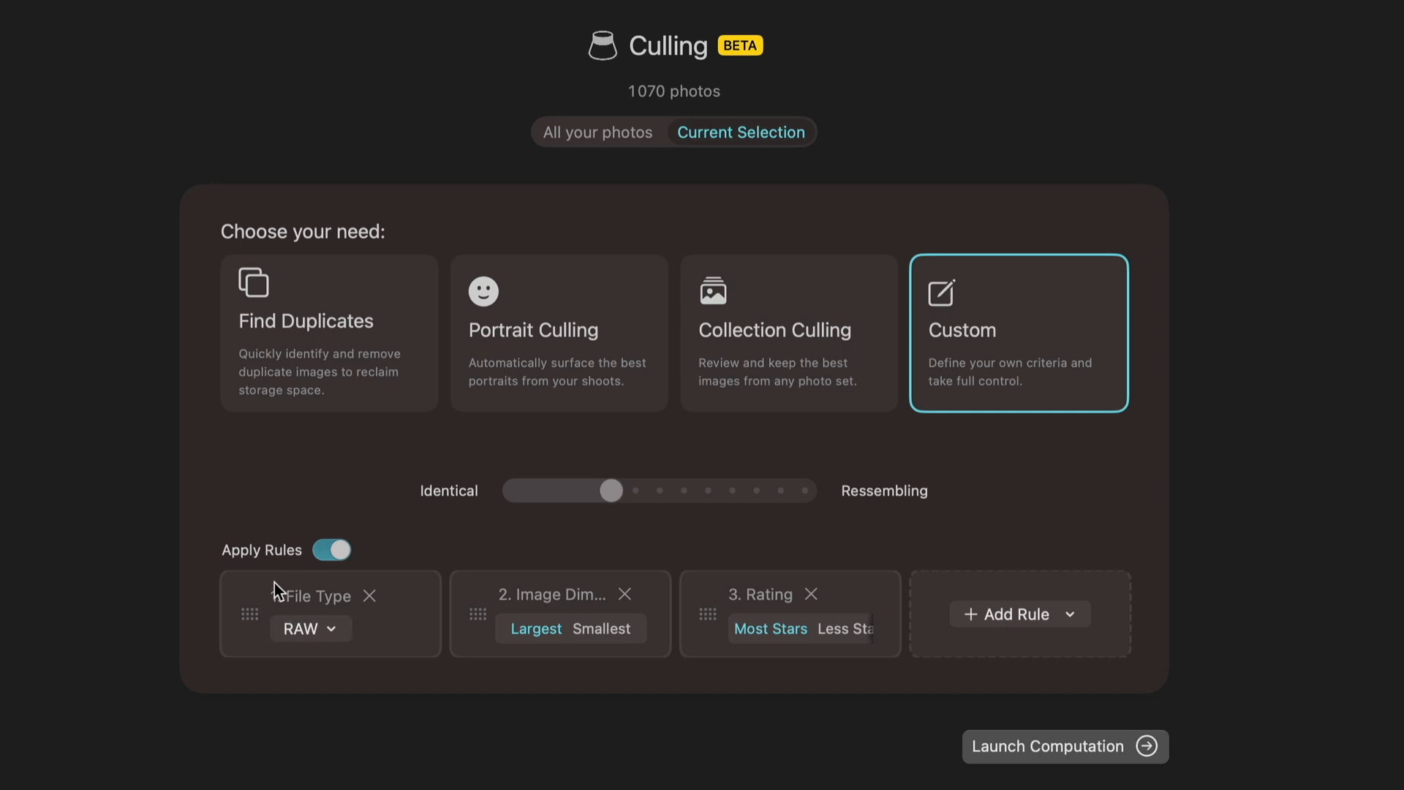
mouse_move(307, 681)
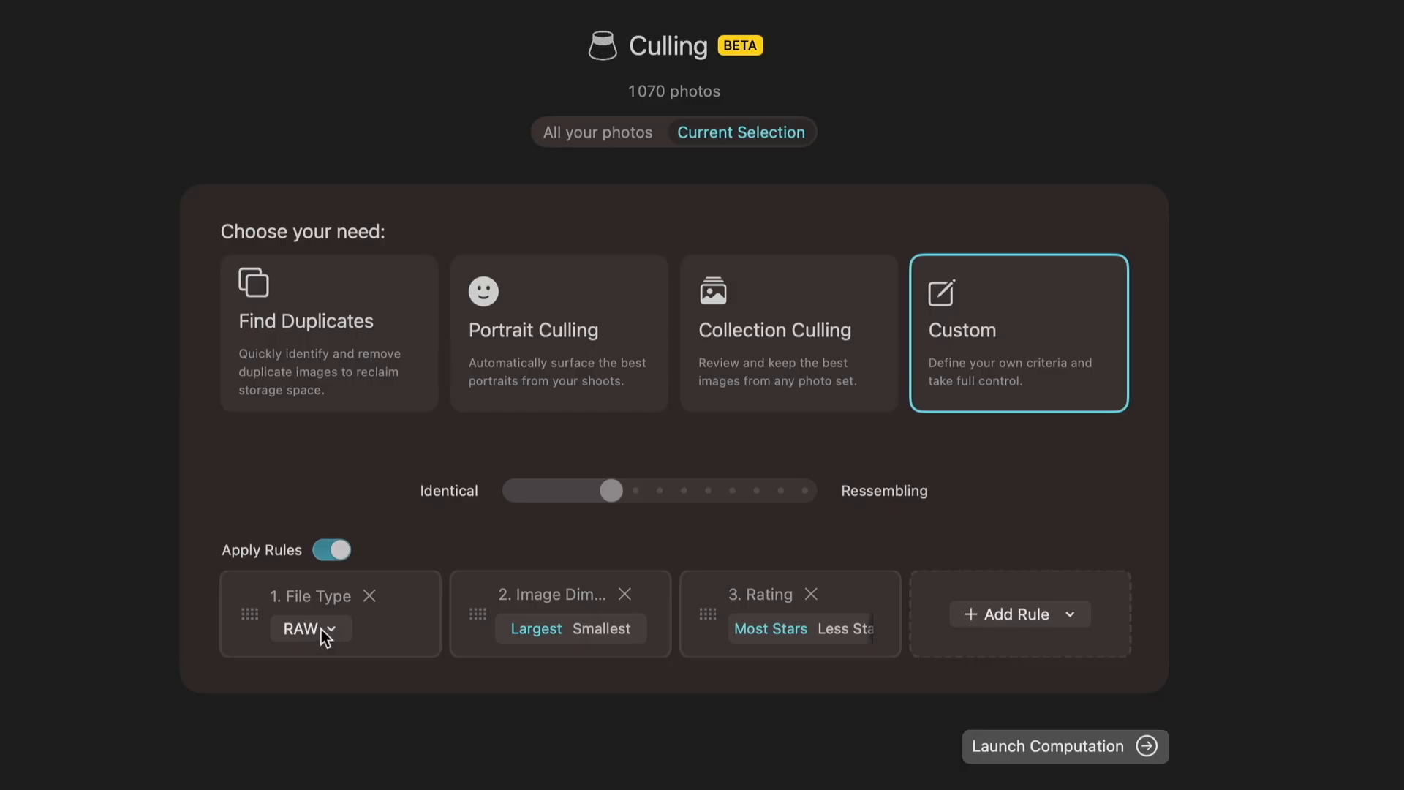
mouse_move(538, 607)
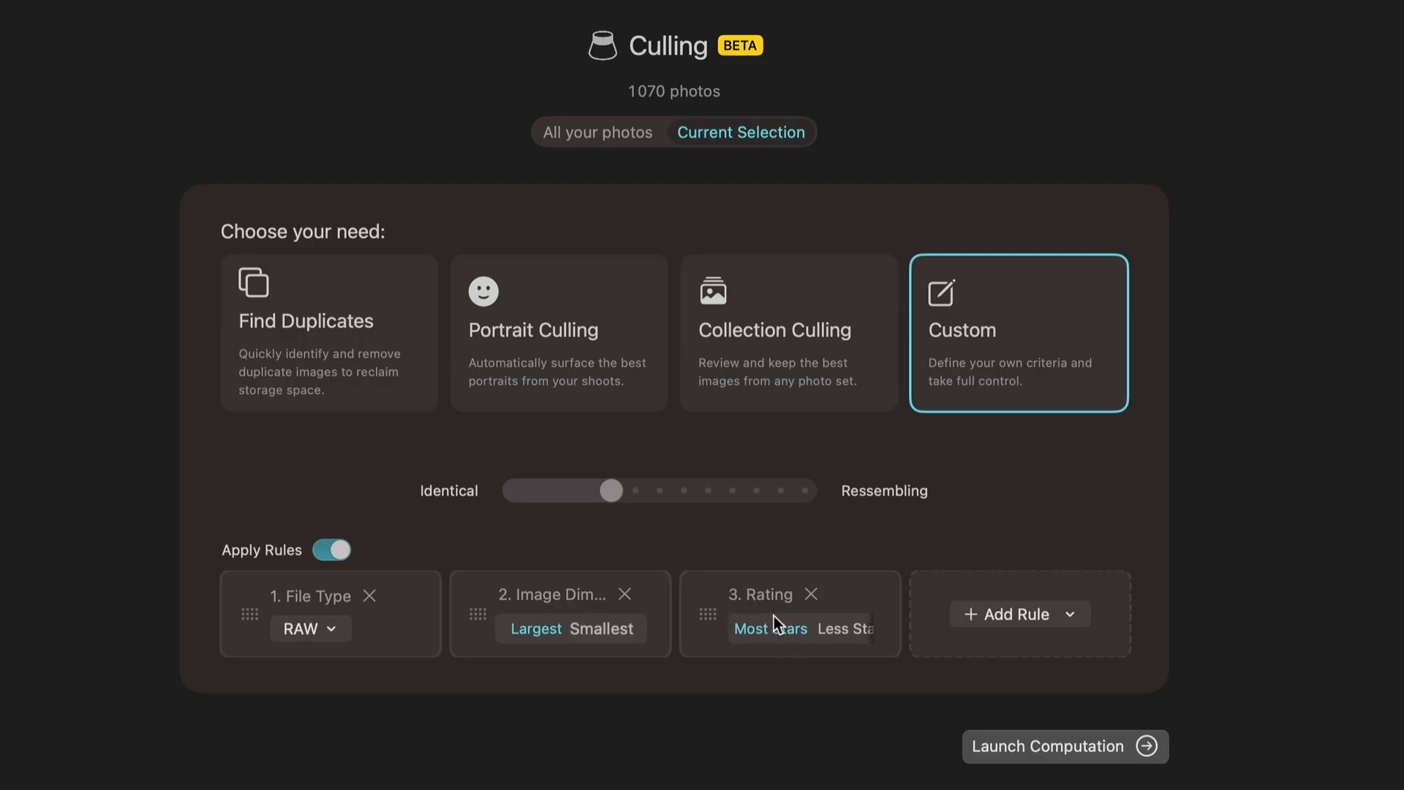
mouse_move(760, 604)
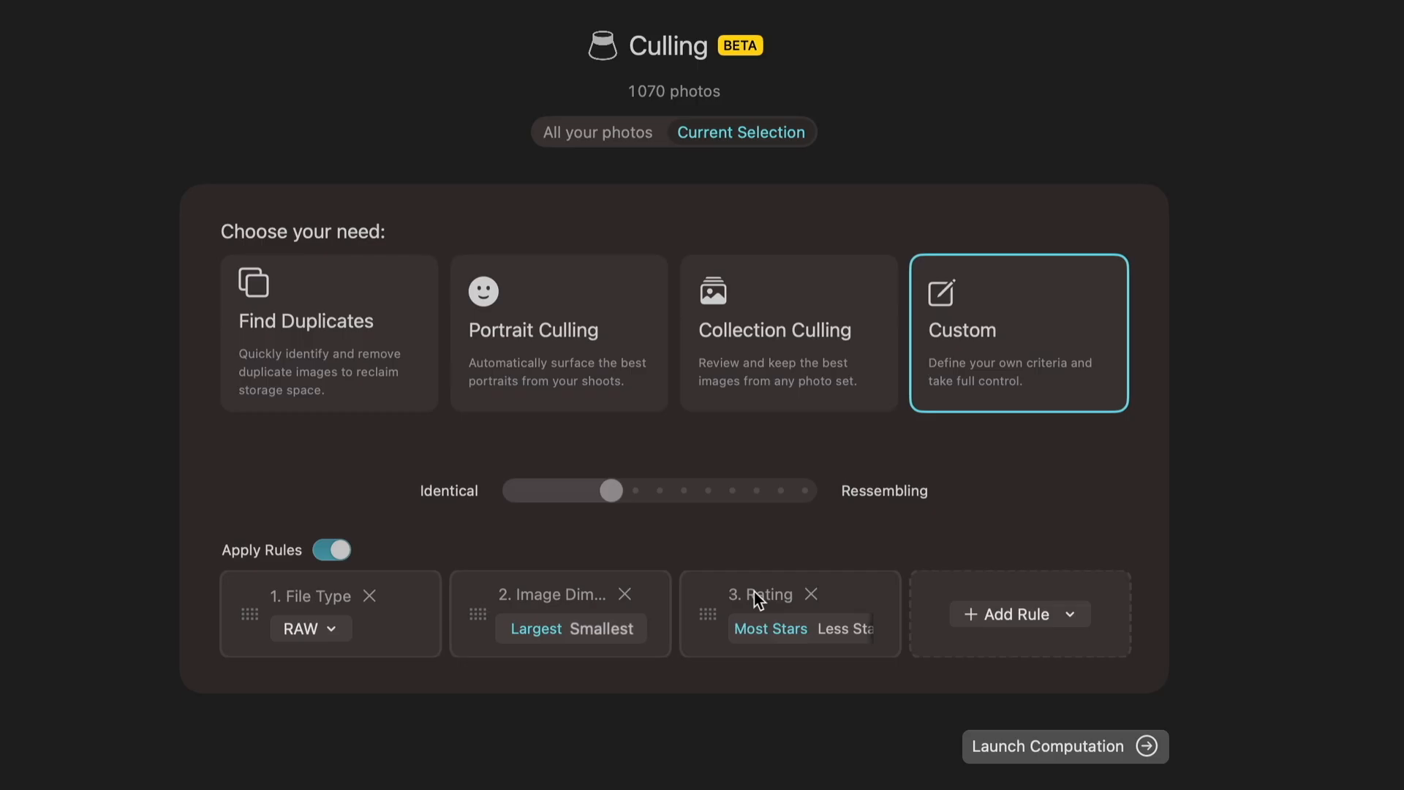
mouse_move(522, 325)
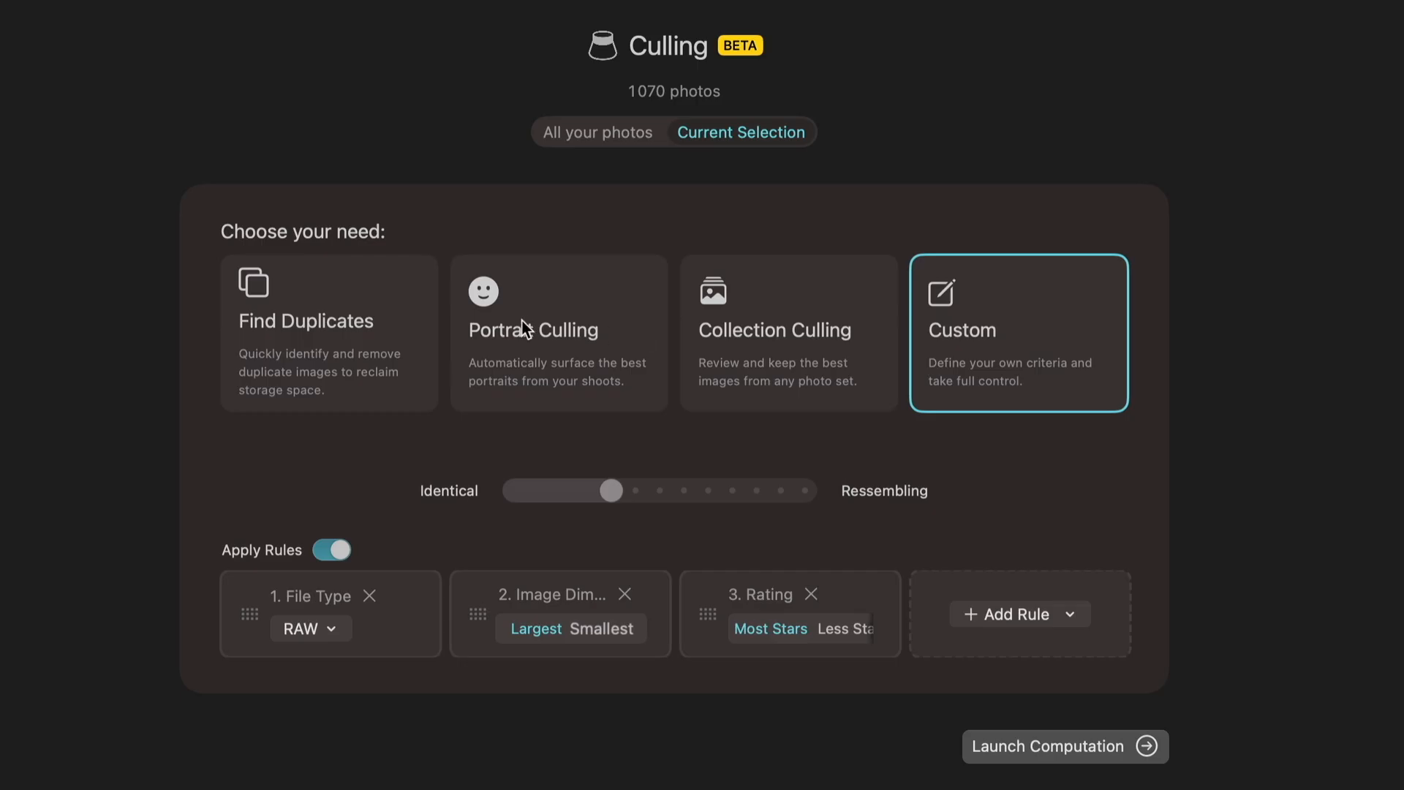
- Cycle through Portrait and Collection Culling, settling on Find Duplicates as the need
left_click(533, 330)
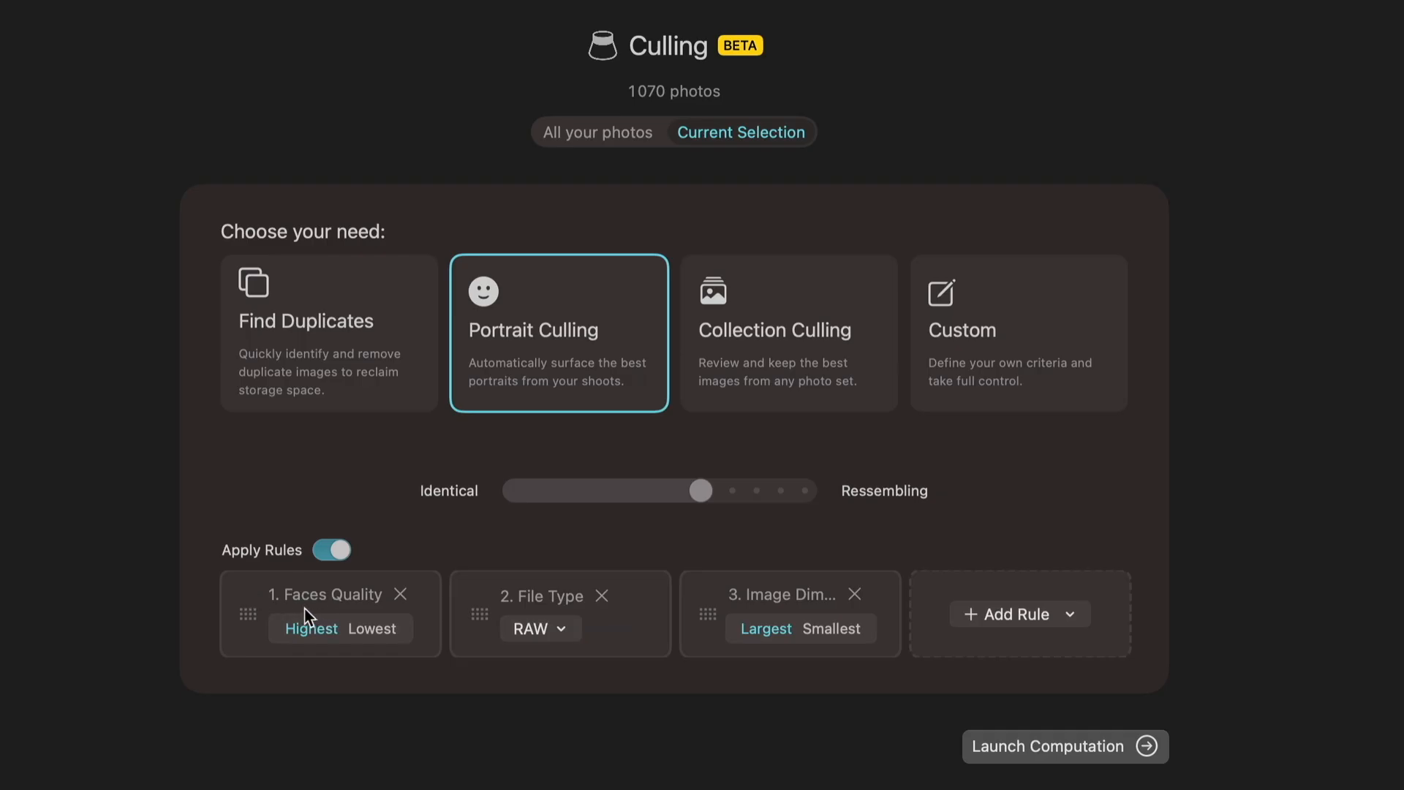
mouse_move(289, 610)
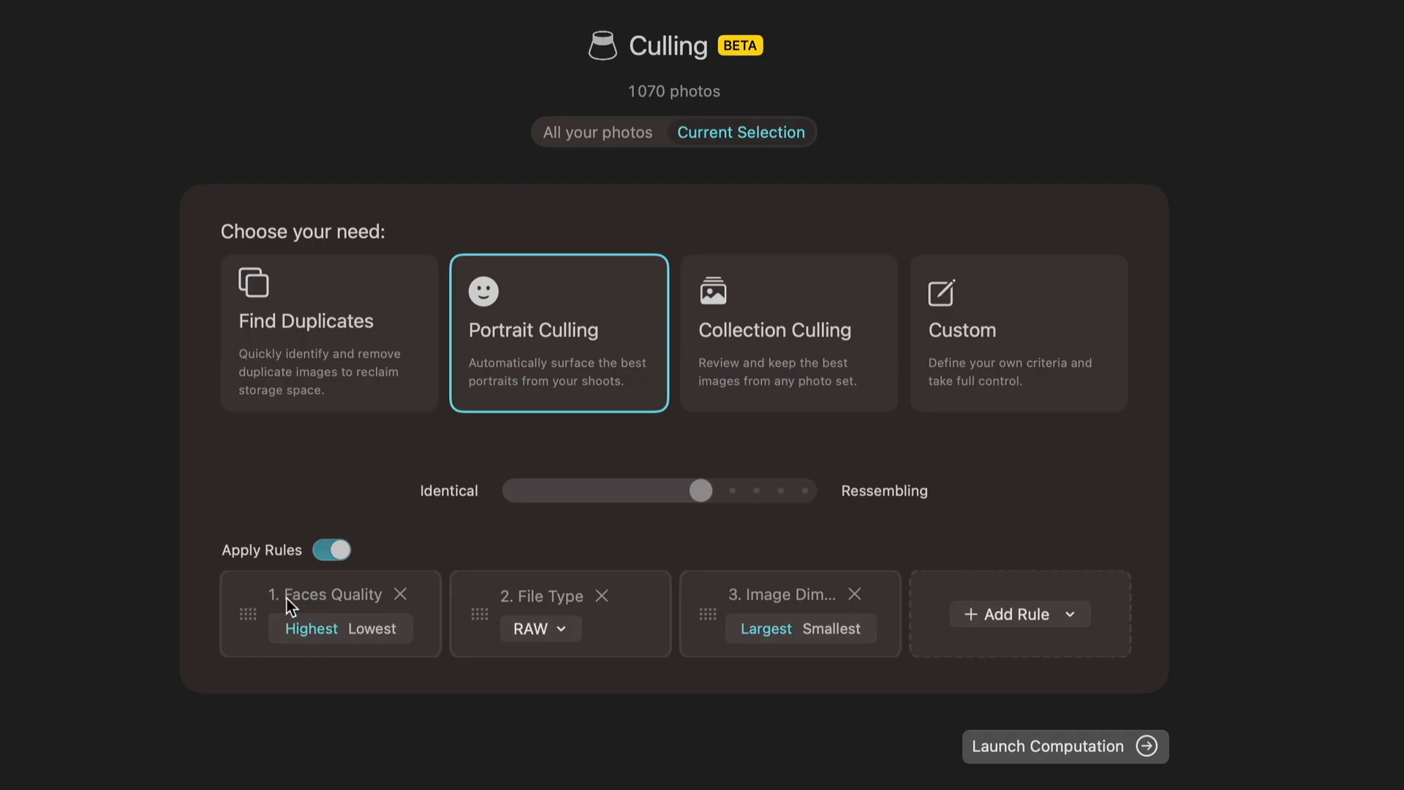
mouse_move(509, 648)
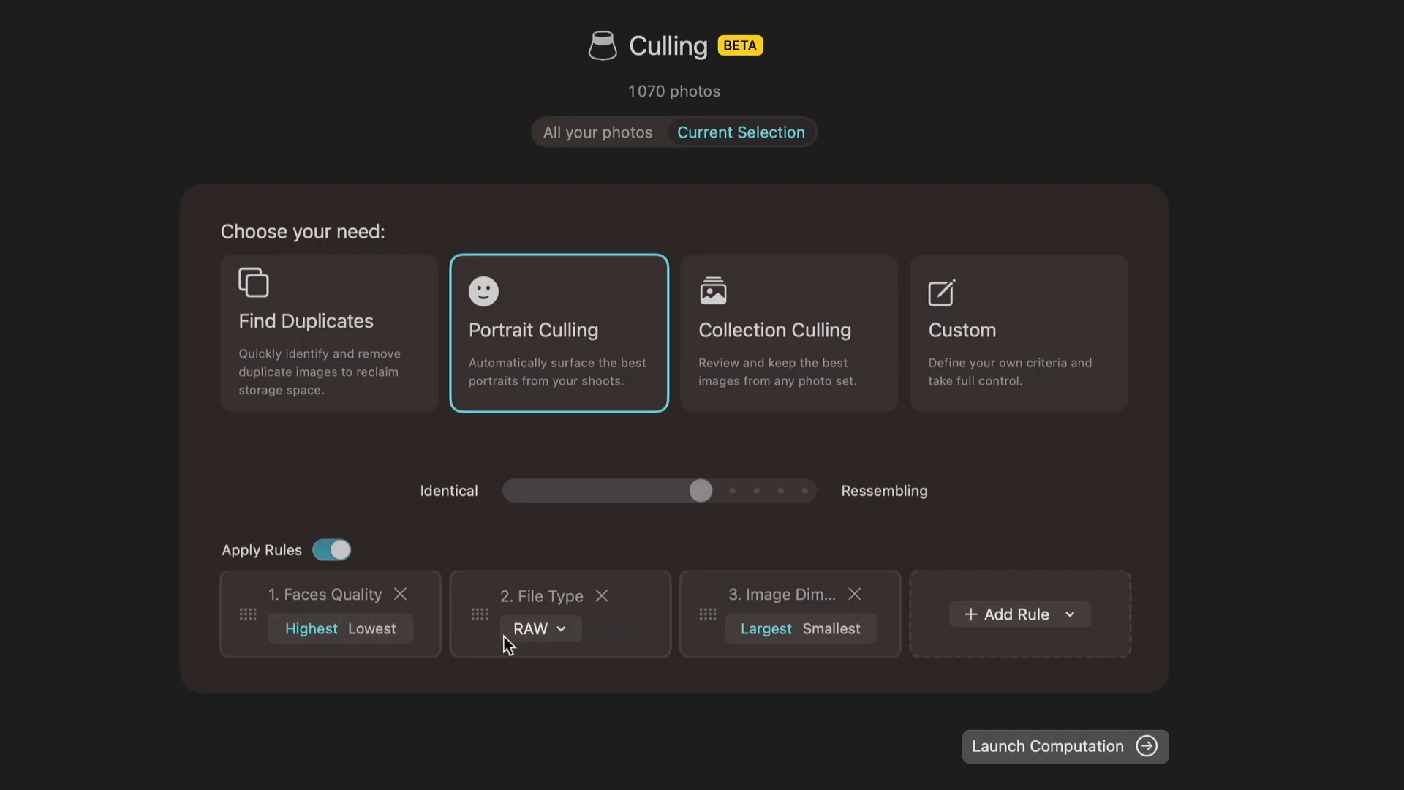
left_click(789, 331)
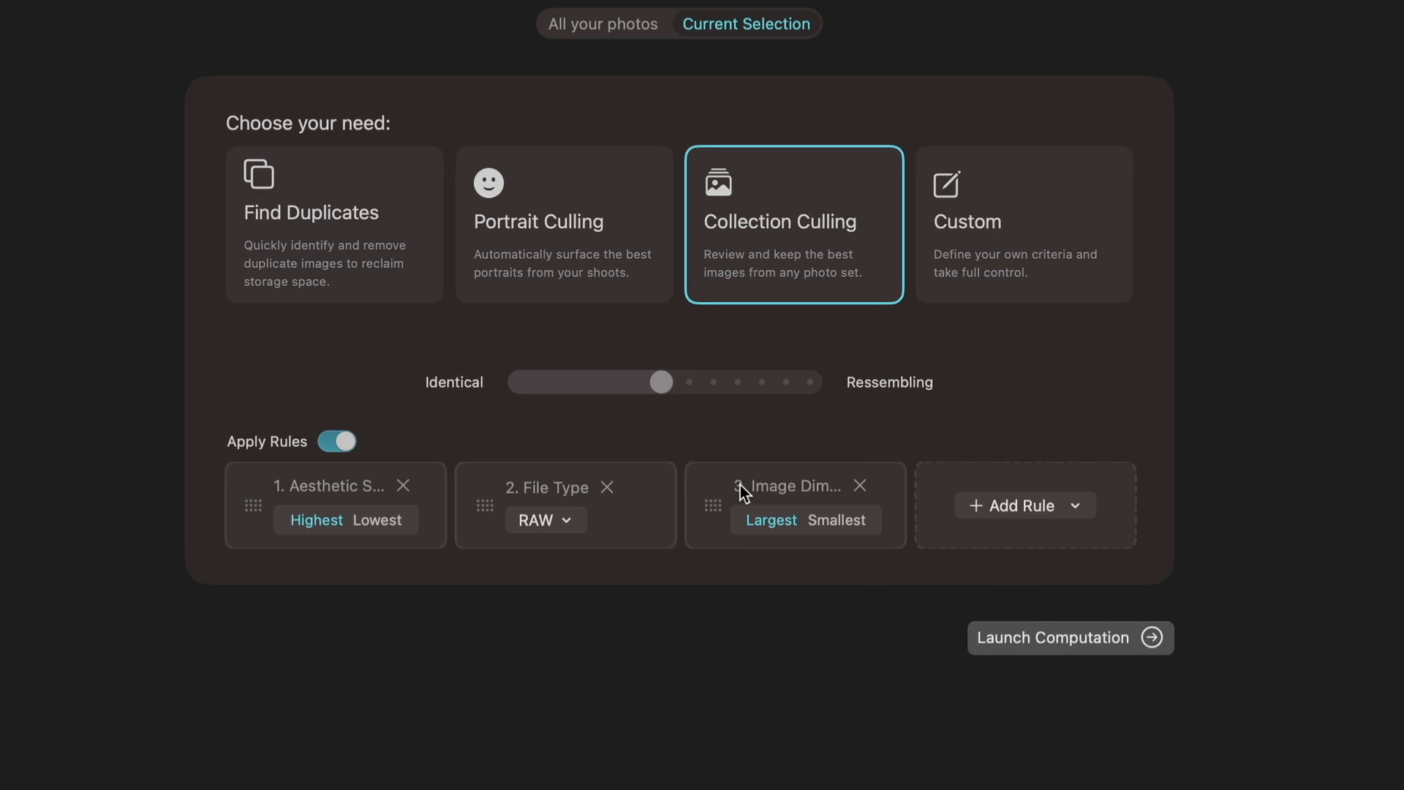
left_click(1025, 505)
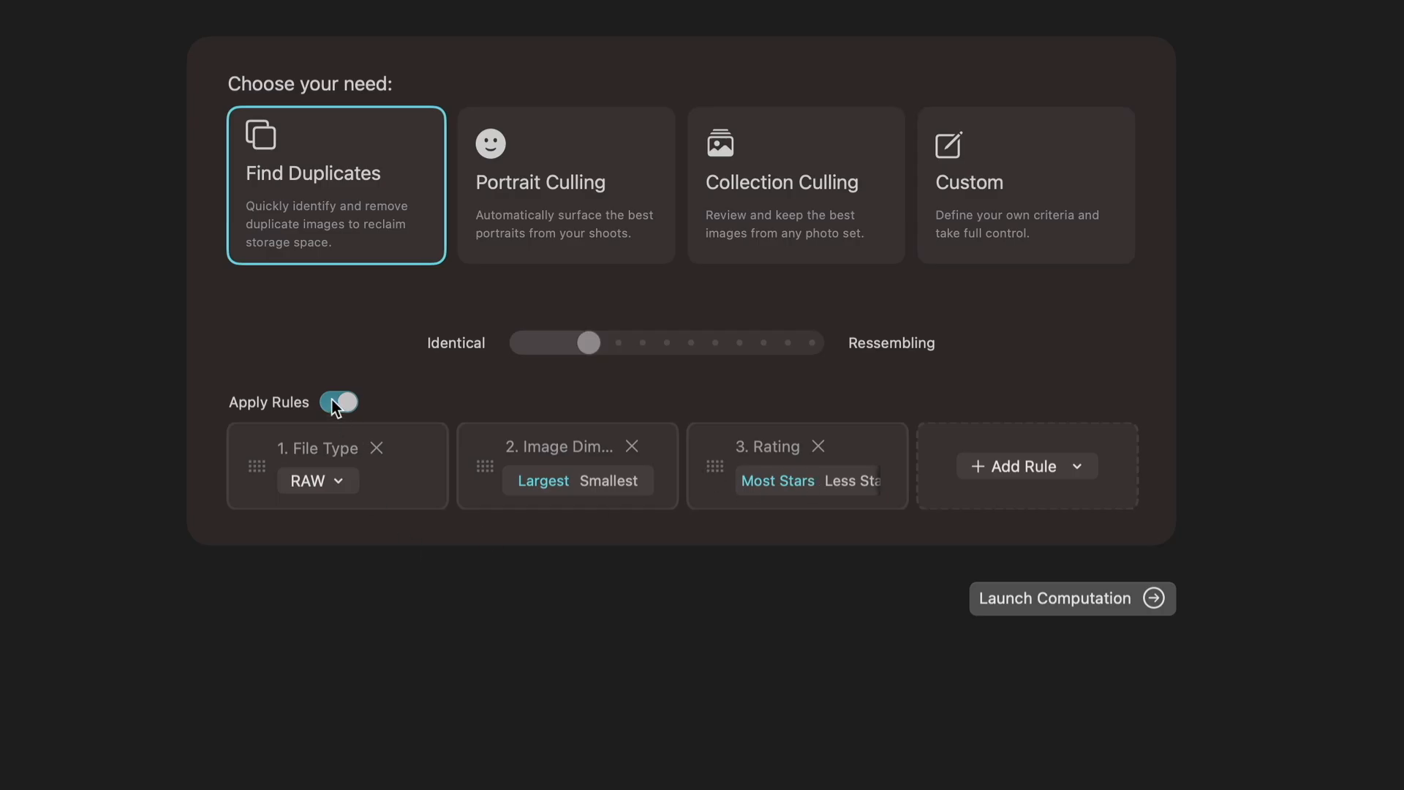
- Switch off Apply Rules, leaving only the near-identical similarity setting
left_click(338, 402)
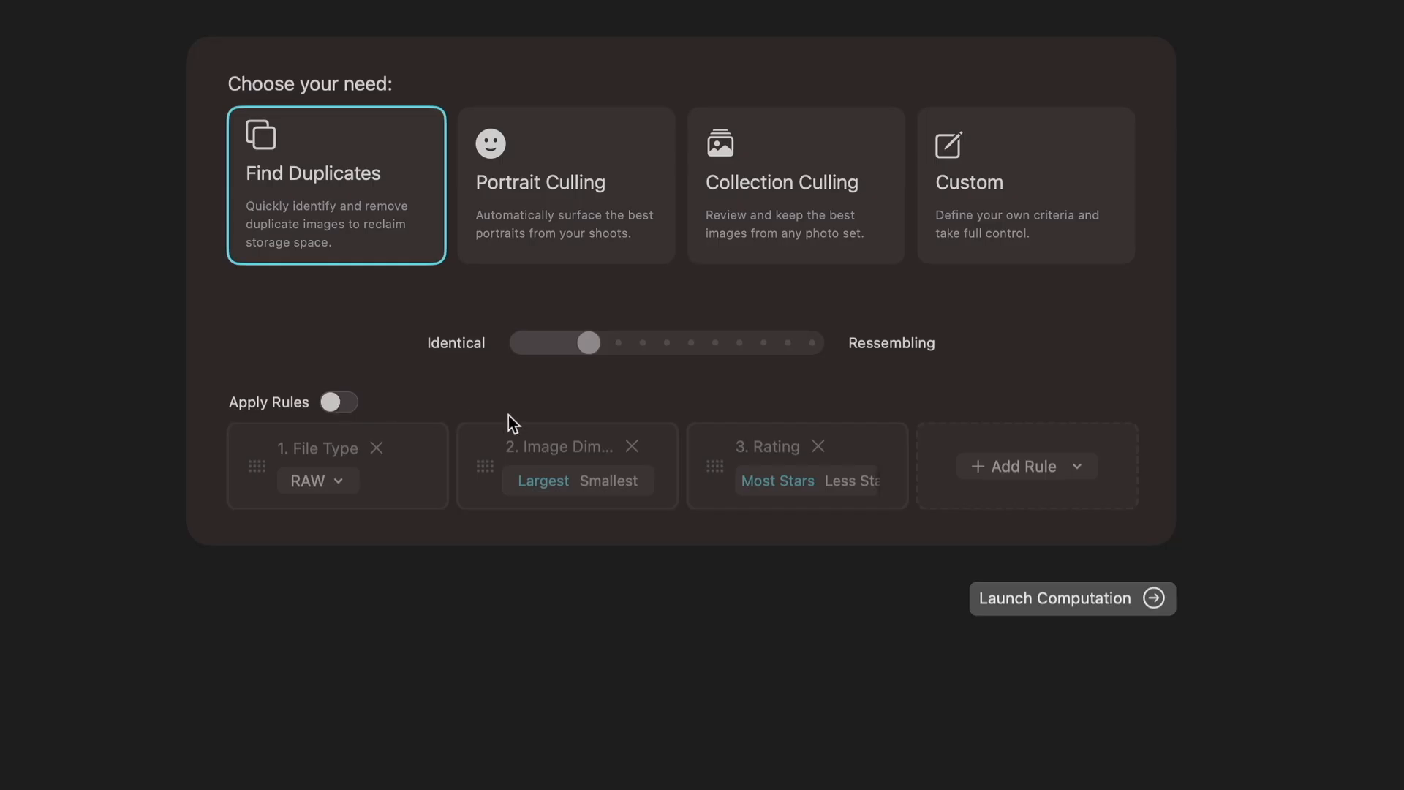
mouse_move(1040, 608)
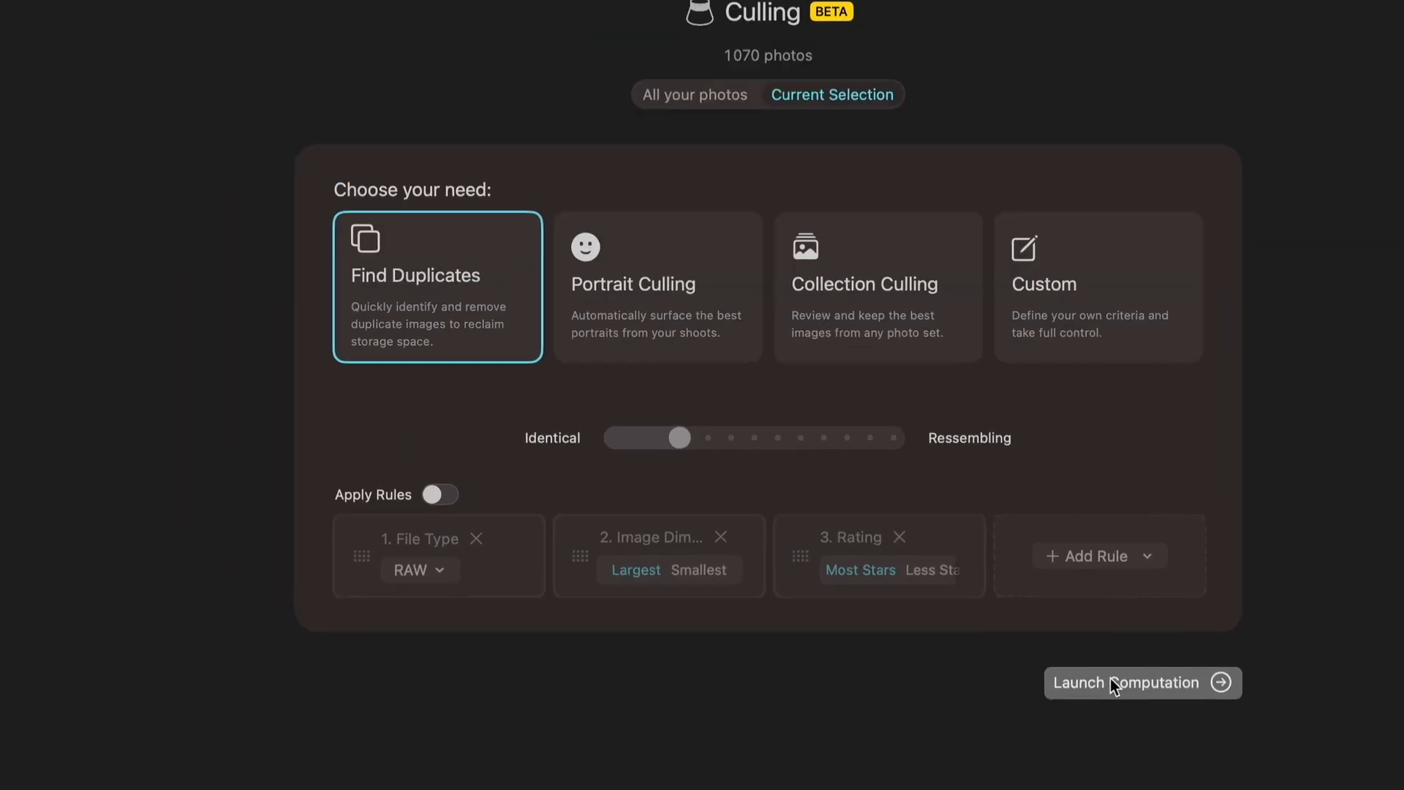
- Launch the duplicate computation and browse the 205 clusters of Venice photos
left_click(1142, 682)
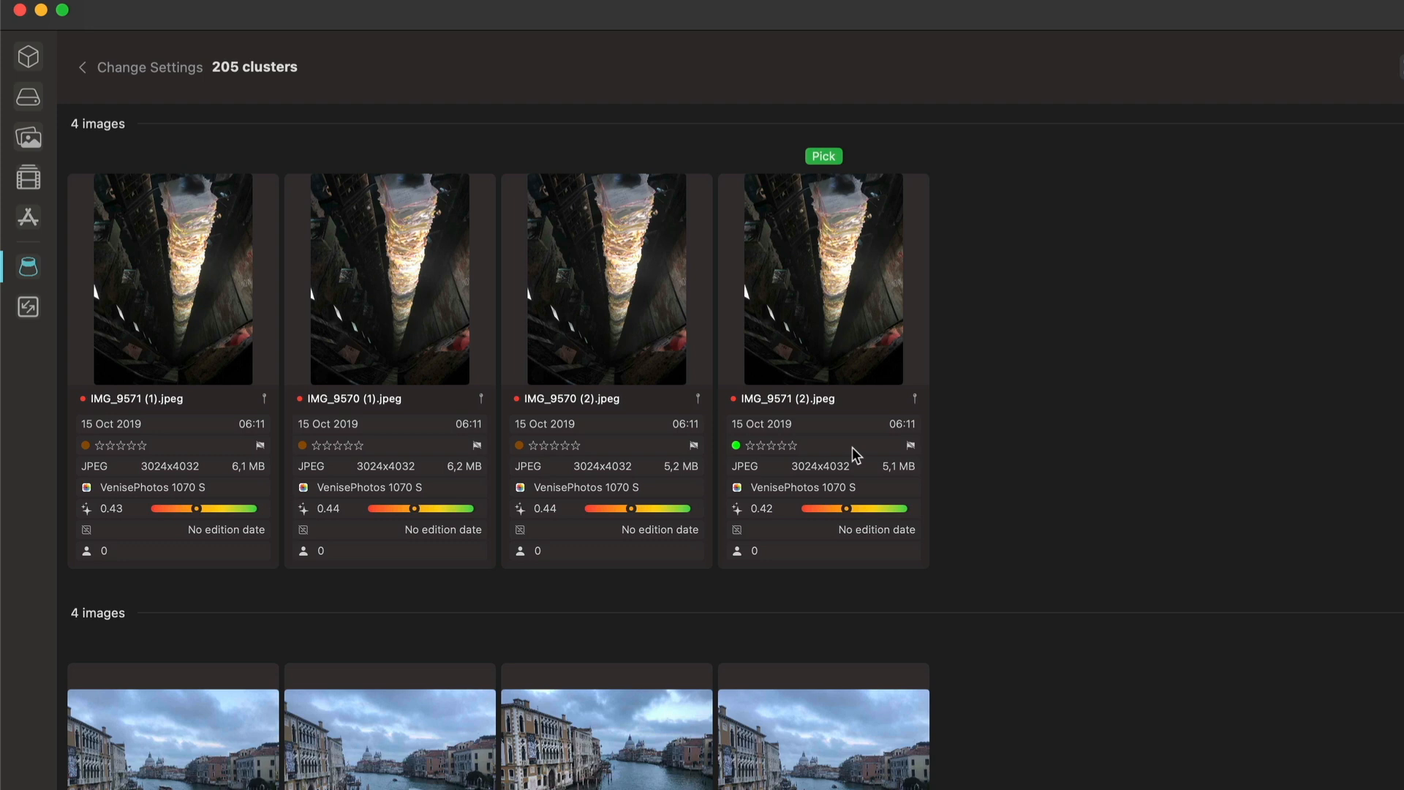
mouse_move(427, 225)
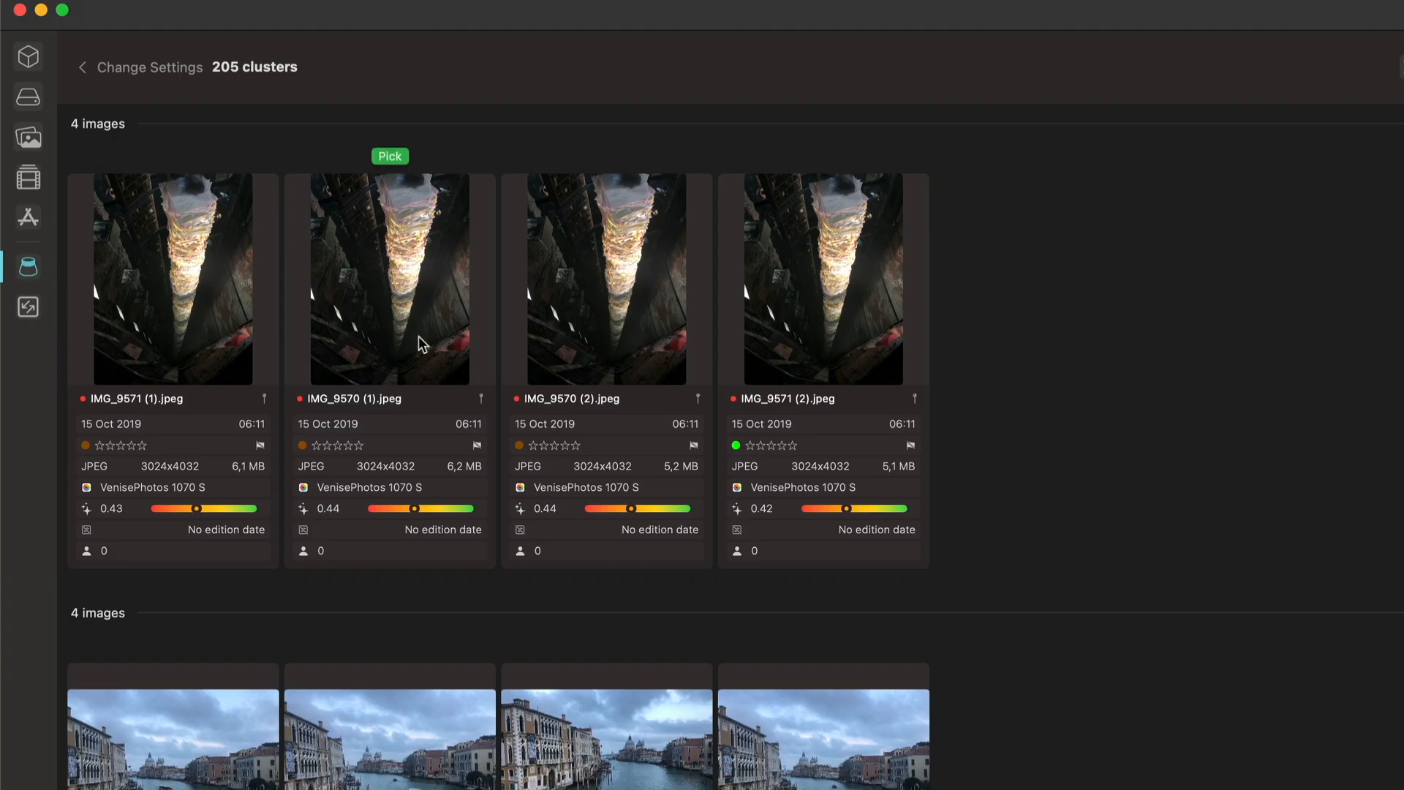
scroll("down", 3)
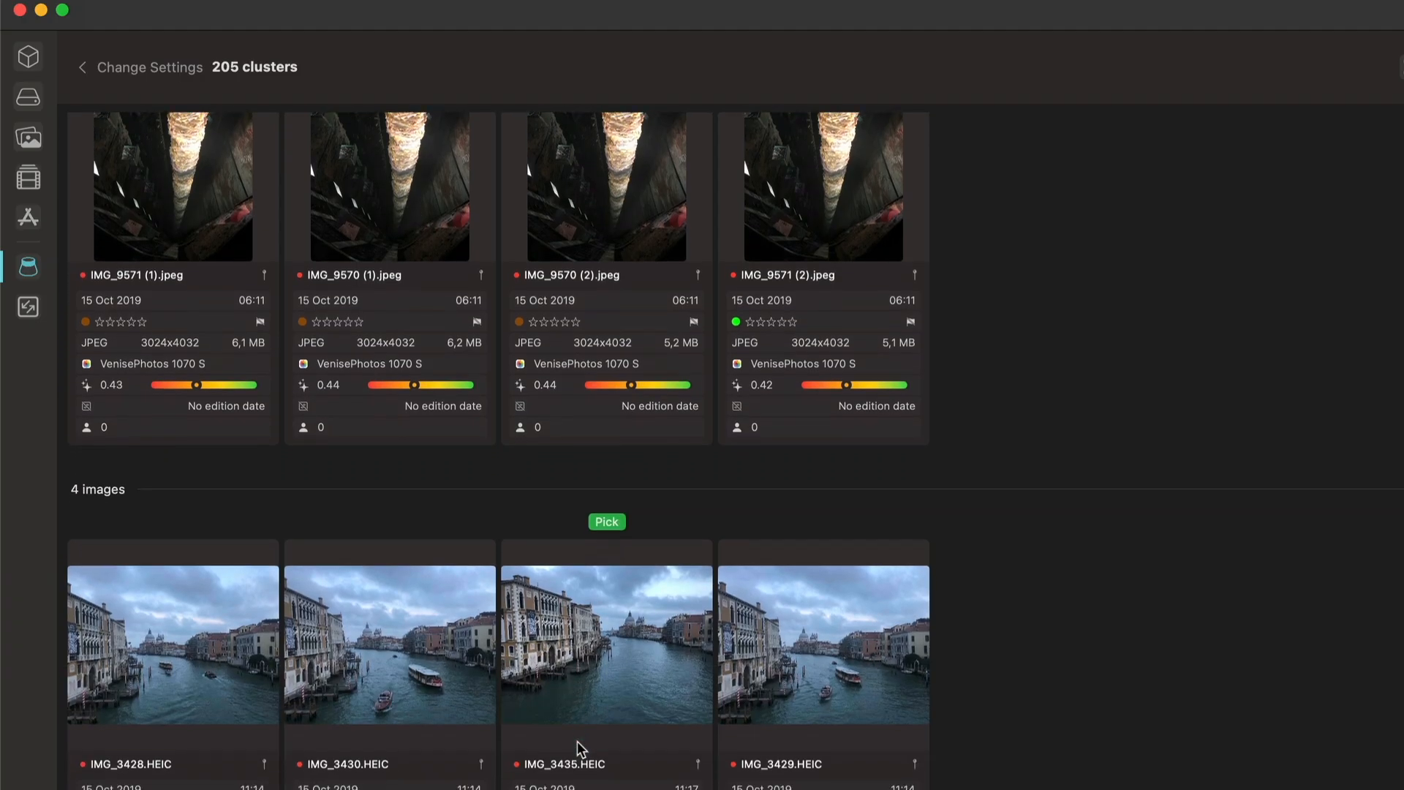
scroll("down", 3)
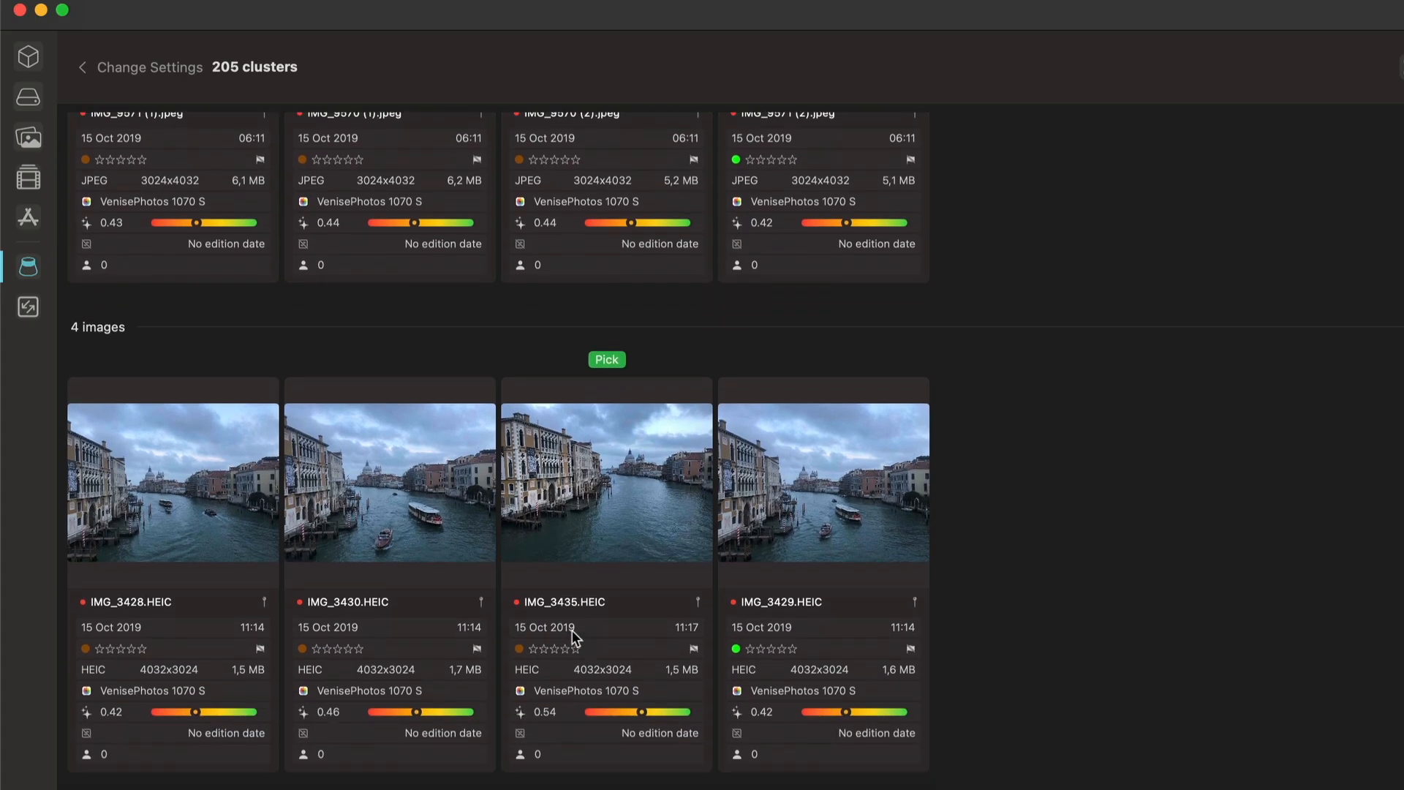
scroll("down", 3)
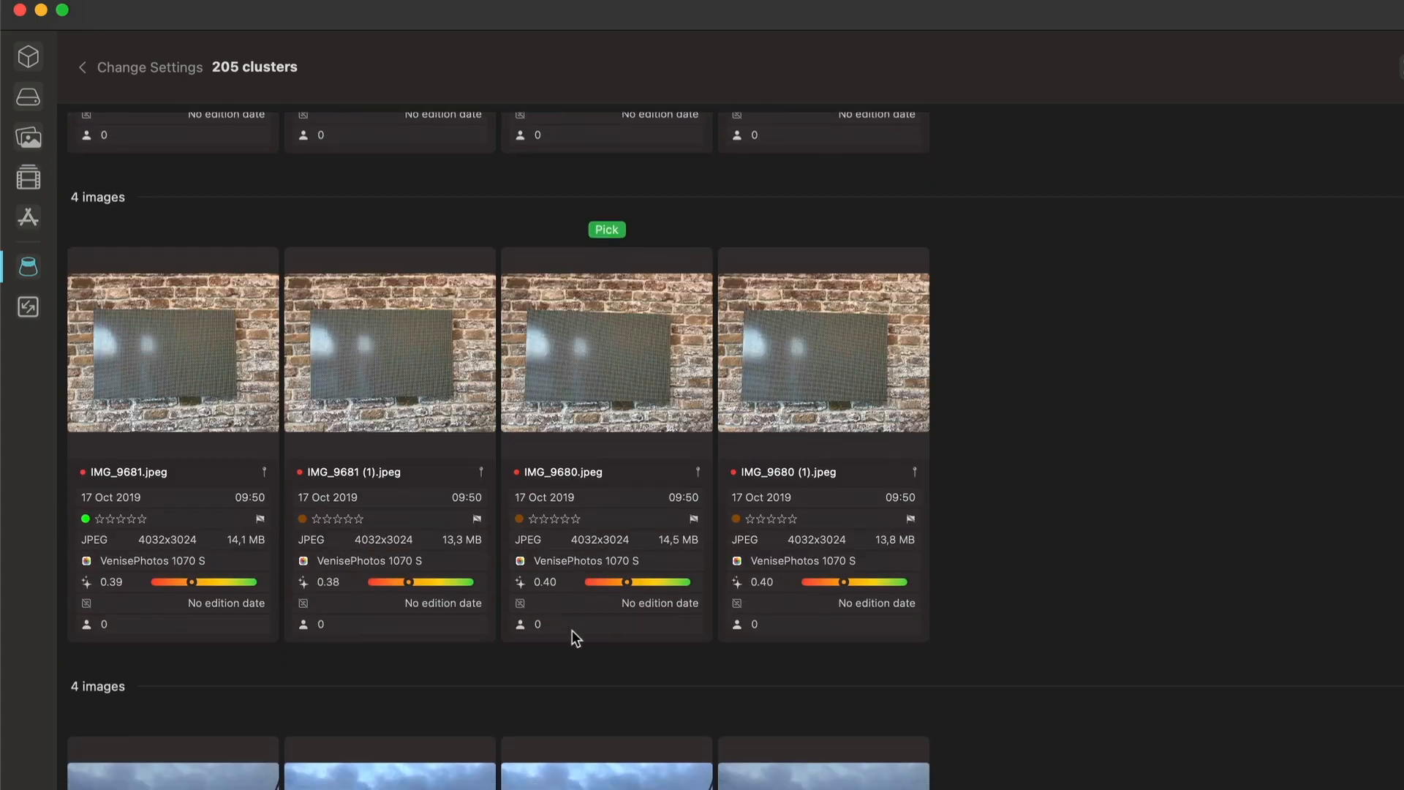
scroll("down", 3)
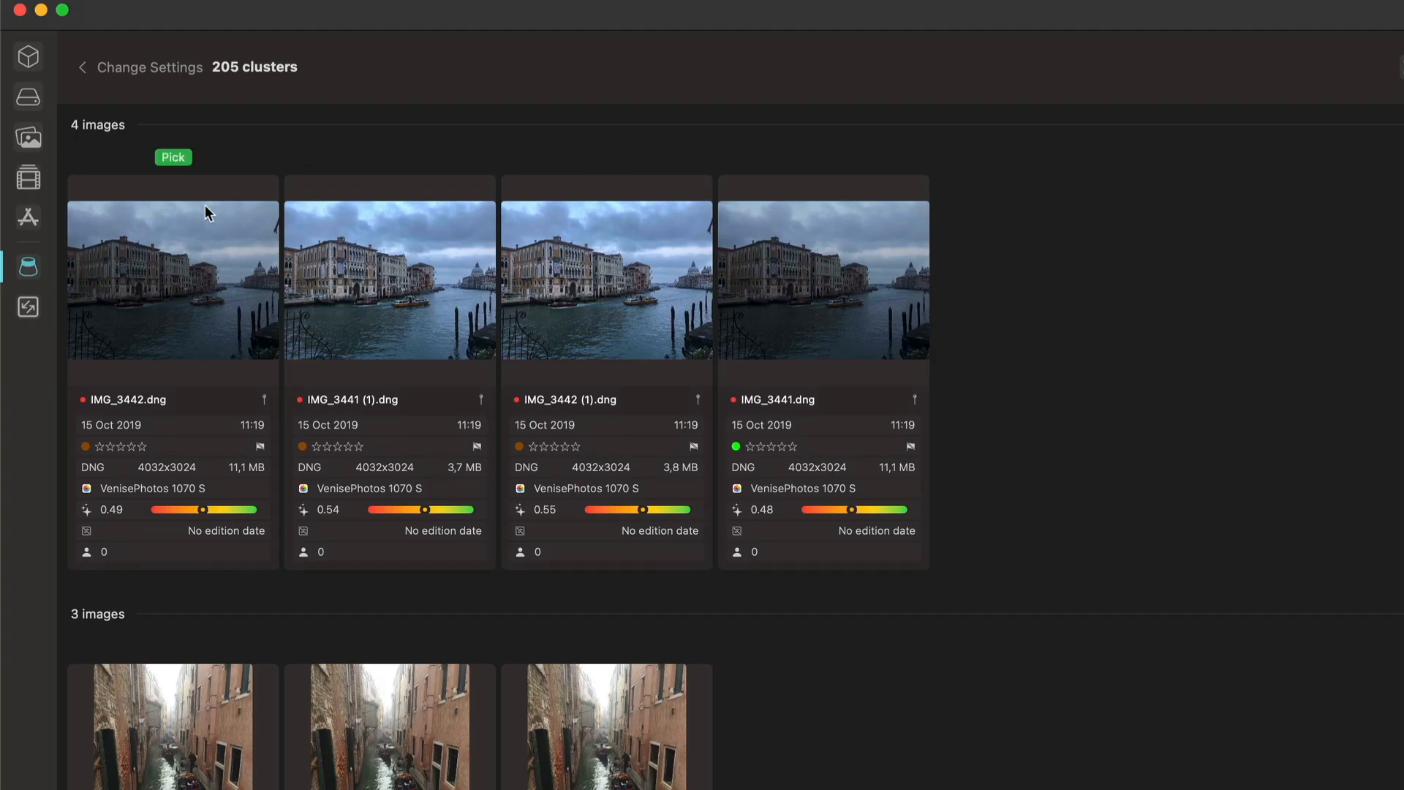
mouse_move(737, 380)
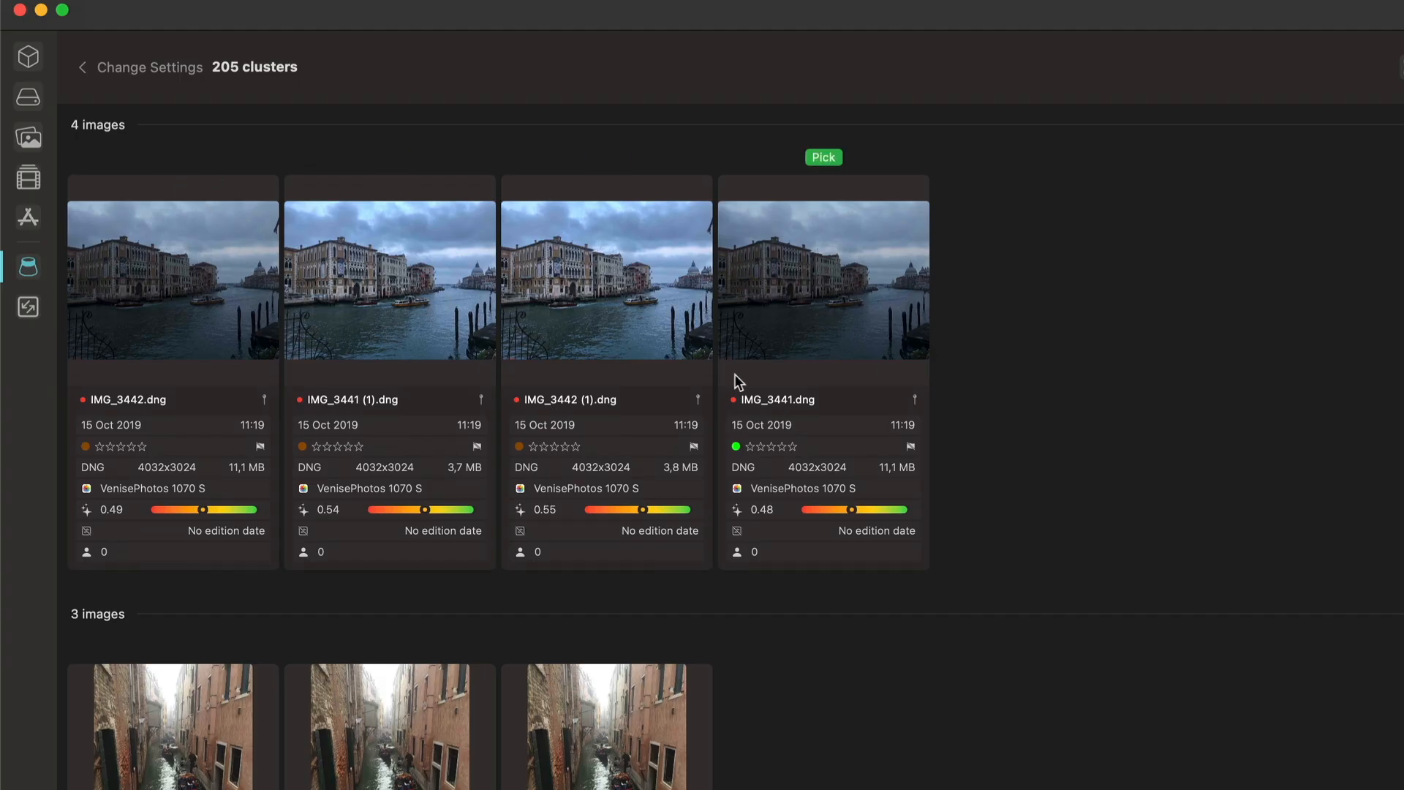
scroll("down", 3)
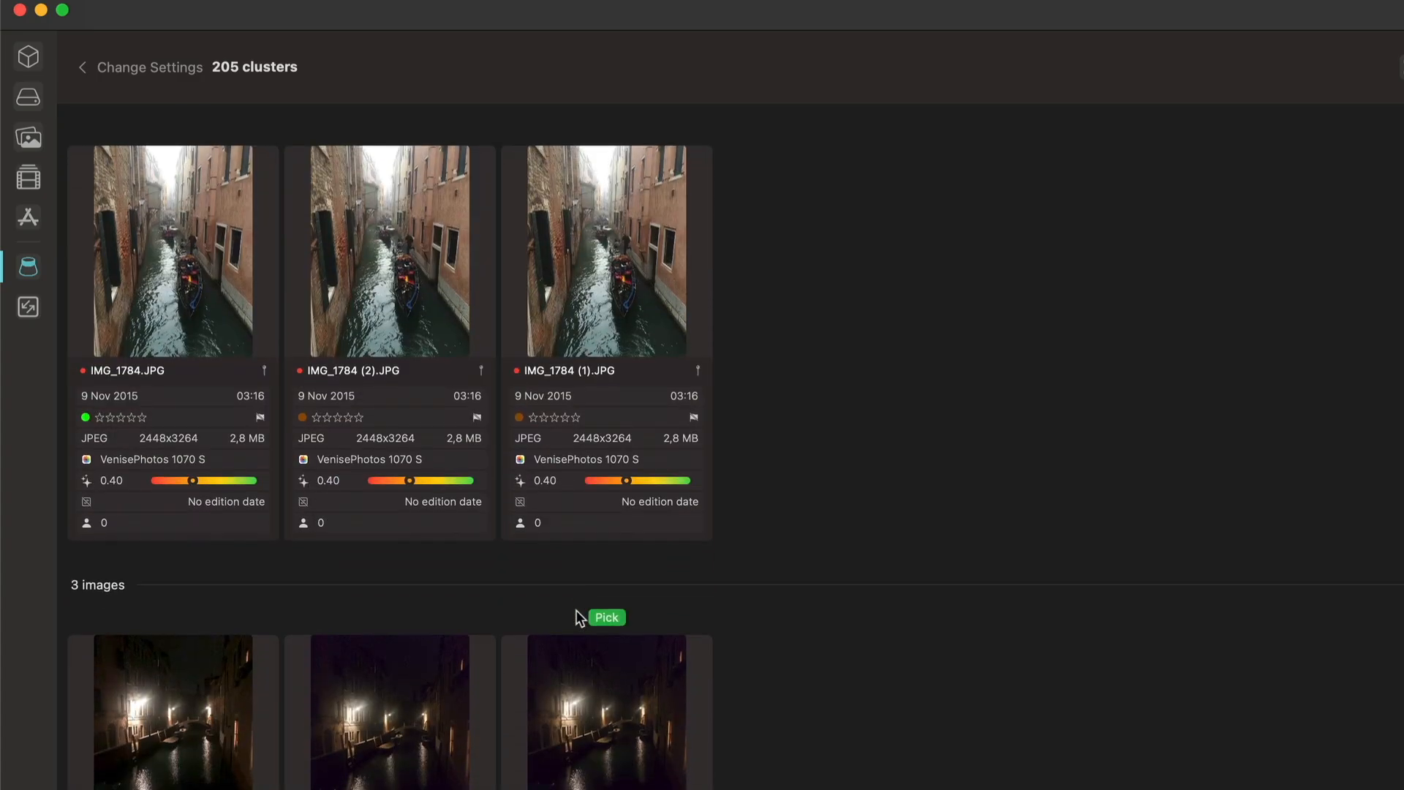
scroll("down", 3)
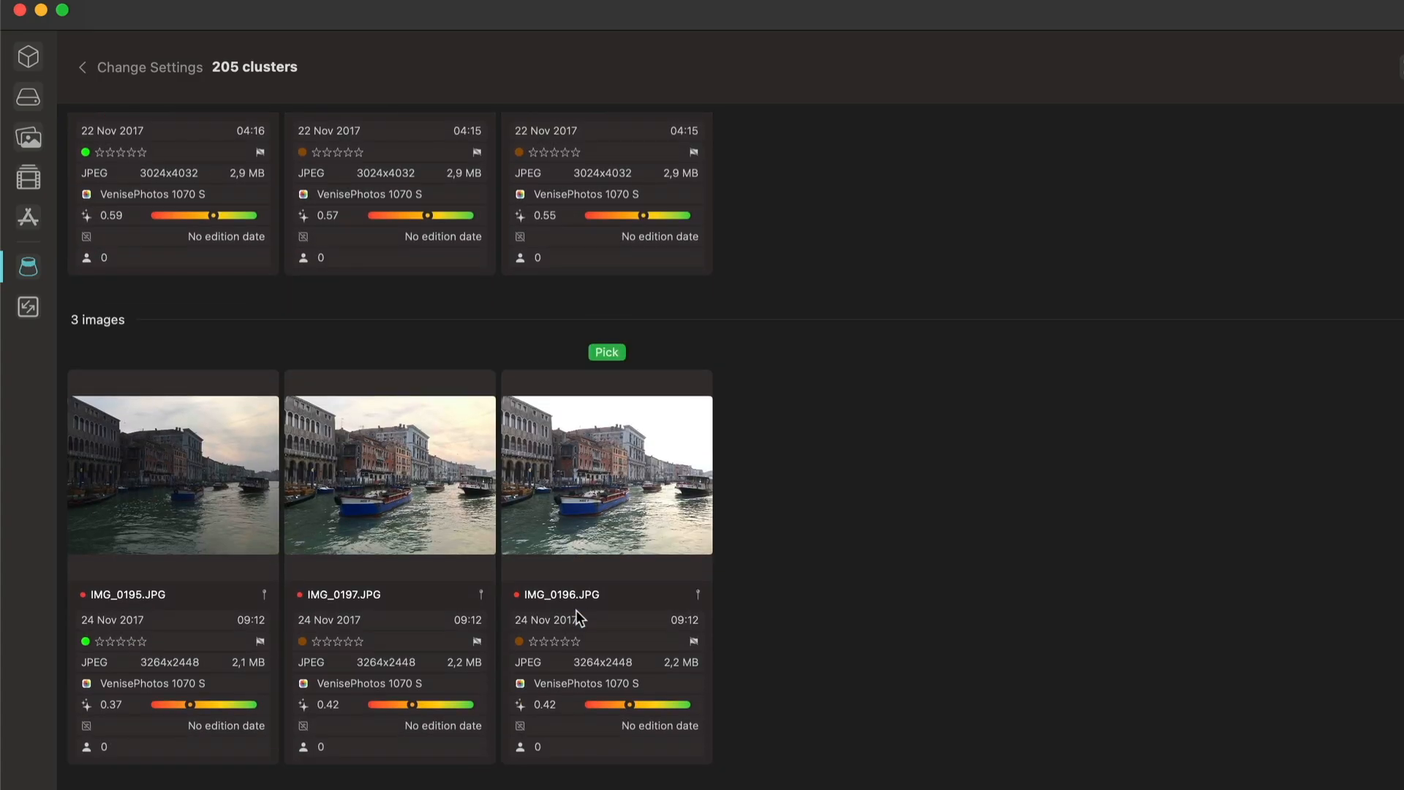
scroll("down", 3)
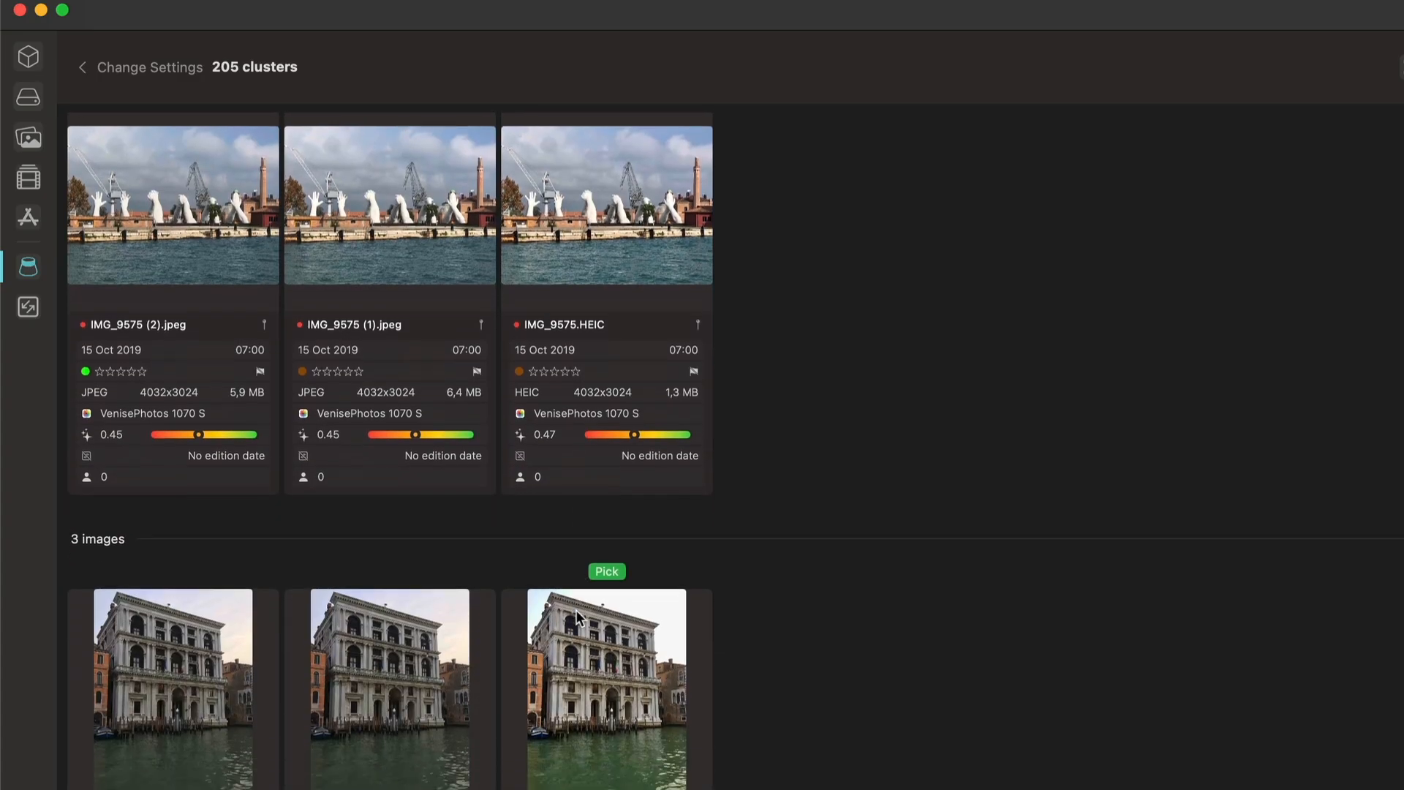
scroll("down", 3)
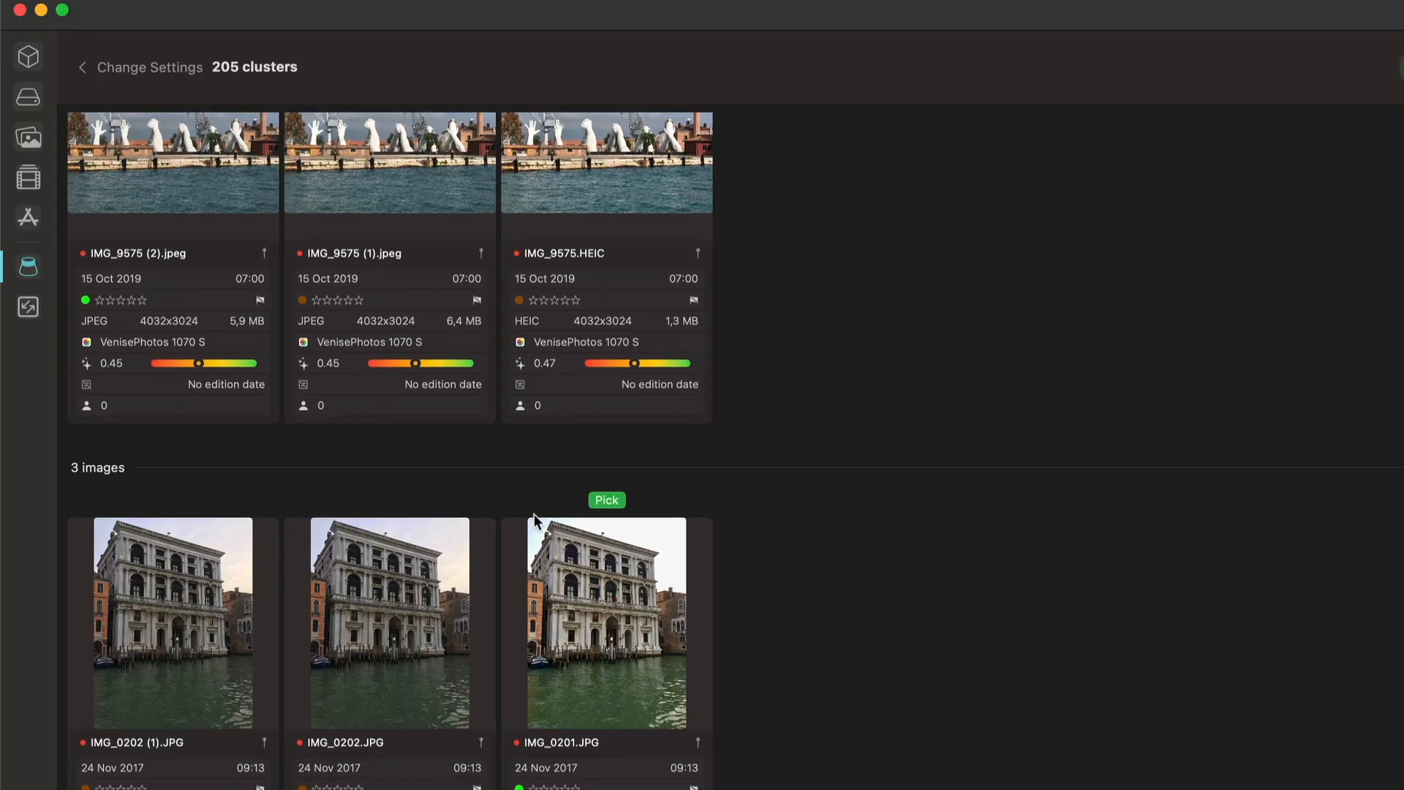
mouse_move(265, 103)
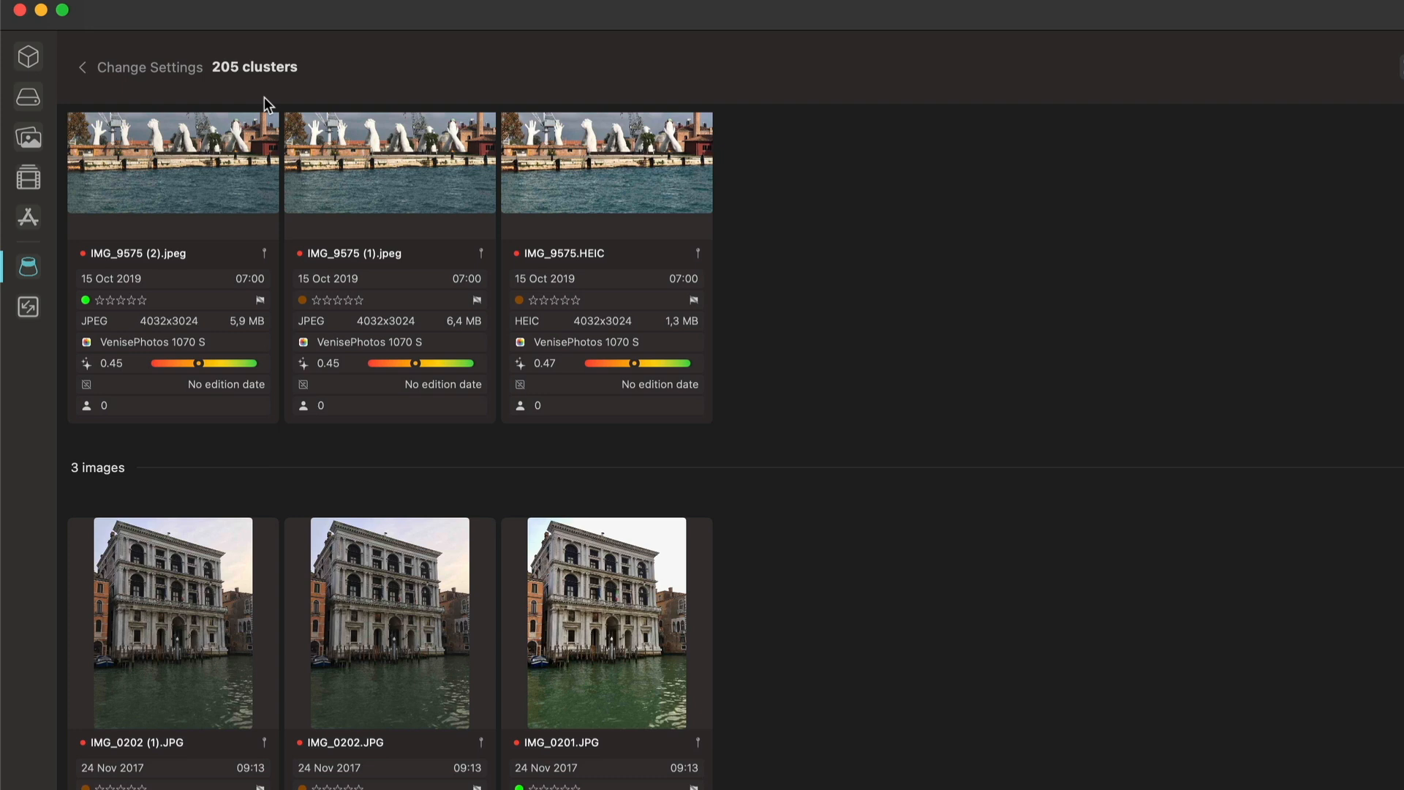
scroll("down", 3)
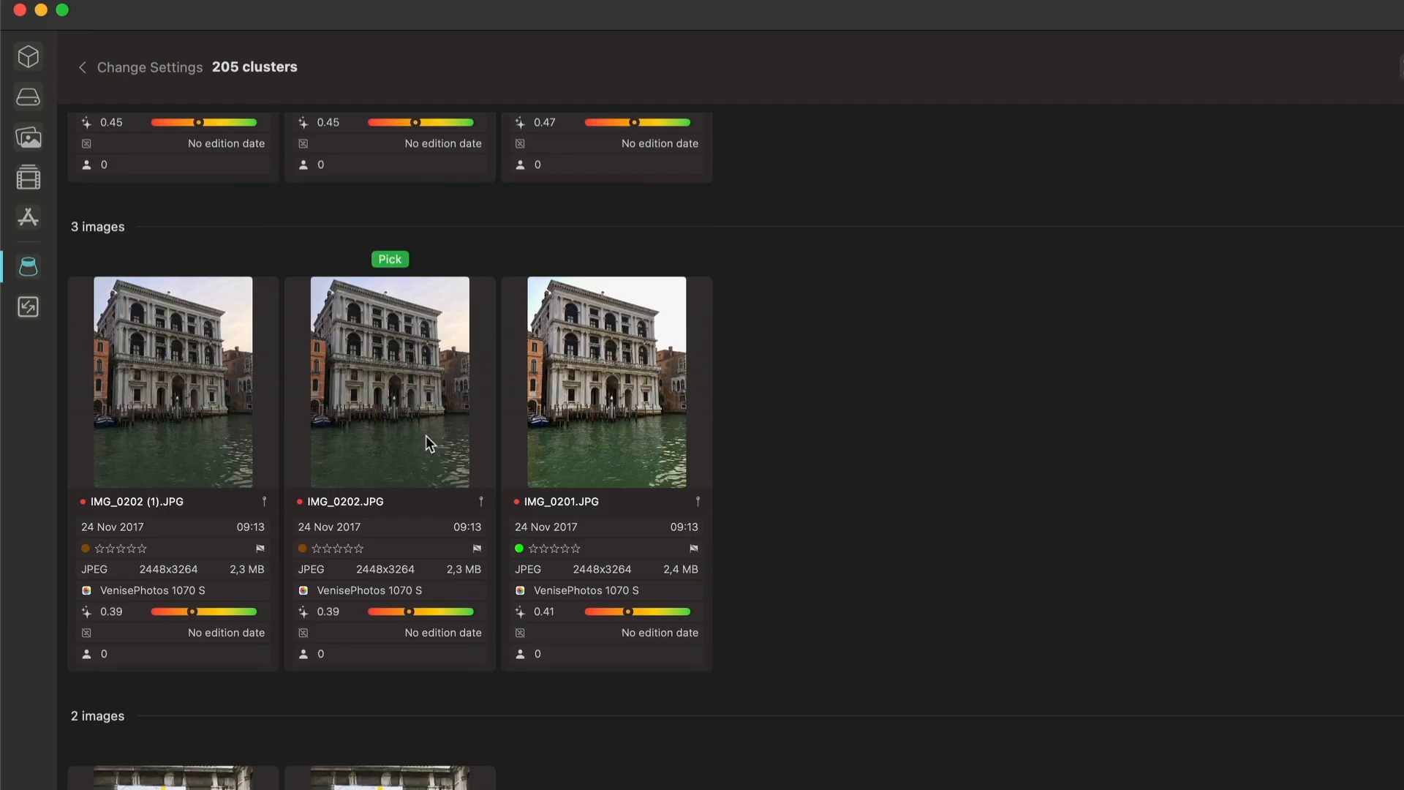
scroll("down", 3)
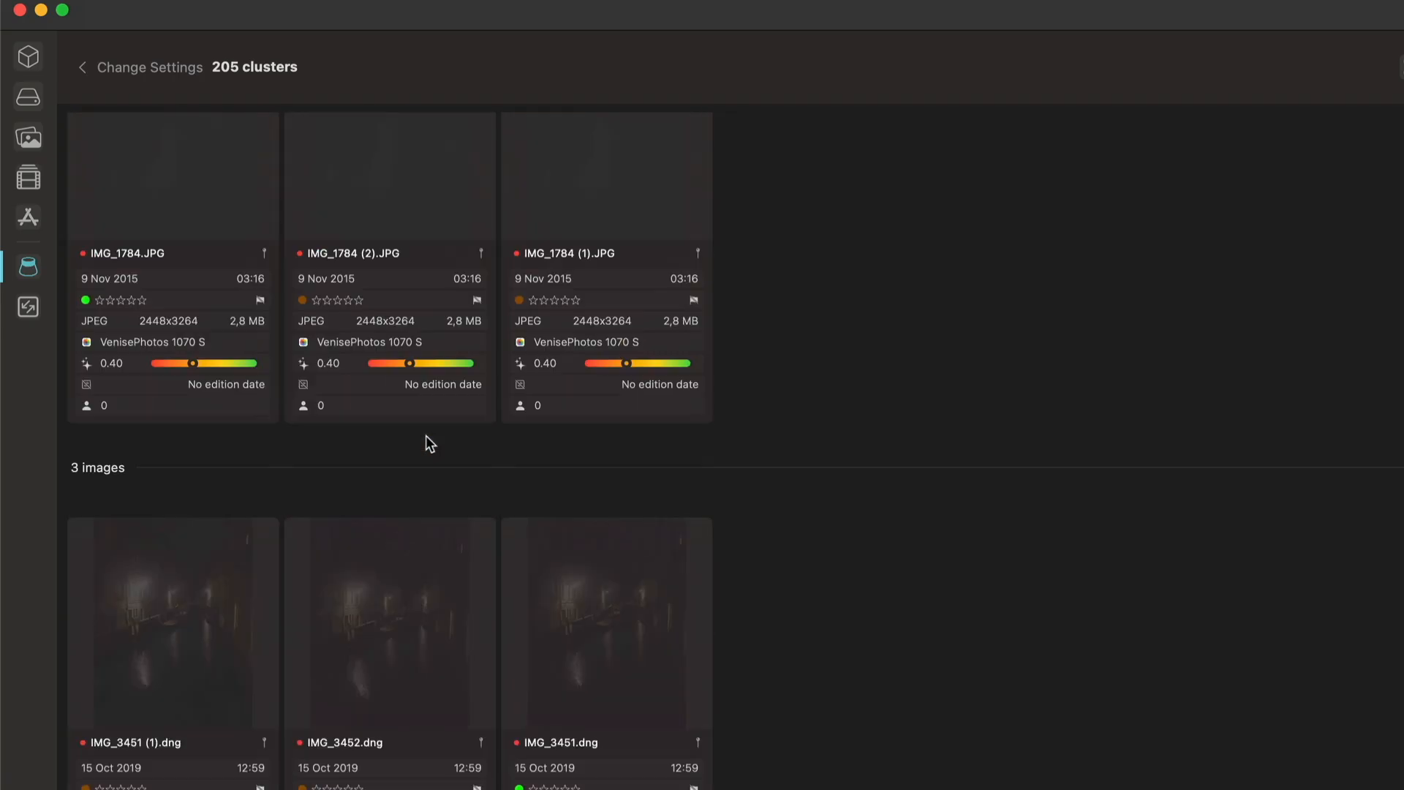
scroll("down", 3)
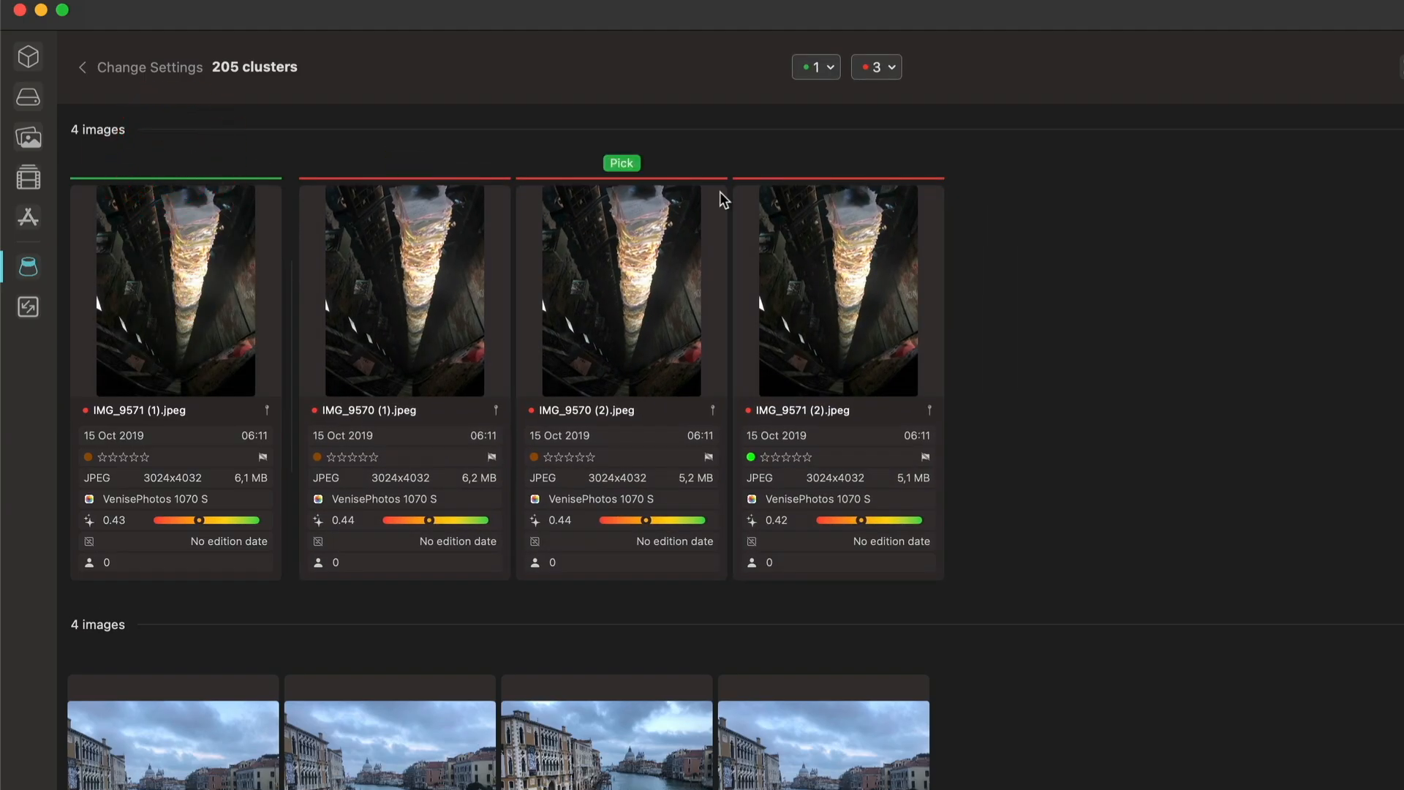
- Mark IMG_9570 (2).jpeg as a pick in the first 4-image cluster
left_click(618, 157)
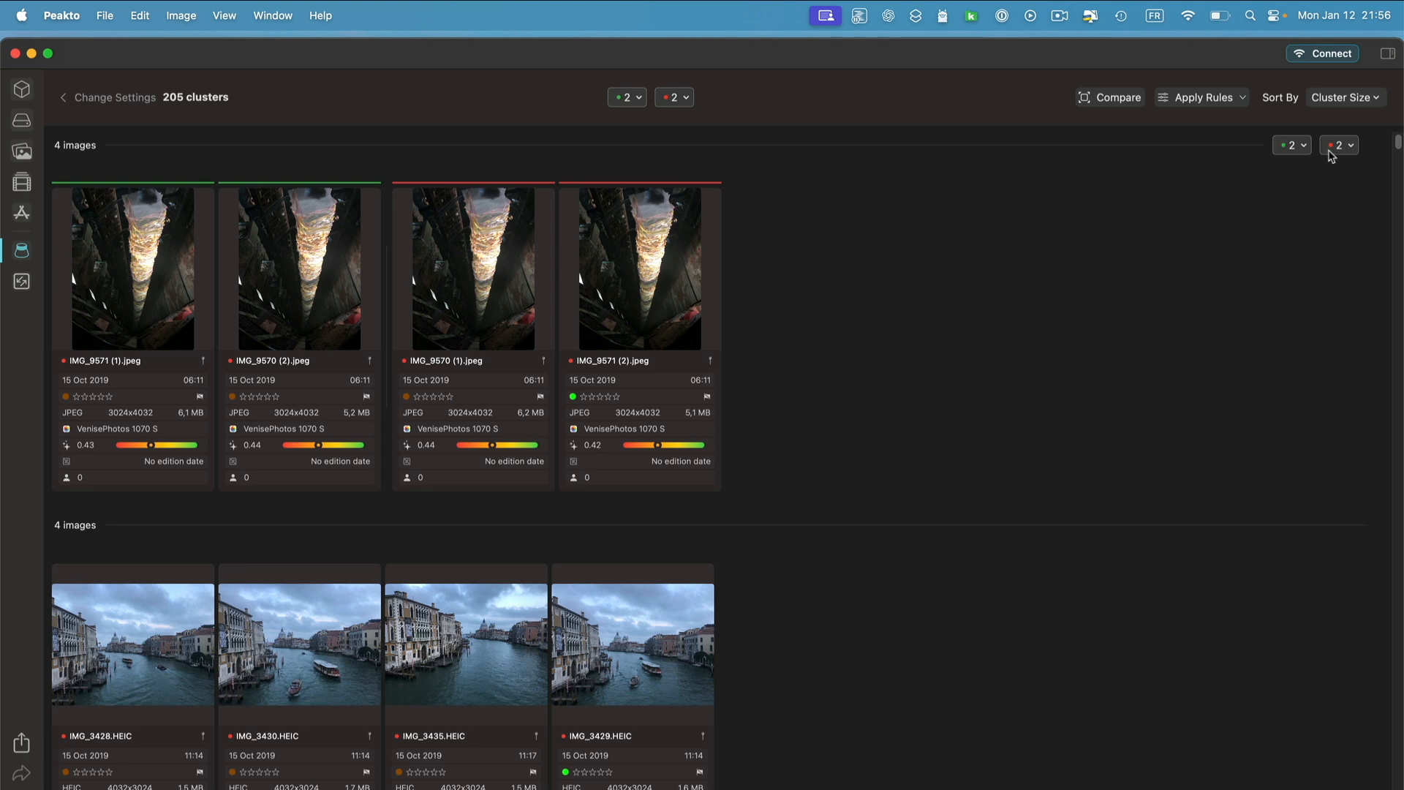
mouse_move(1296, 147)
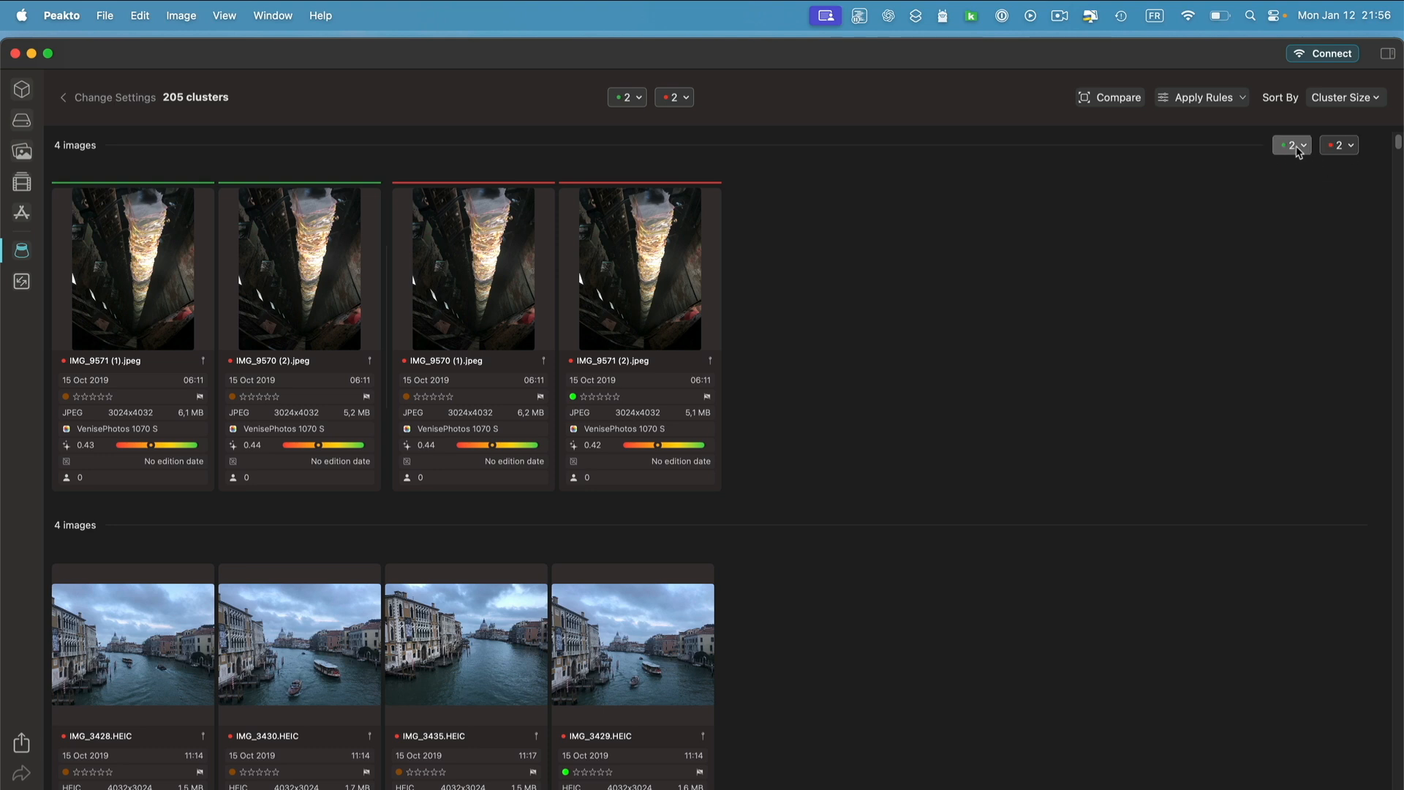
mouse_move(1328, 163)
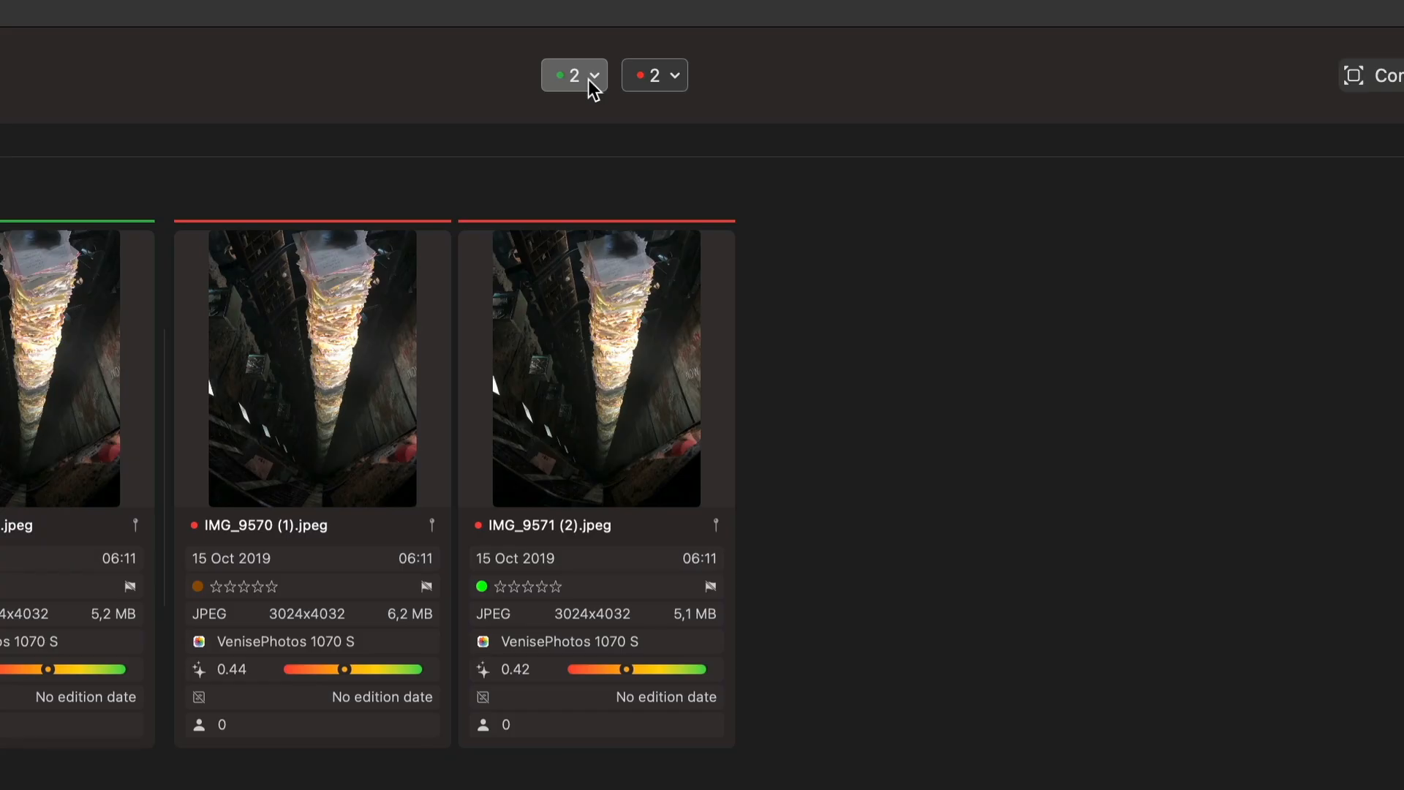
left_click(594, 74)
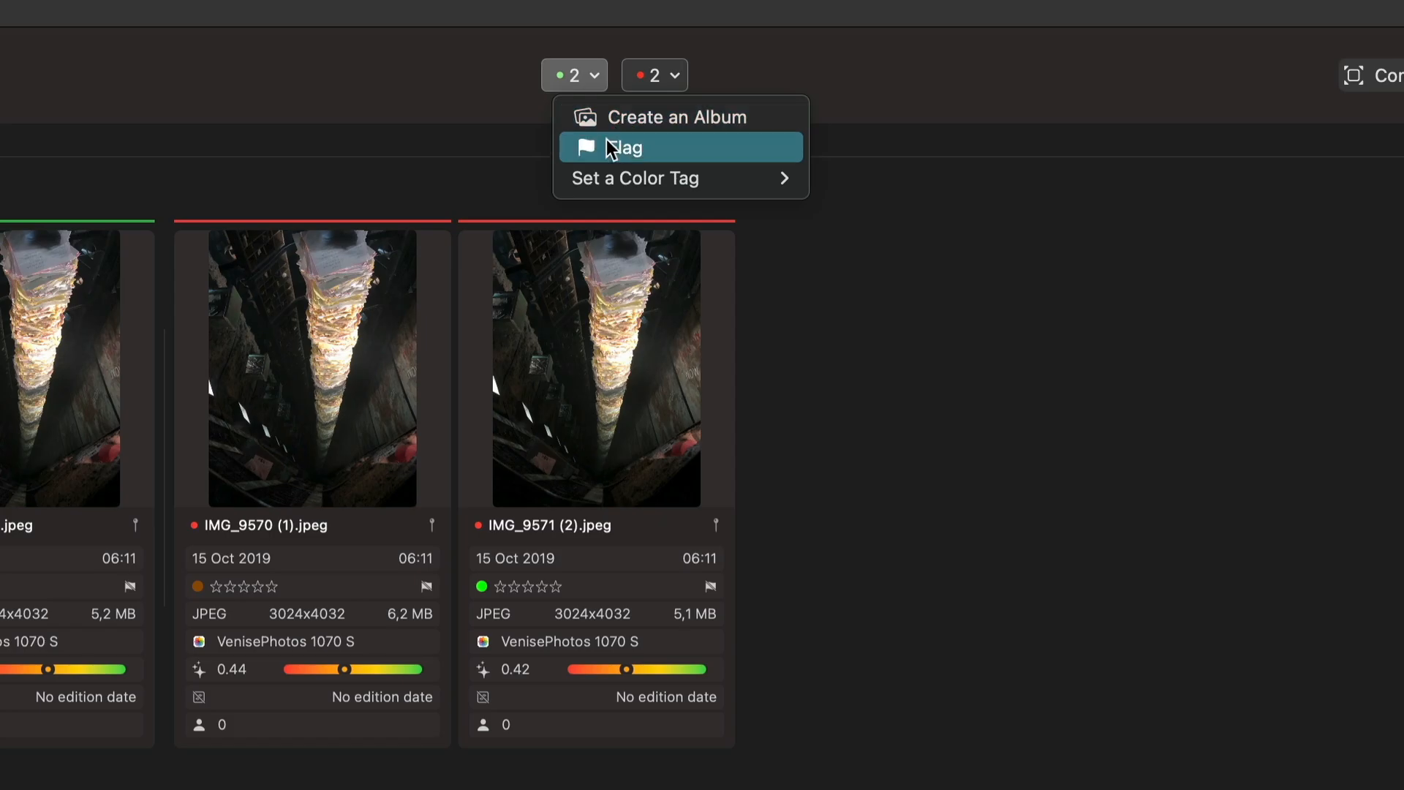
mouse_move(651, 150)
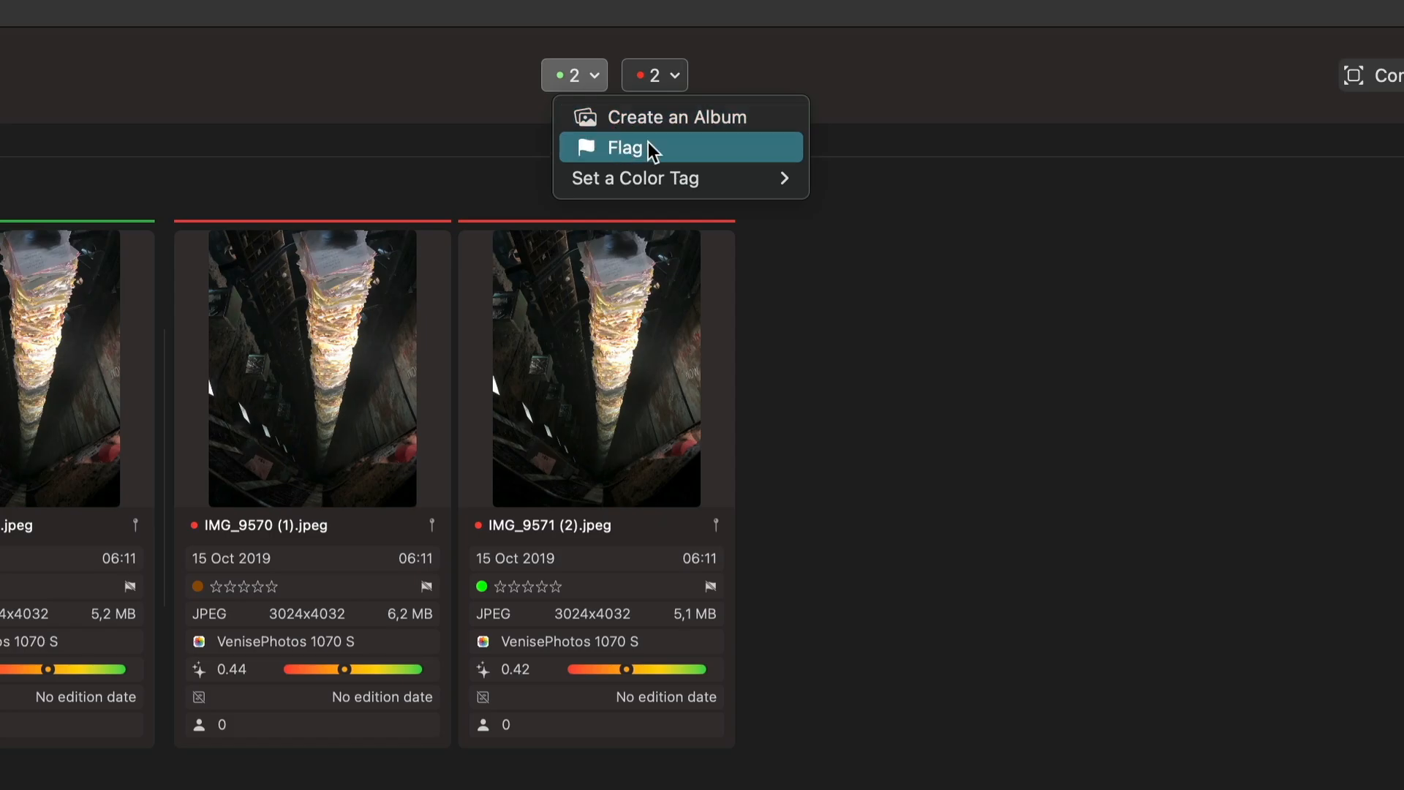
mouse_move(651, 177)
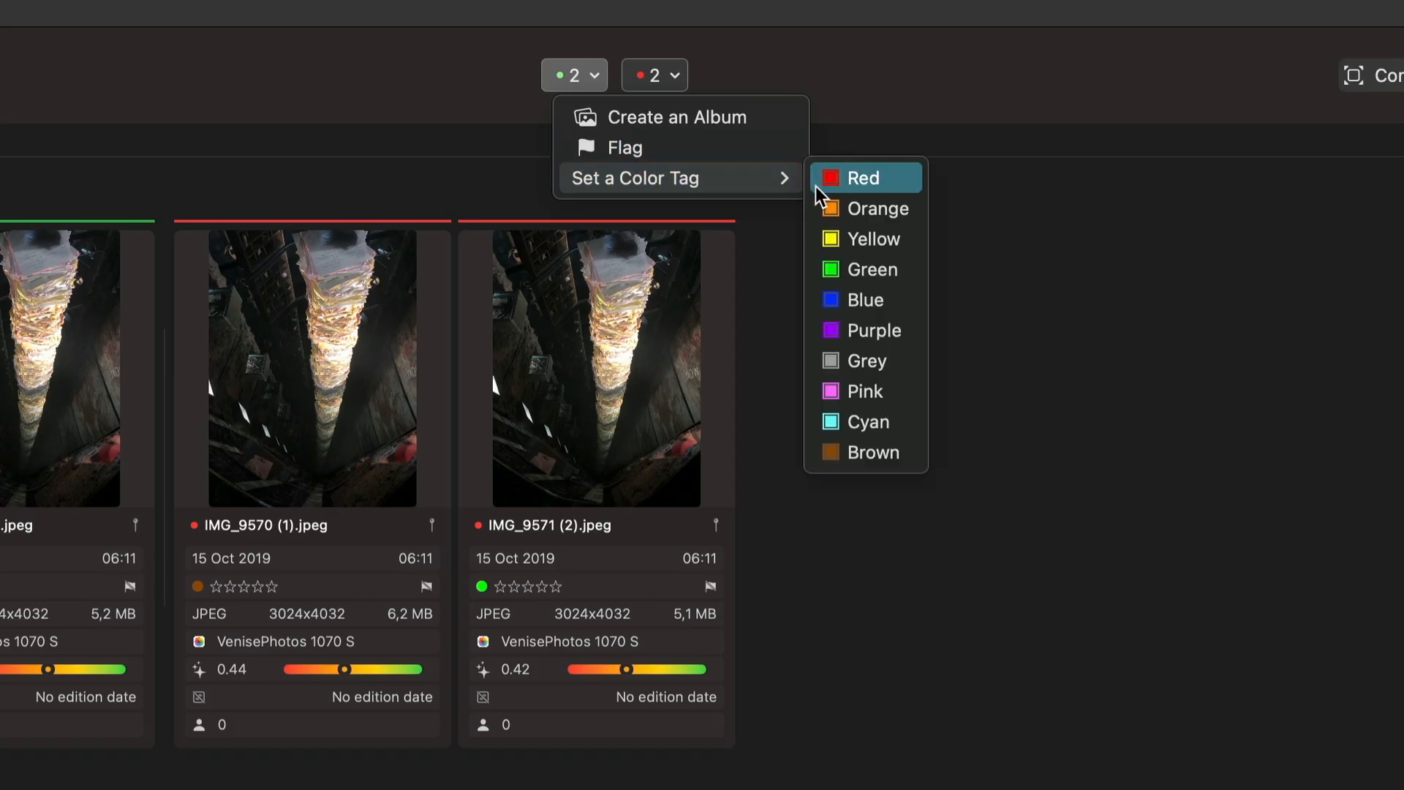
mouse_move(859, 280)
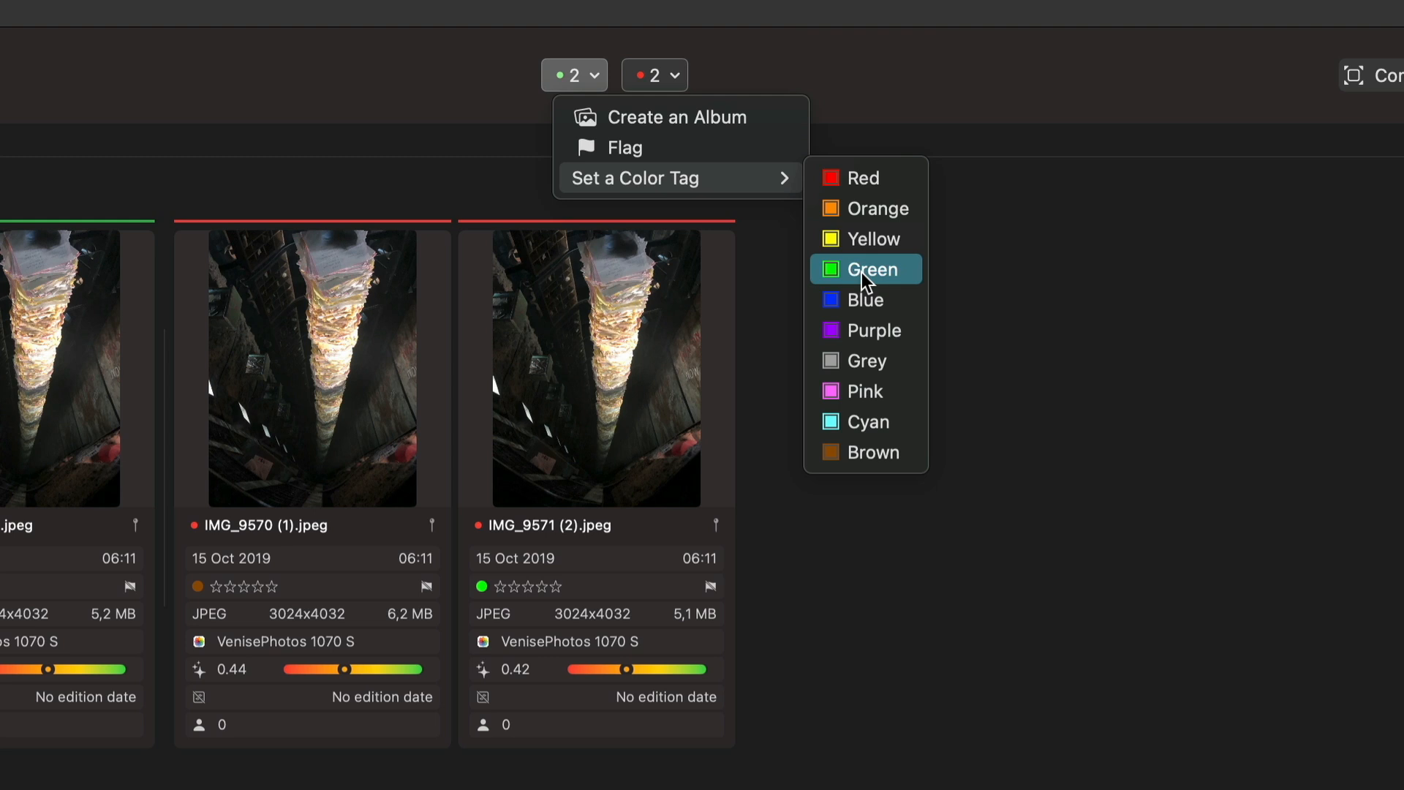
left_click(671, 76)
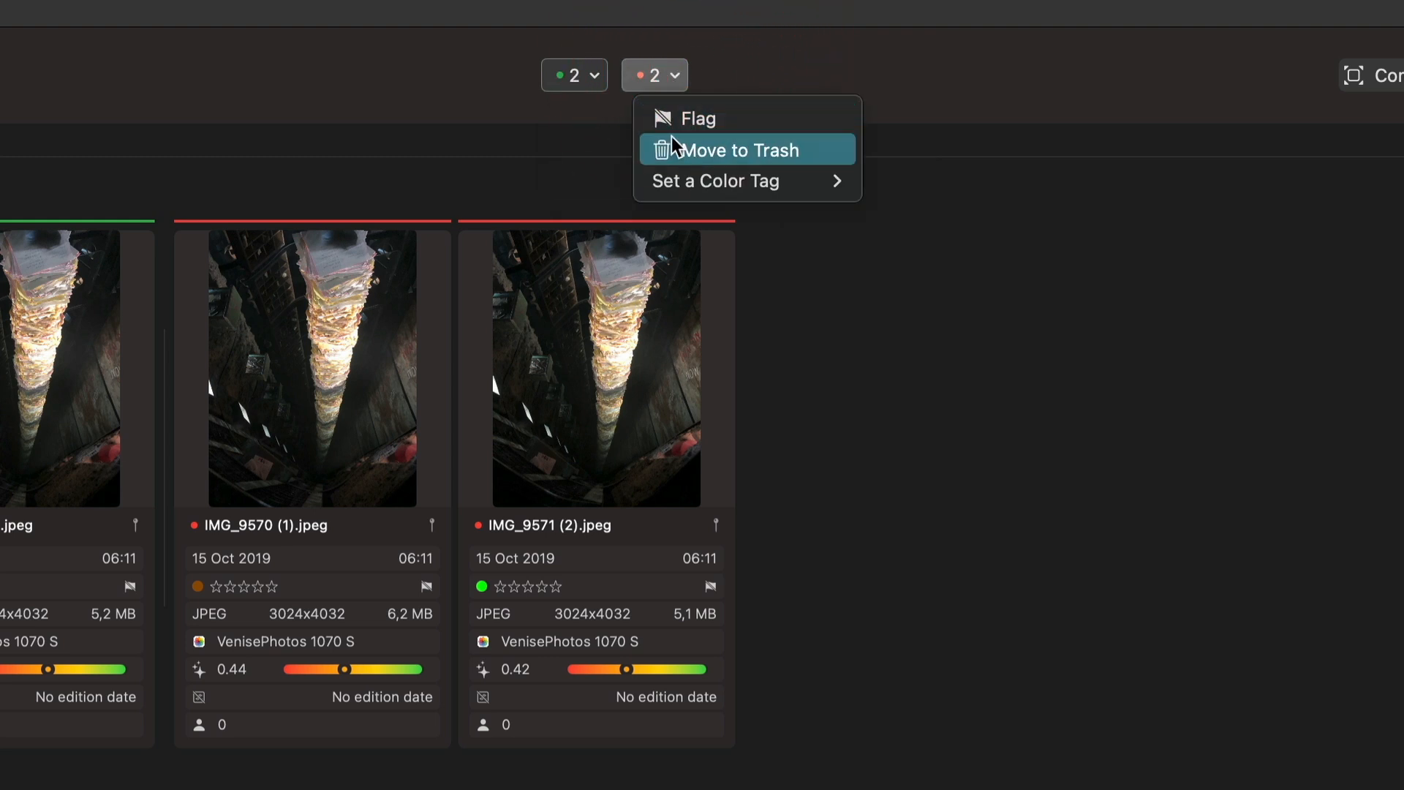
mouse_move(667, 117)
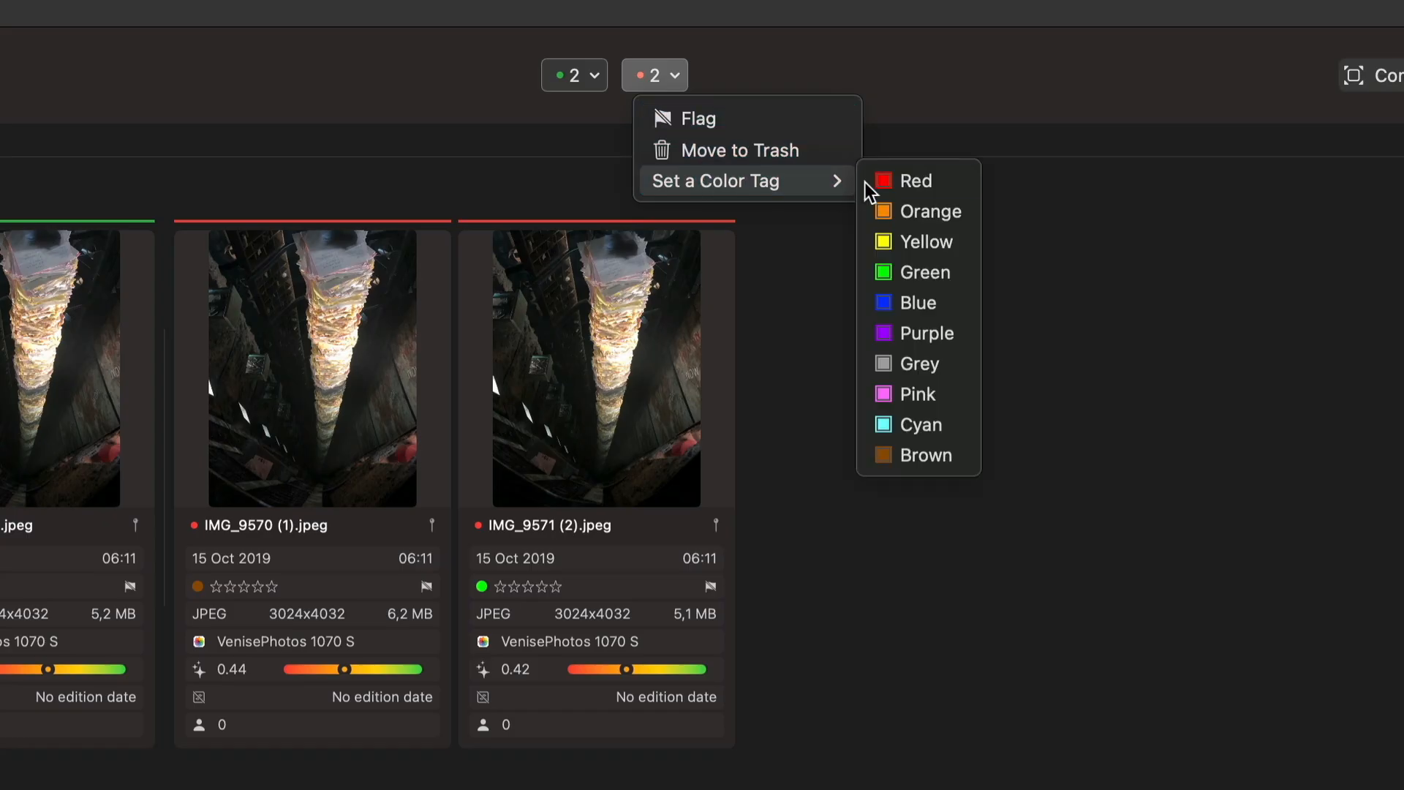
mouse_move(904, 183)
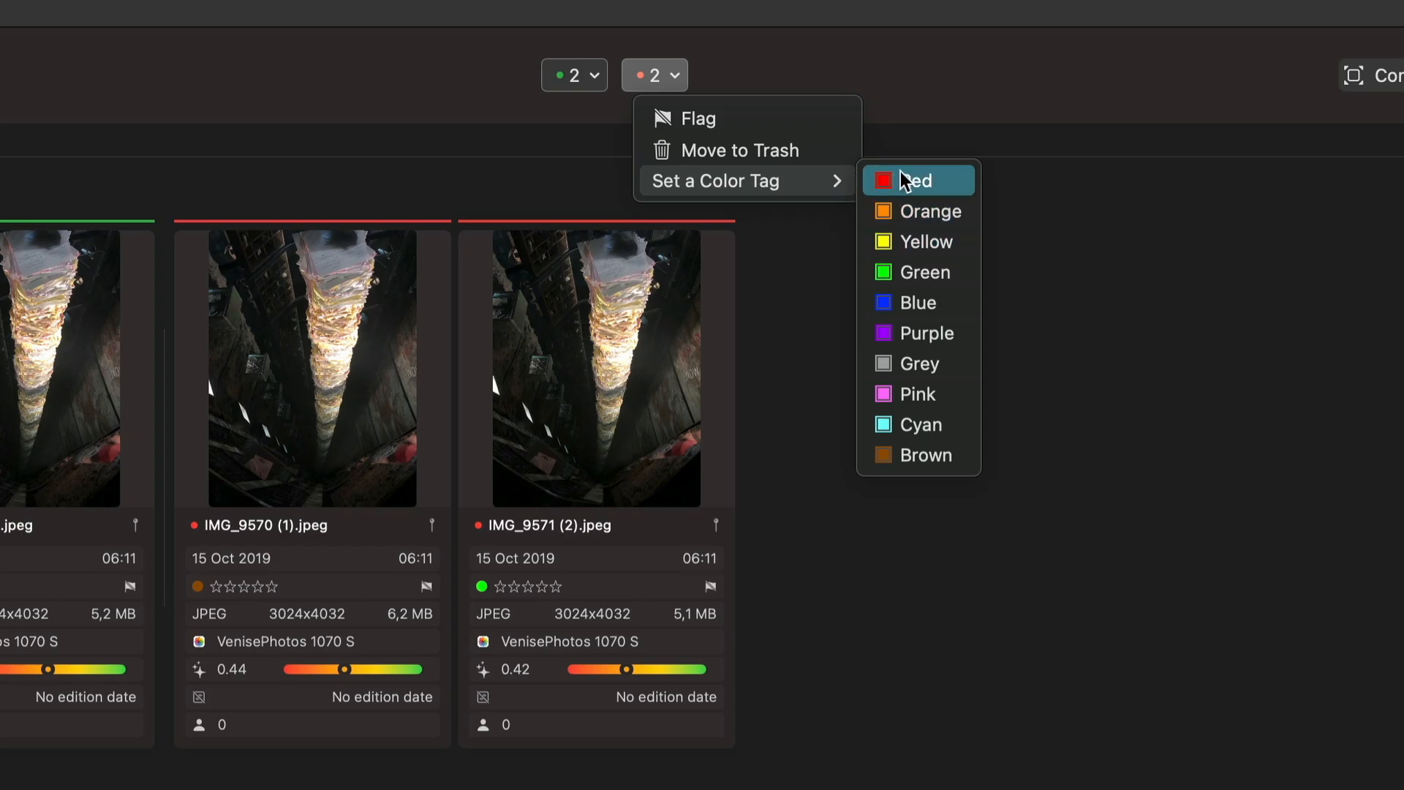
mouse_move(930, 455)
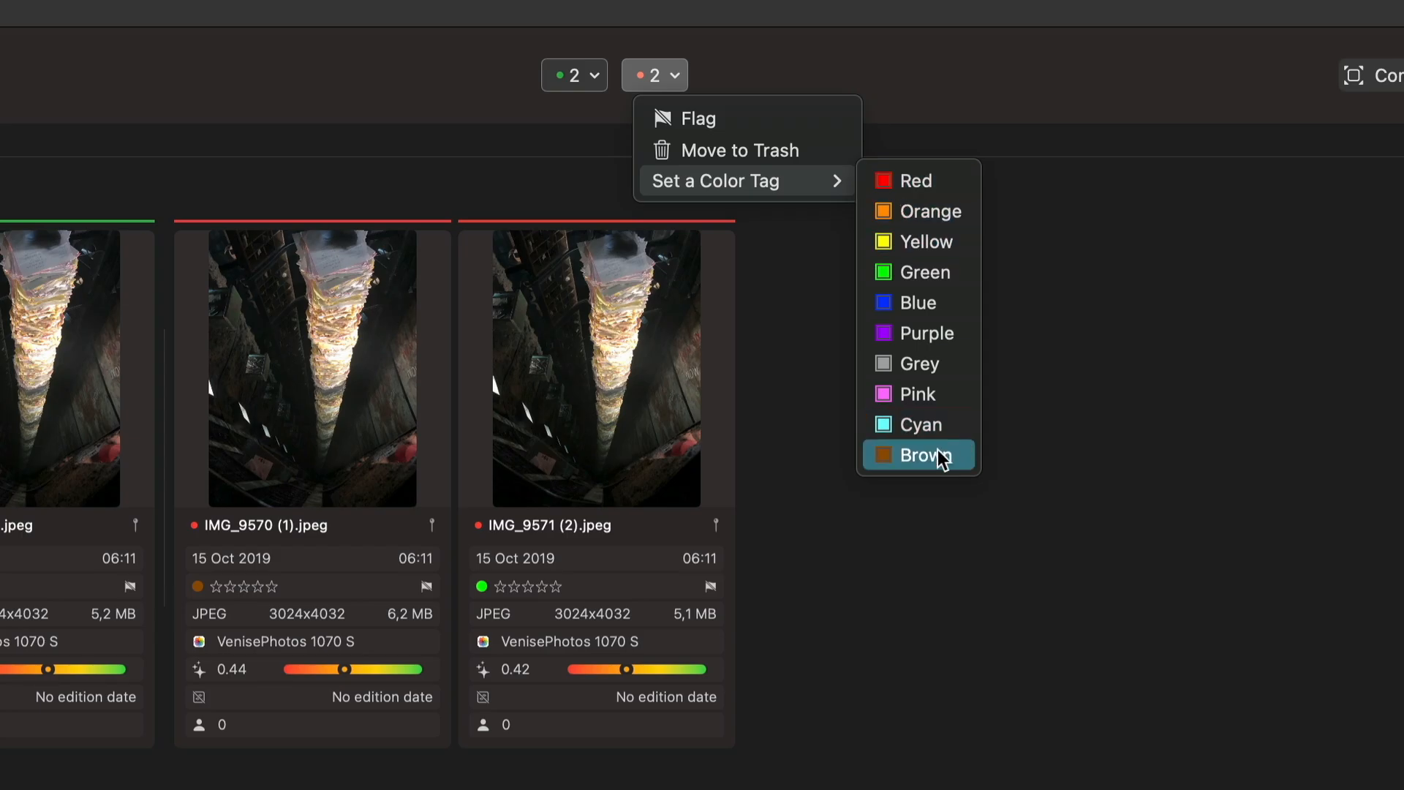
mouse_move(1050, 239)
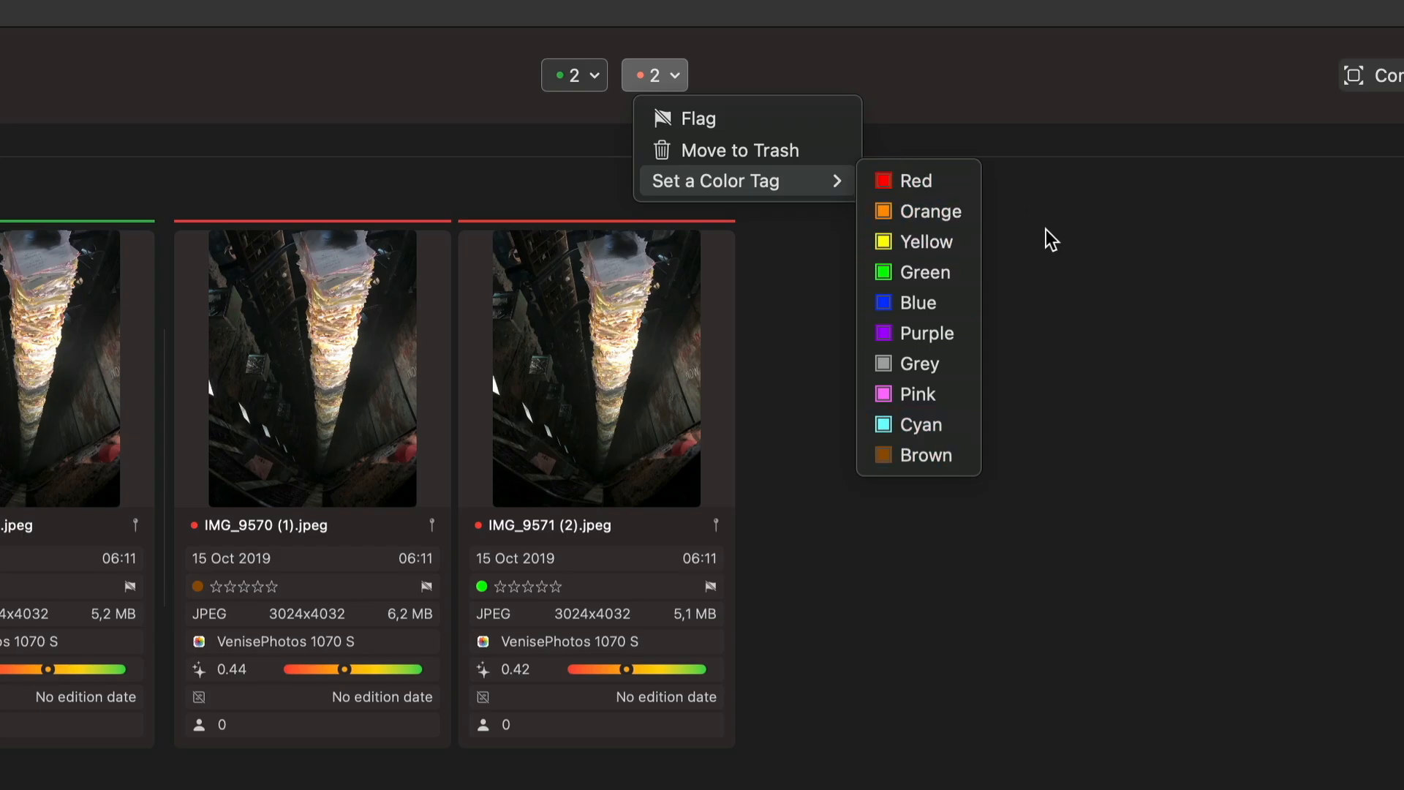
left_click(852, 212)
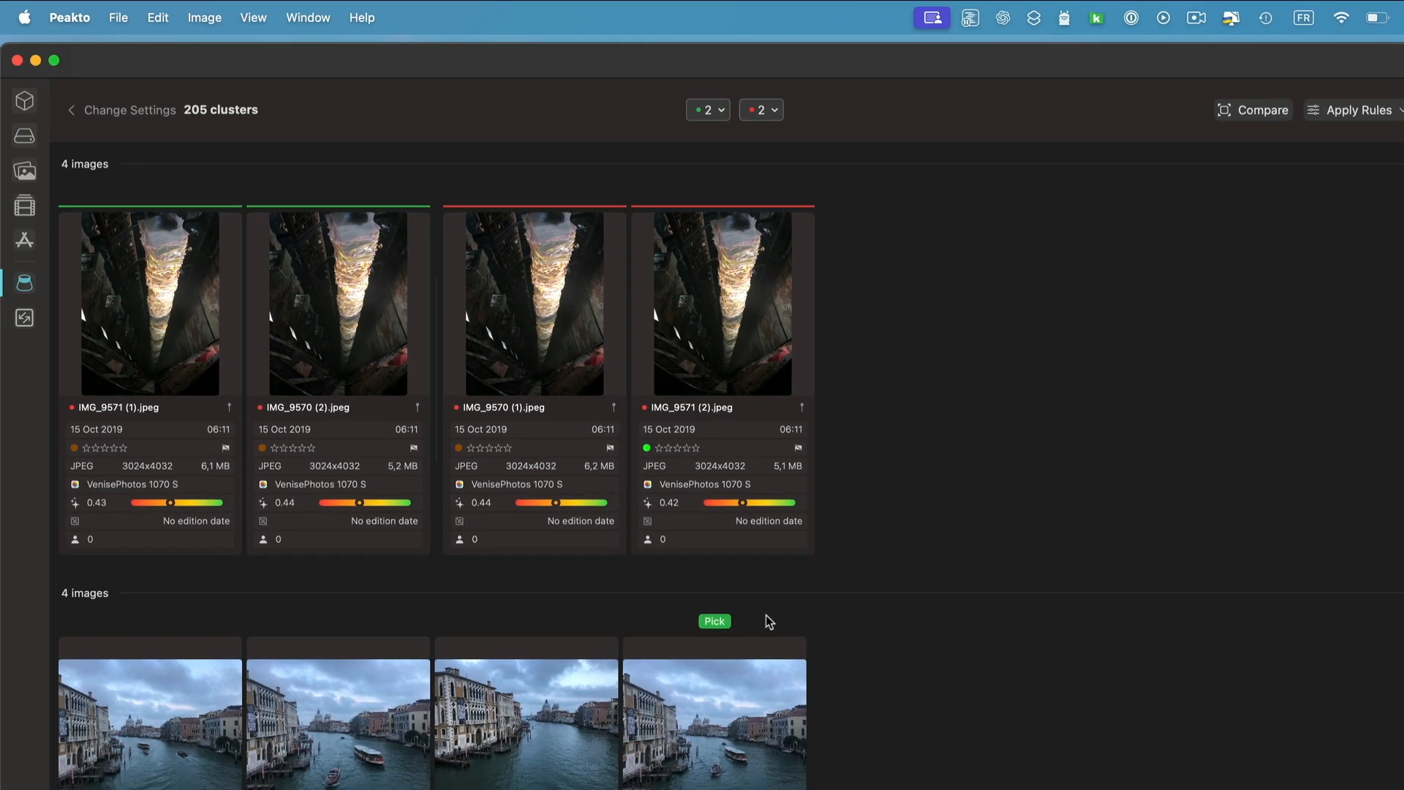
scroll("down", 3)
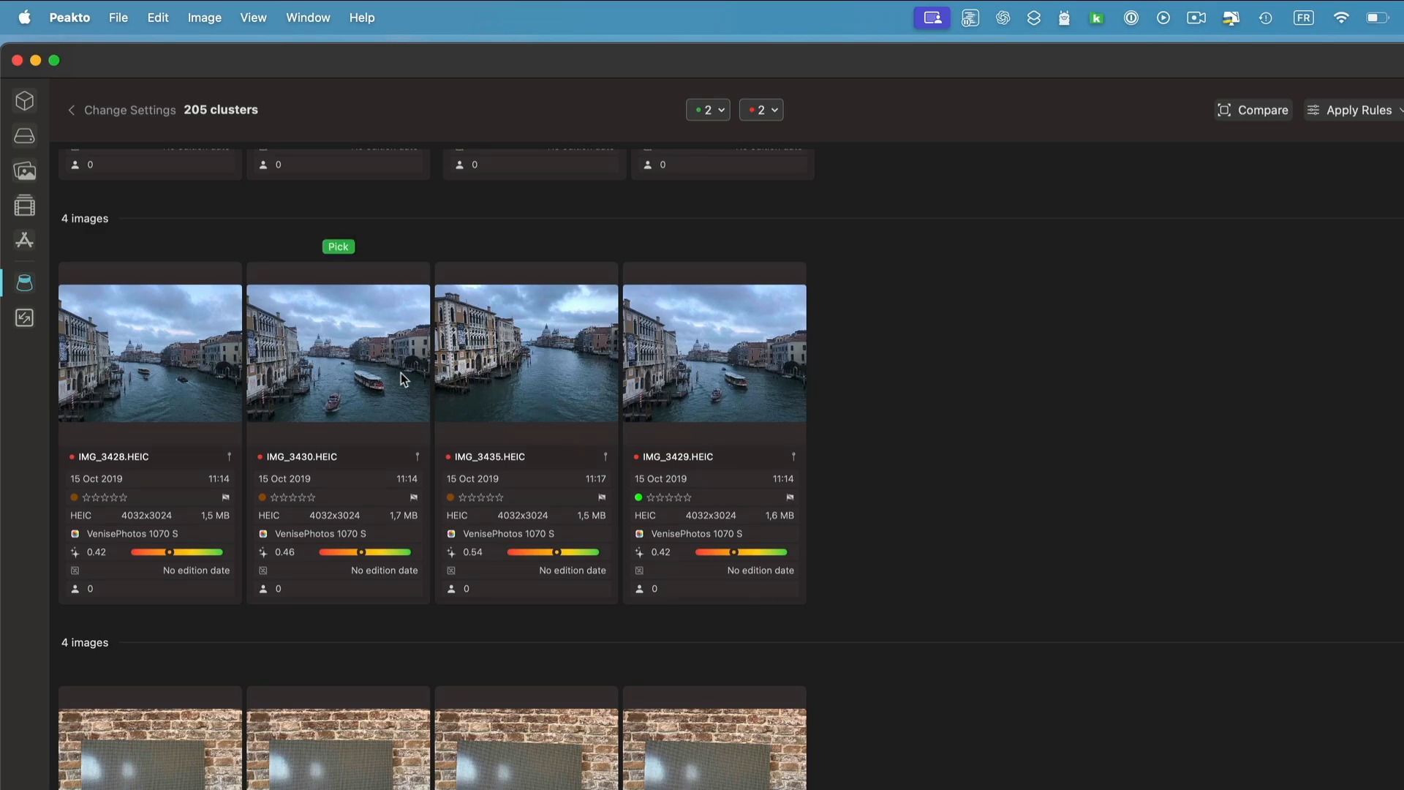
left_click(333, 358)
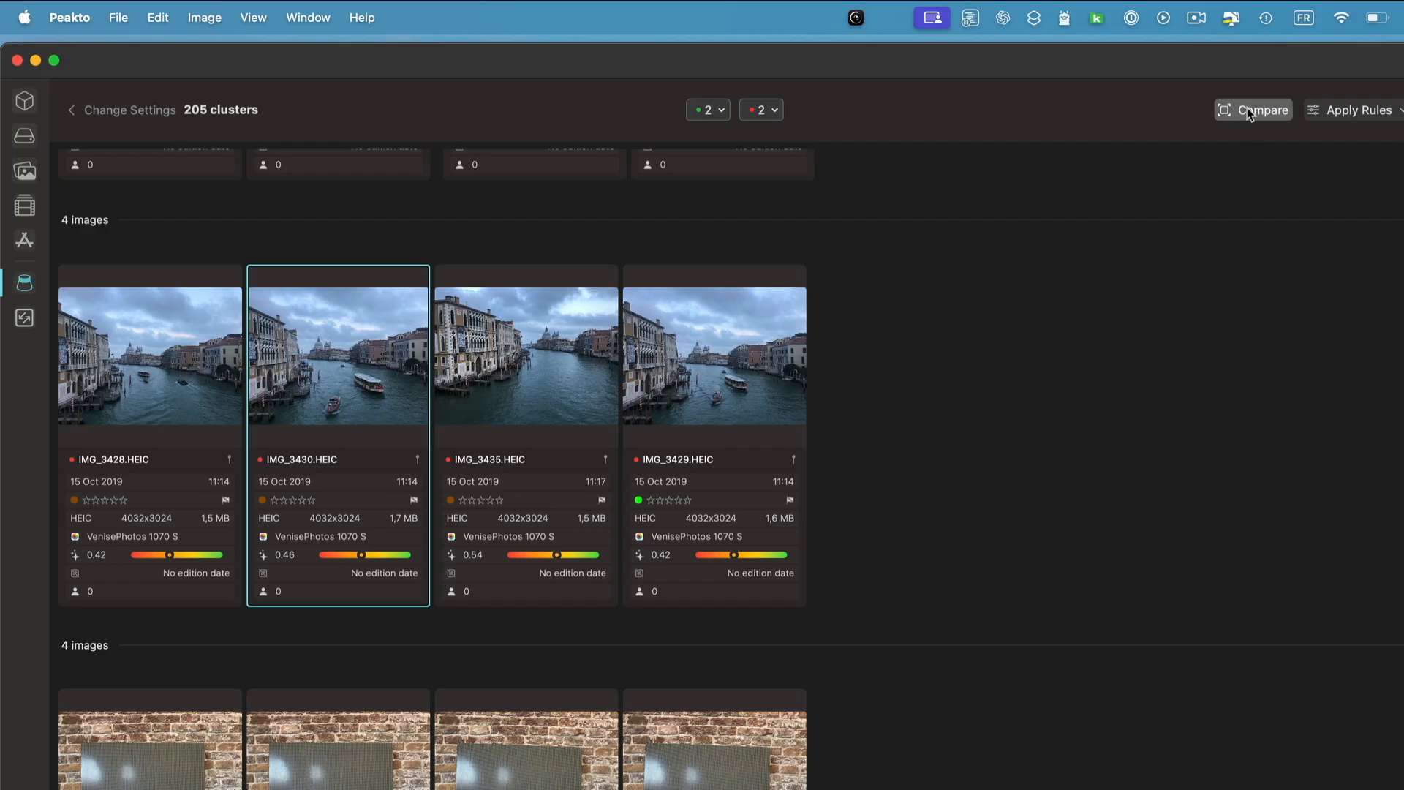
left_click(1253, 110)
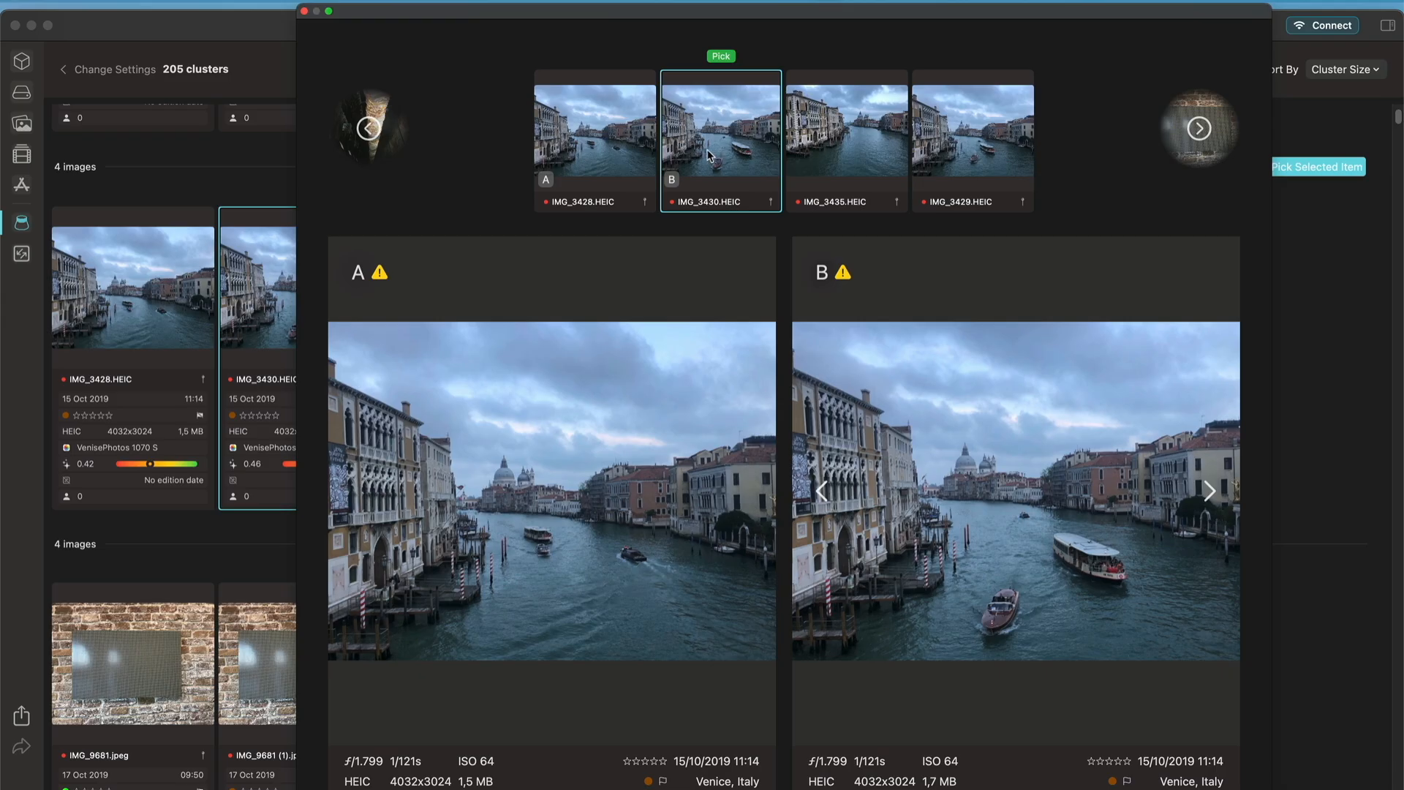
left_click(966, 138)
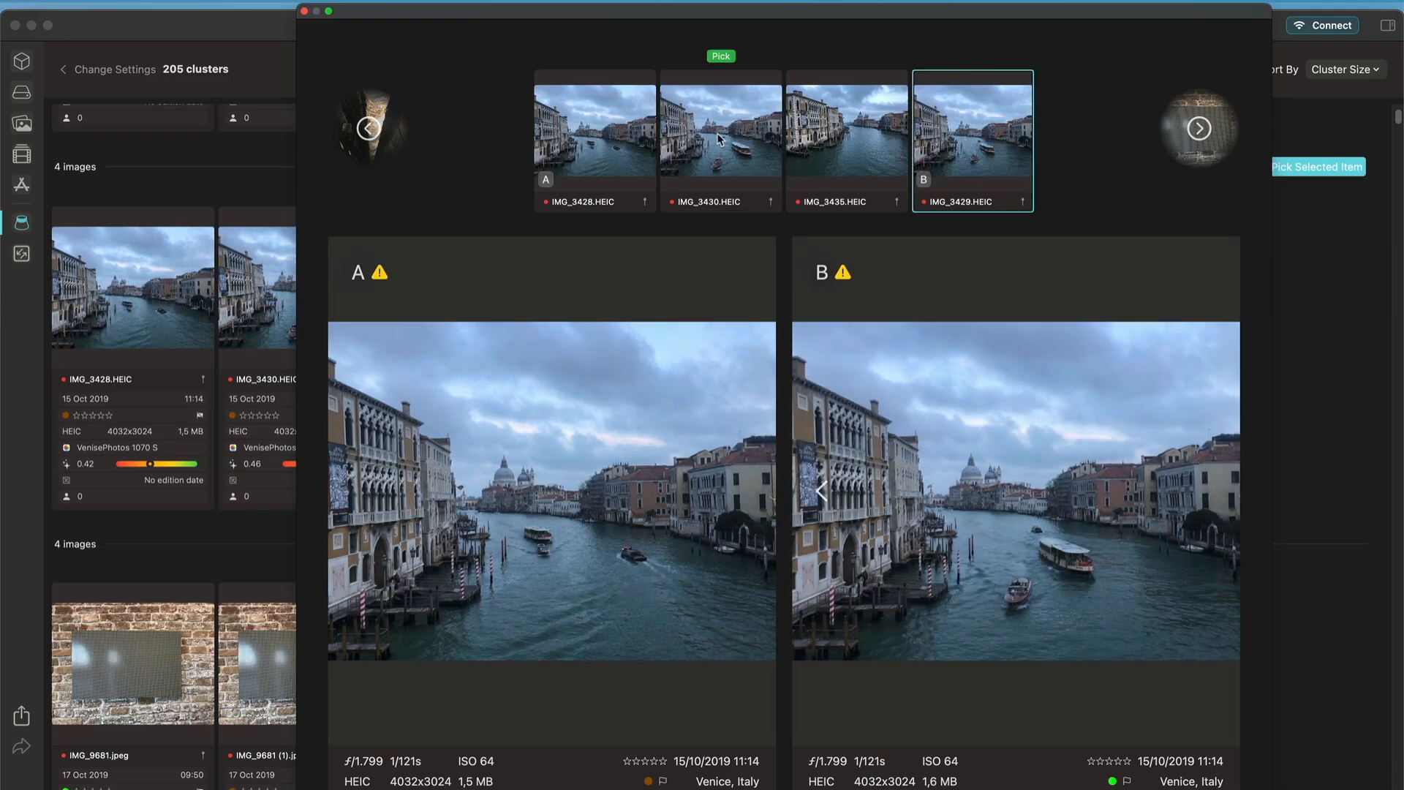
right_click(721, 139)
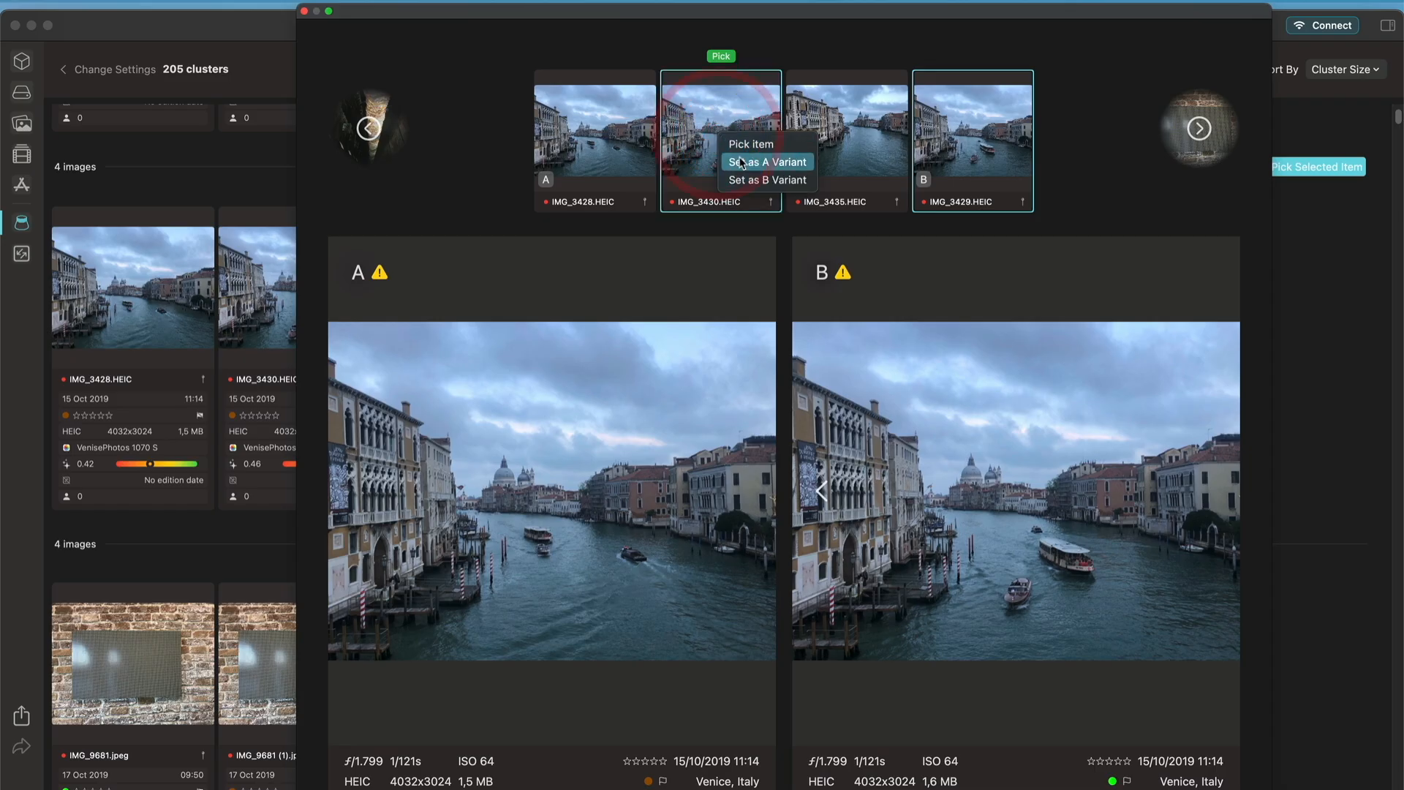
left_click(766, 162)
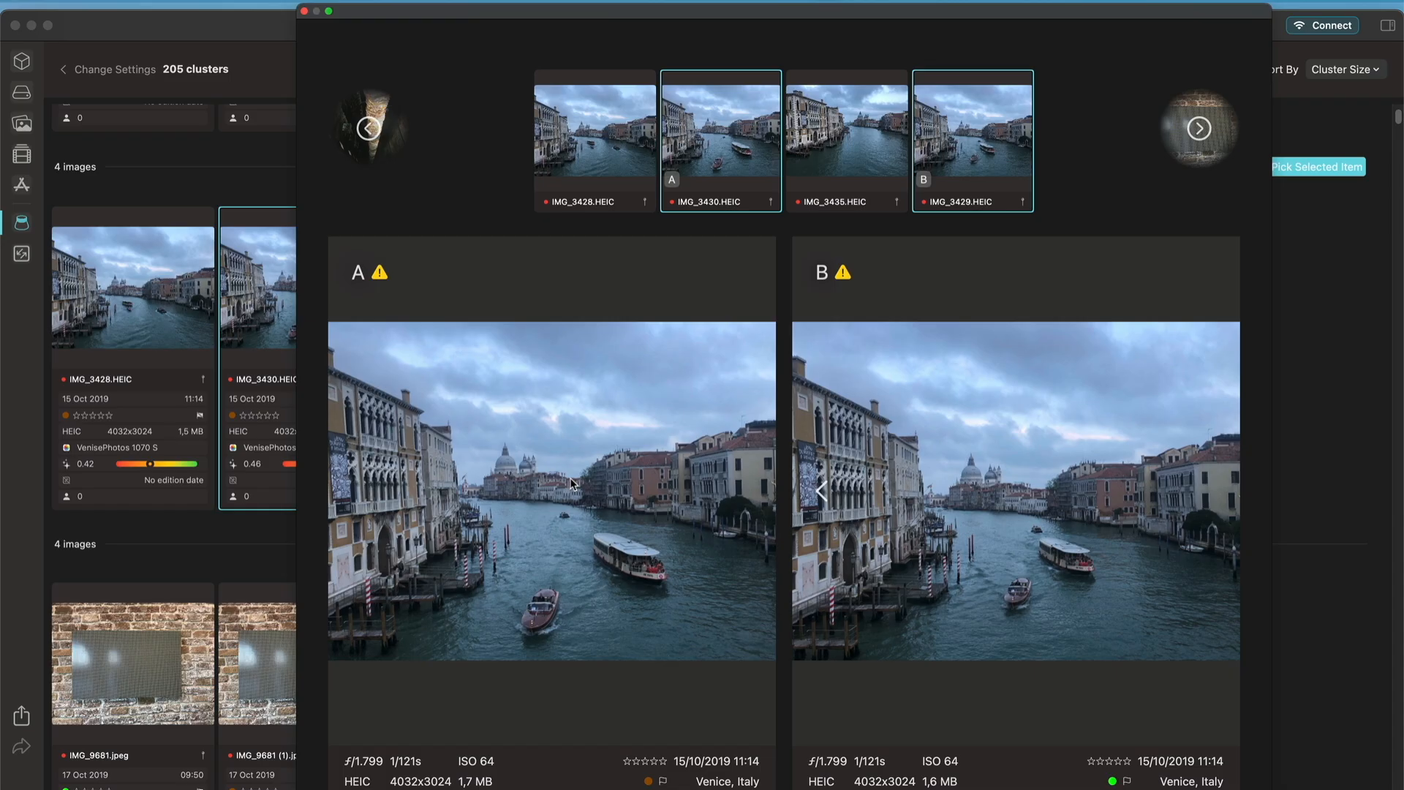
mouse_move(379, 275)
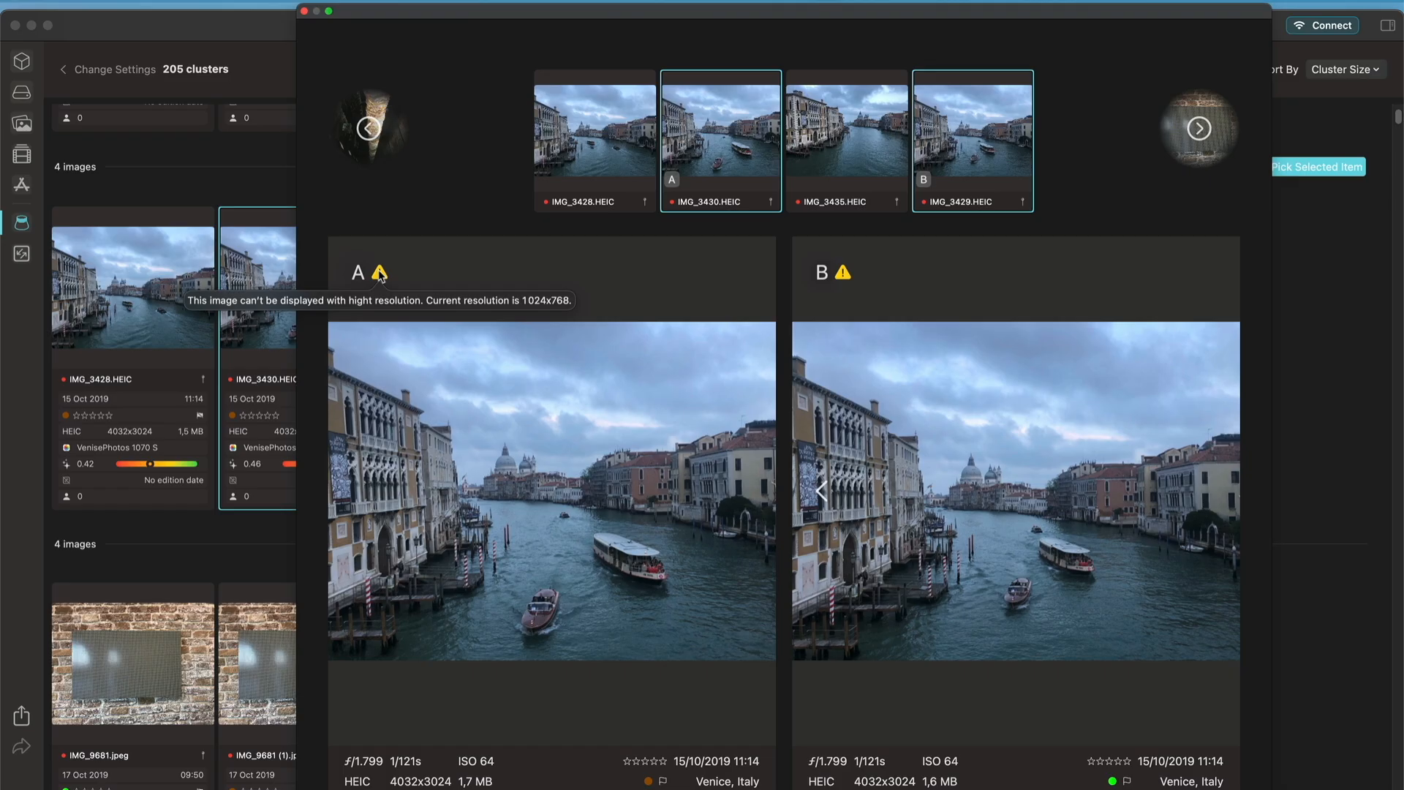
mouse_move(761, 291)
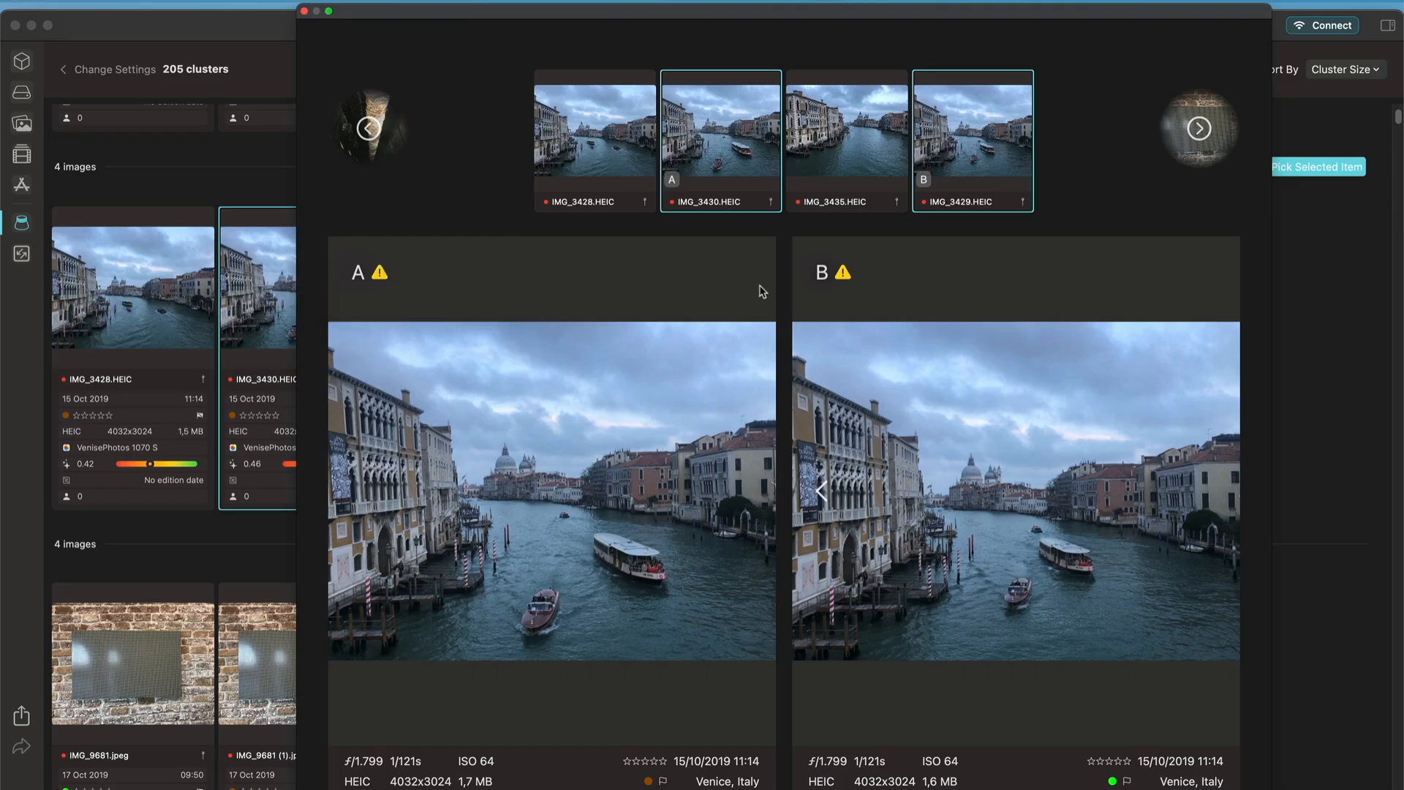
mouse_move(781, 251)
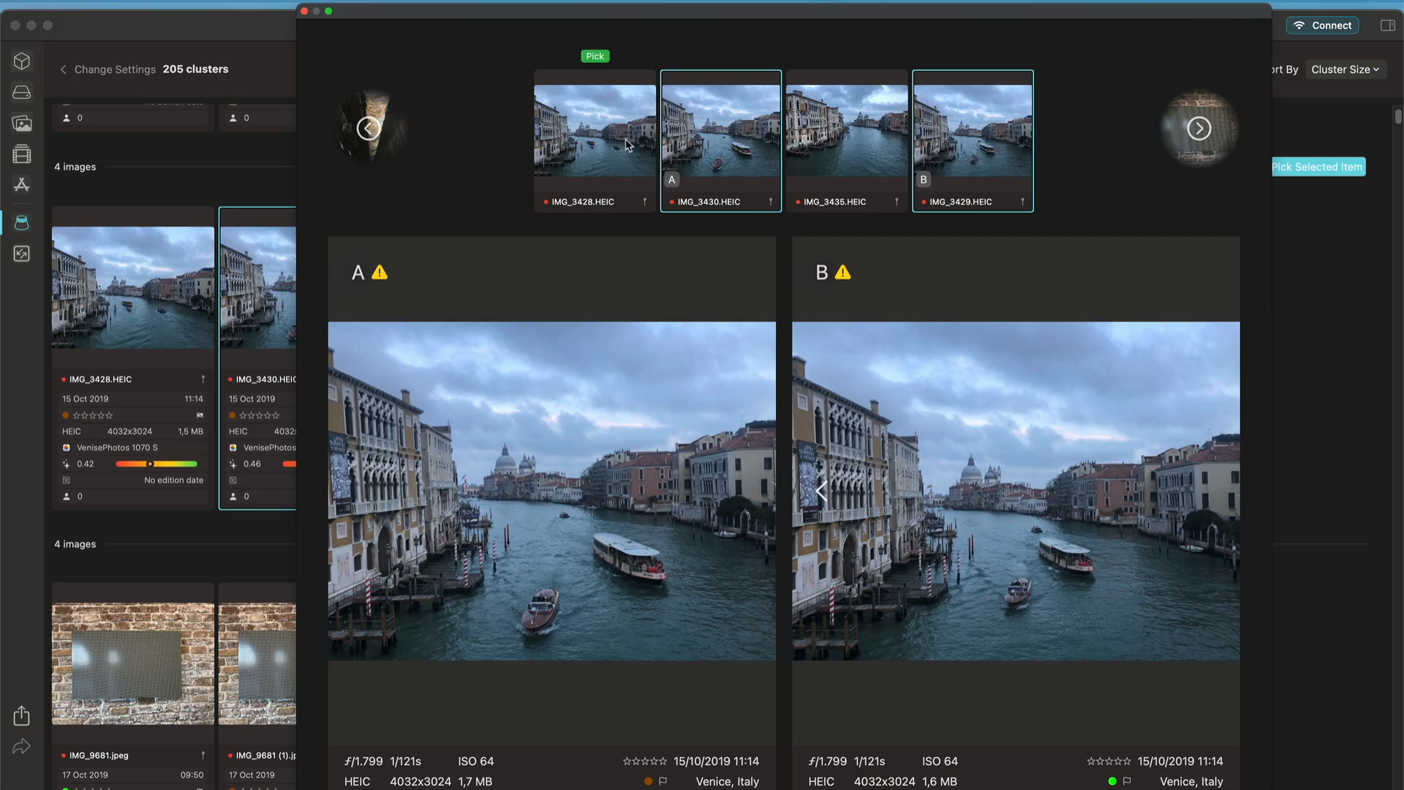
mouse_move(1009, 430)
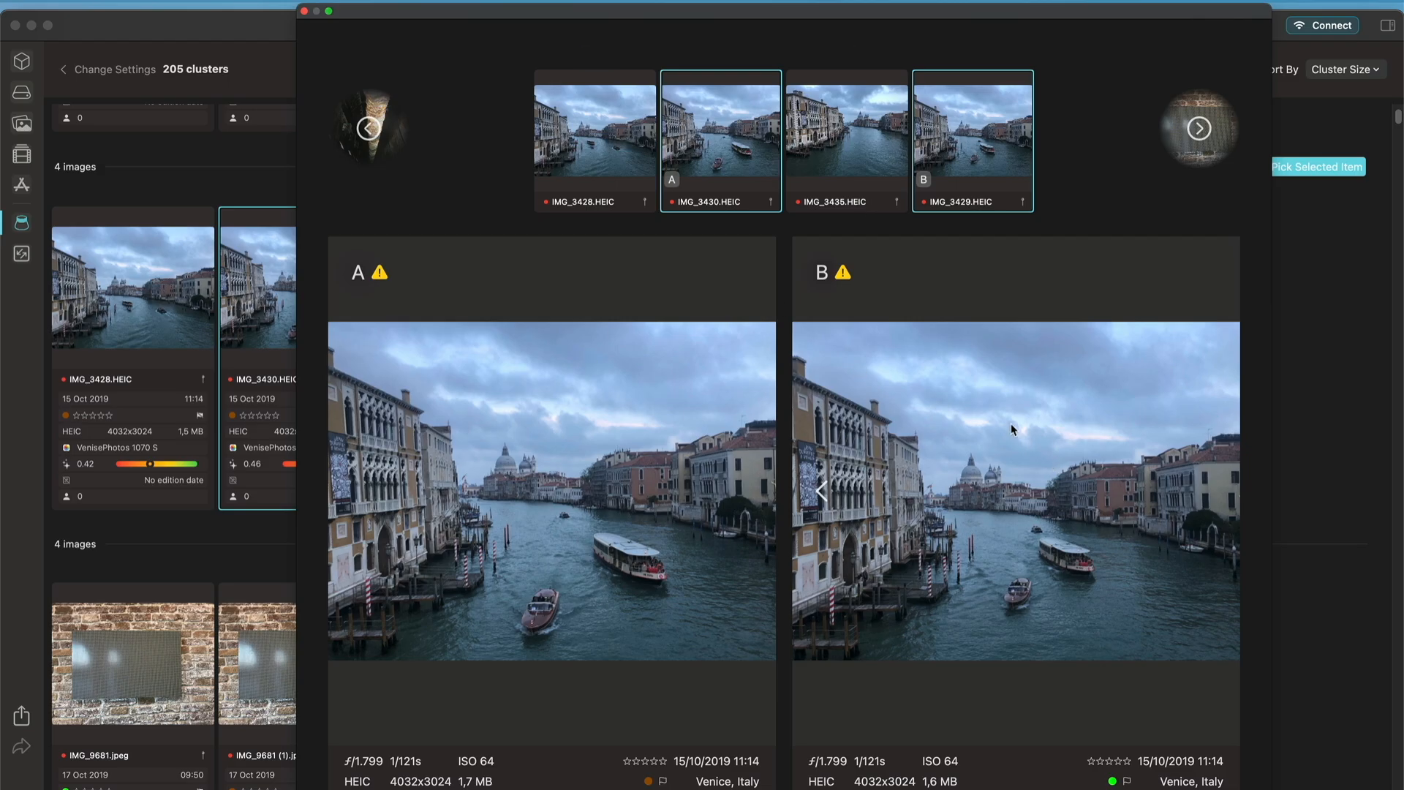
mouse_move(592, 186)
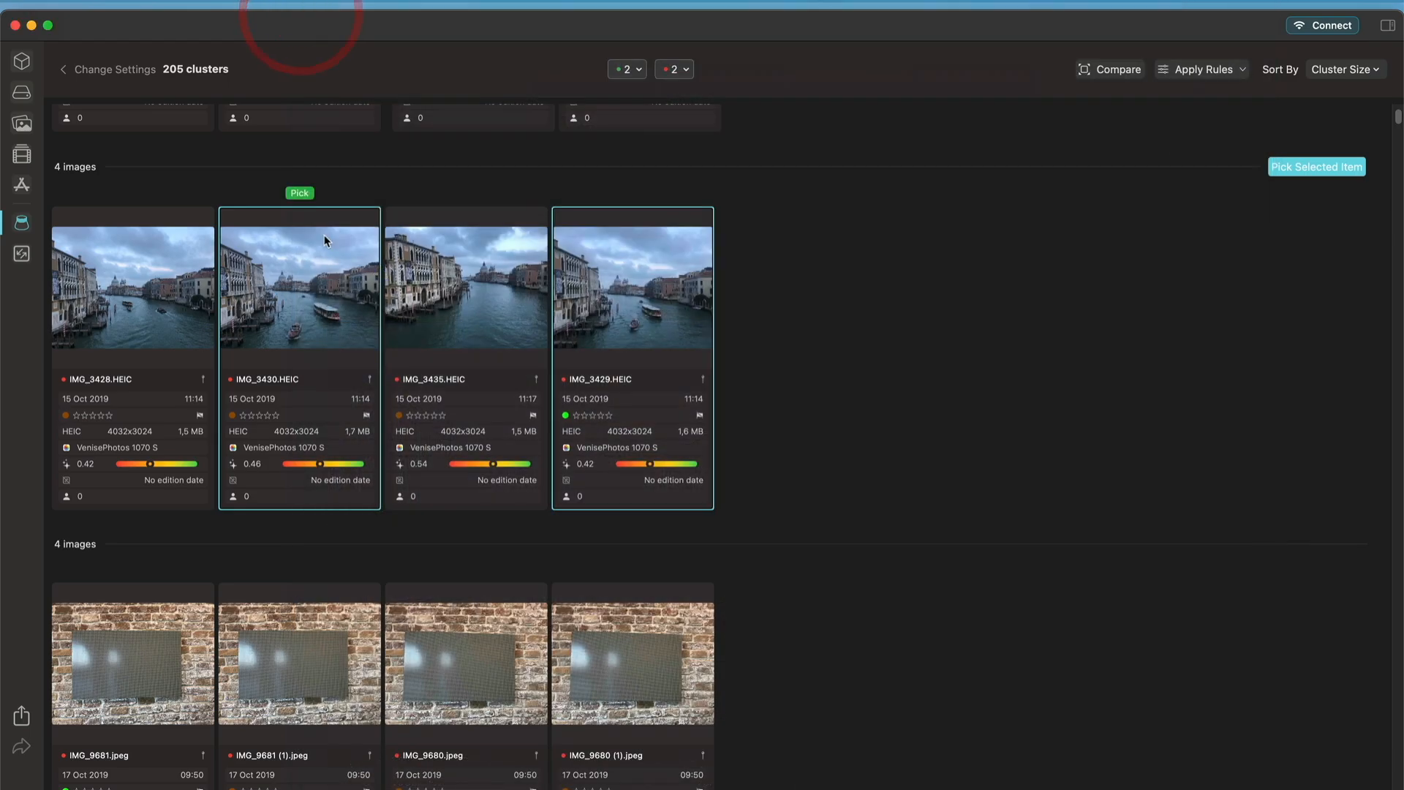
- Apply the RAW, largest-dimension and most-stars rules, then review the culled Grand Canal clusters
scroll("down", 3)
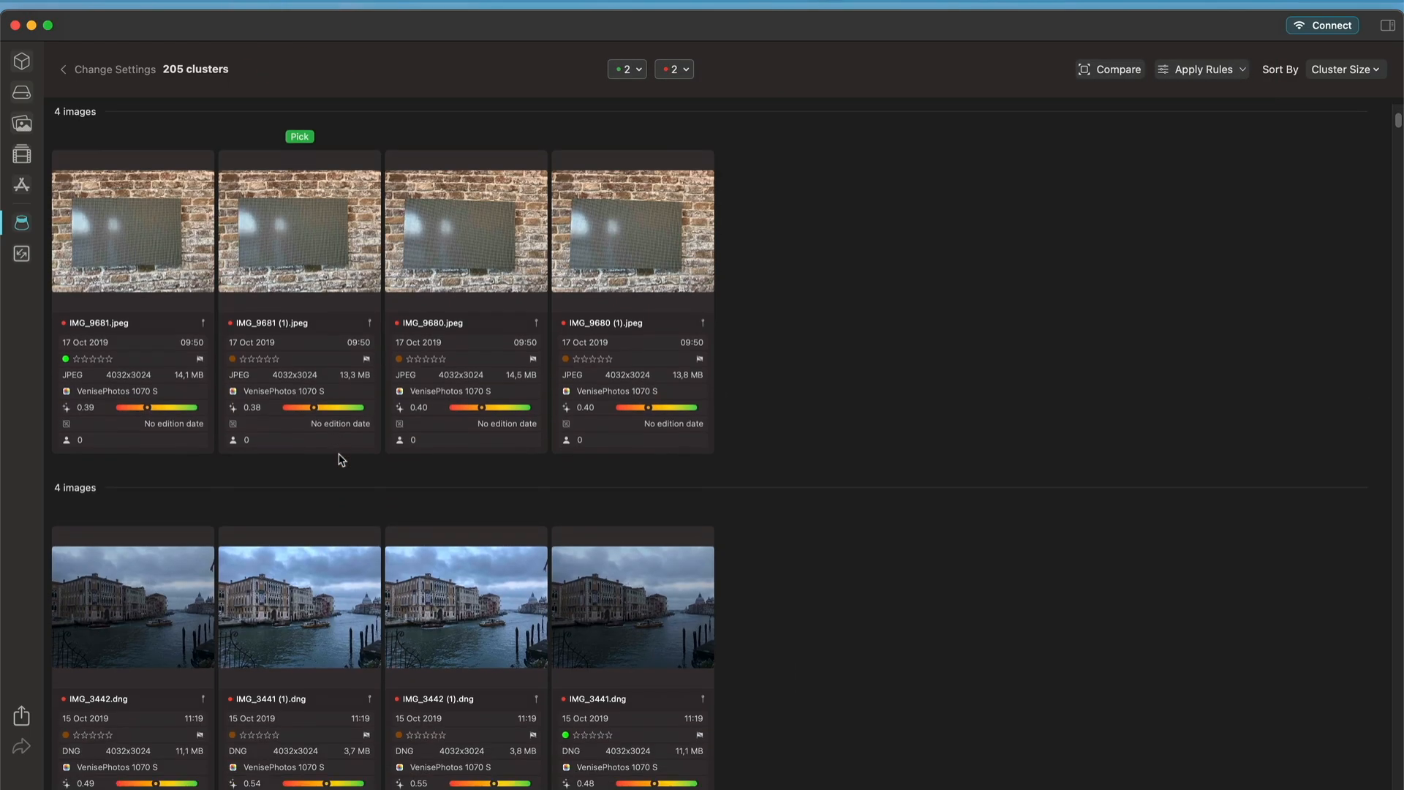
scroll("down", 3)
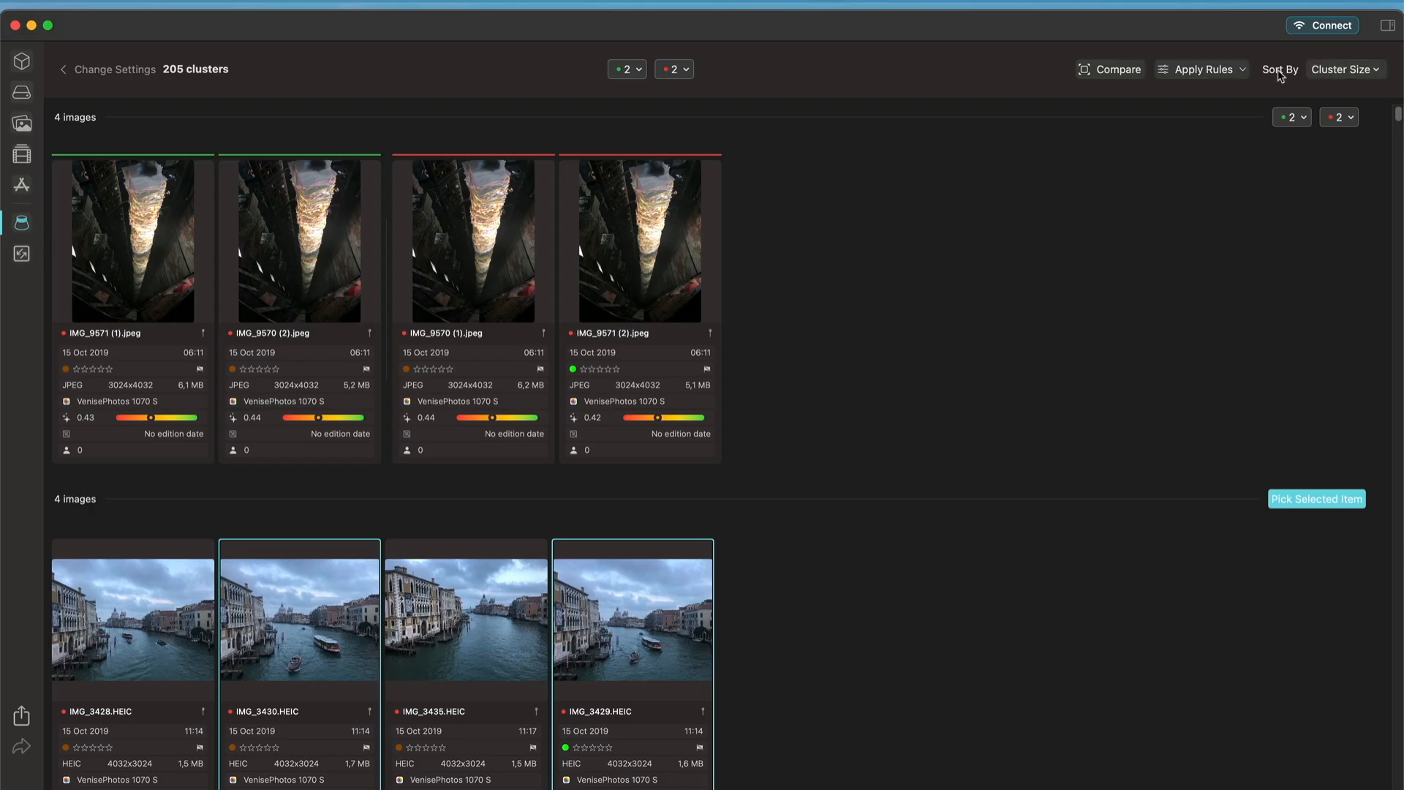
left_click(1205, 69)
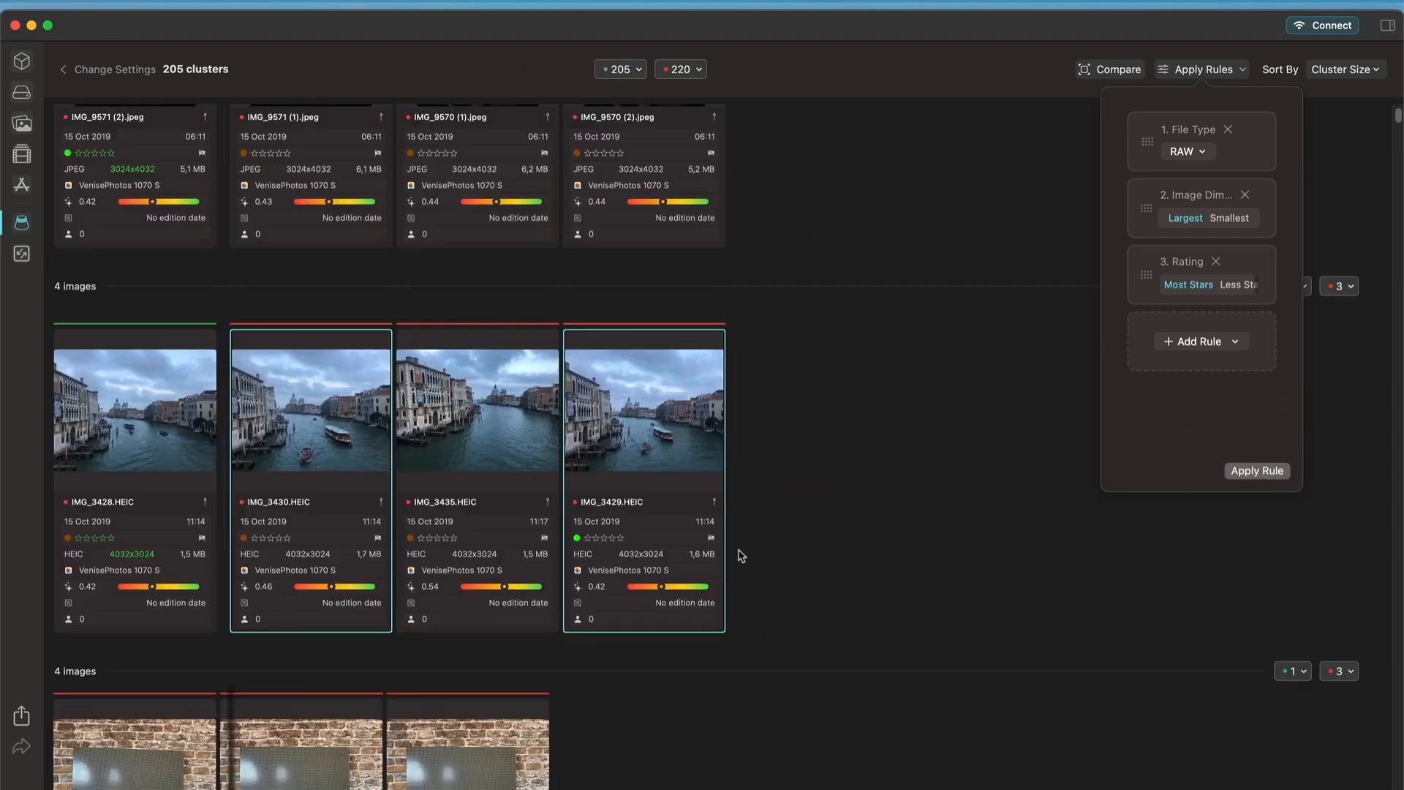
scroll("down", 3)
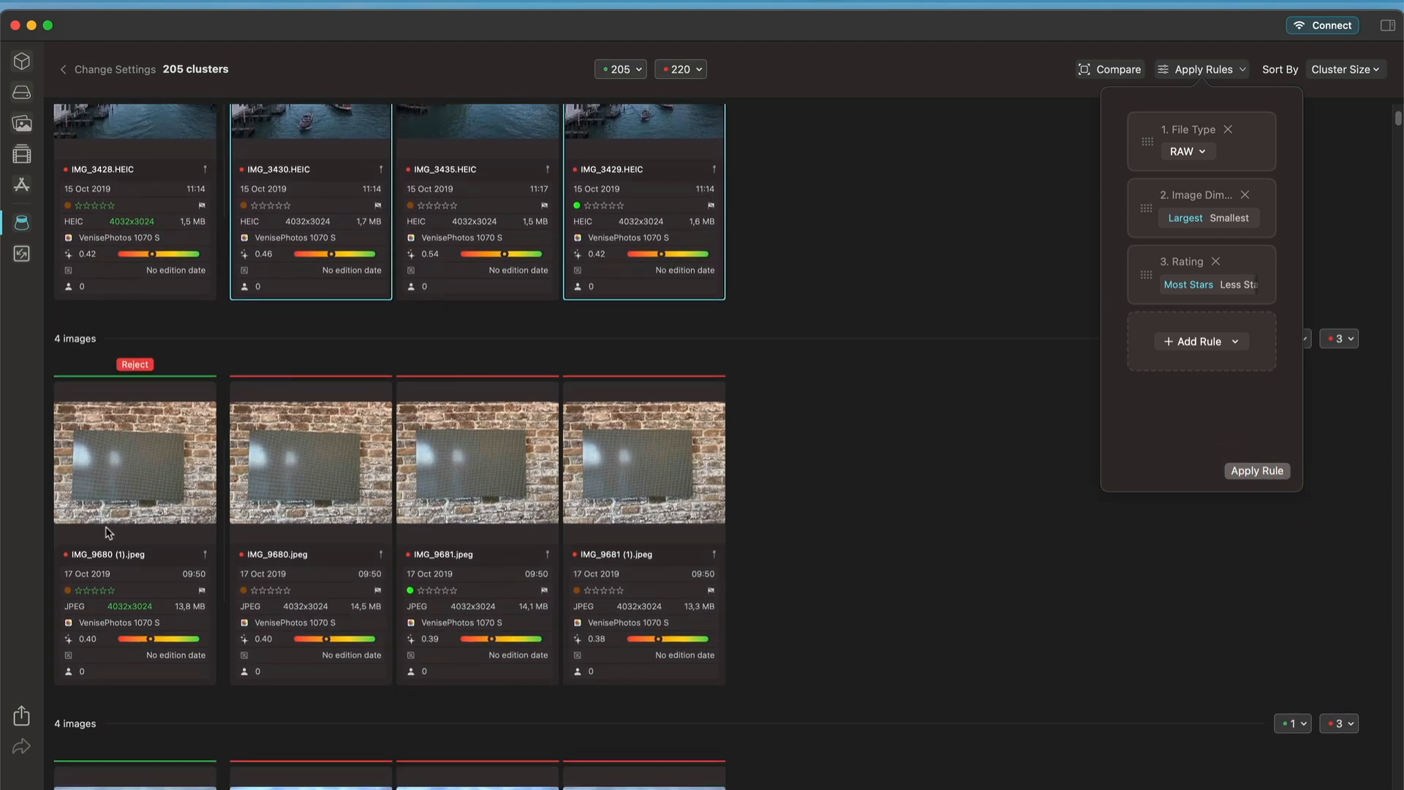
scroll("down", 3)
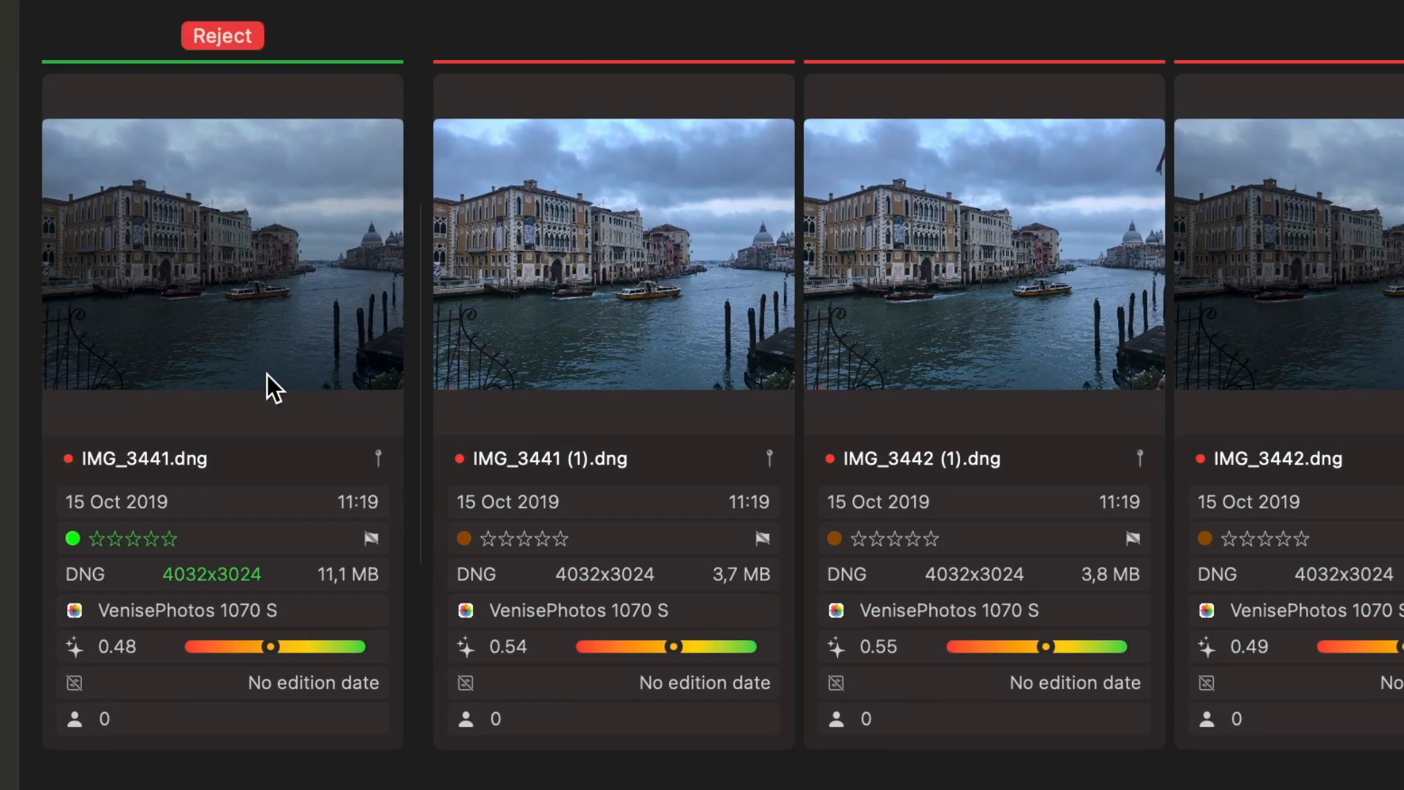
mouse_move(110, 505)
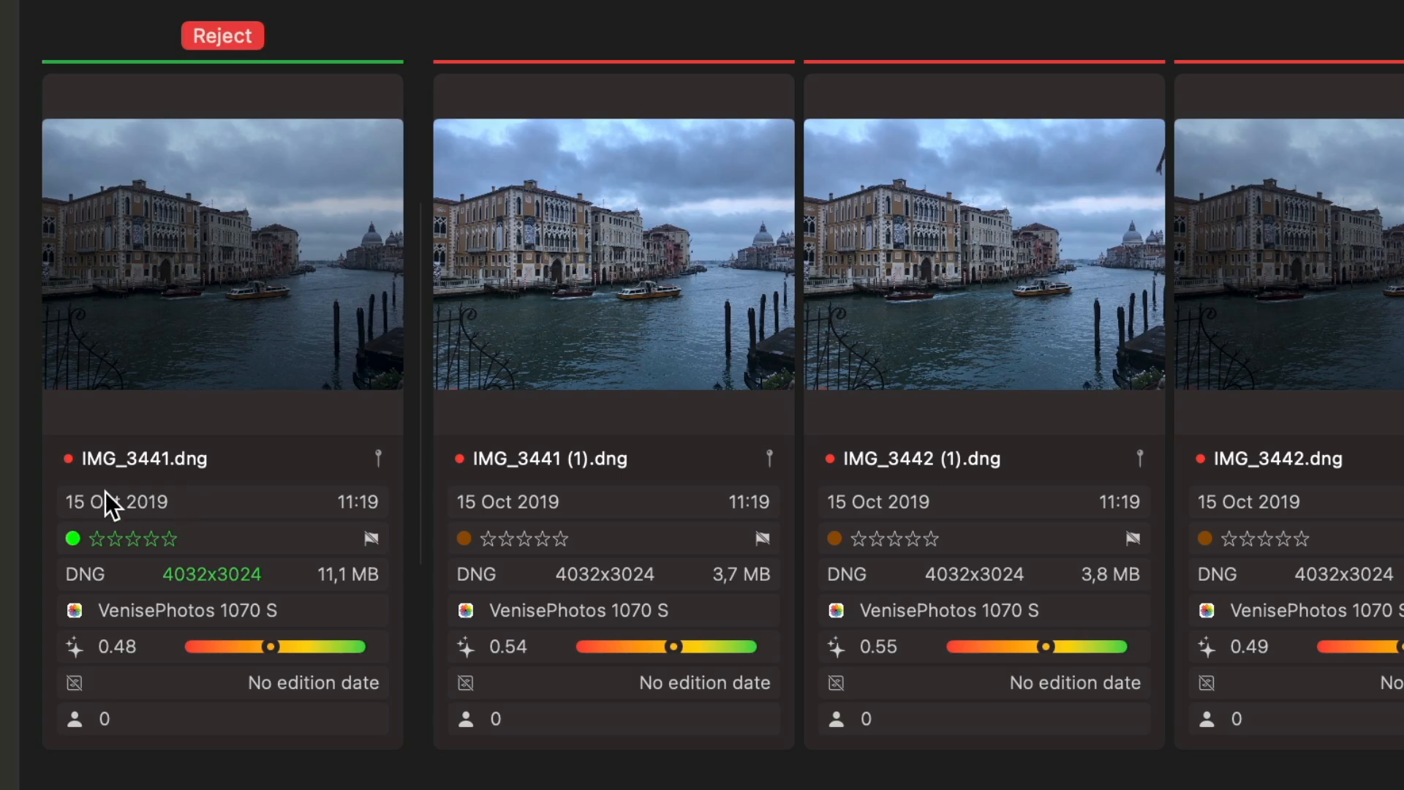
mouse_move(178, 513)
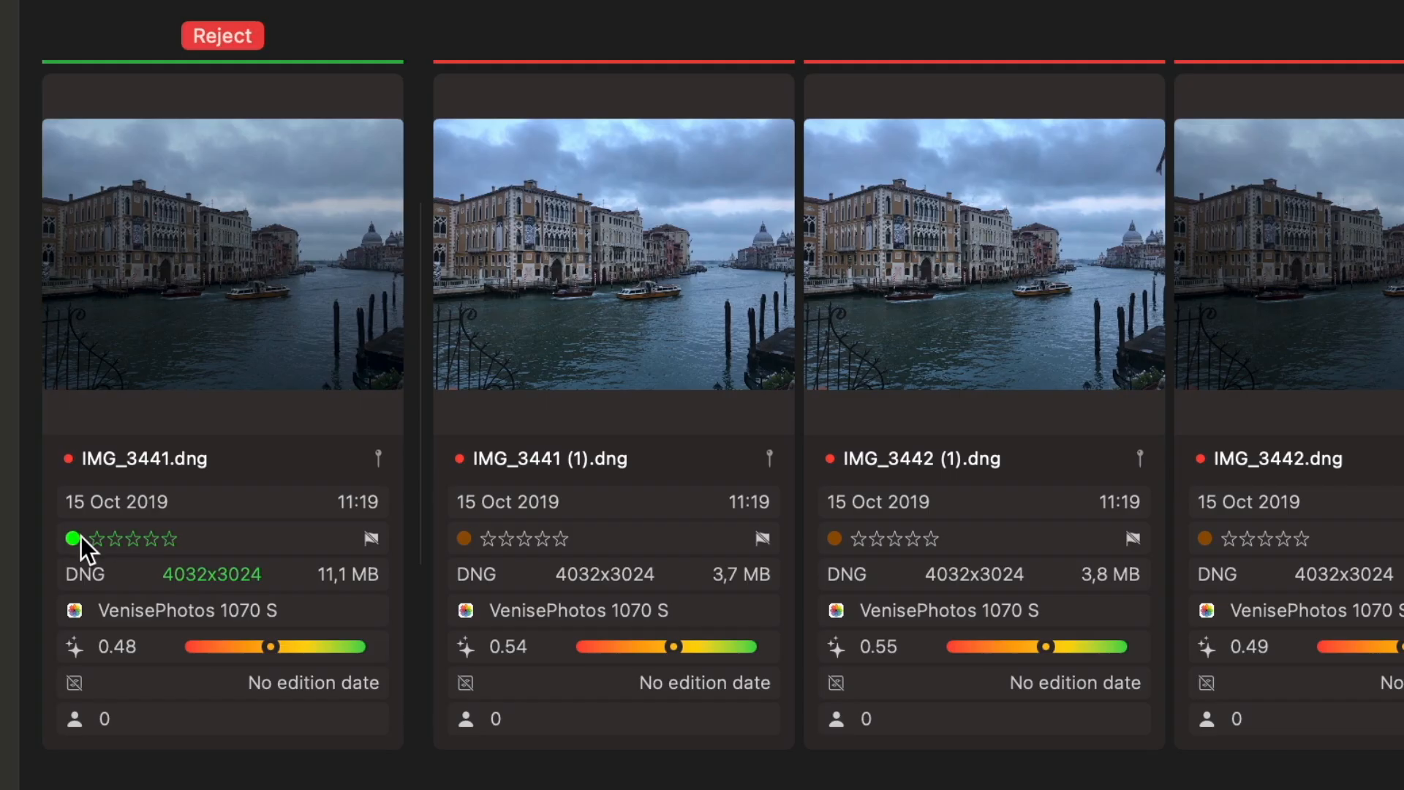
mouse_move(217, 575)
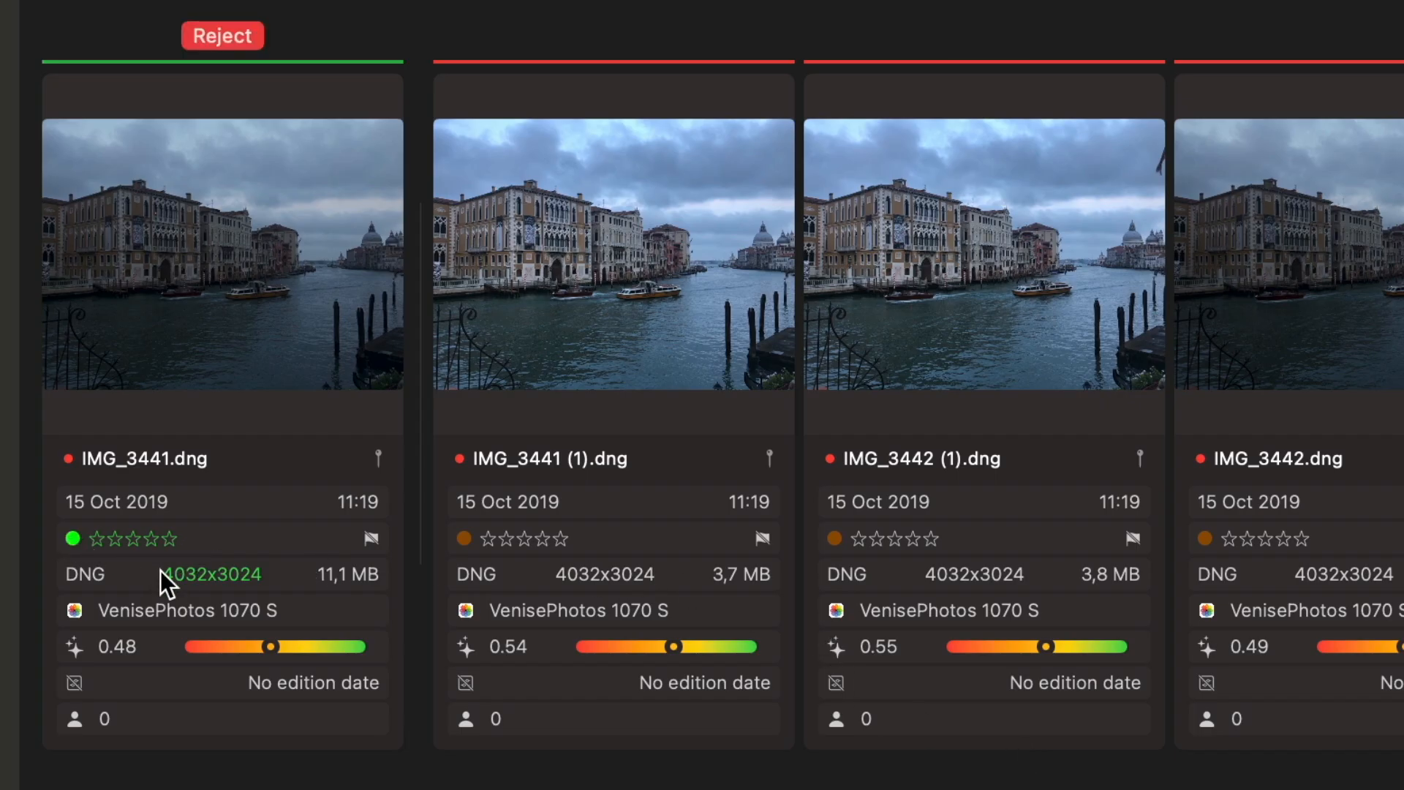
mouse_move(223, 623)
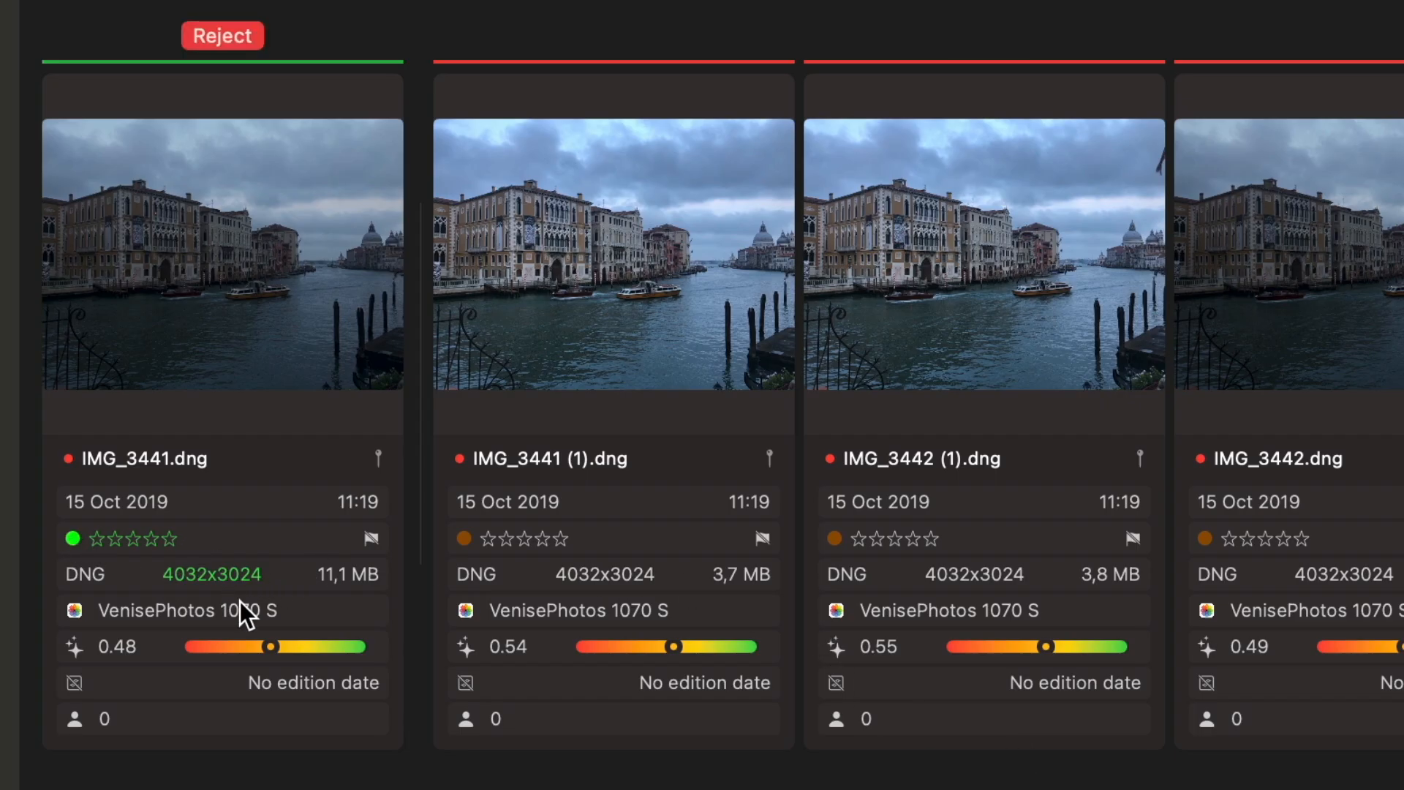
scroll("down", 3)
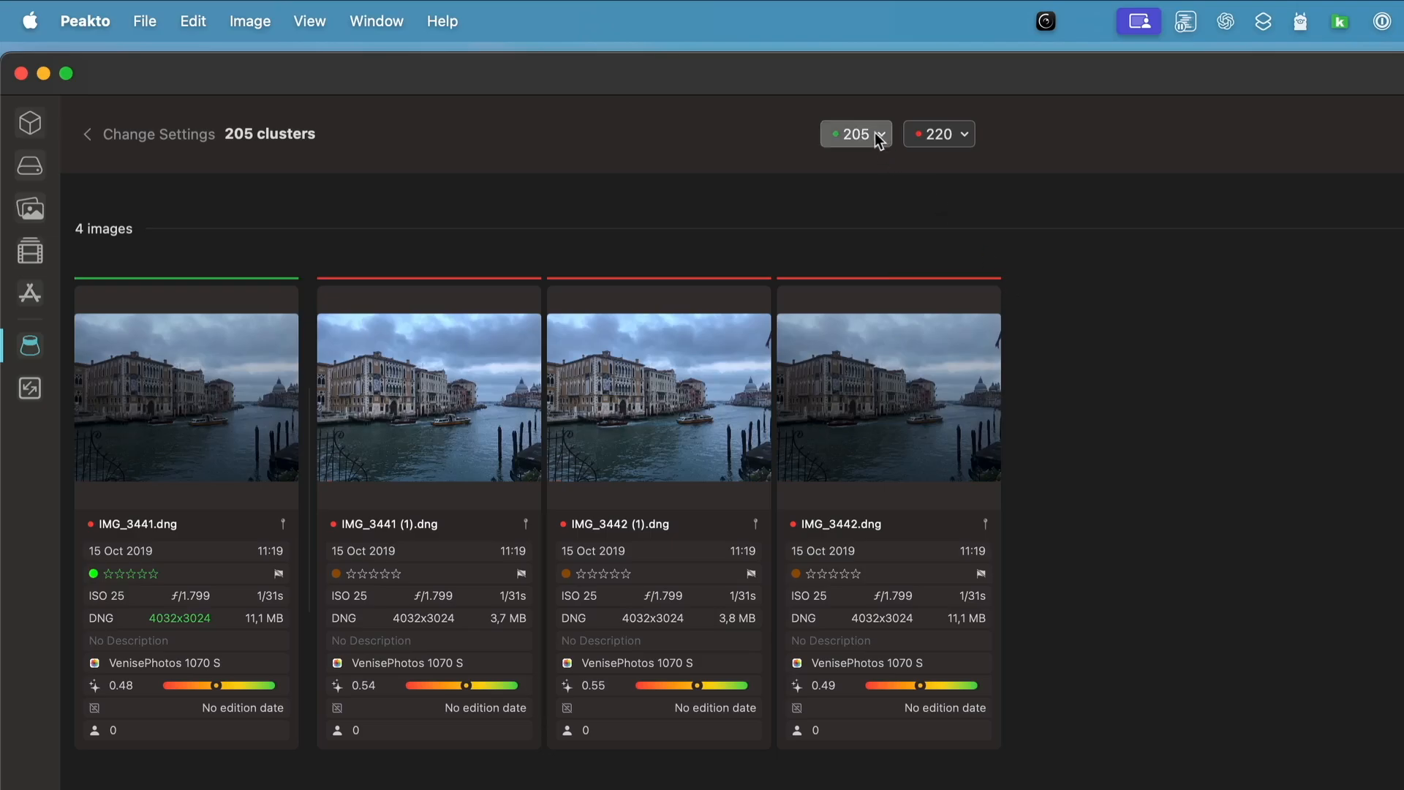
- Tag the 220 rejected photos red and the 205 picked photos green
left_click(880, 134)
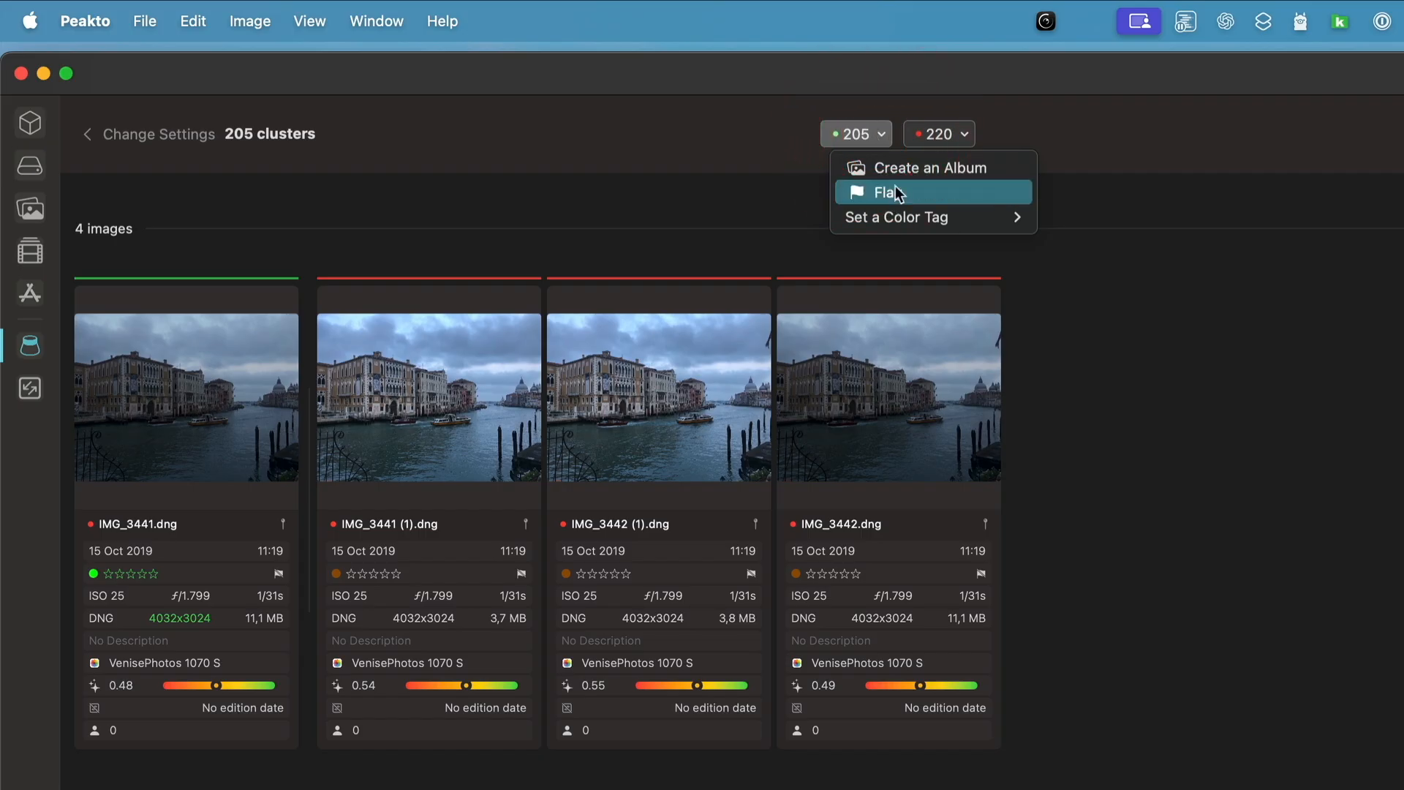
mouse_move(960, 148)
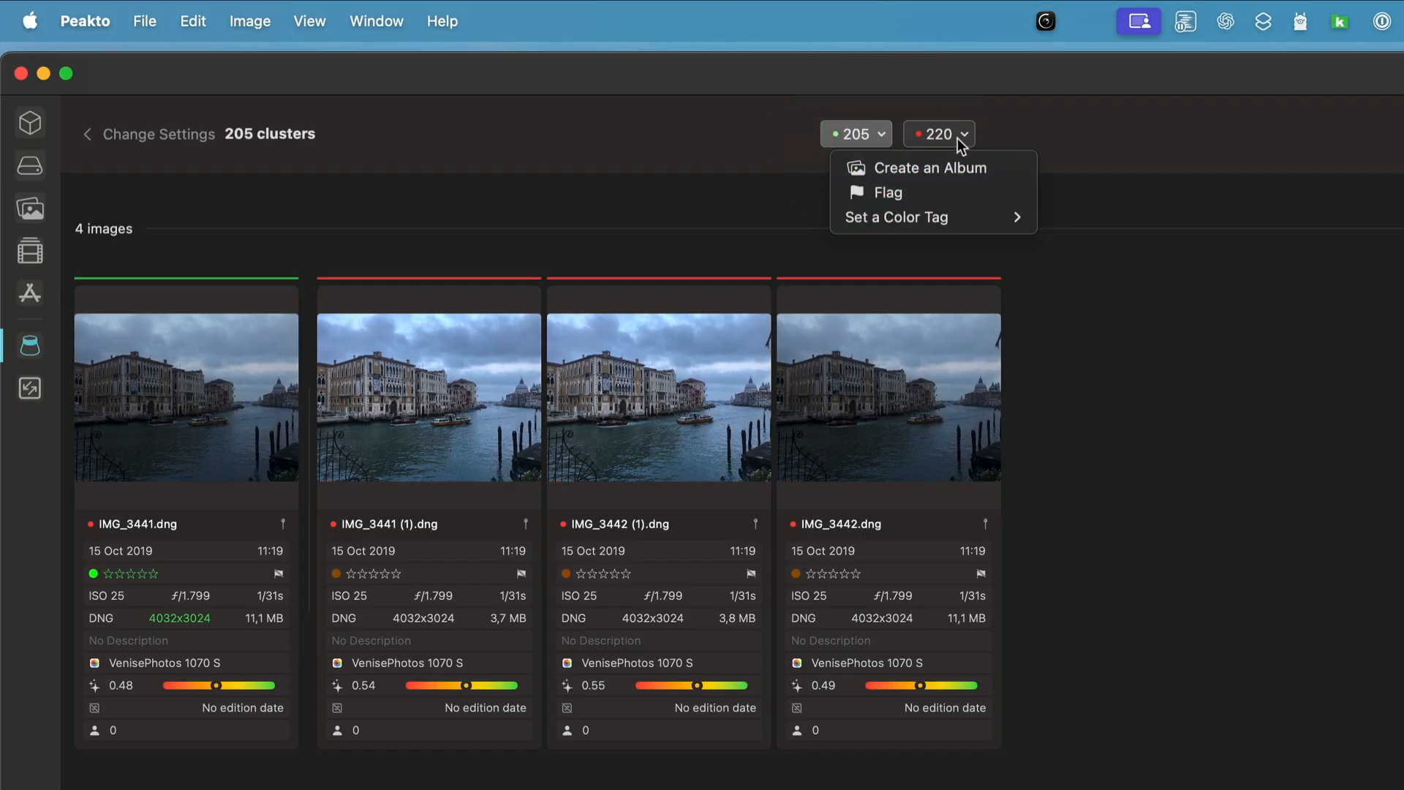
mouse_move(968, 219)
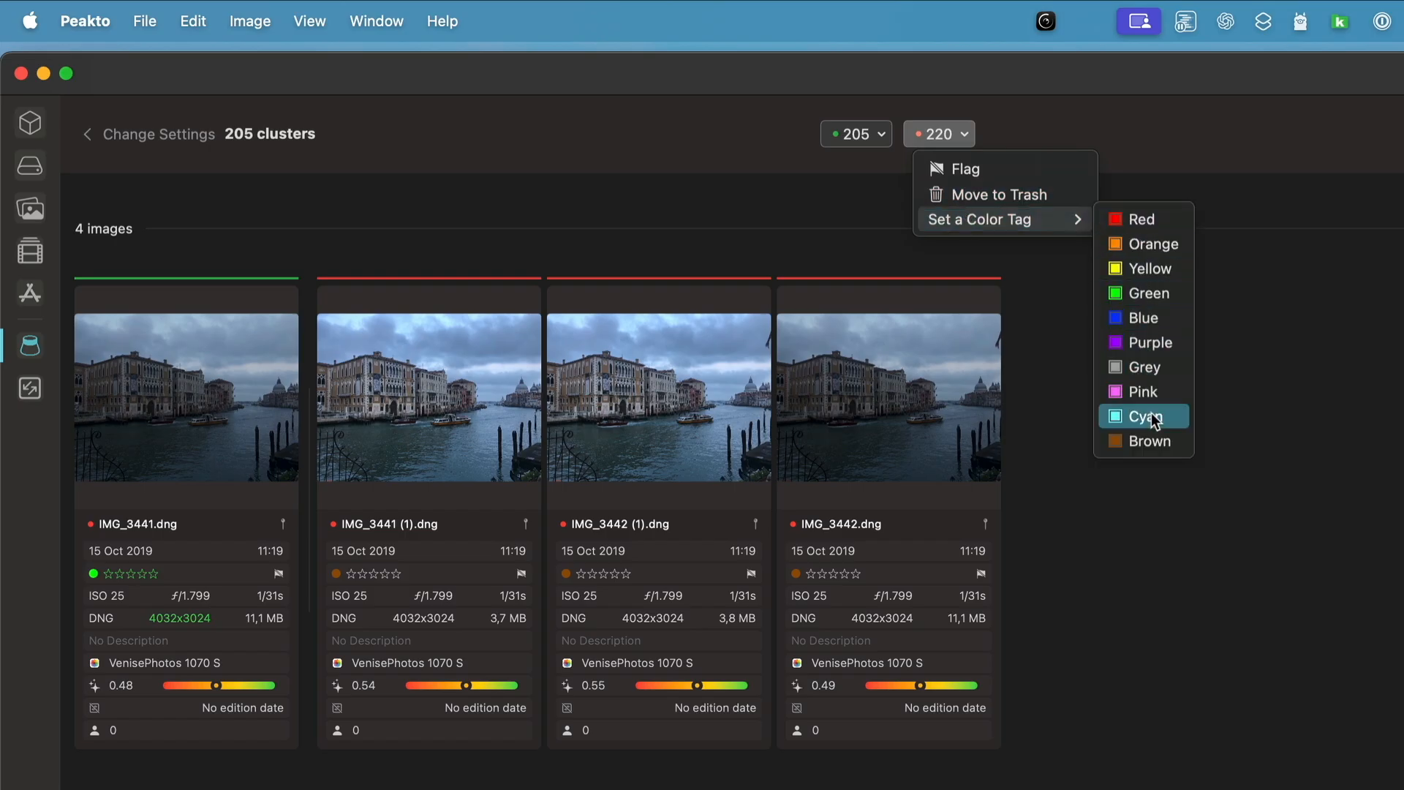
mouse_move(1153, 219)
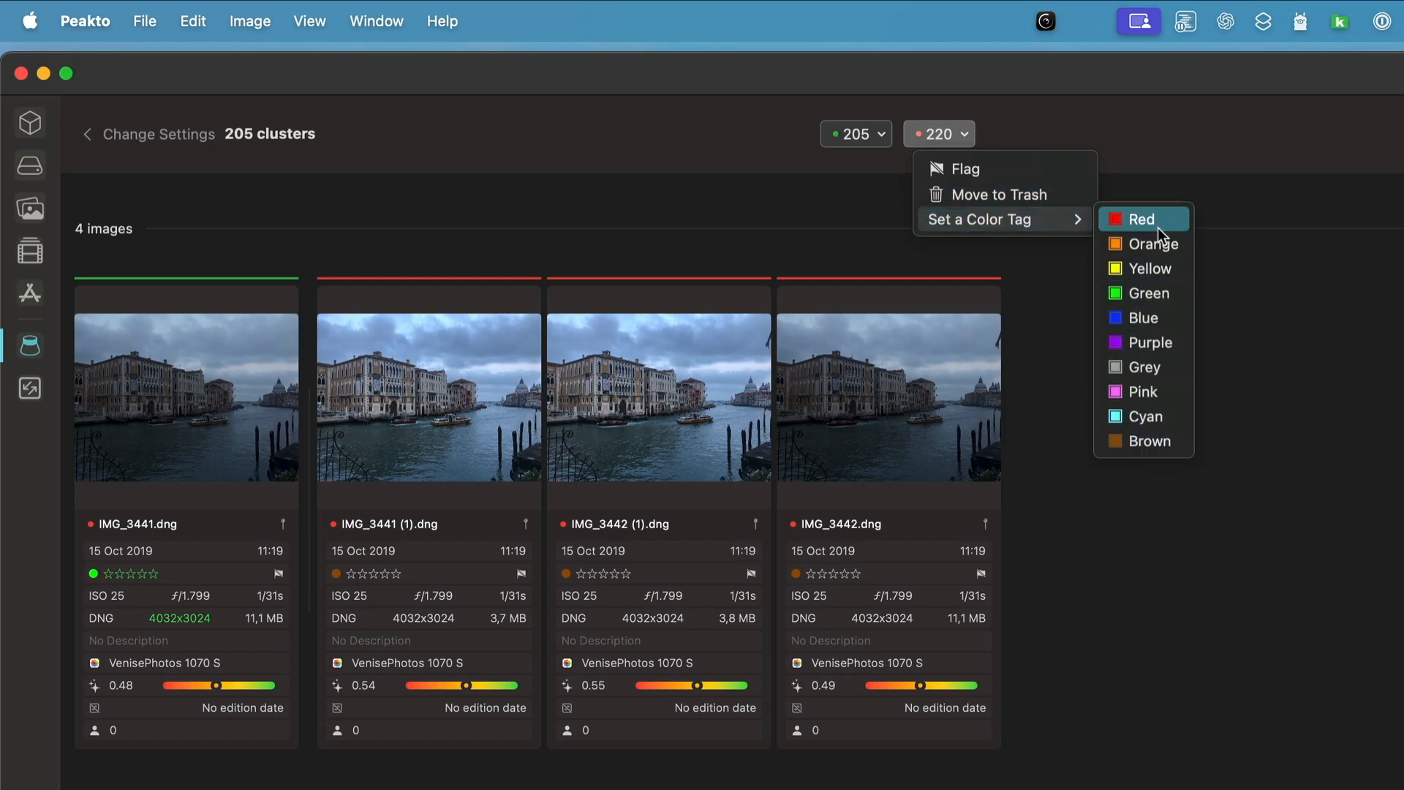
left_click(1140, 220)
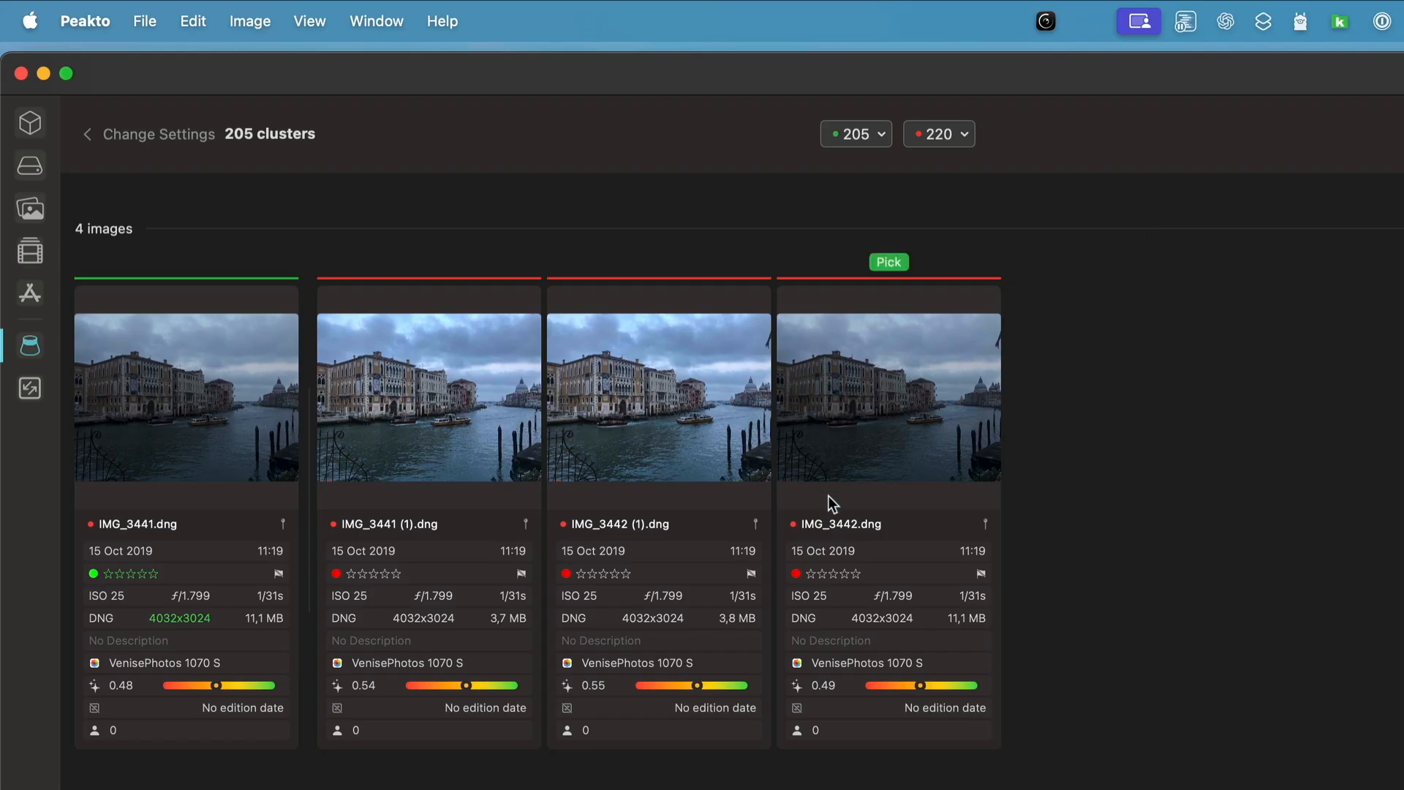
left_click(856, 134)
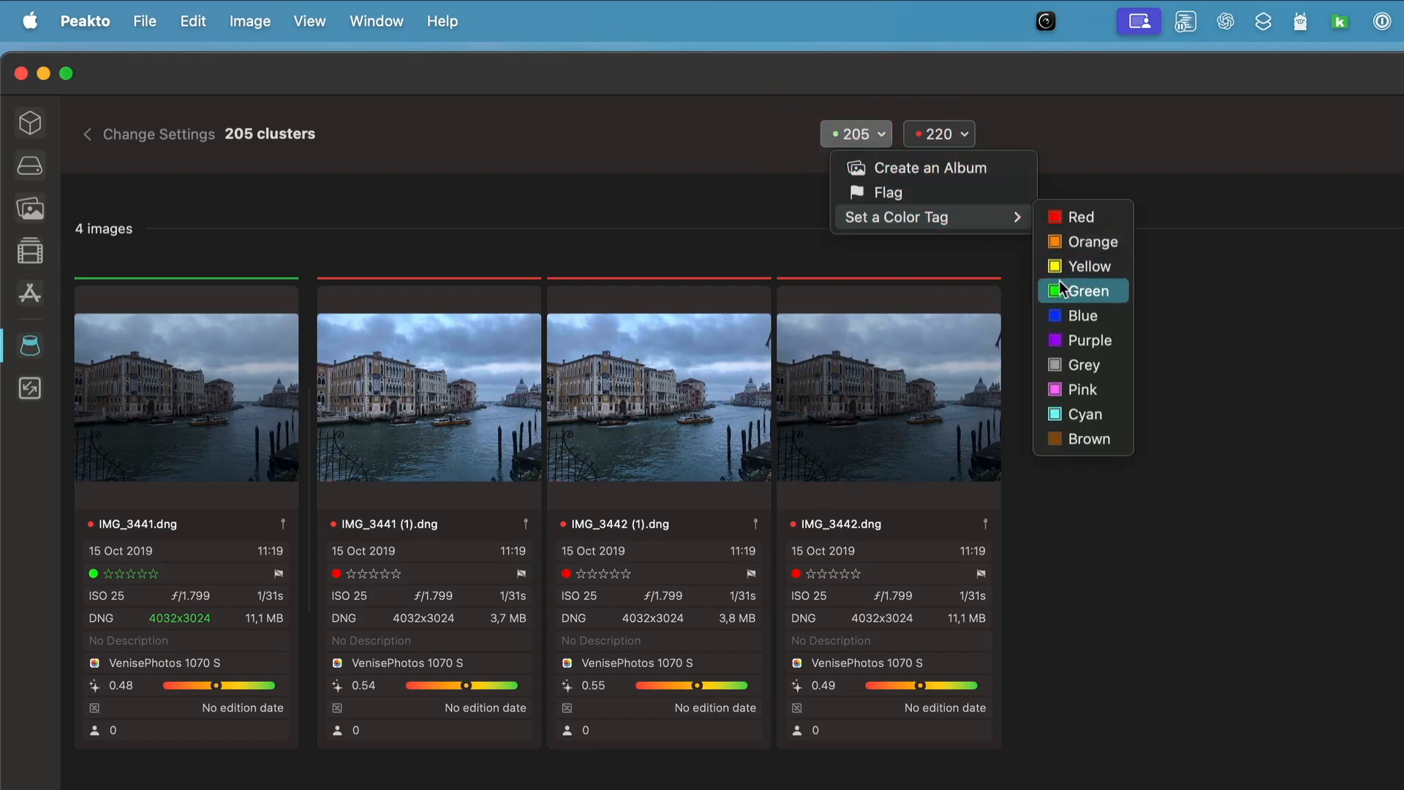
left_click(1089, 291)
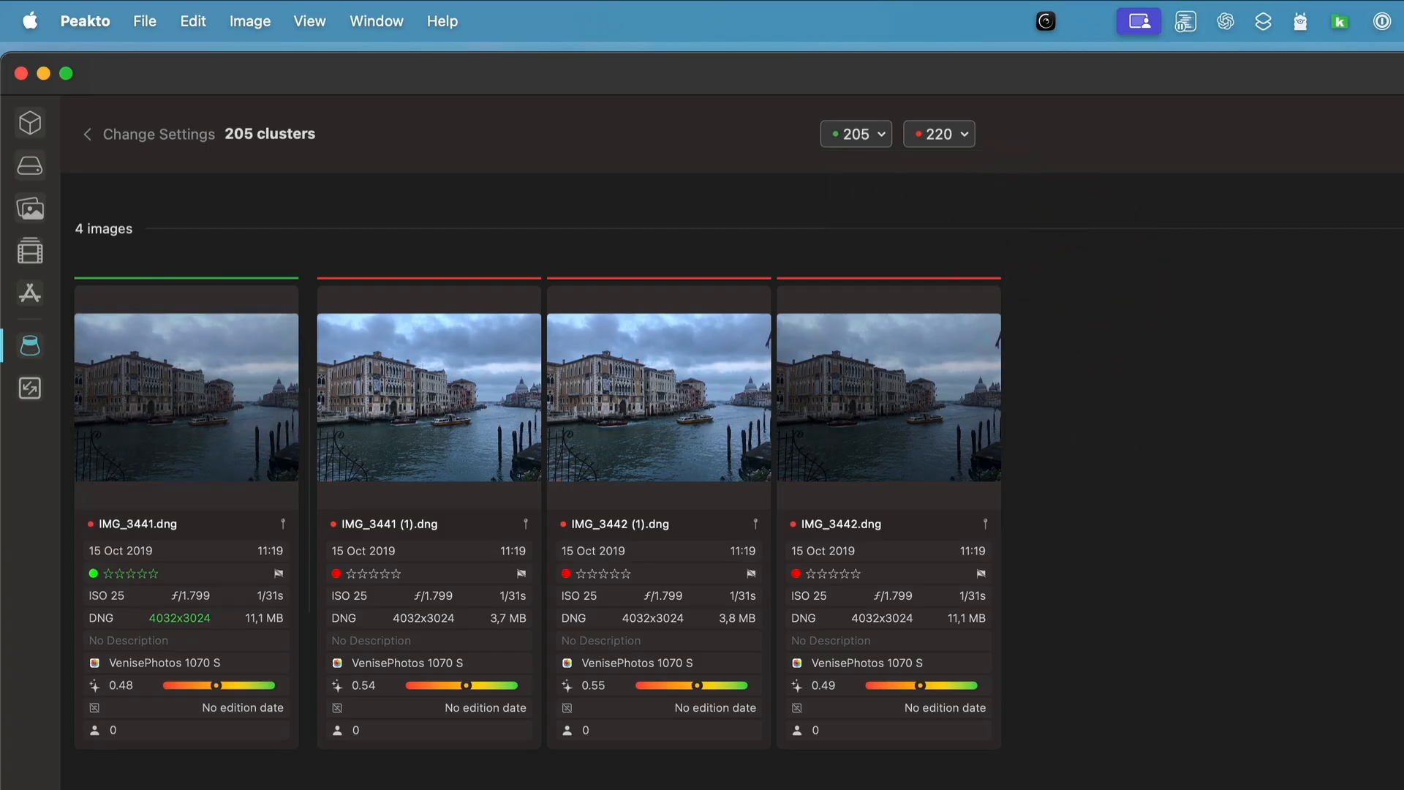
- Scroll the clusters and go back to the Culling settings
scroll("down", 3)
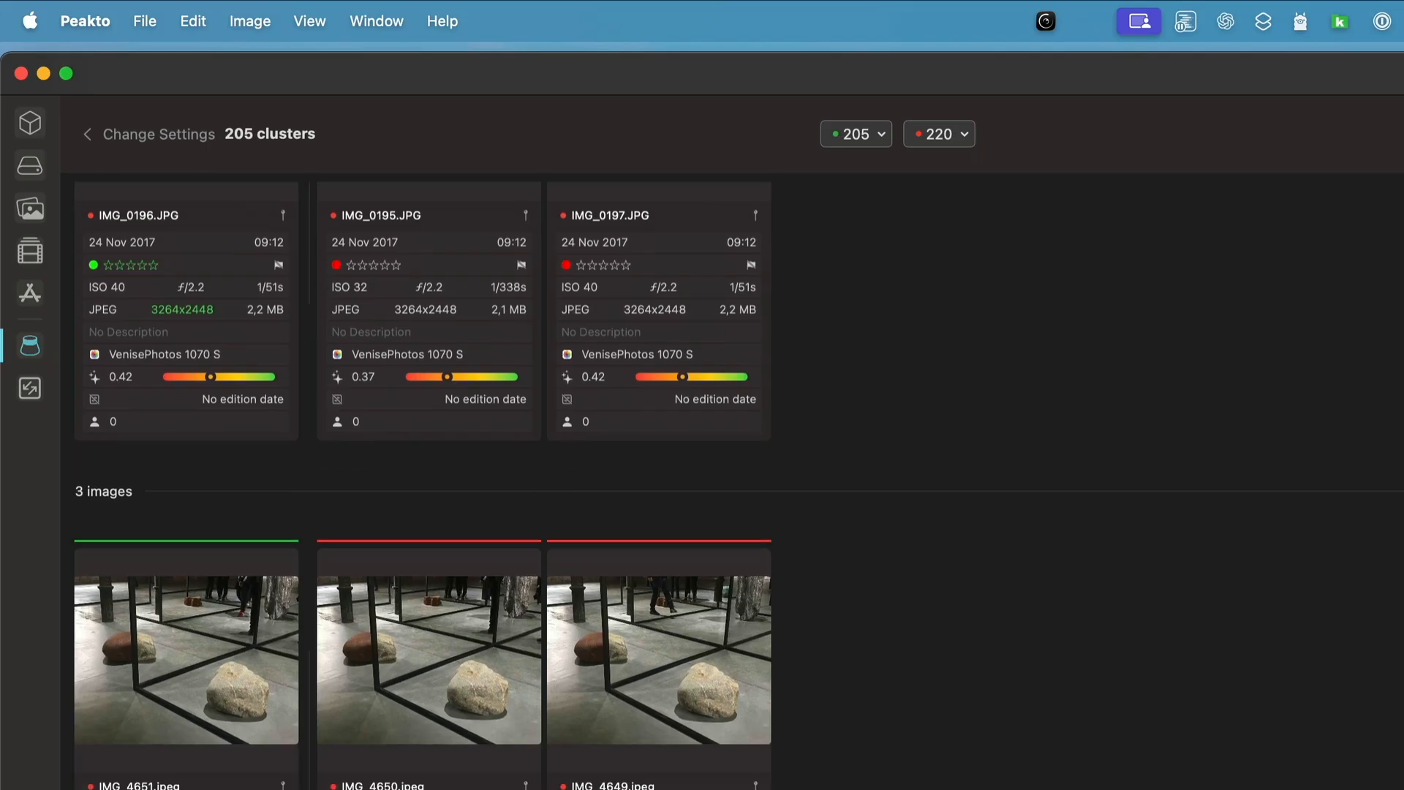
scroll("down", 3)
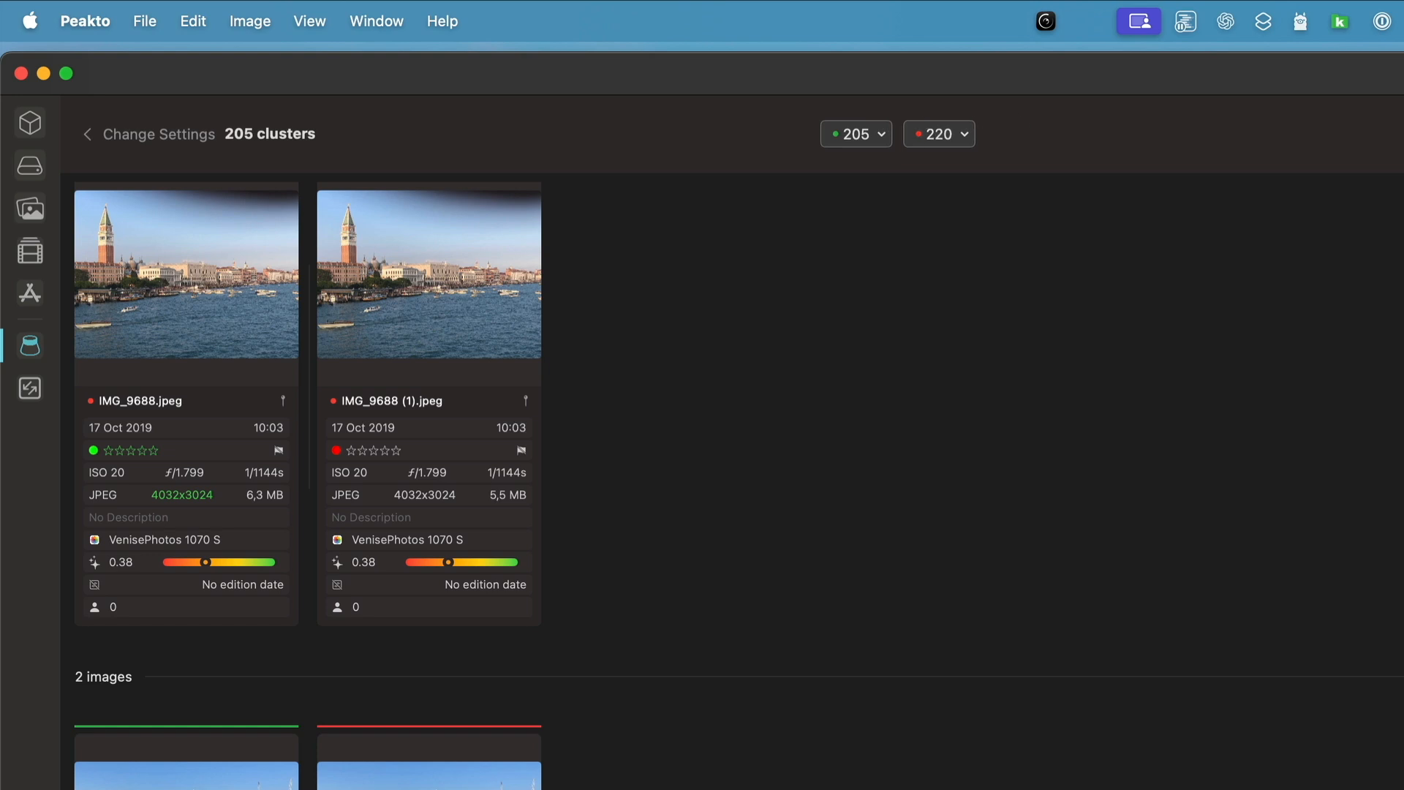
left_click(159, 134)
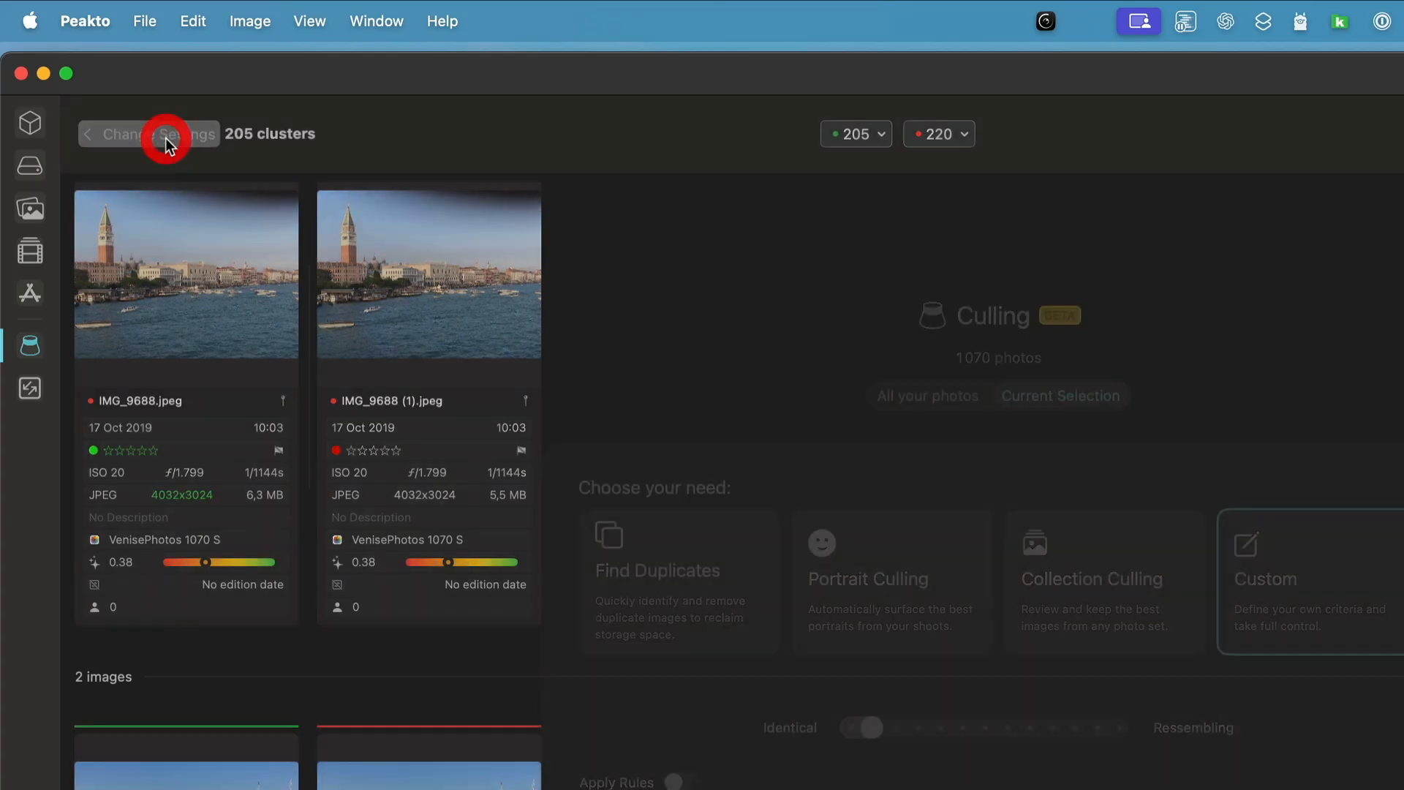
- Launch Portrait Culling on the ImagingUSA folder, ranked by faces, RAW and largest dimensions
left_click(149, 134)
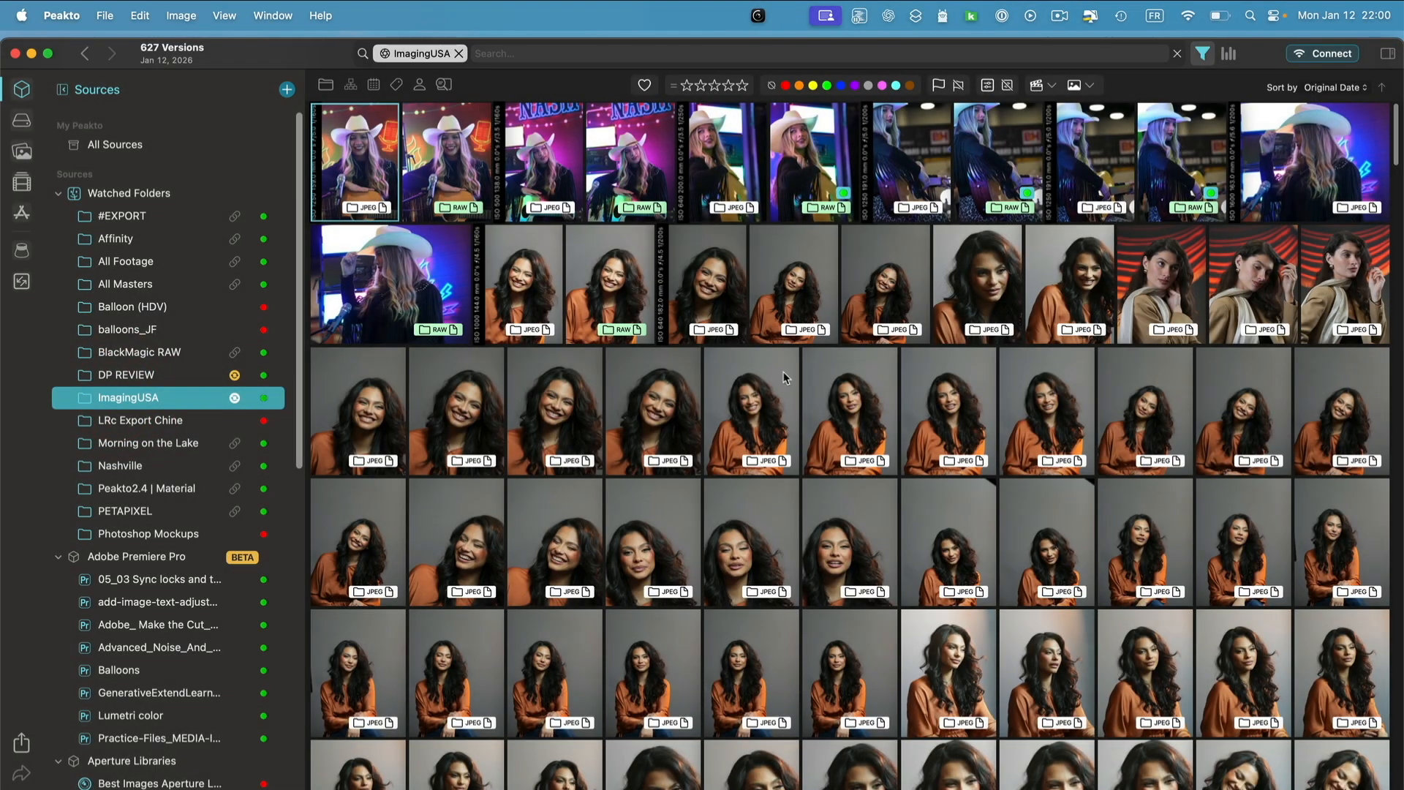
scroll("down", 3)
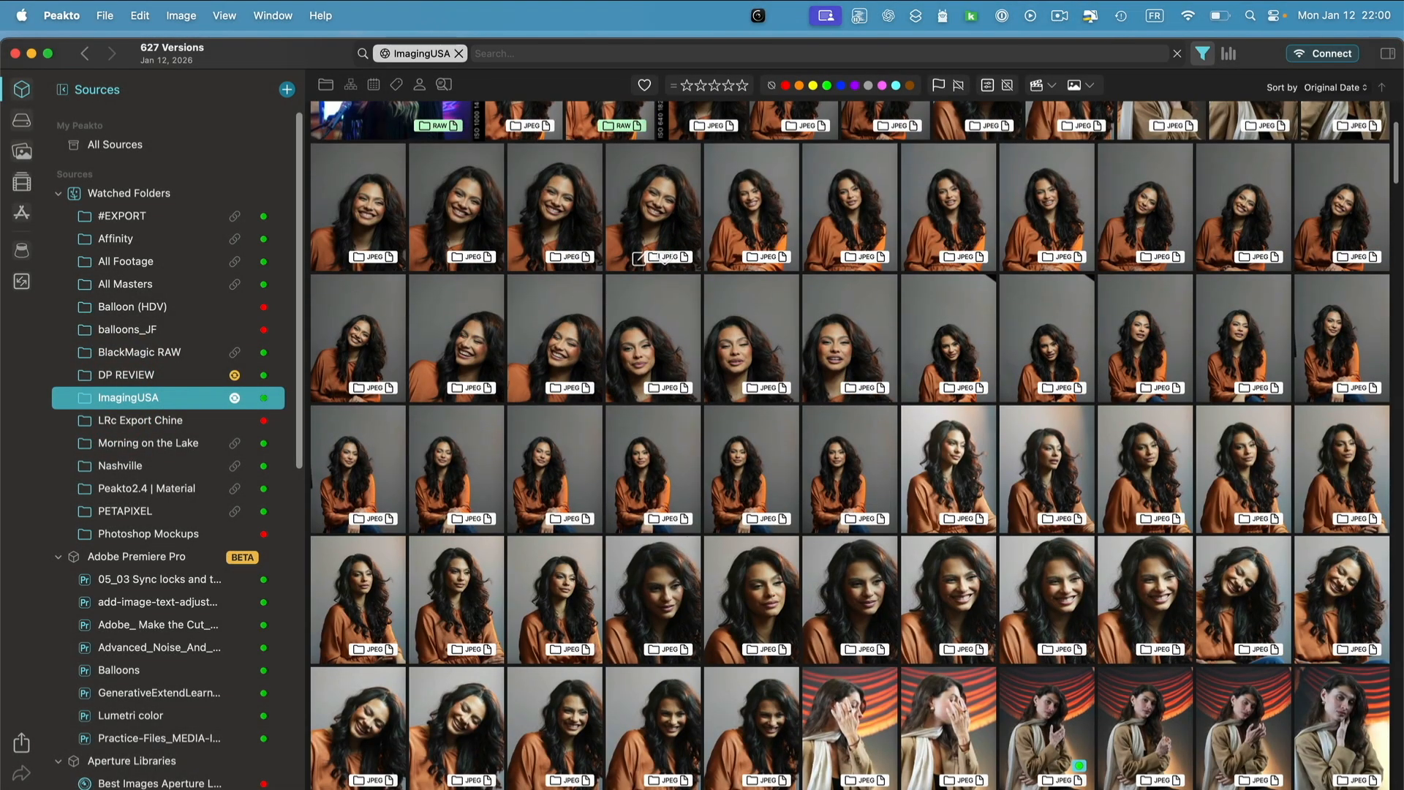
left_click(22, 248)
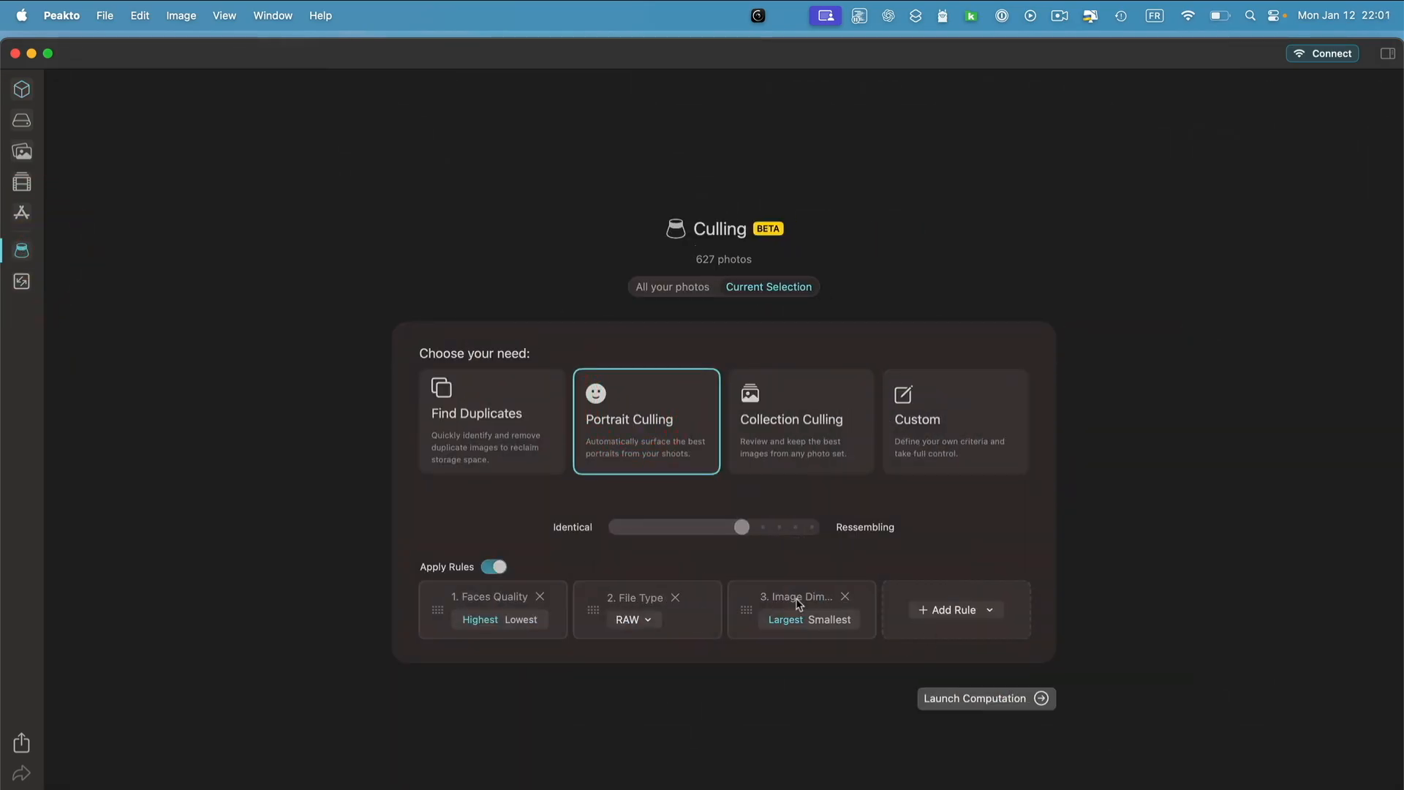
mouse_move(828, 704)
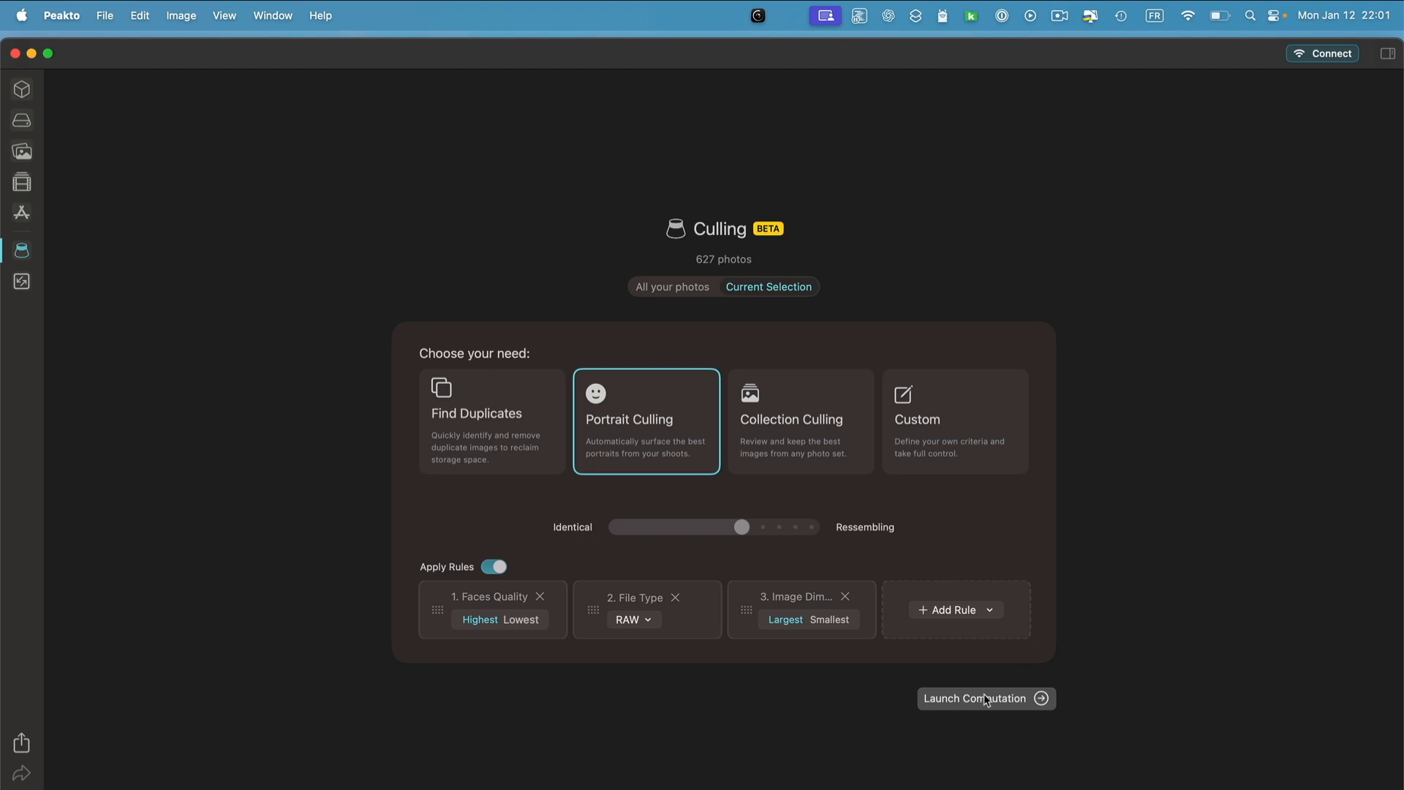
left_click(986, 698)
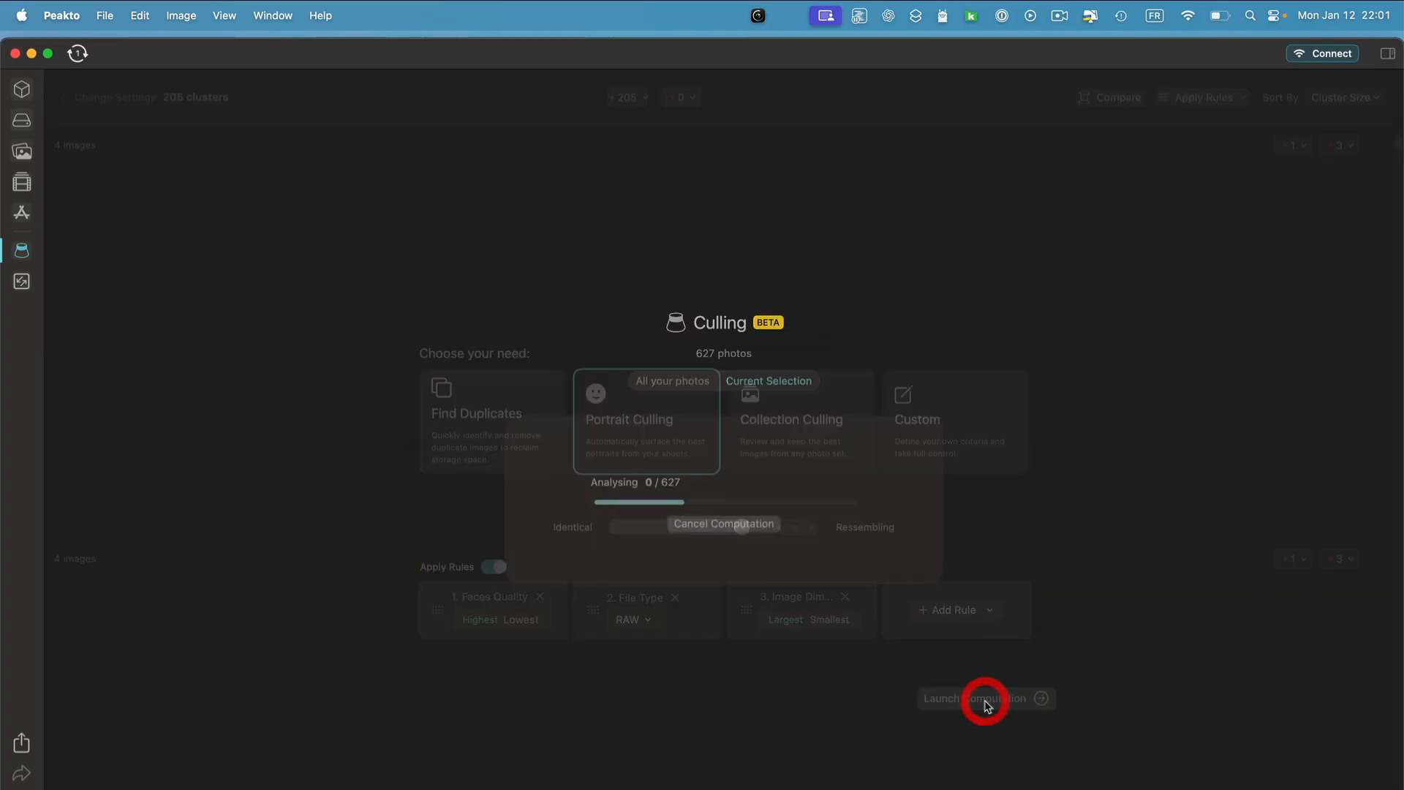
- Tighten similarity toward Identical and rerun, yielding 123 clusters with 437 rejects
left_click(986, 698)
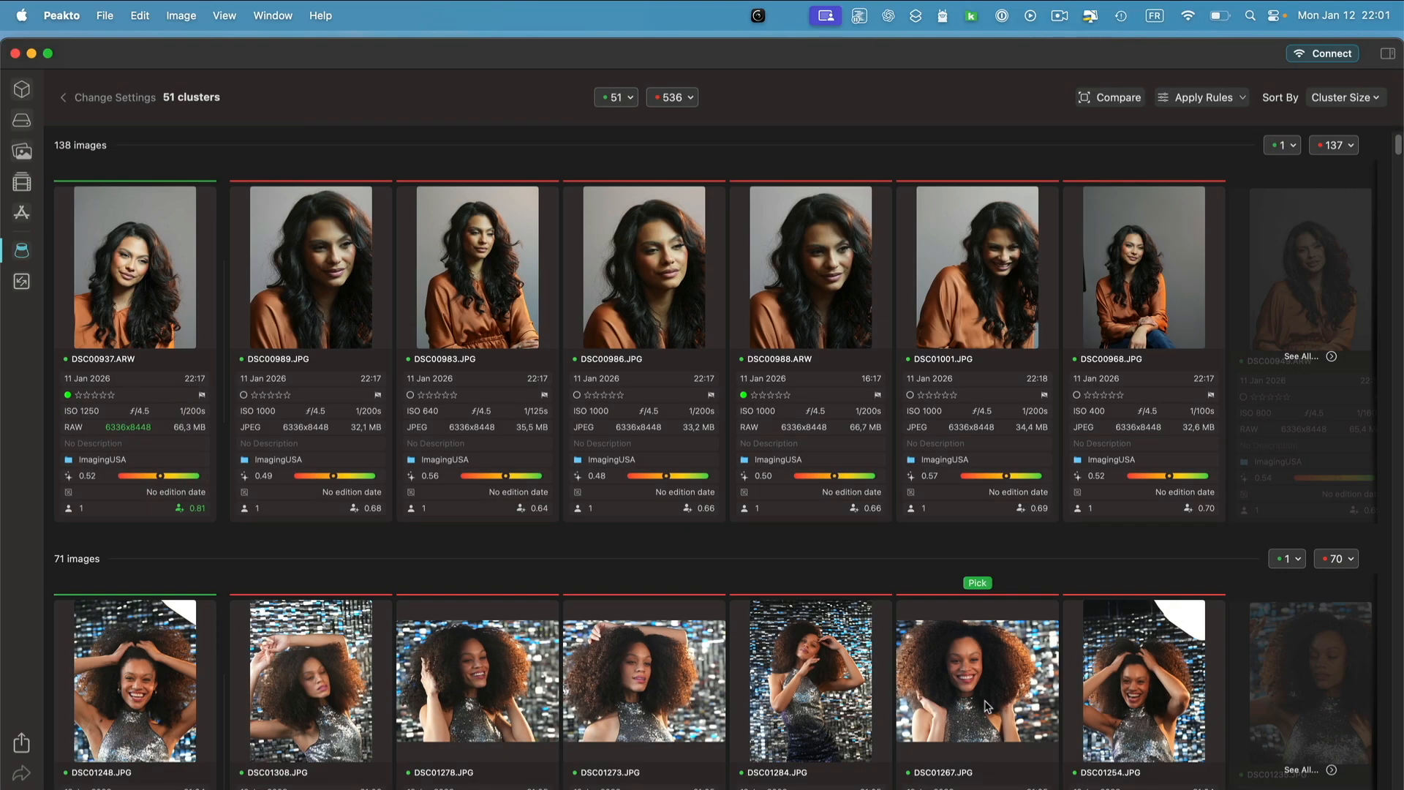
scroll("down", 3)
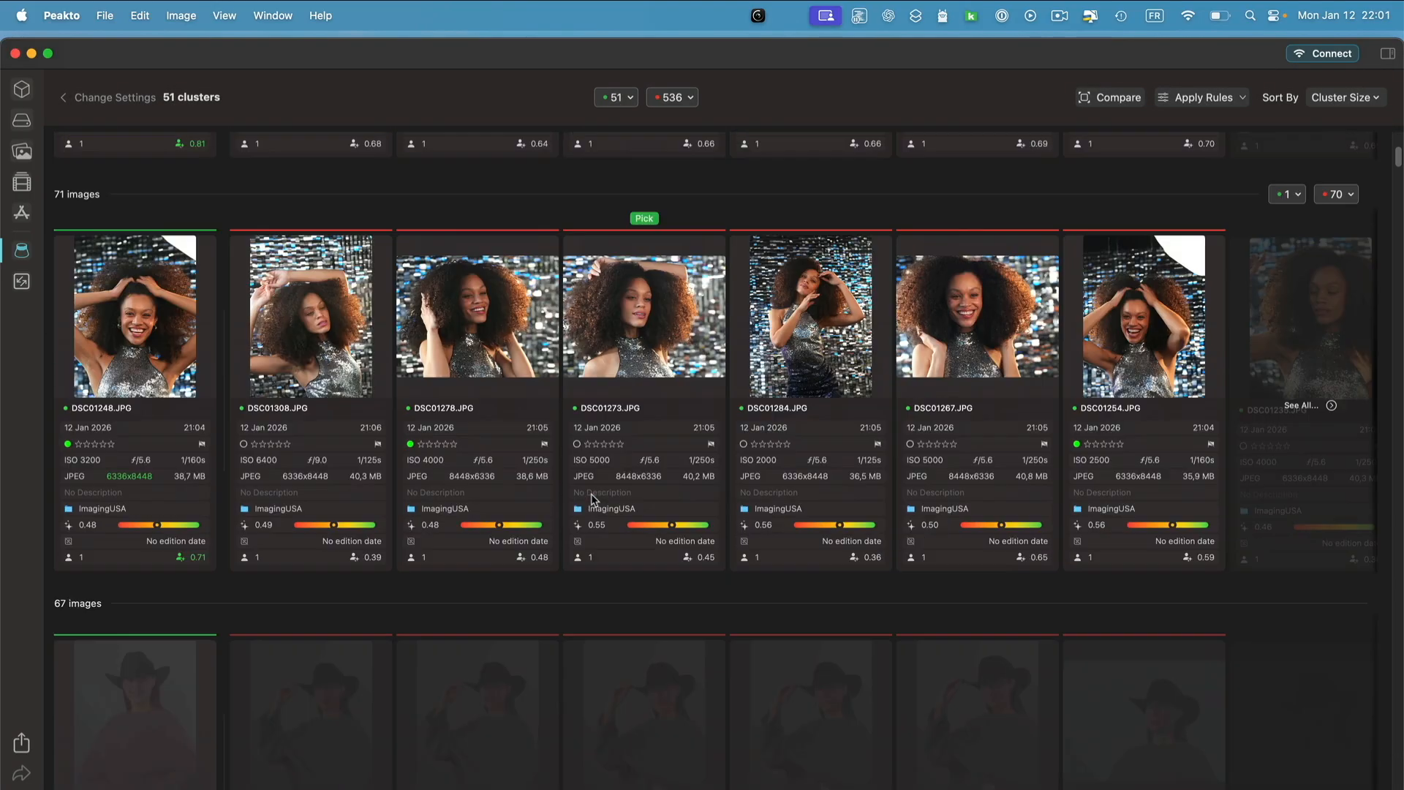
scroll("down", 3)
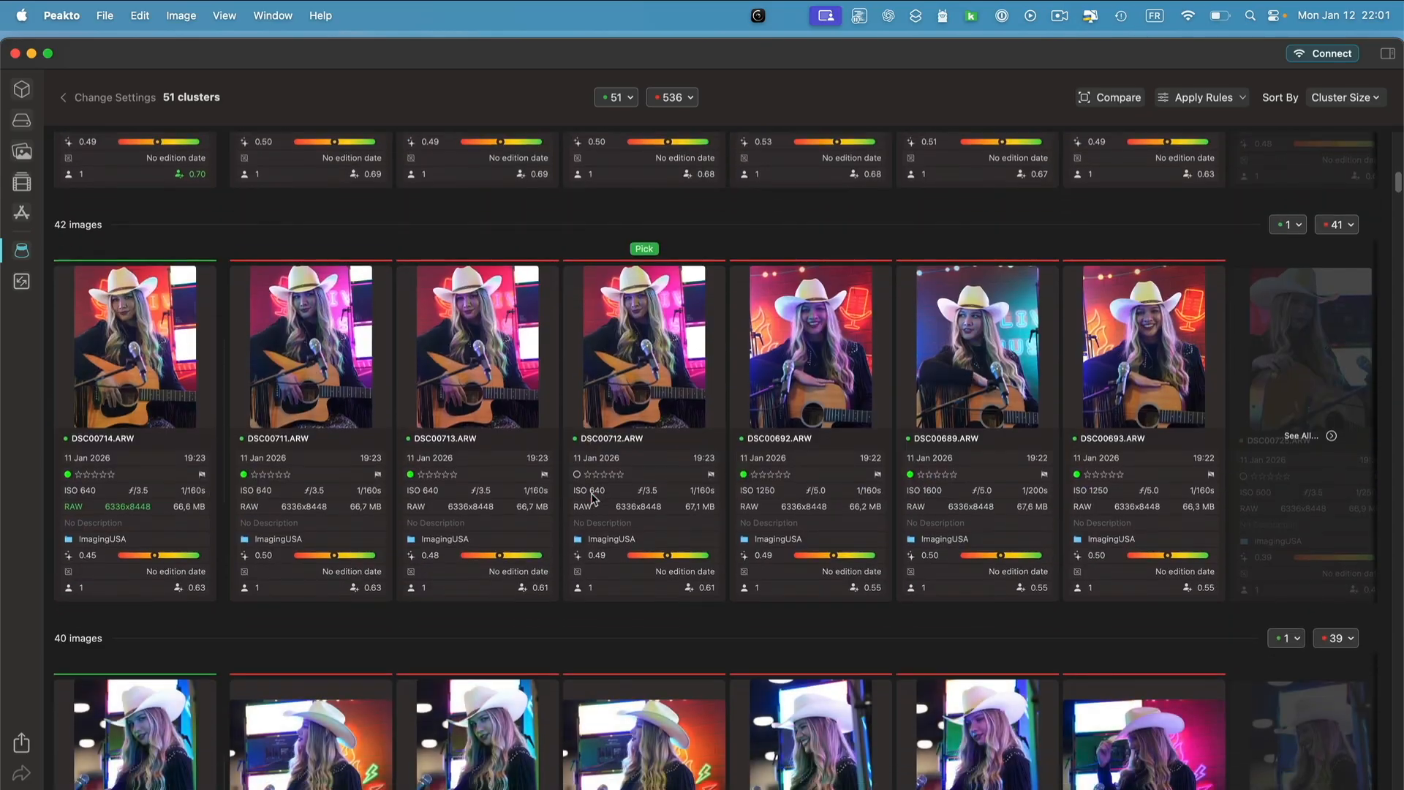
scroll("down", 3)
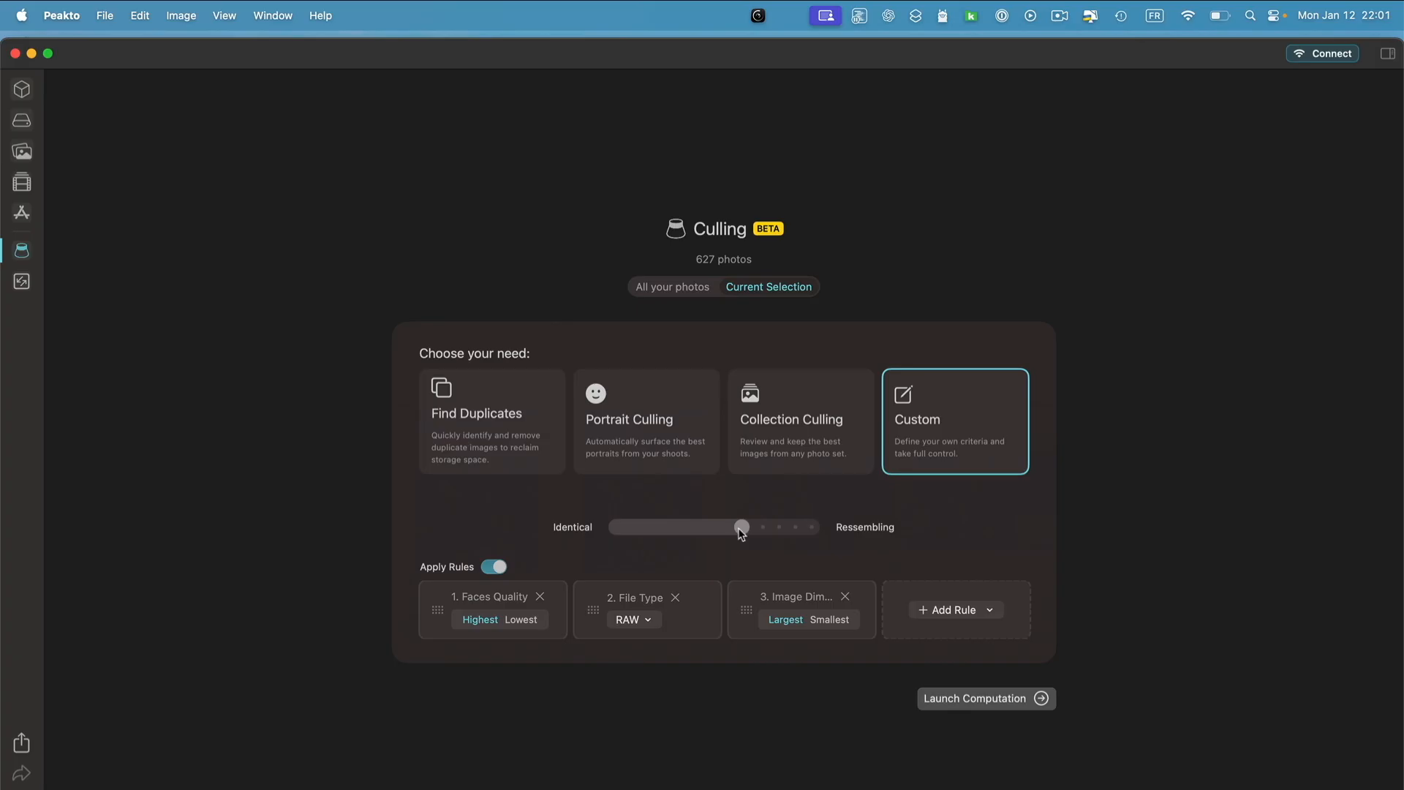
left_click_drag(741, 527, 710, 526)
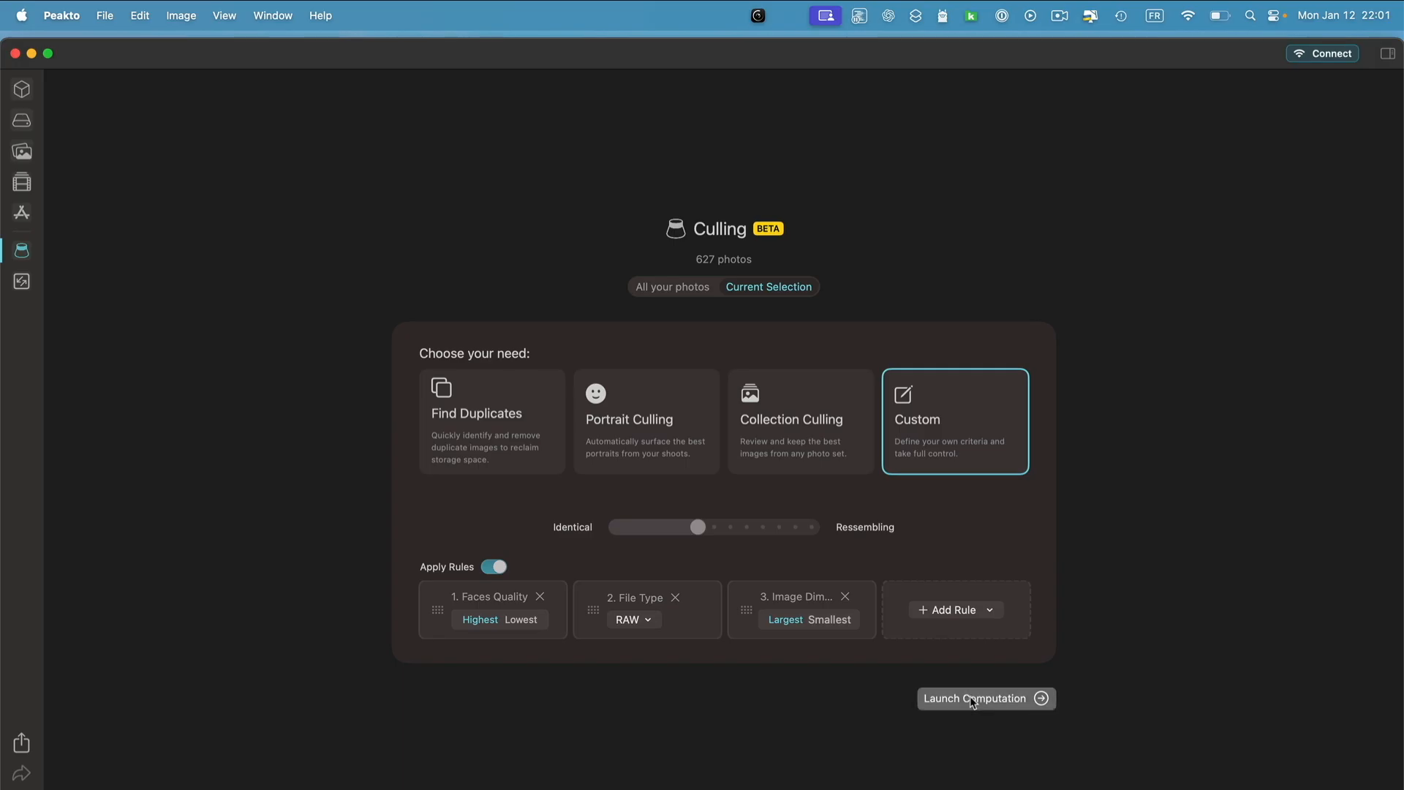
left_click(974, 699)
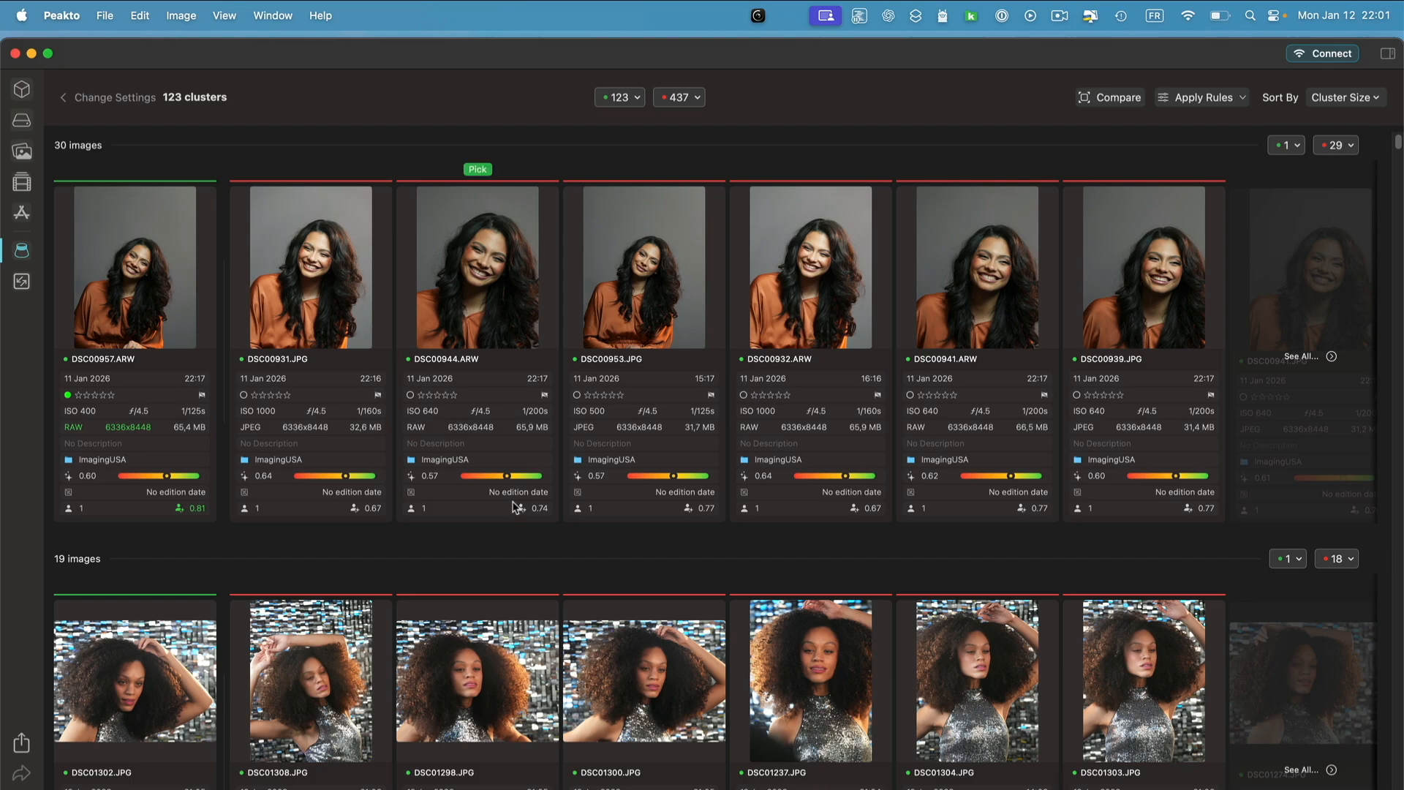
scroll("down", 3)
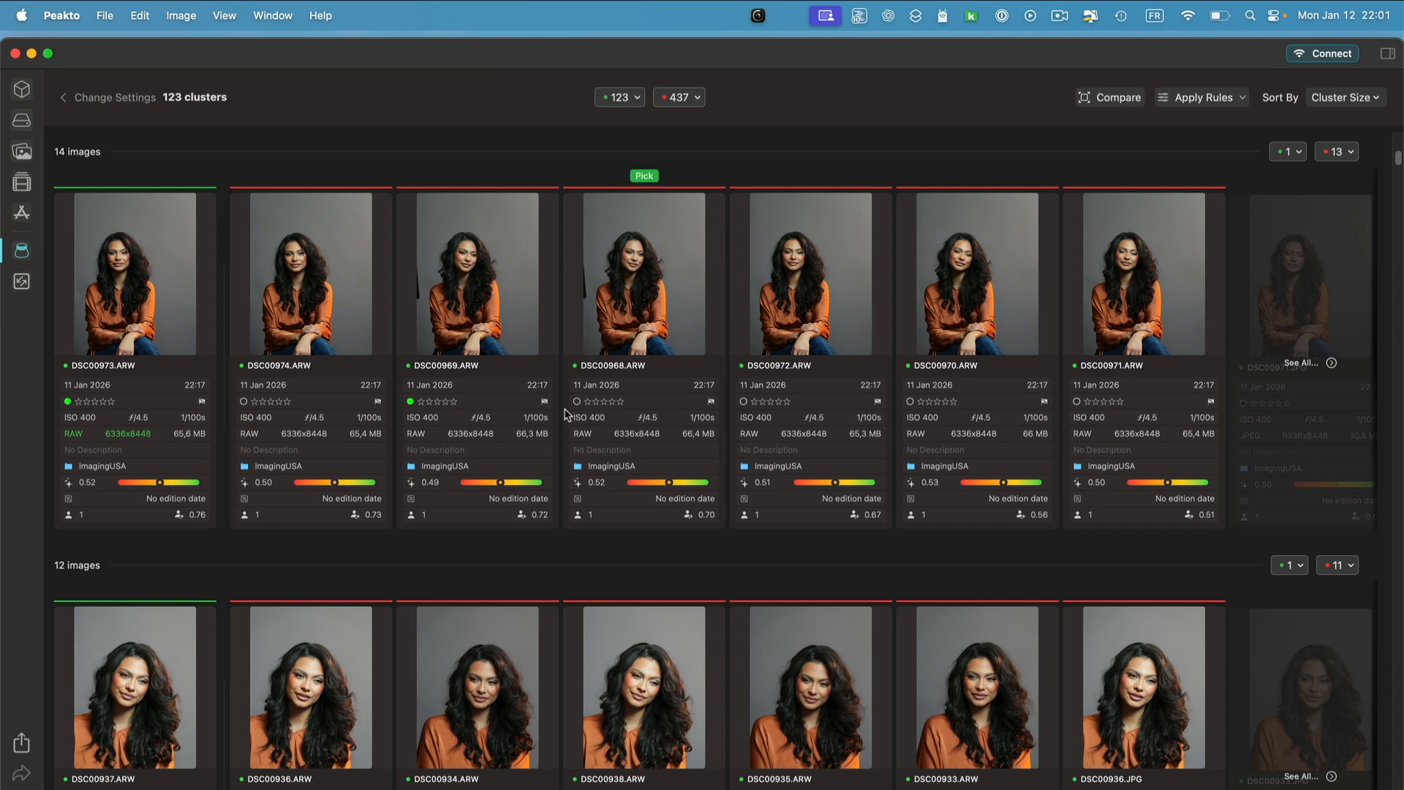
- Compare DSC00973 against DSC00969, step through two more clusters, and mark DSC00978 as a pick
left_click(138, 285)
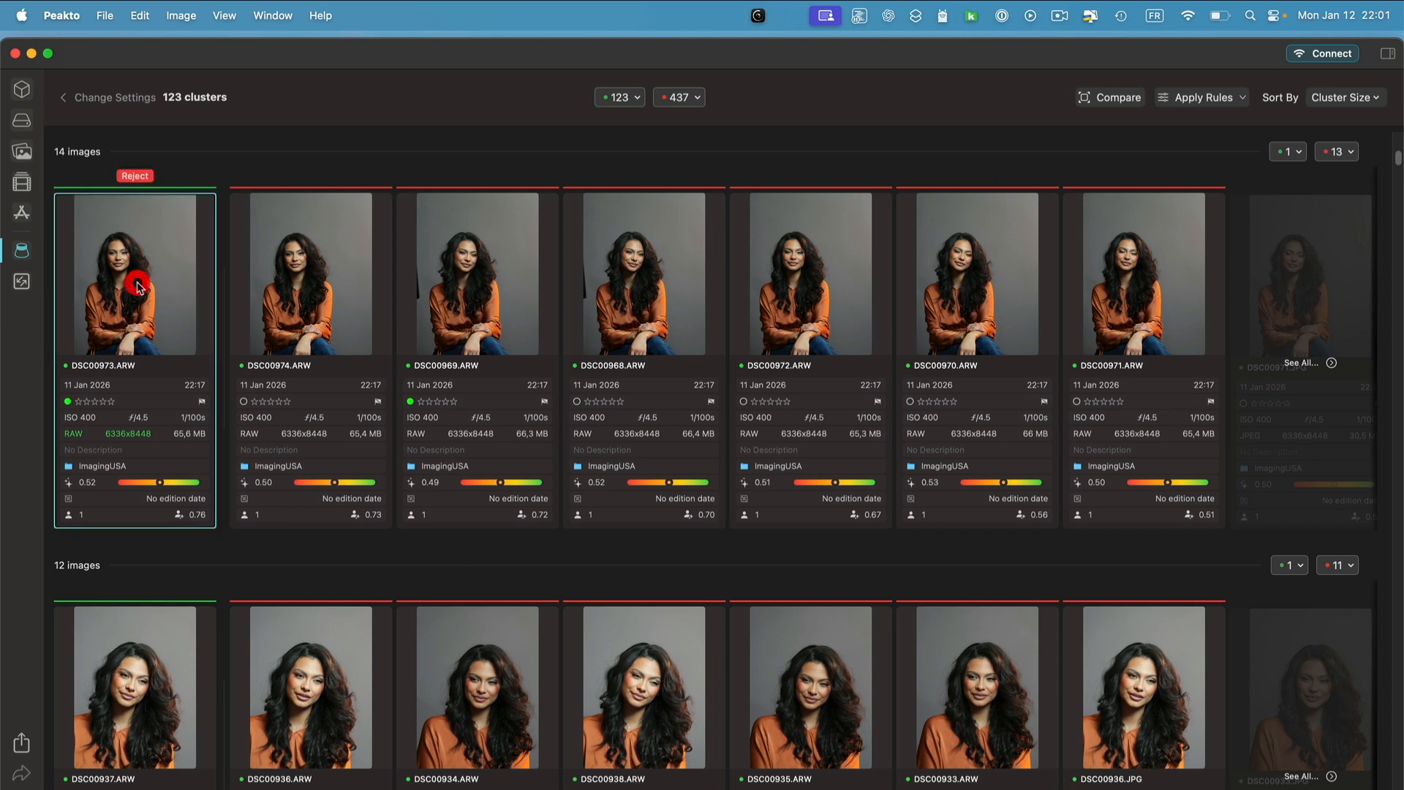
left_click(1109, 97)
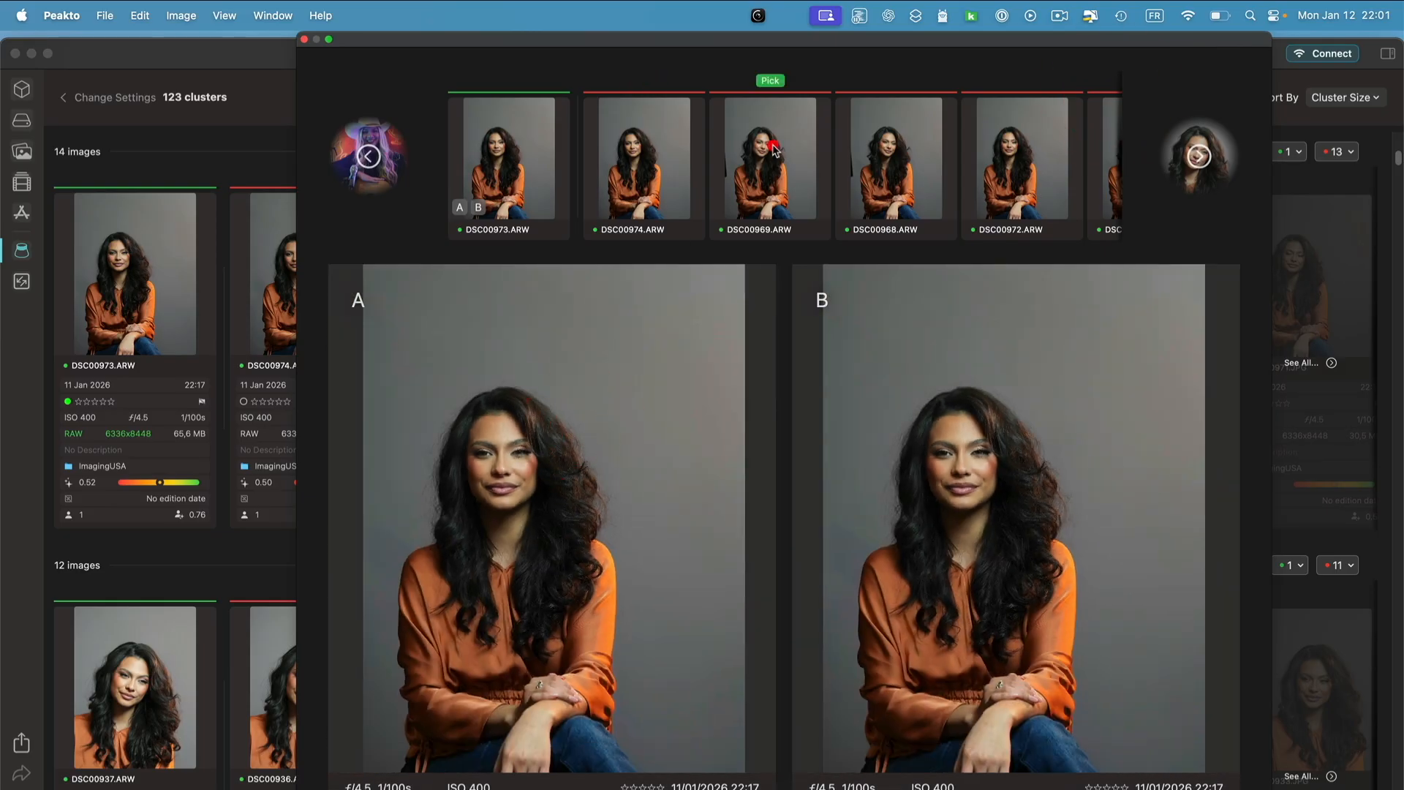
left_click(769, 164)
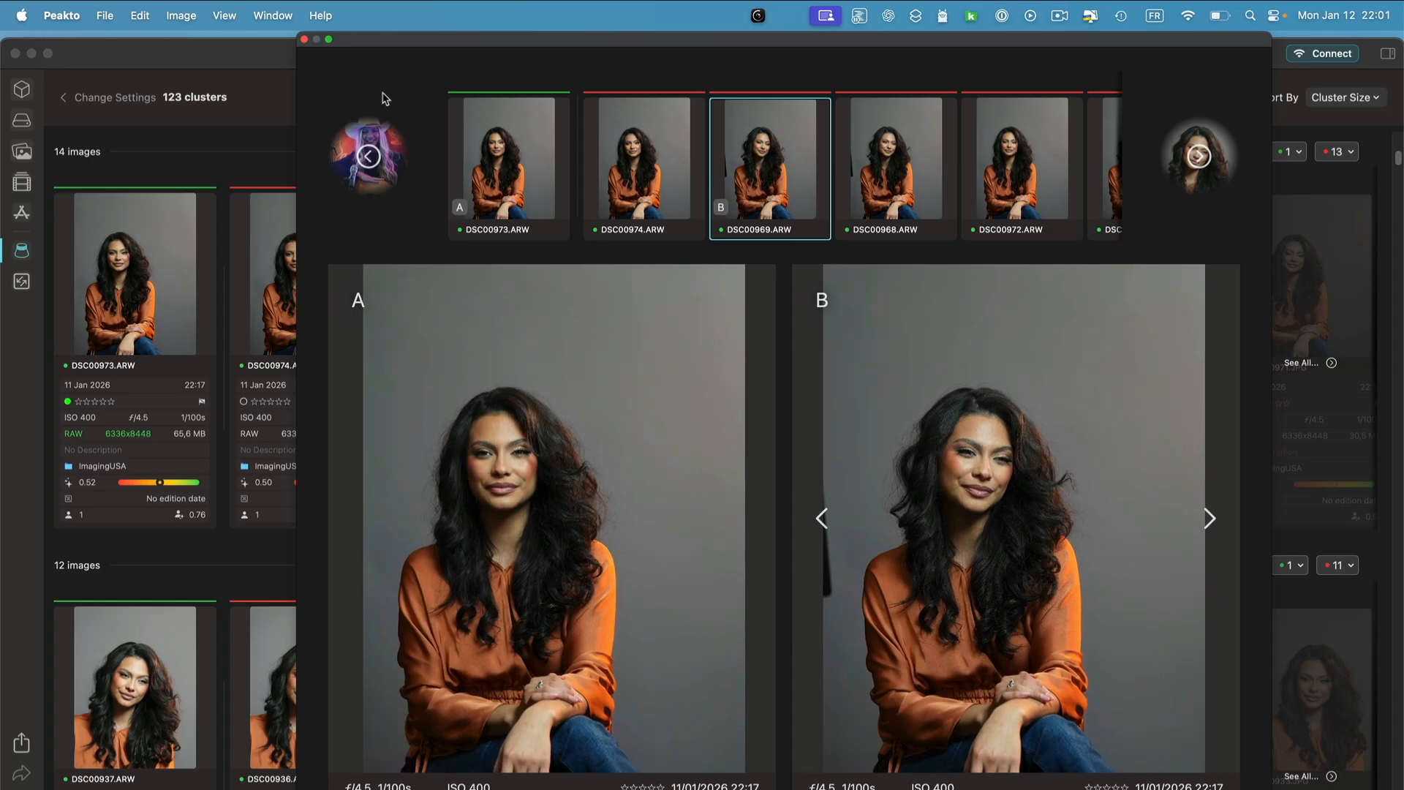
mouse_move(1191, 198)
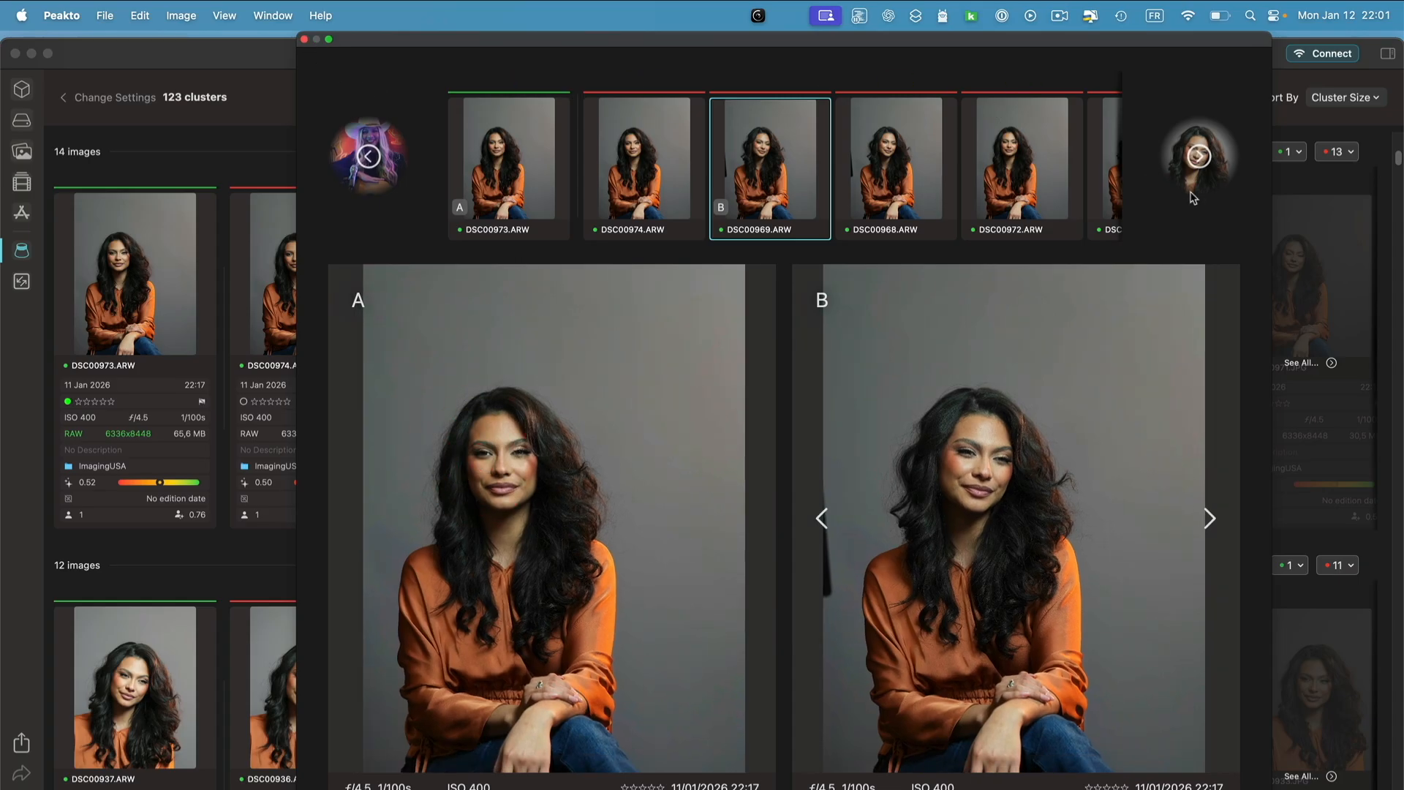
left_click(1200, 156)
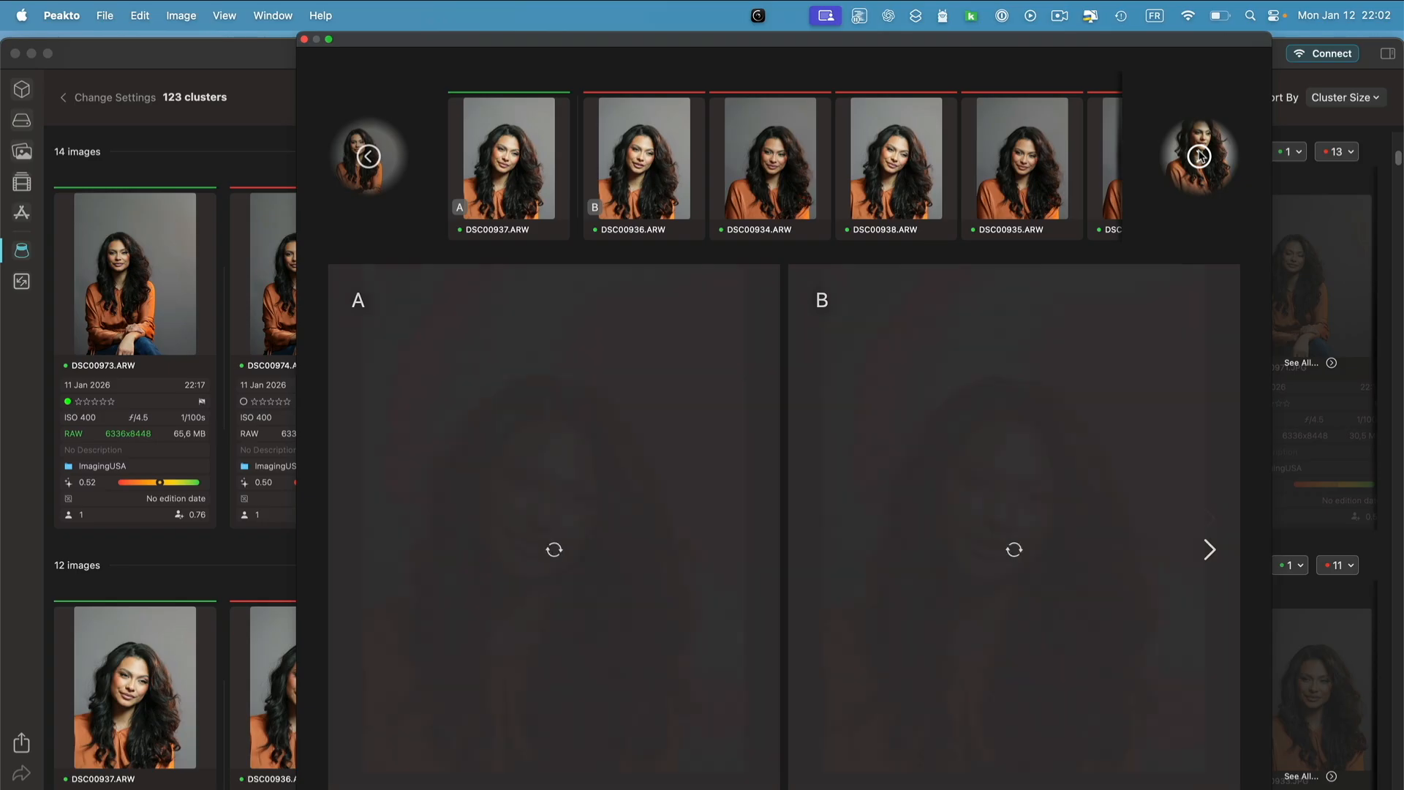
left_click(1198, 157)
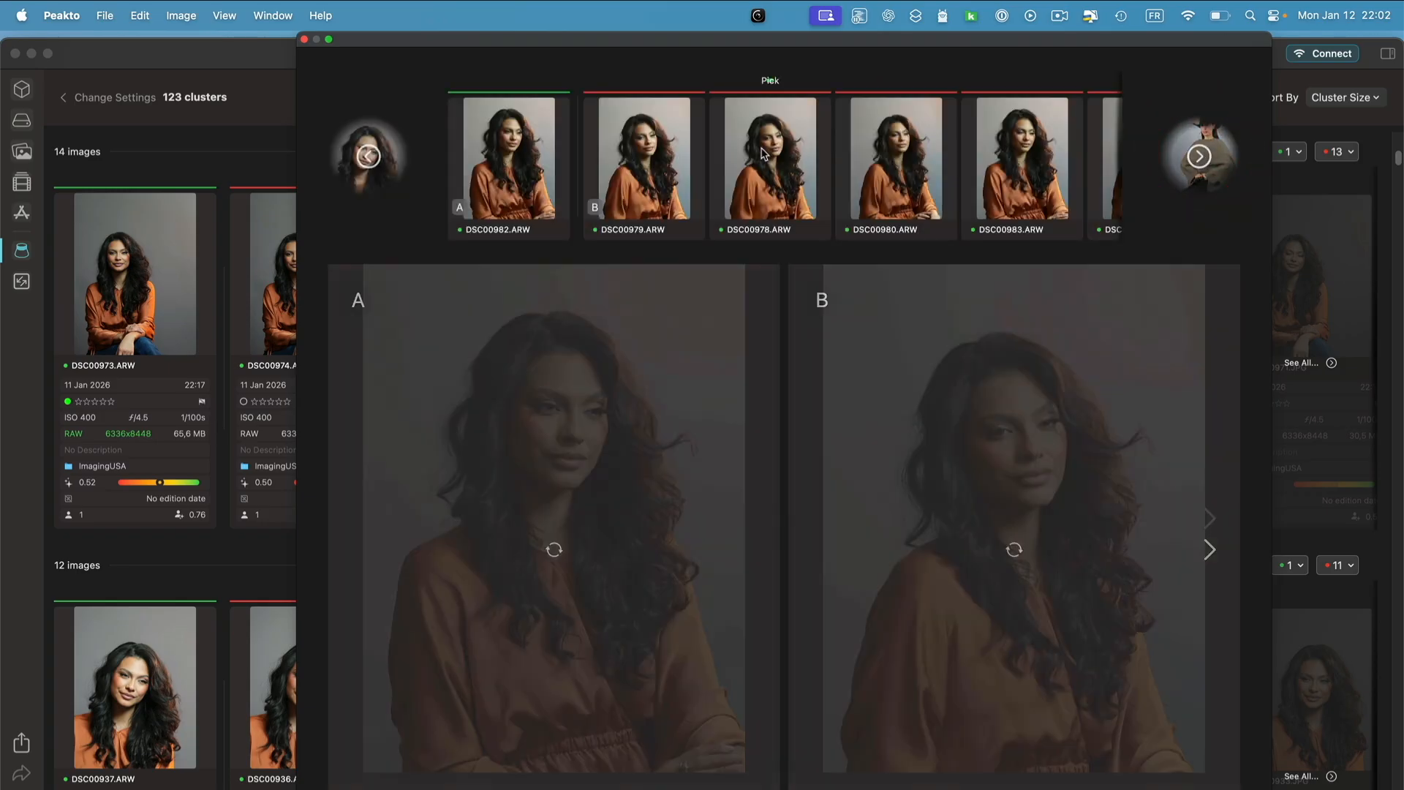
left_click(769, 161)
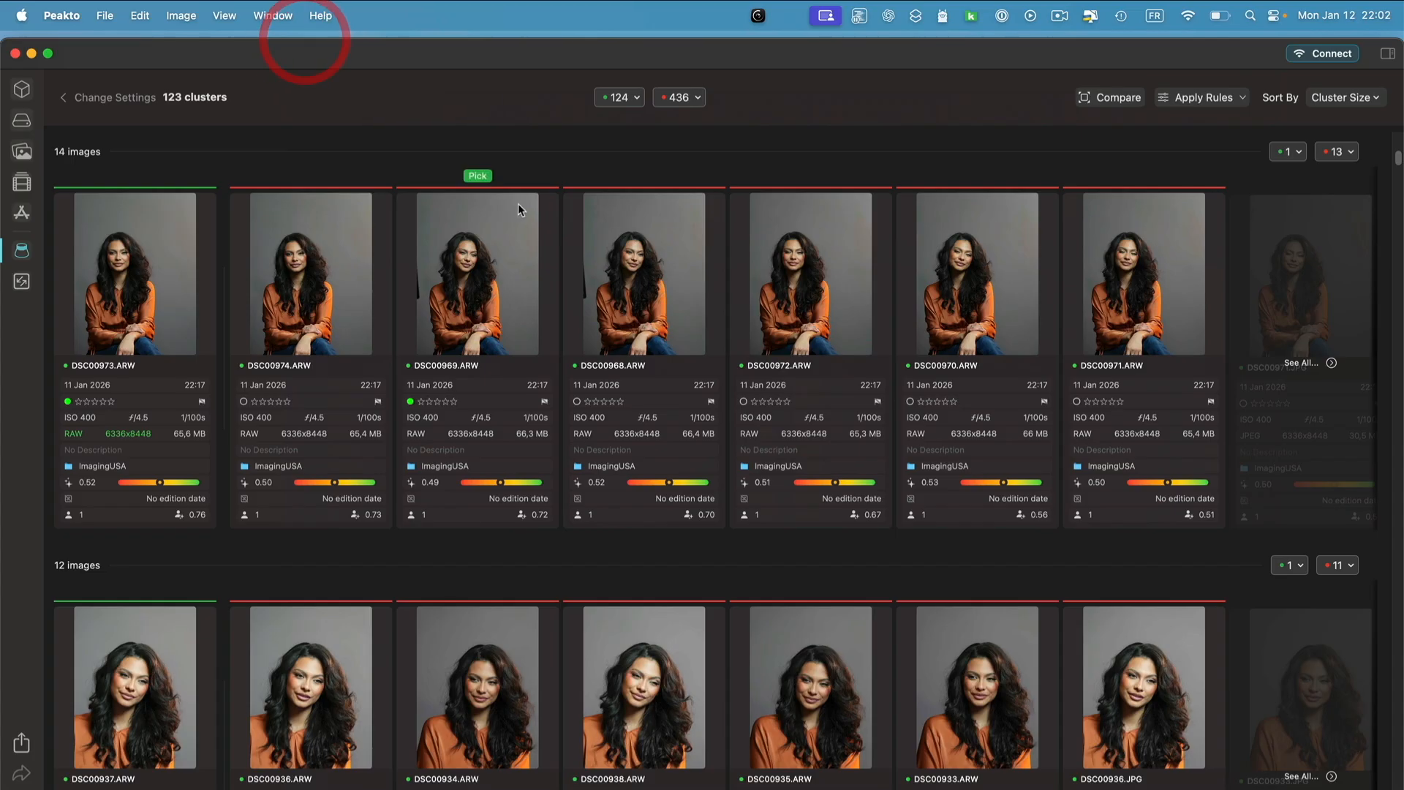
left_click(619, 96)
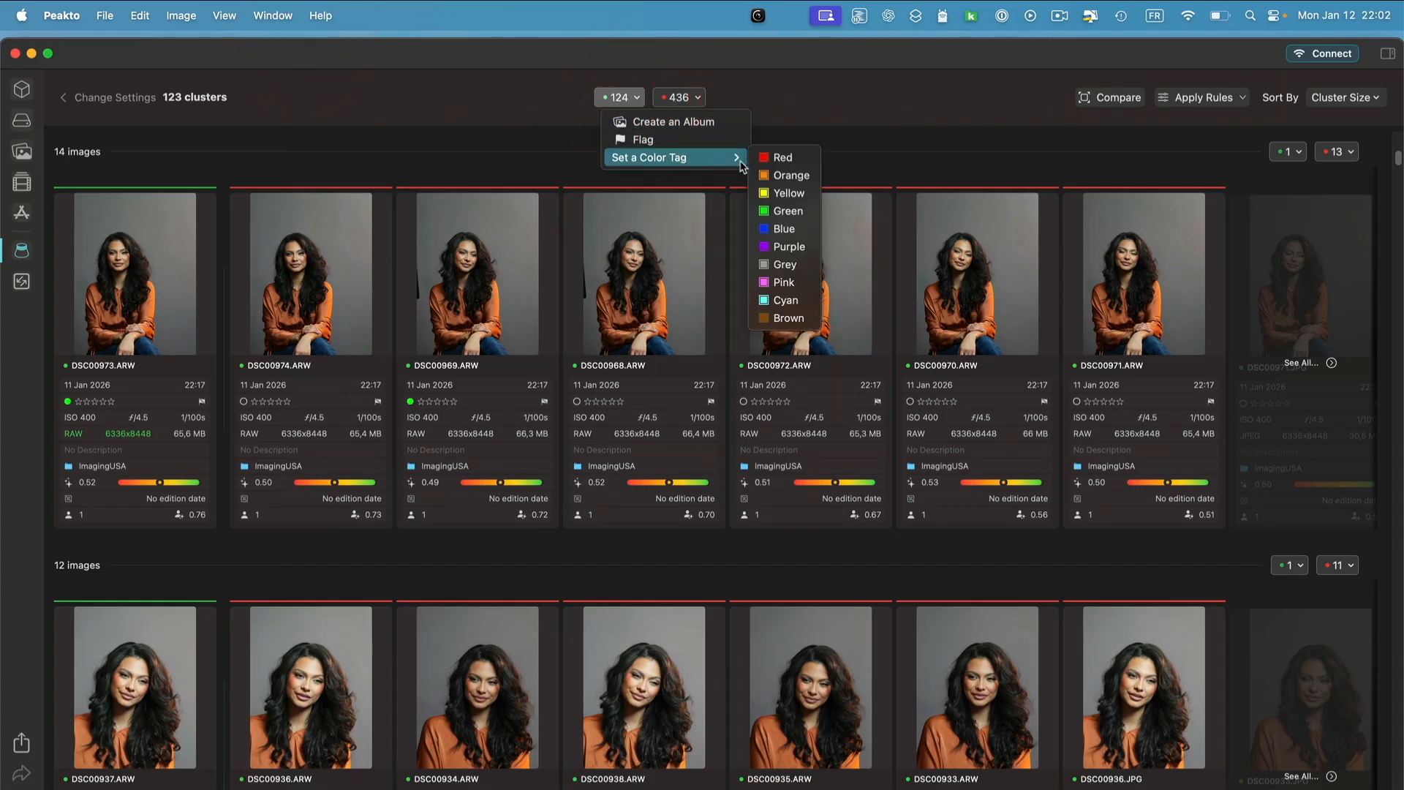
mouse_move(783, 157)
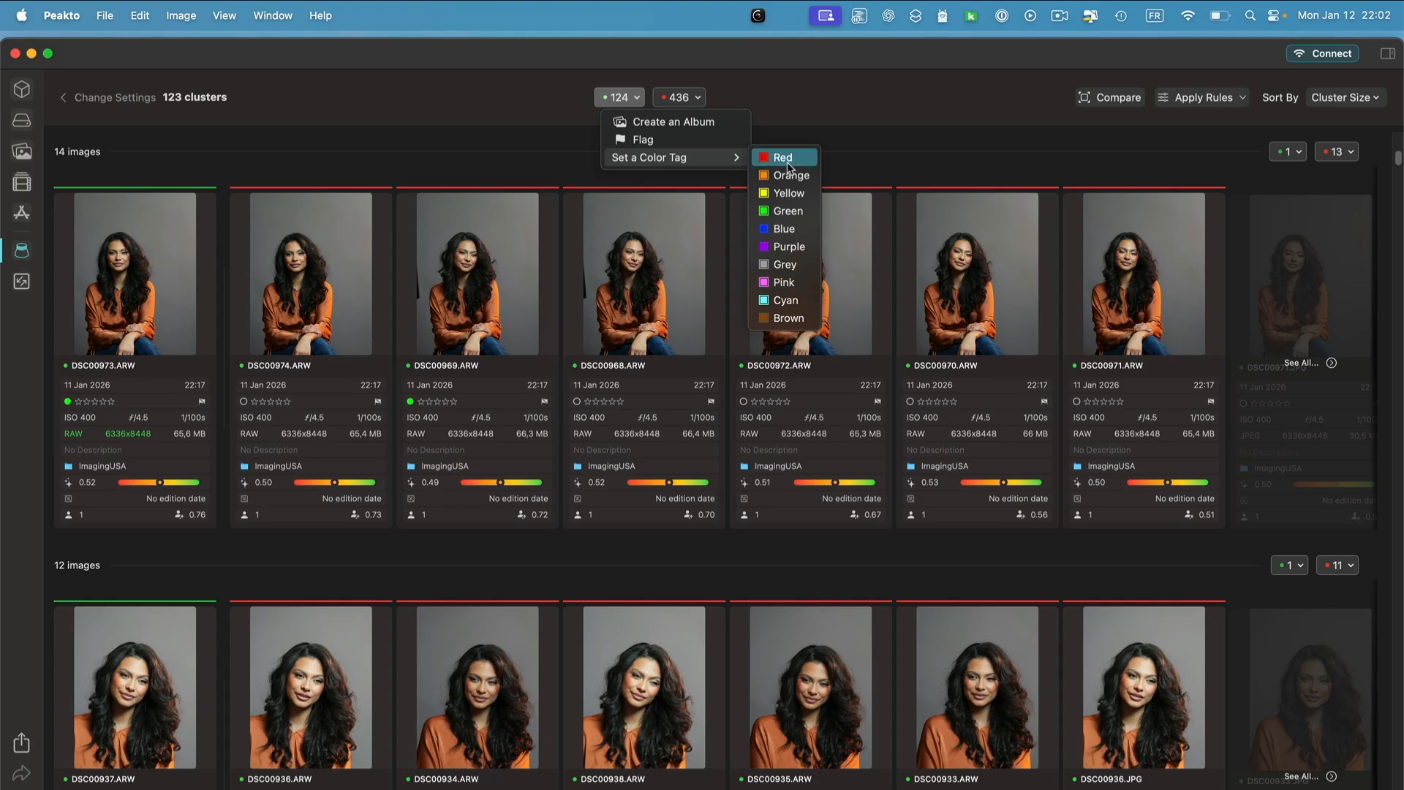
mouse_move(783, 193)
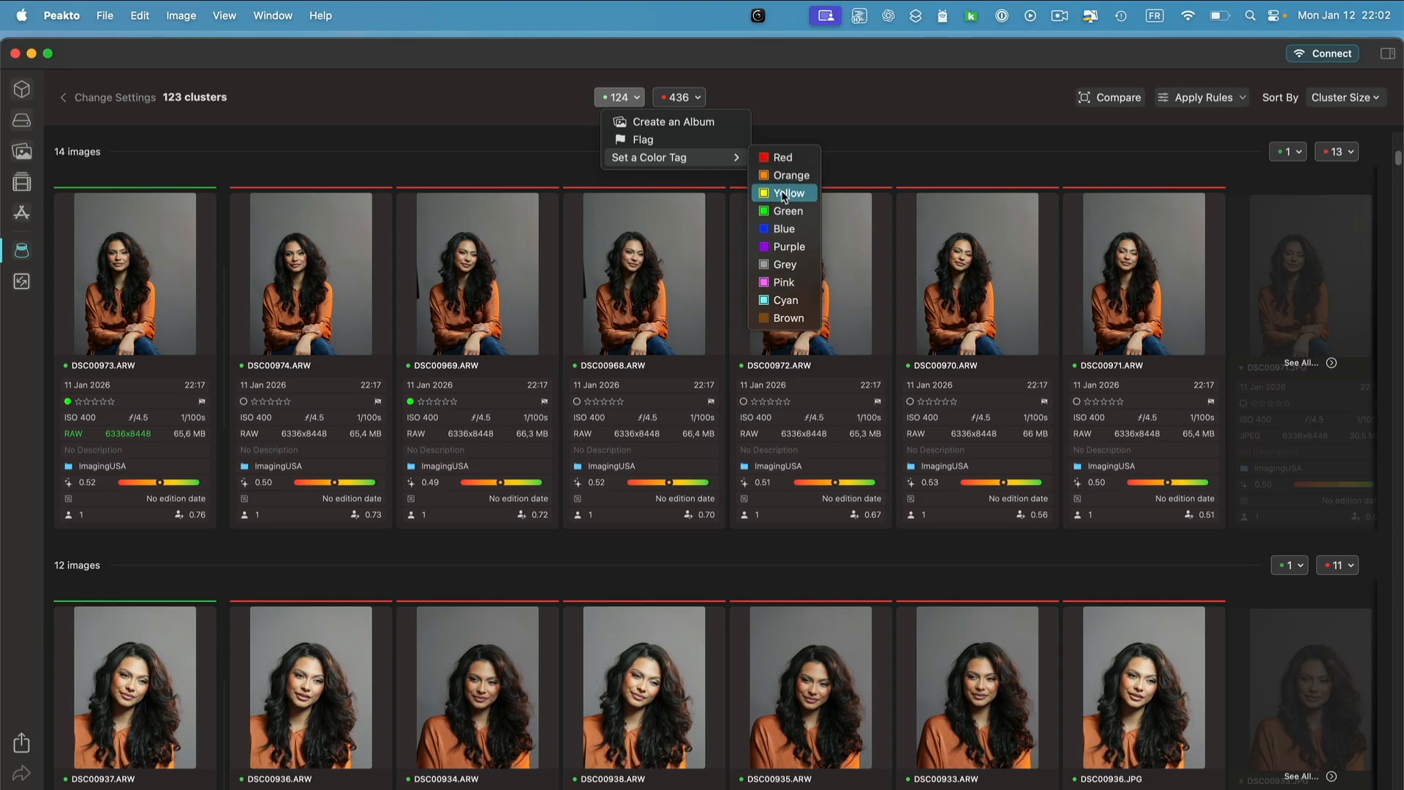
mouse_move(655, 140)
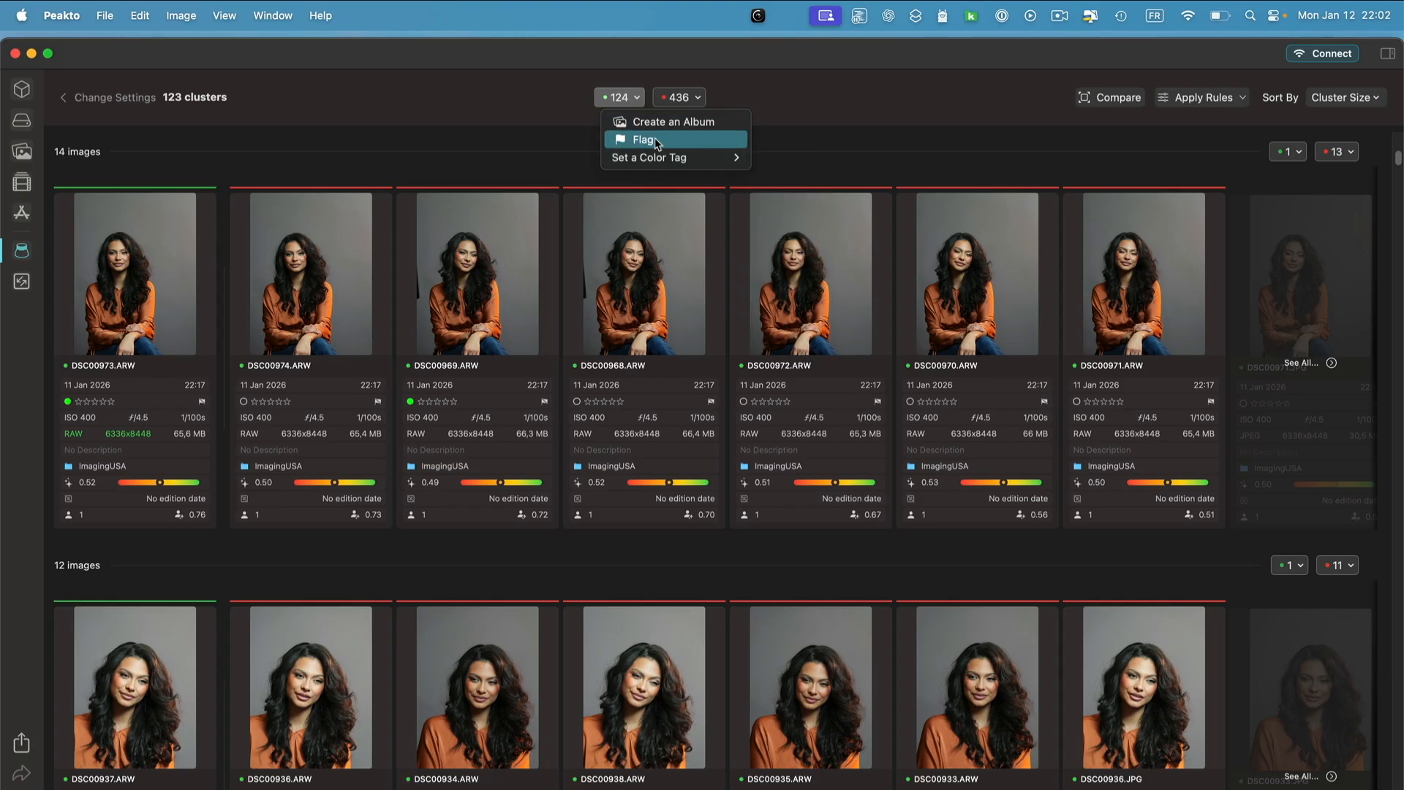
mouse_move(658, 125)
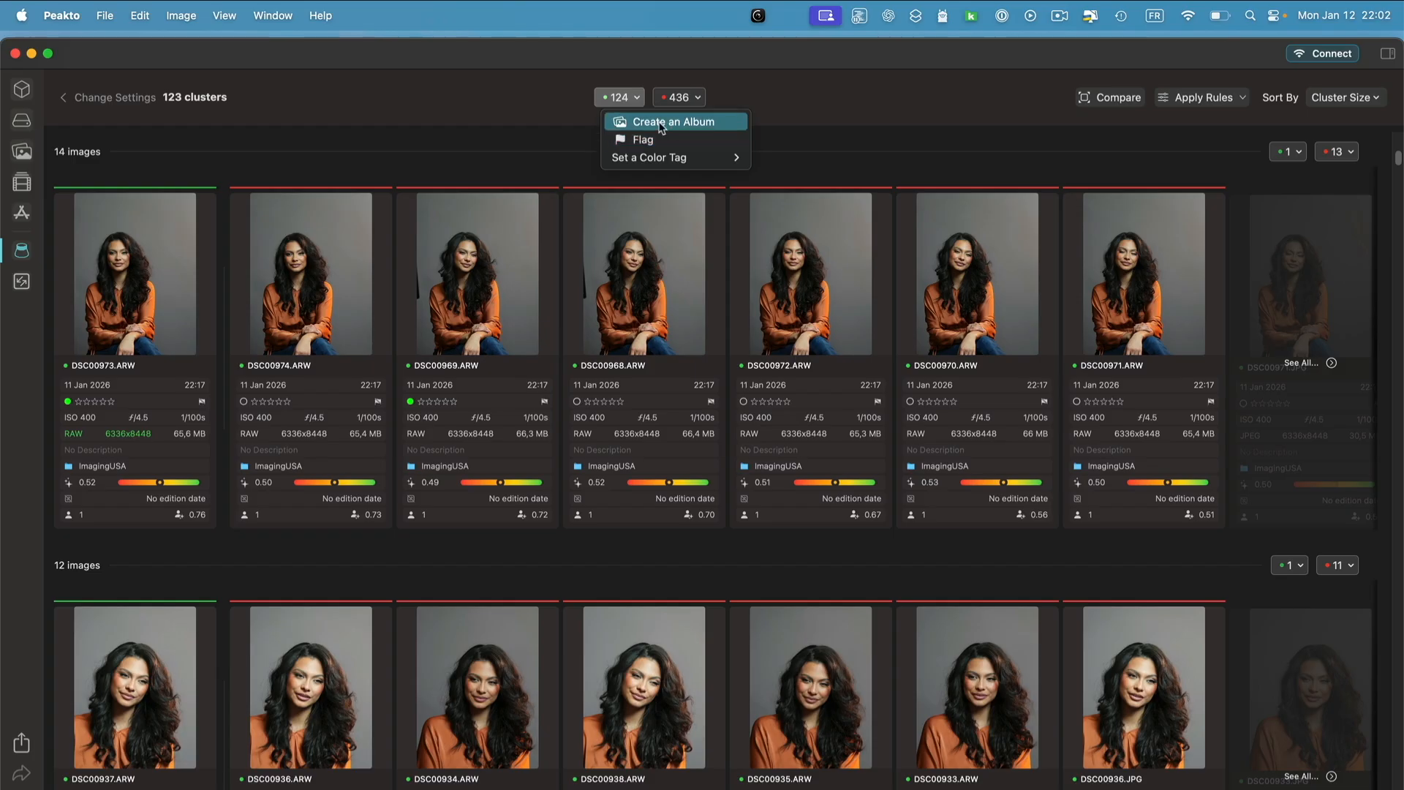
mouse_move(196, 403)
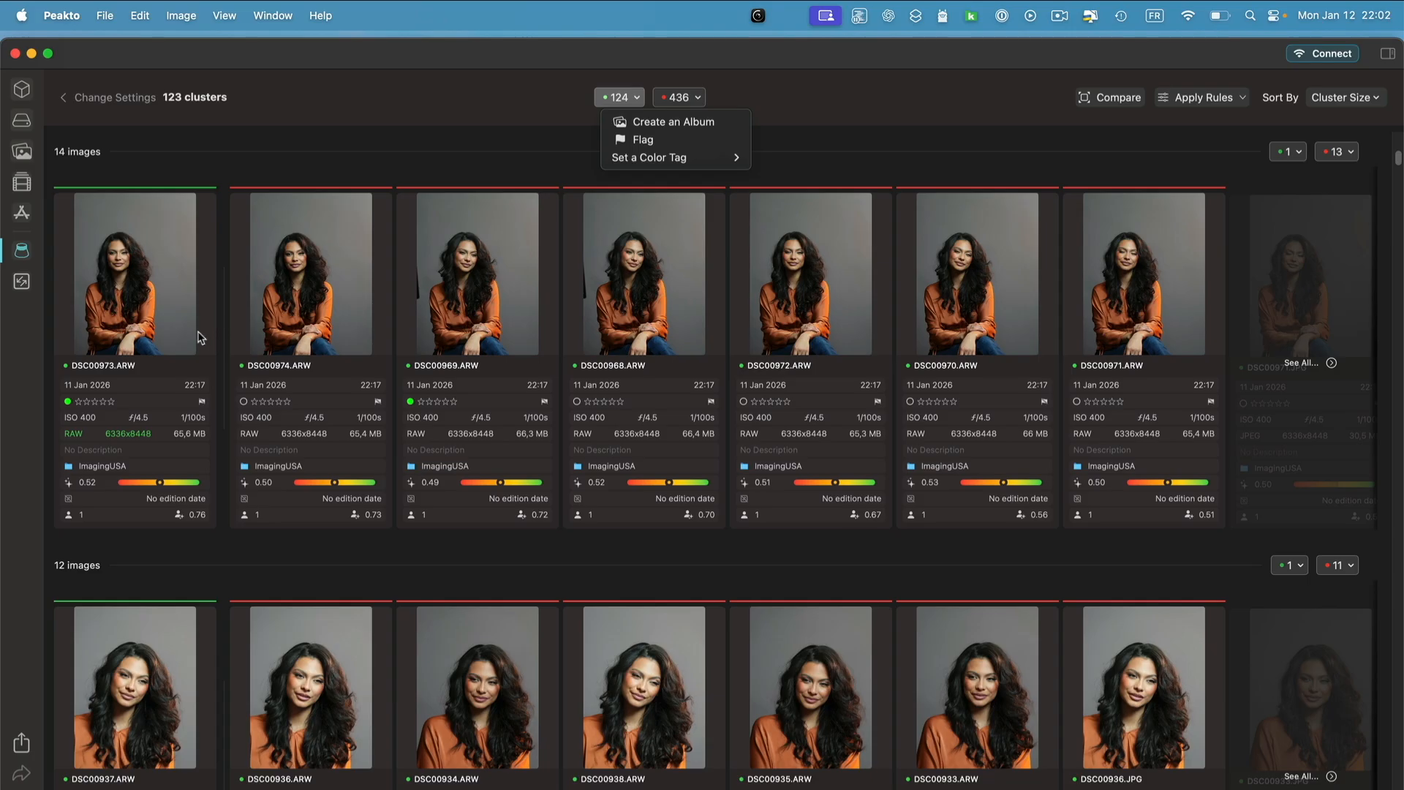
mouse_move(547, 174)
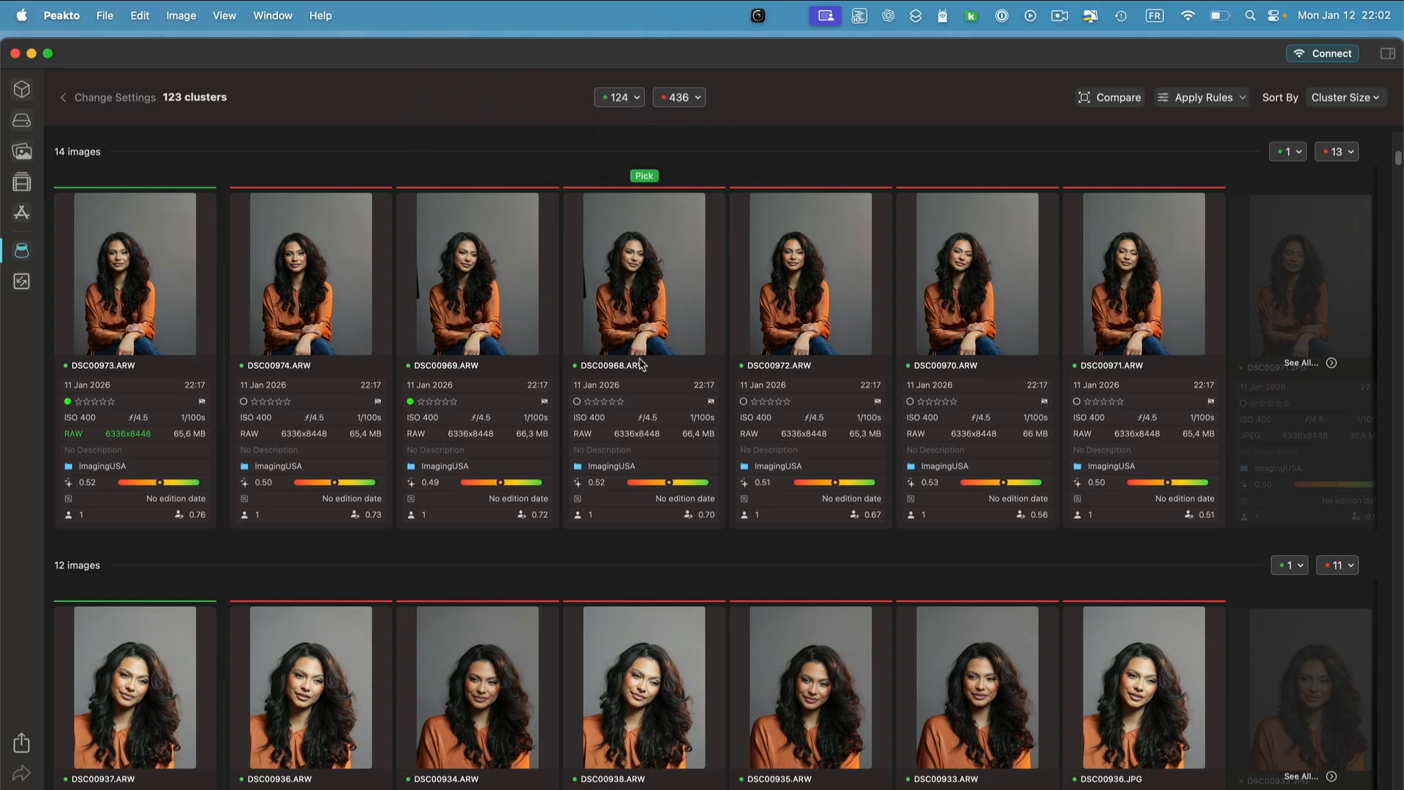
scroll("down", 3)
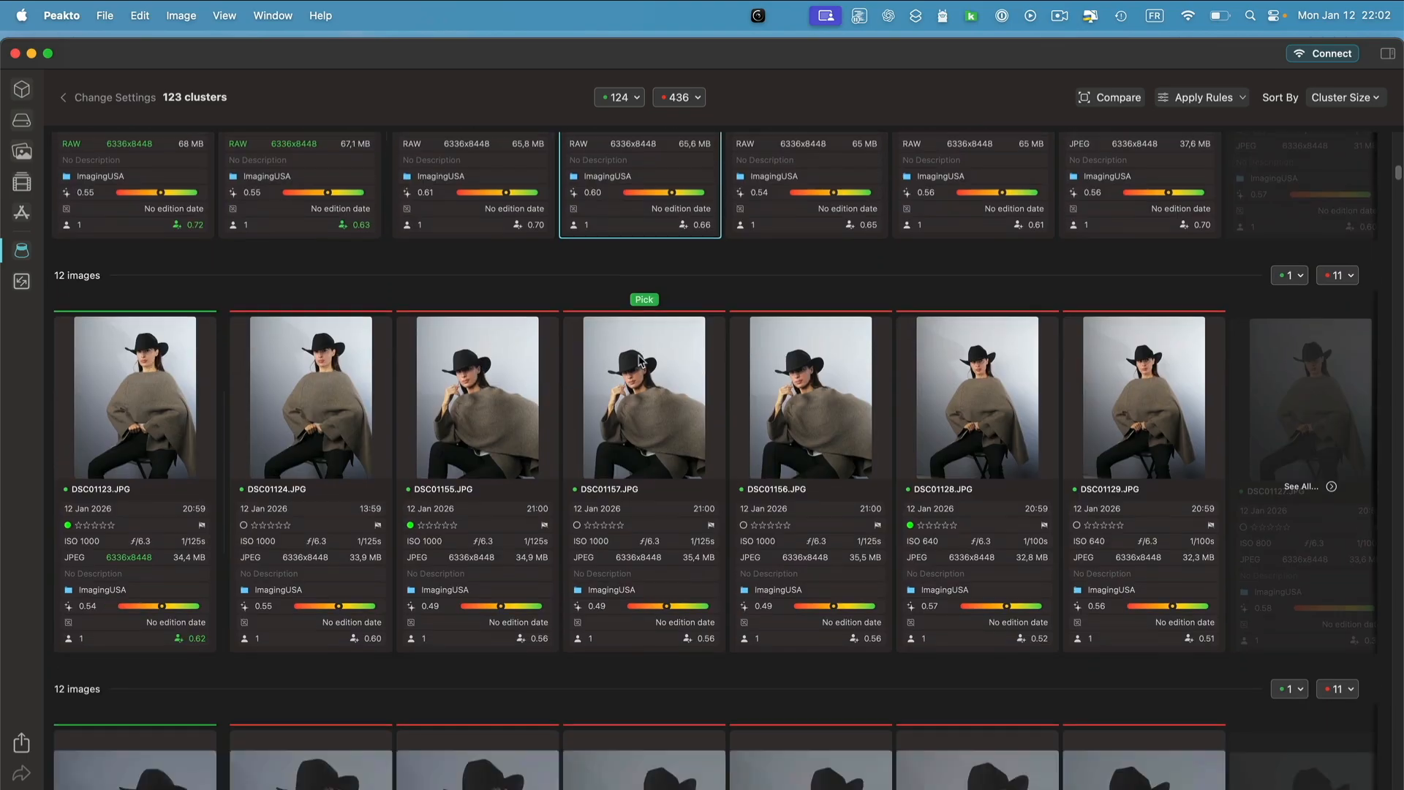
scroll("down", 3)
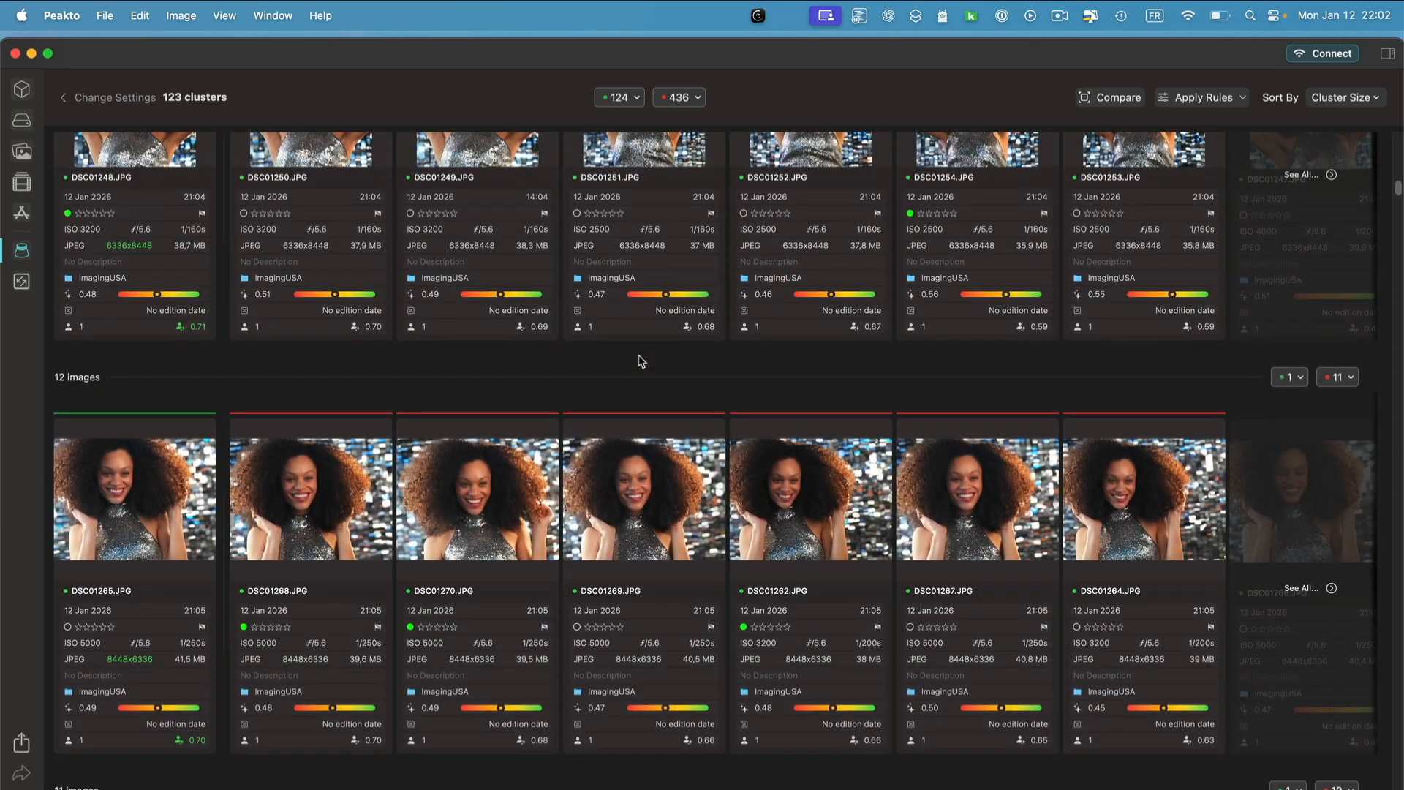
scroll("down", 3)
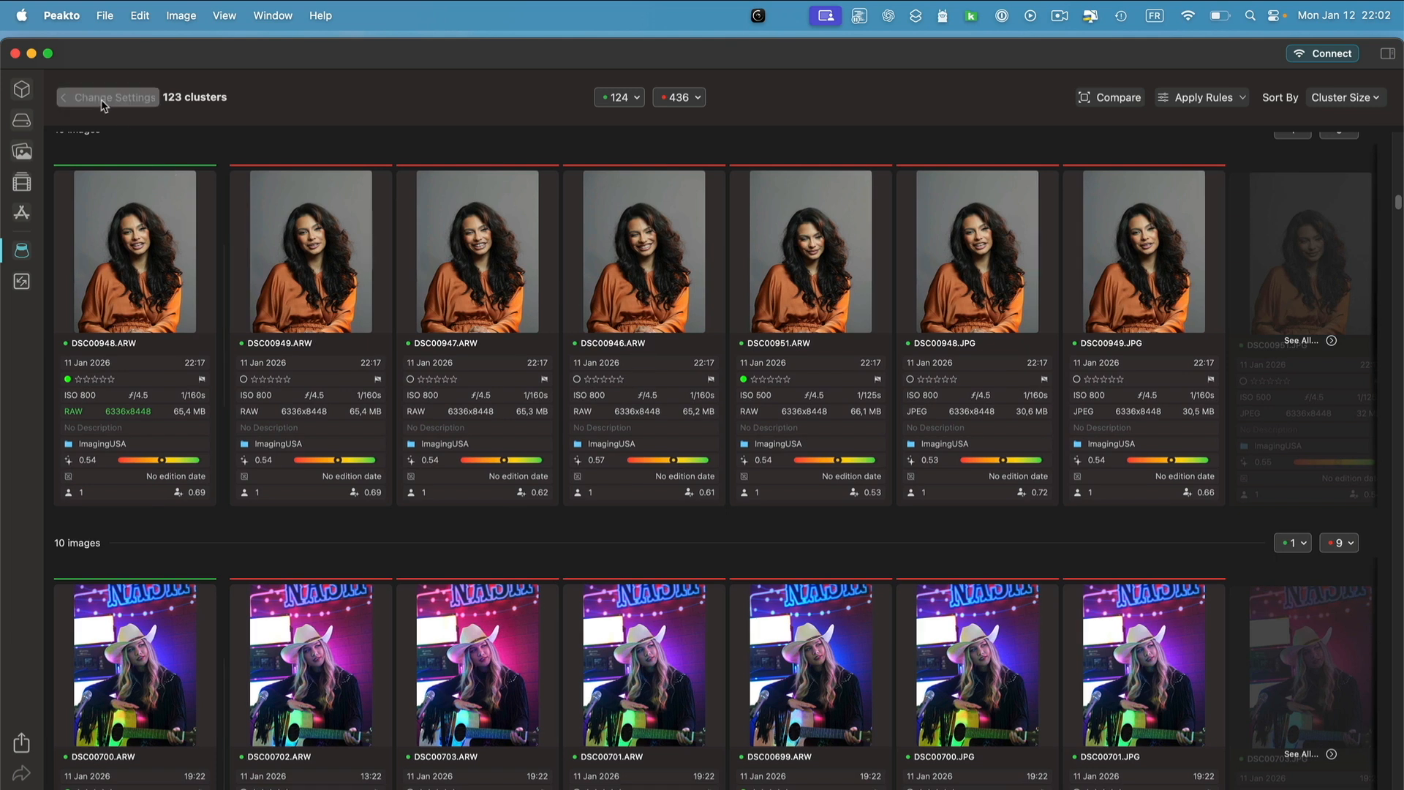
- Exit the cluster results and show the Sources panel with all 42,243 versions
left_click(106, 97)
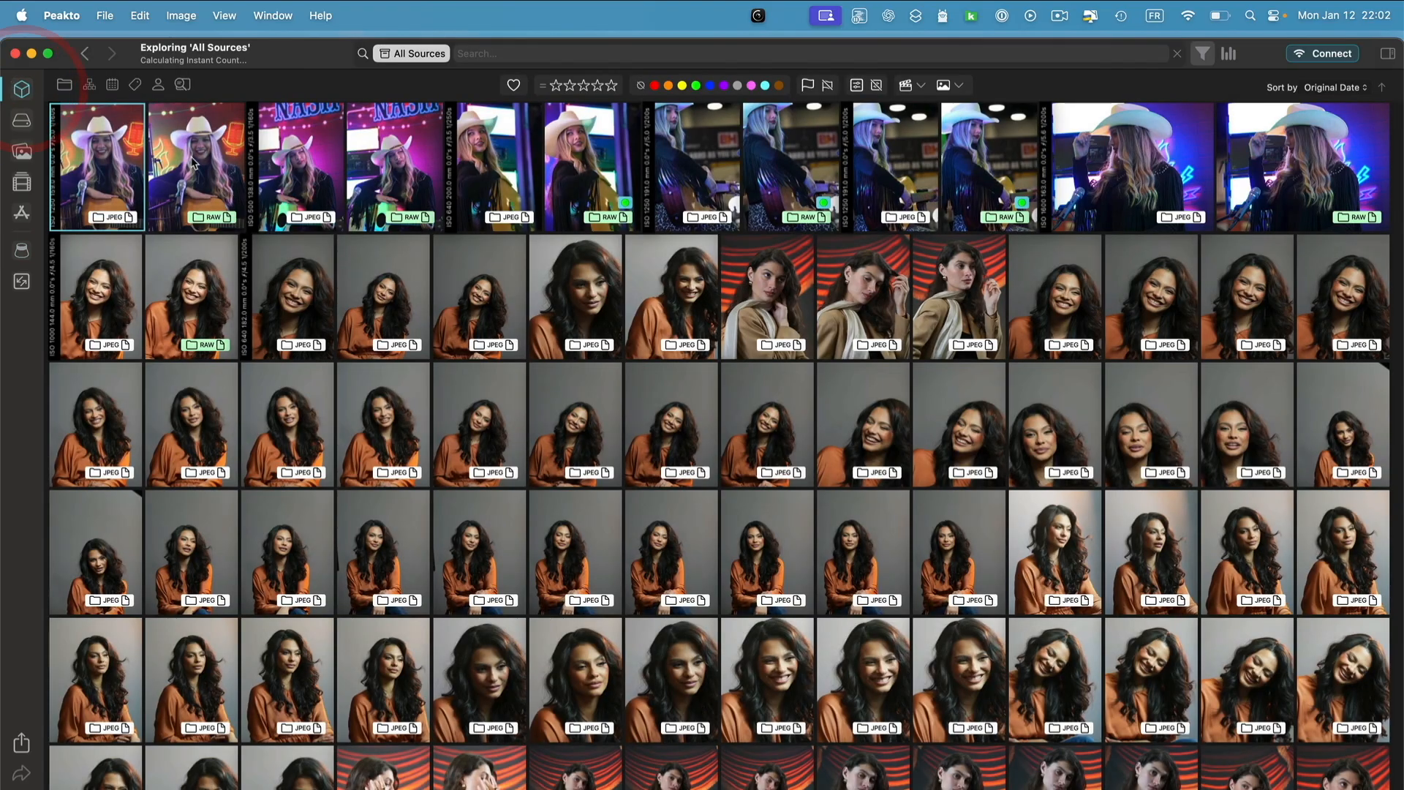
left_click(22, 88)
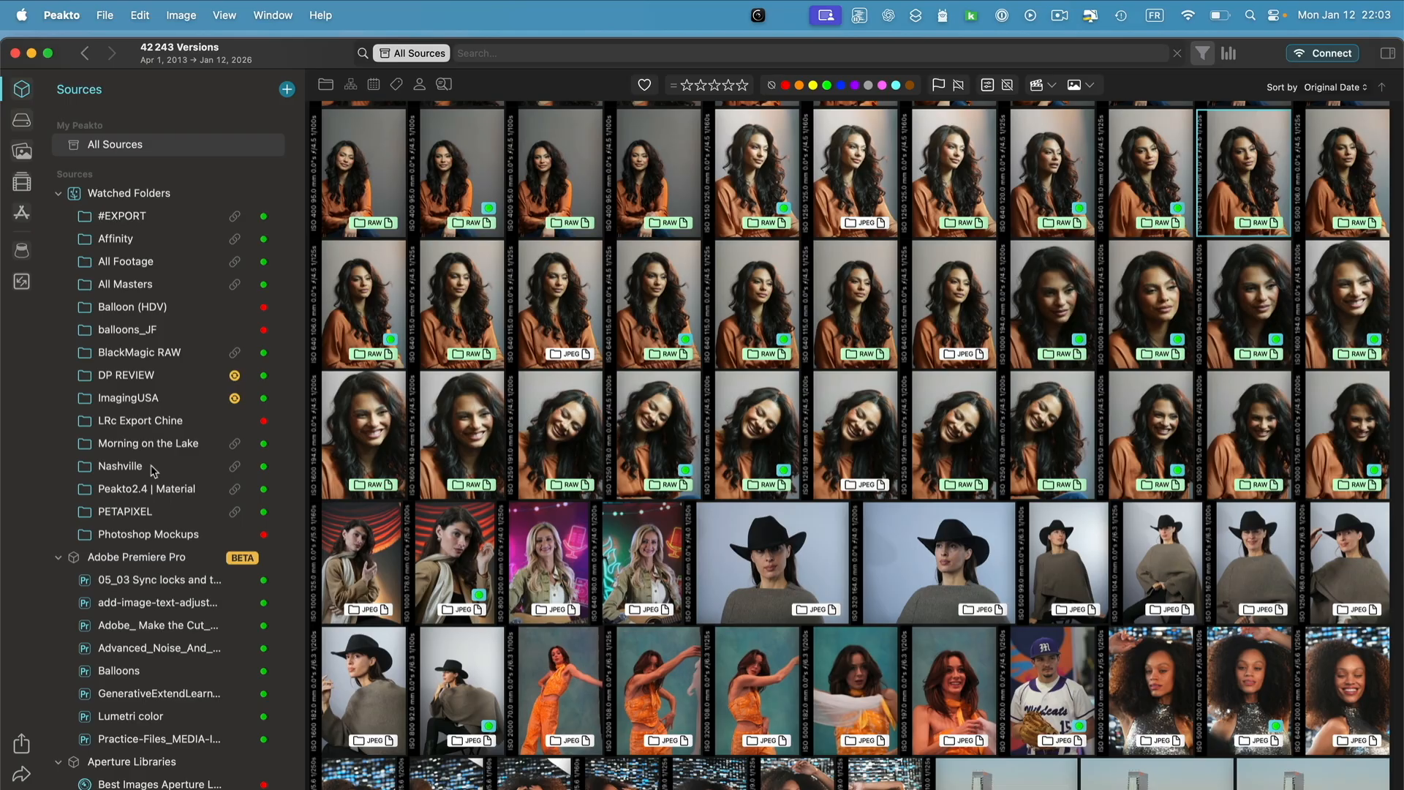
mouse_move(134, 168)
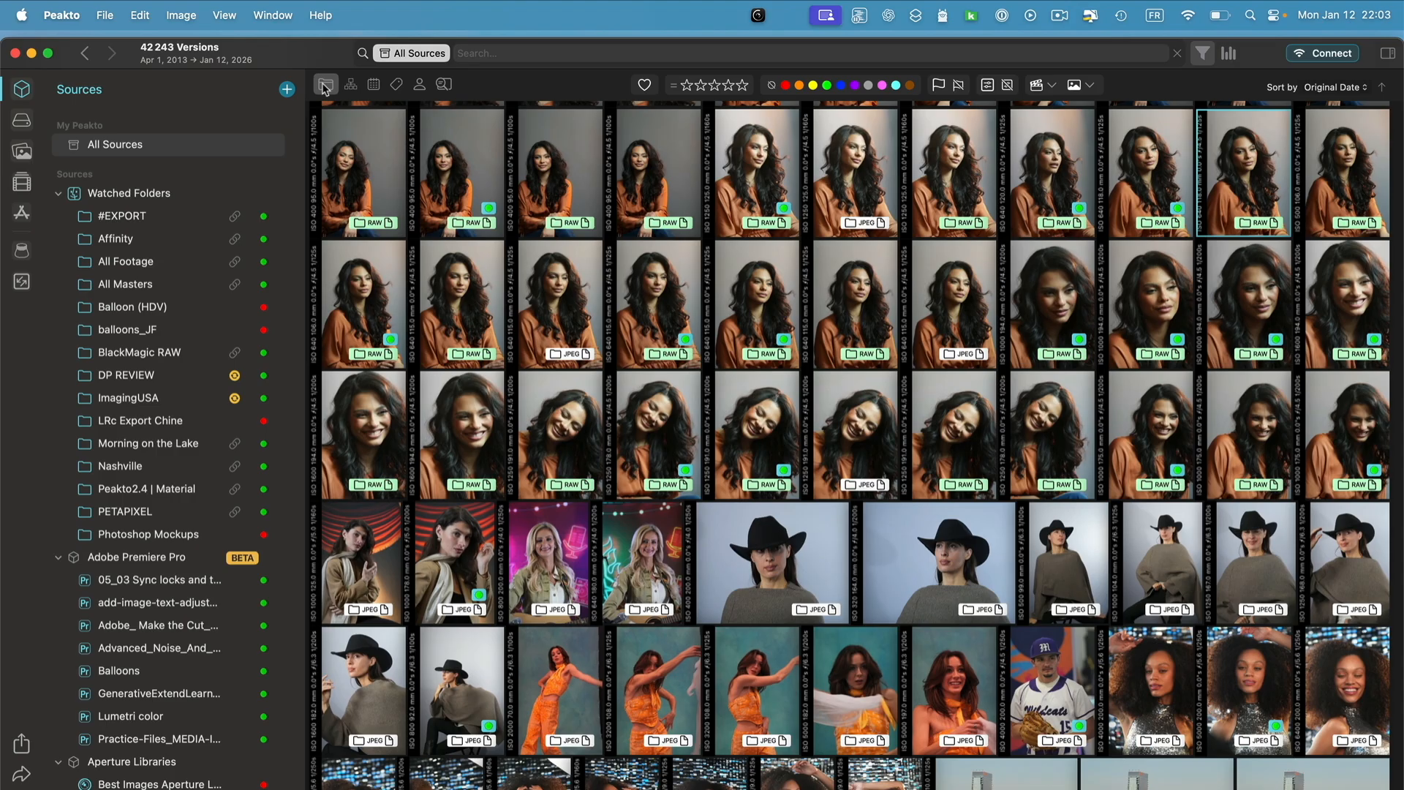
- Filter by folder to All Masters > PSD Files > compositing
left_click(326, 83)
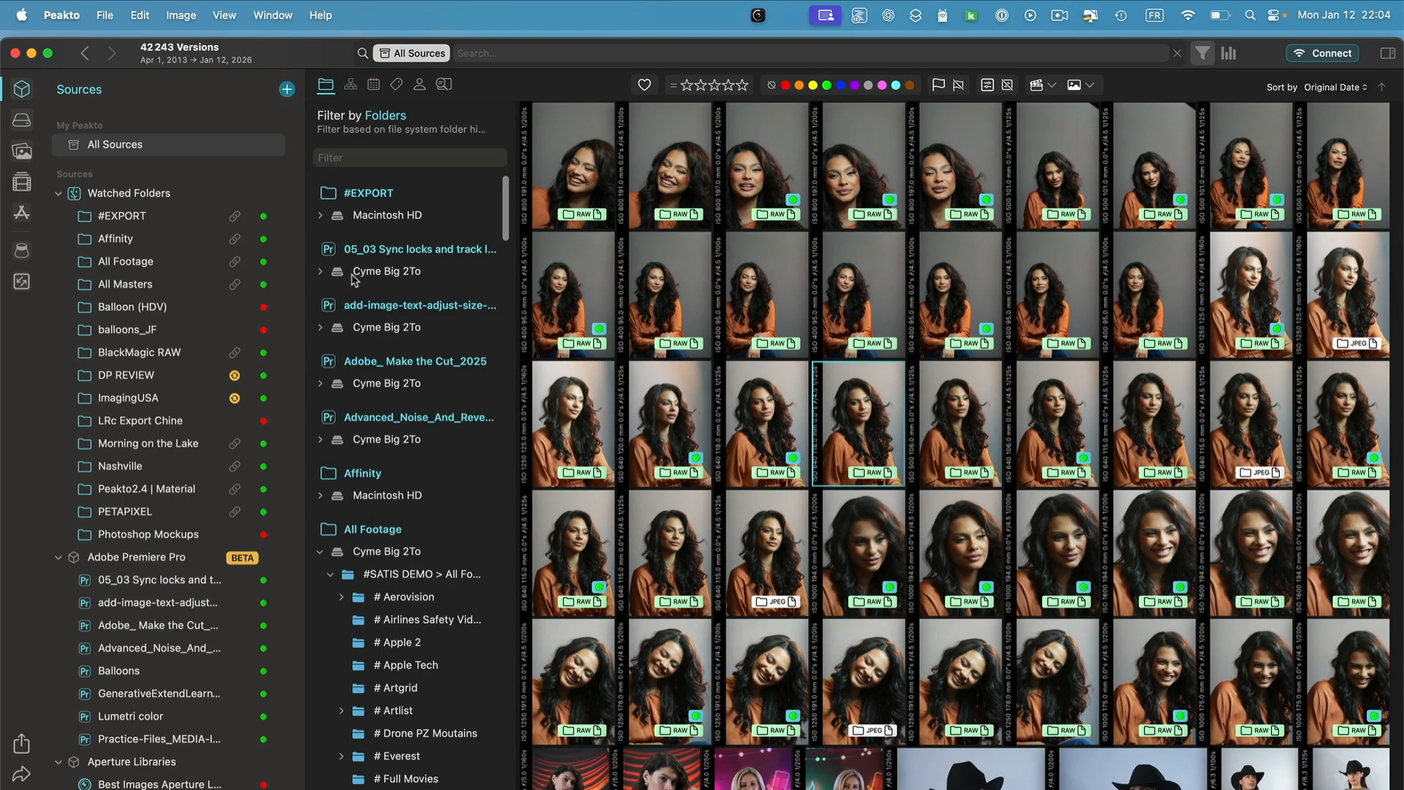
mouse_move(144, 347)
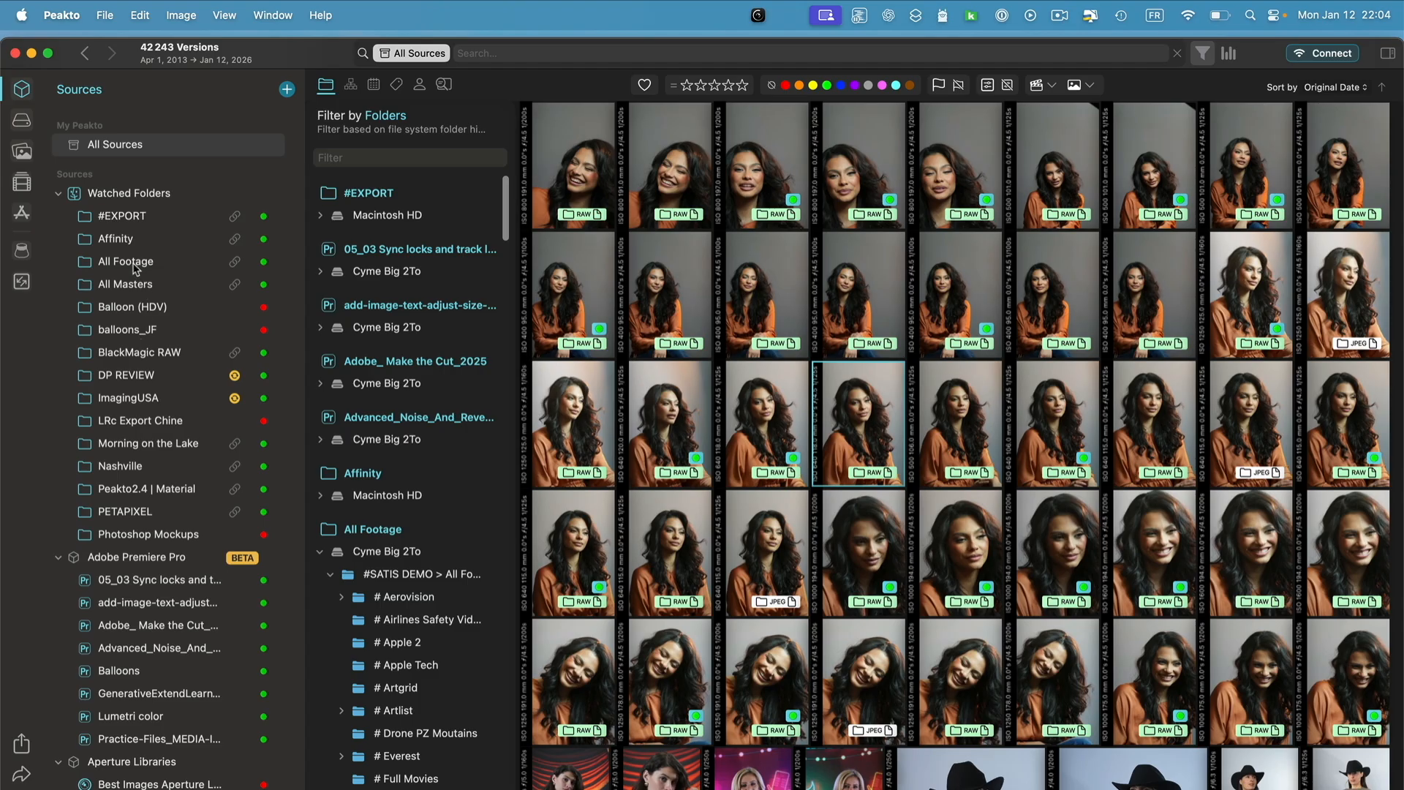
left_click(125, 284)
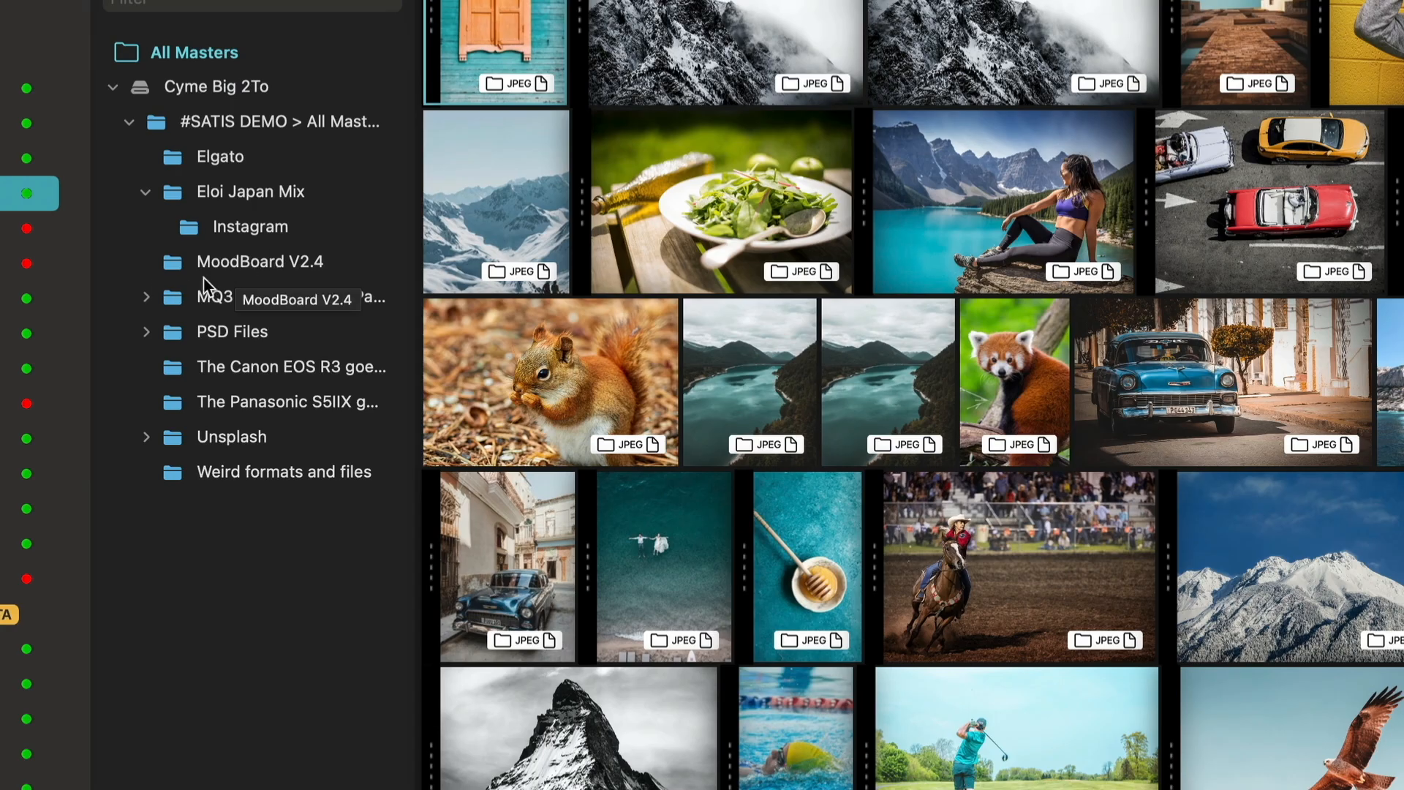
left_click(146, 332)
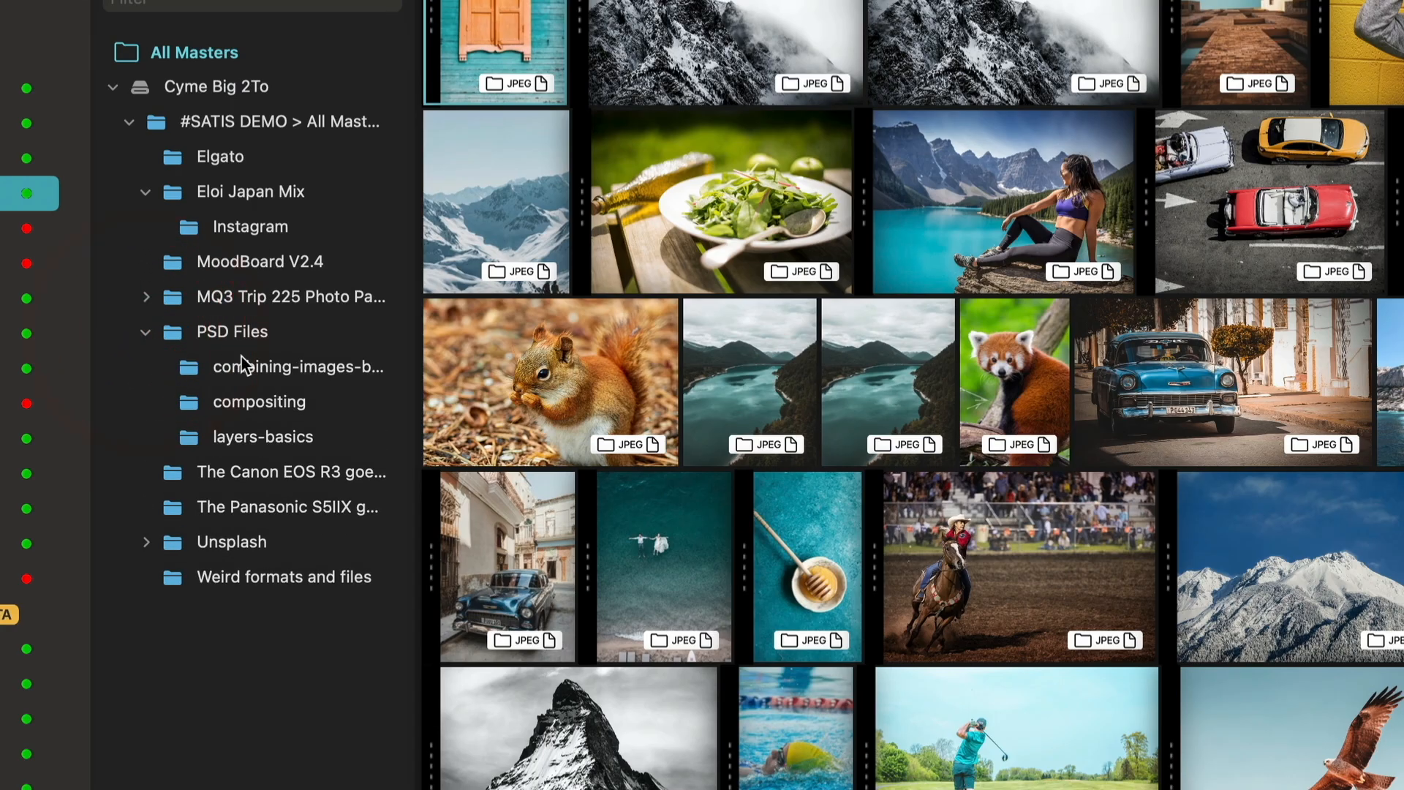
mouse_move(355, 450)
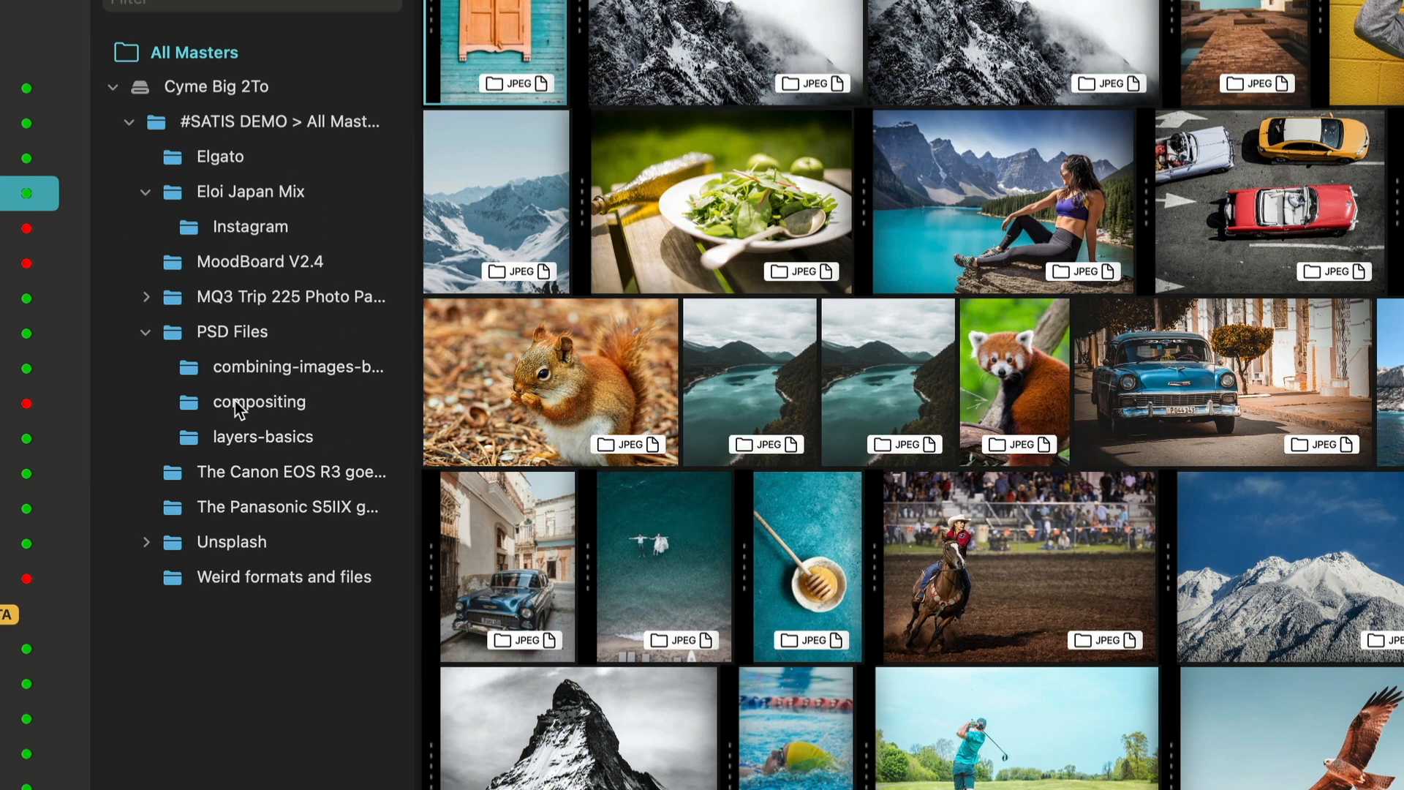
left_click(258, 401)
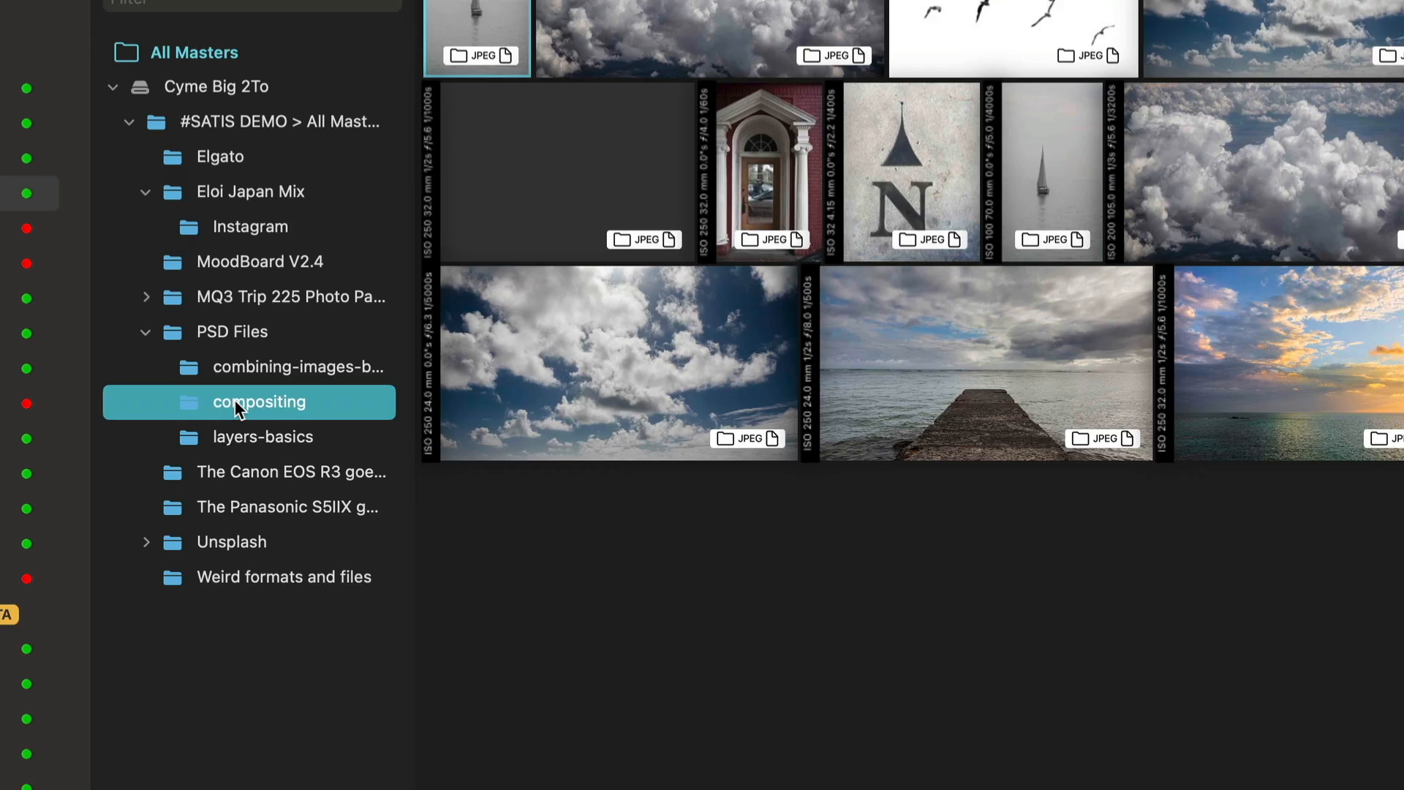
- Create a new sharespace from the compositing folder named 'Subfolder sharespace'
right_click(241, 402)
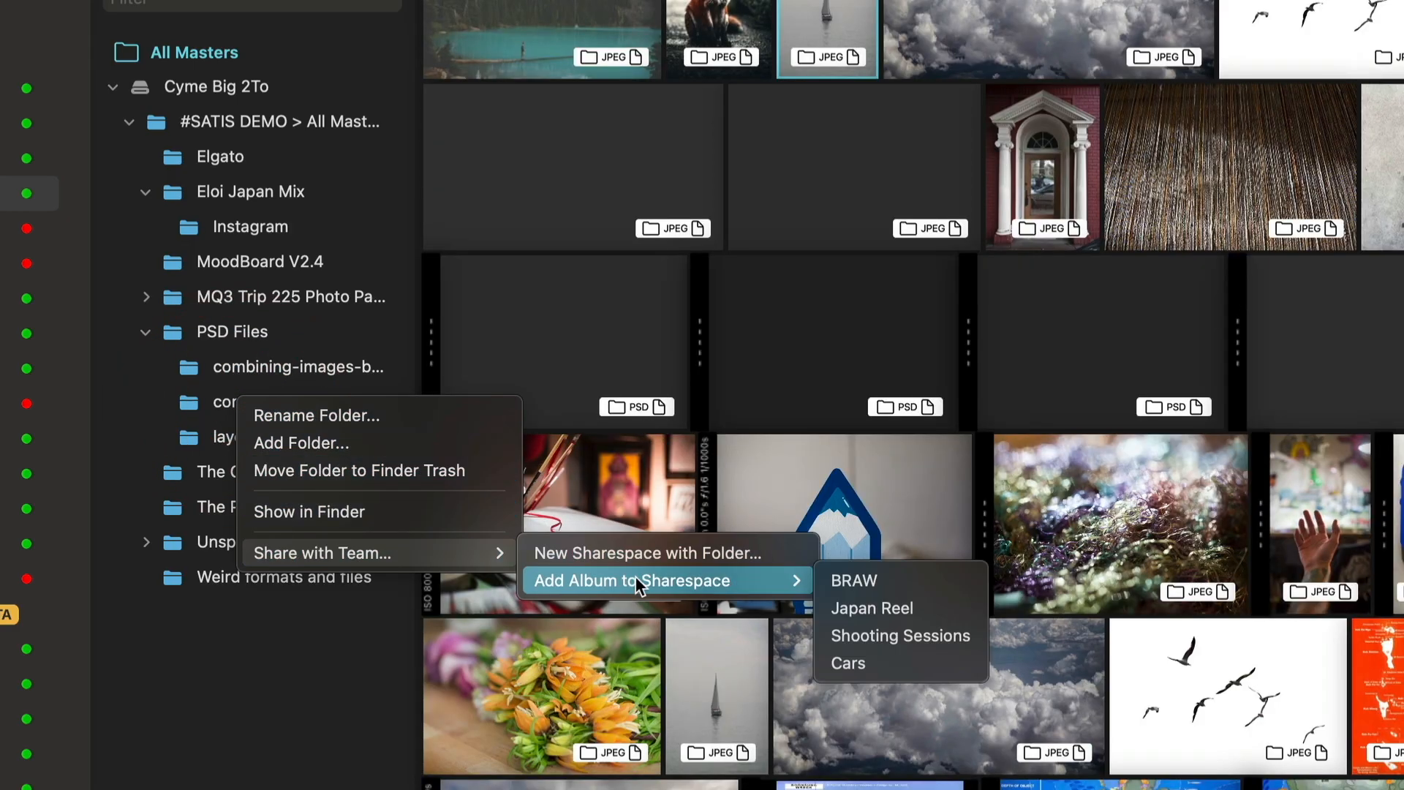
mouse_move(872, 644)
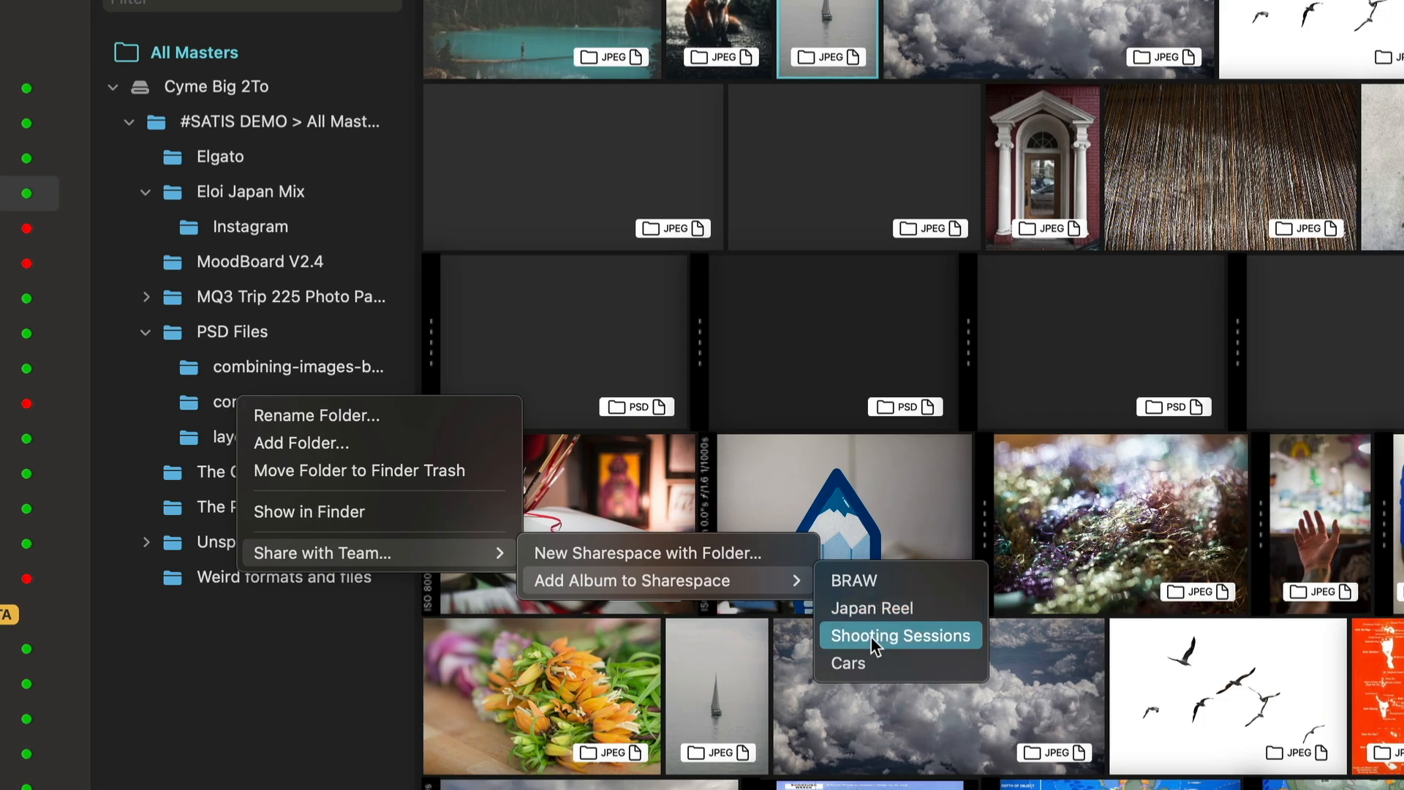
mouse_move(713, 553)
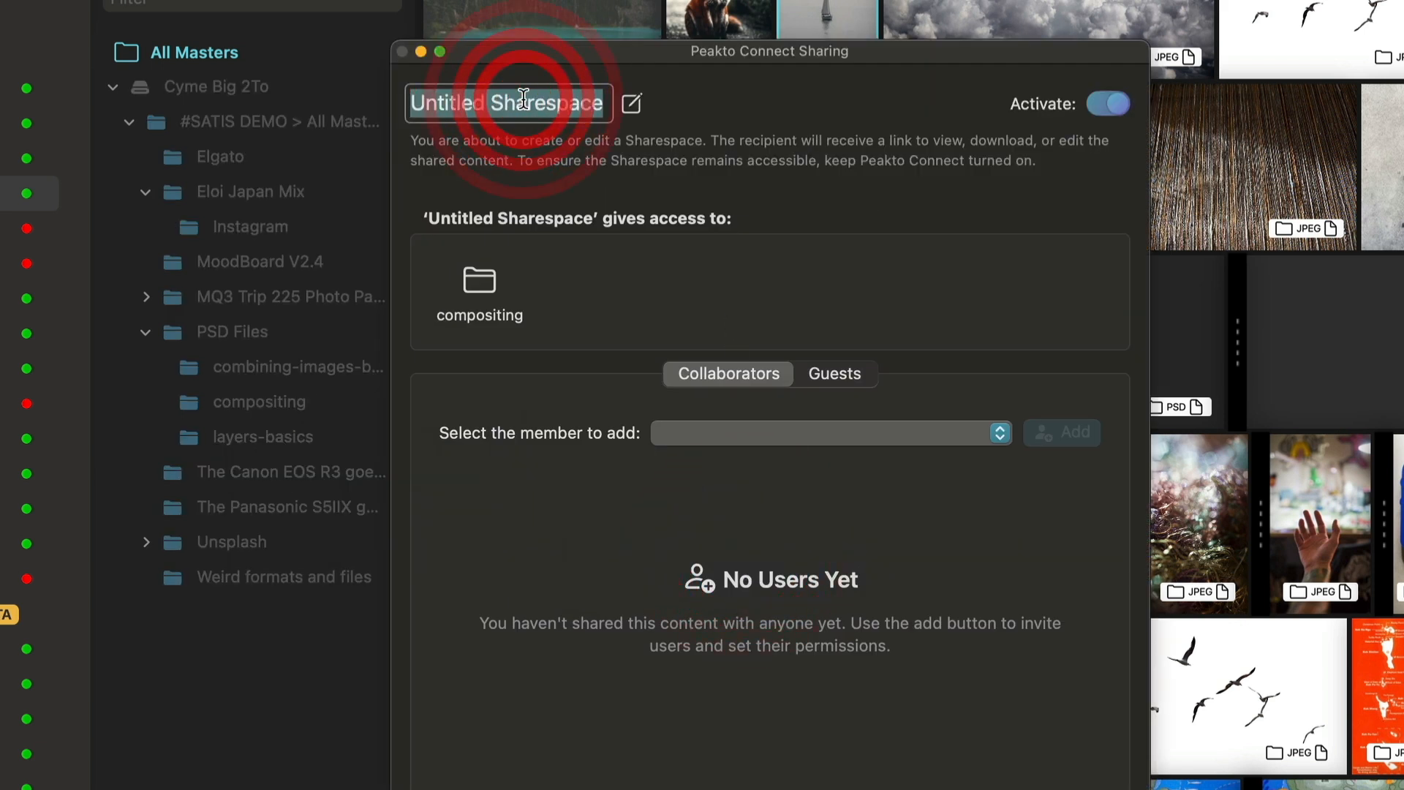
type("Subf")
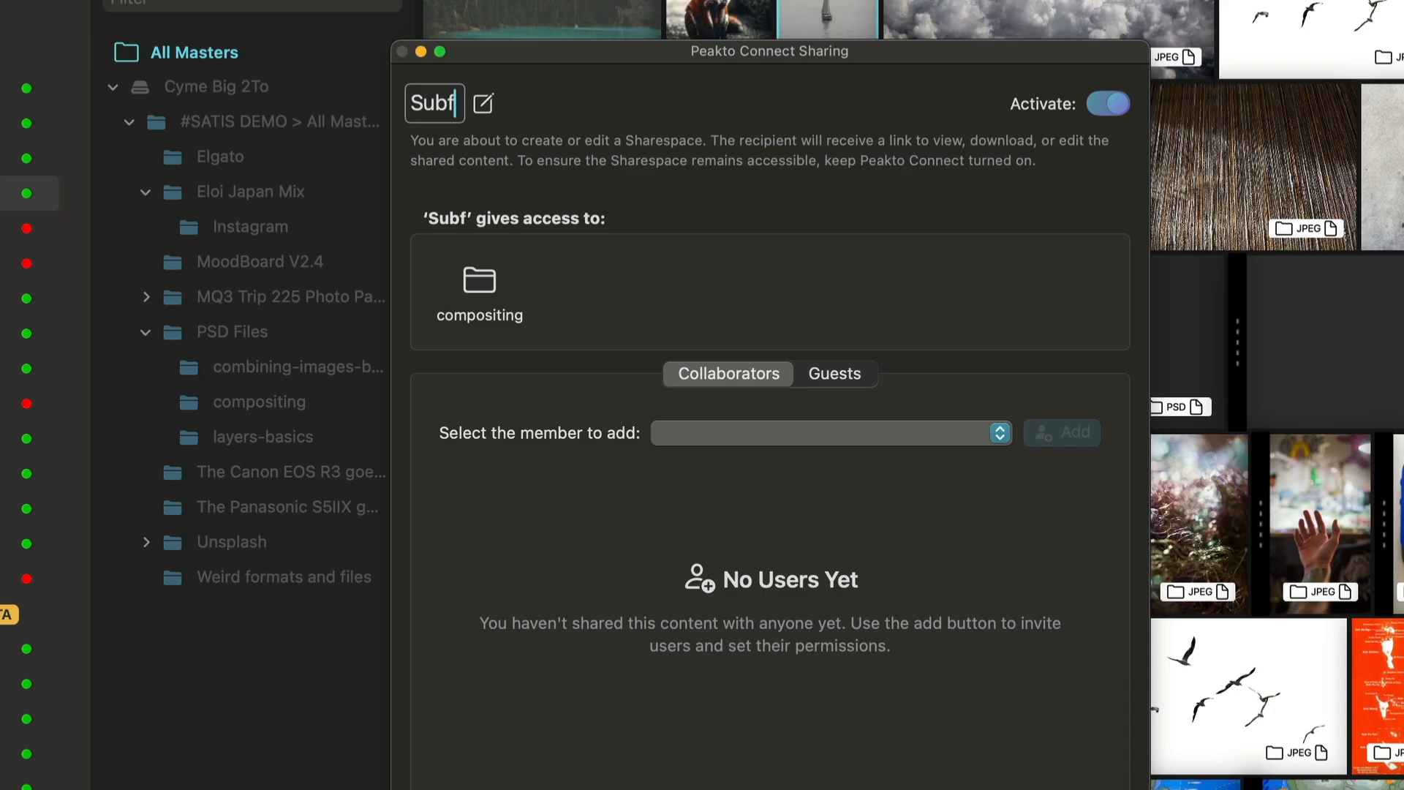
type("older s")
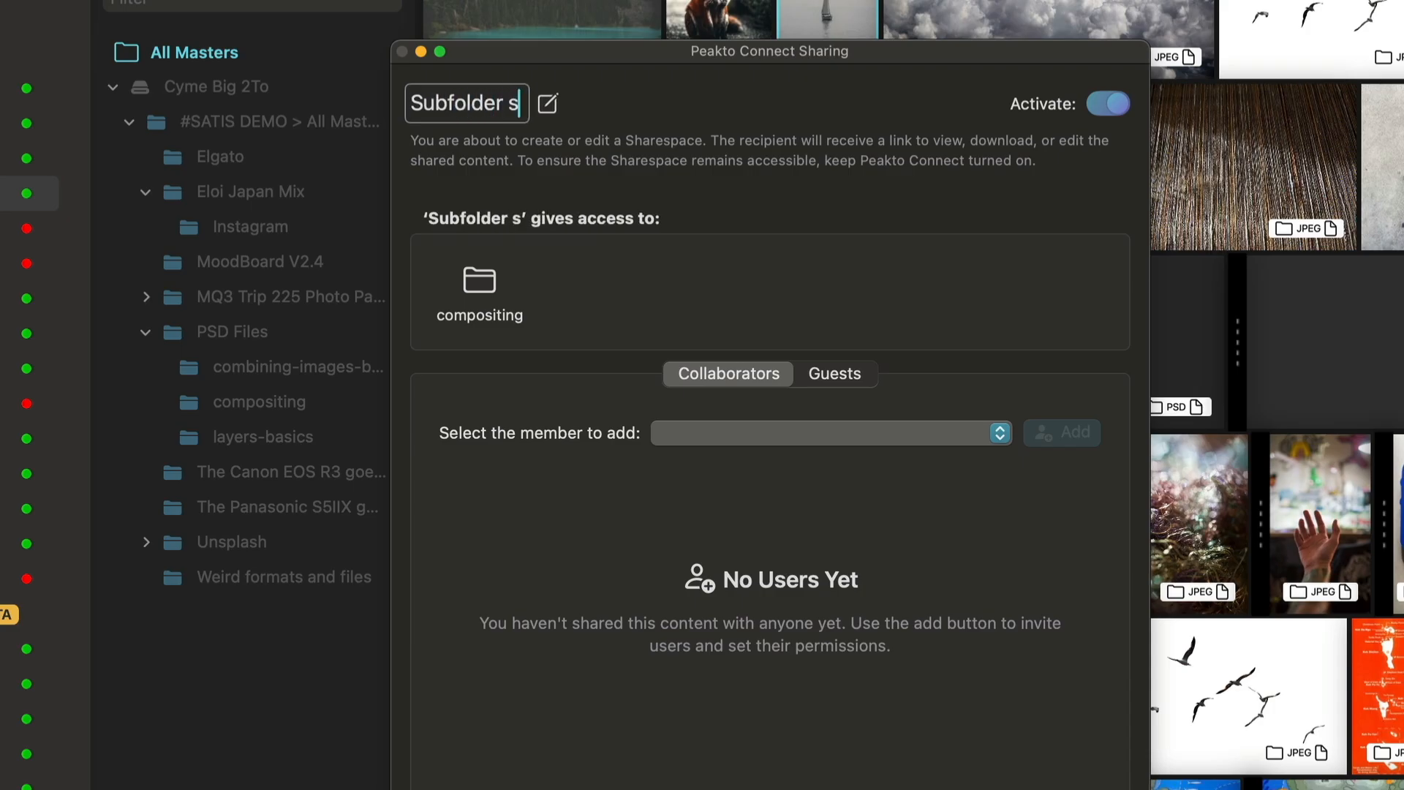
type("harespace")
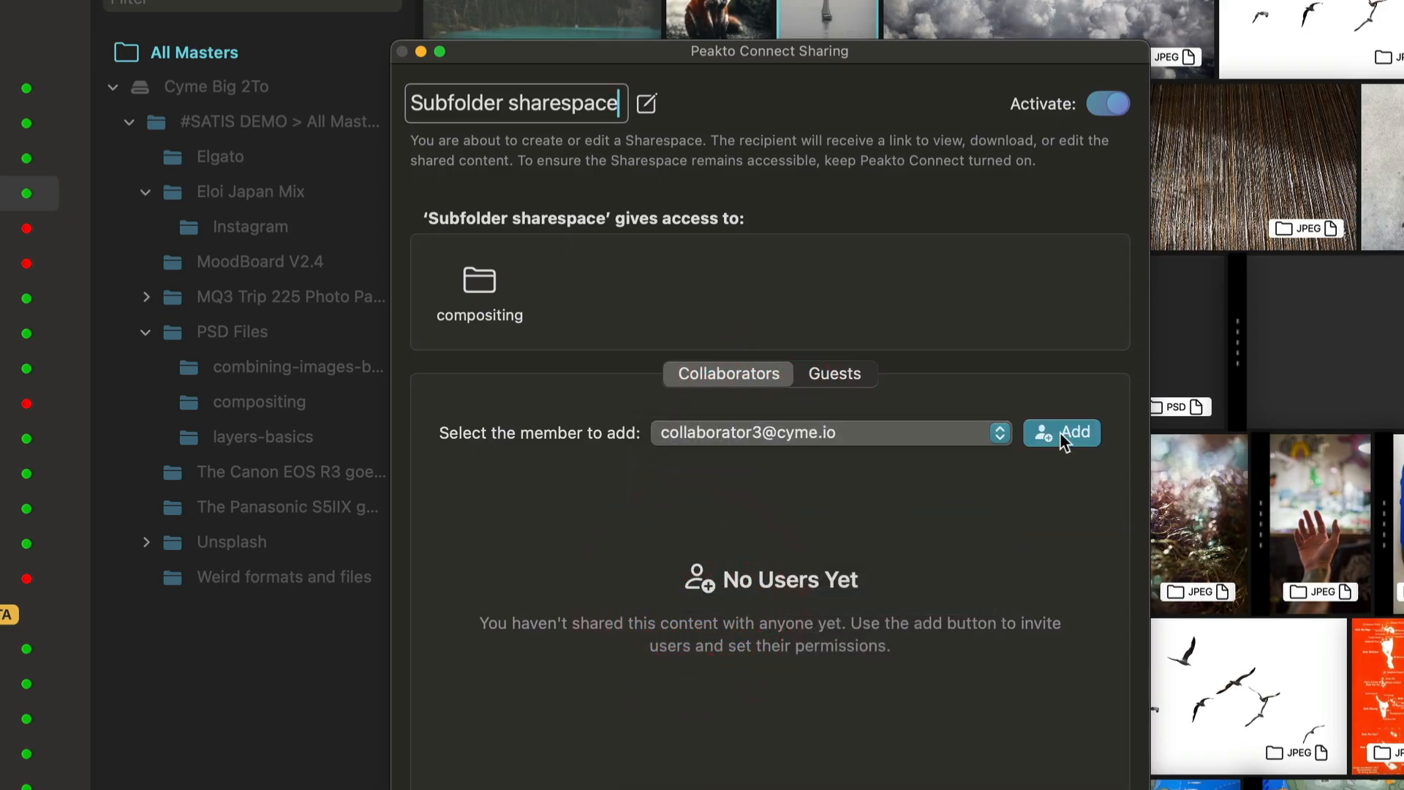
- Add the selected collaborator to 'Subfolder sharespace' and return to the sources library
left_click(1061, 432)
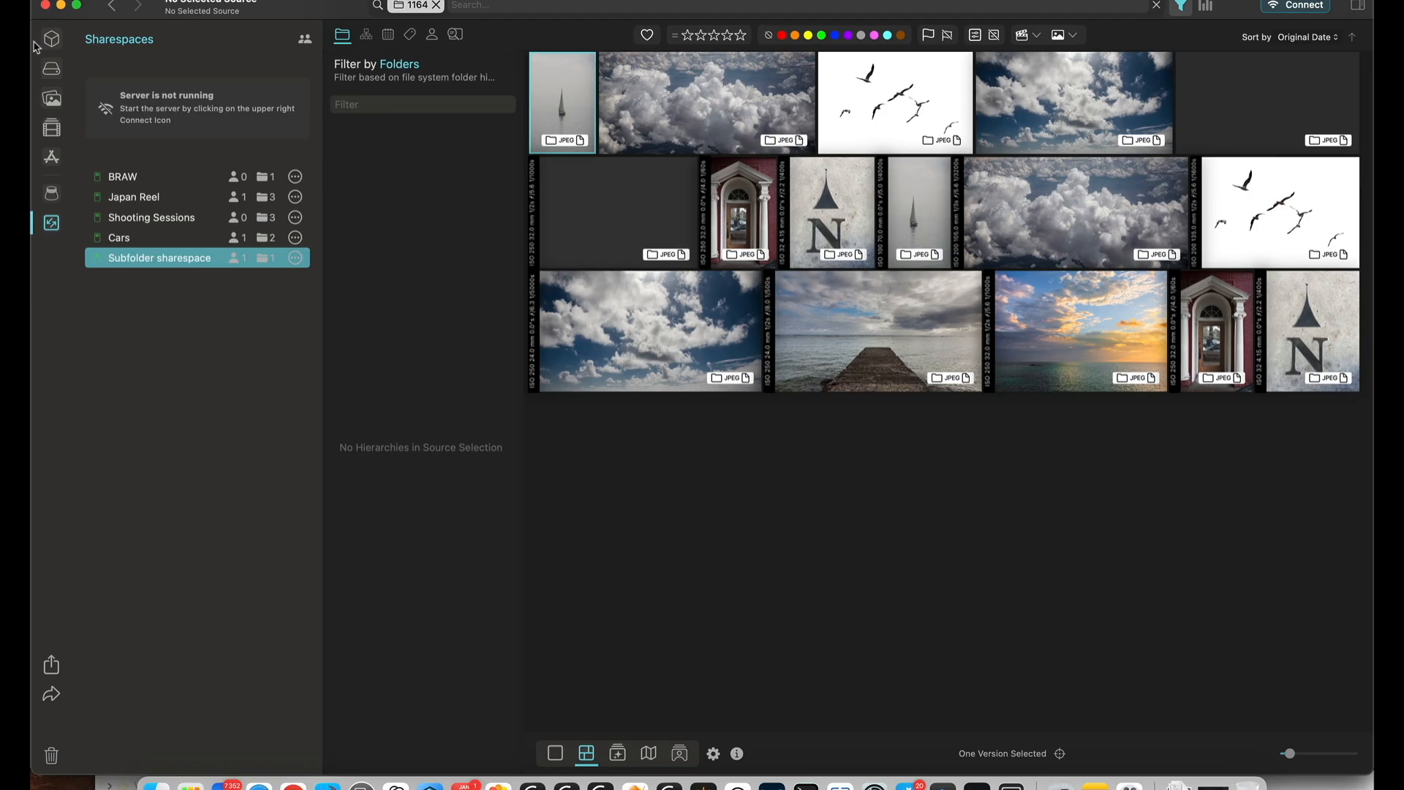
left_click(50, 38)
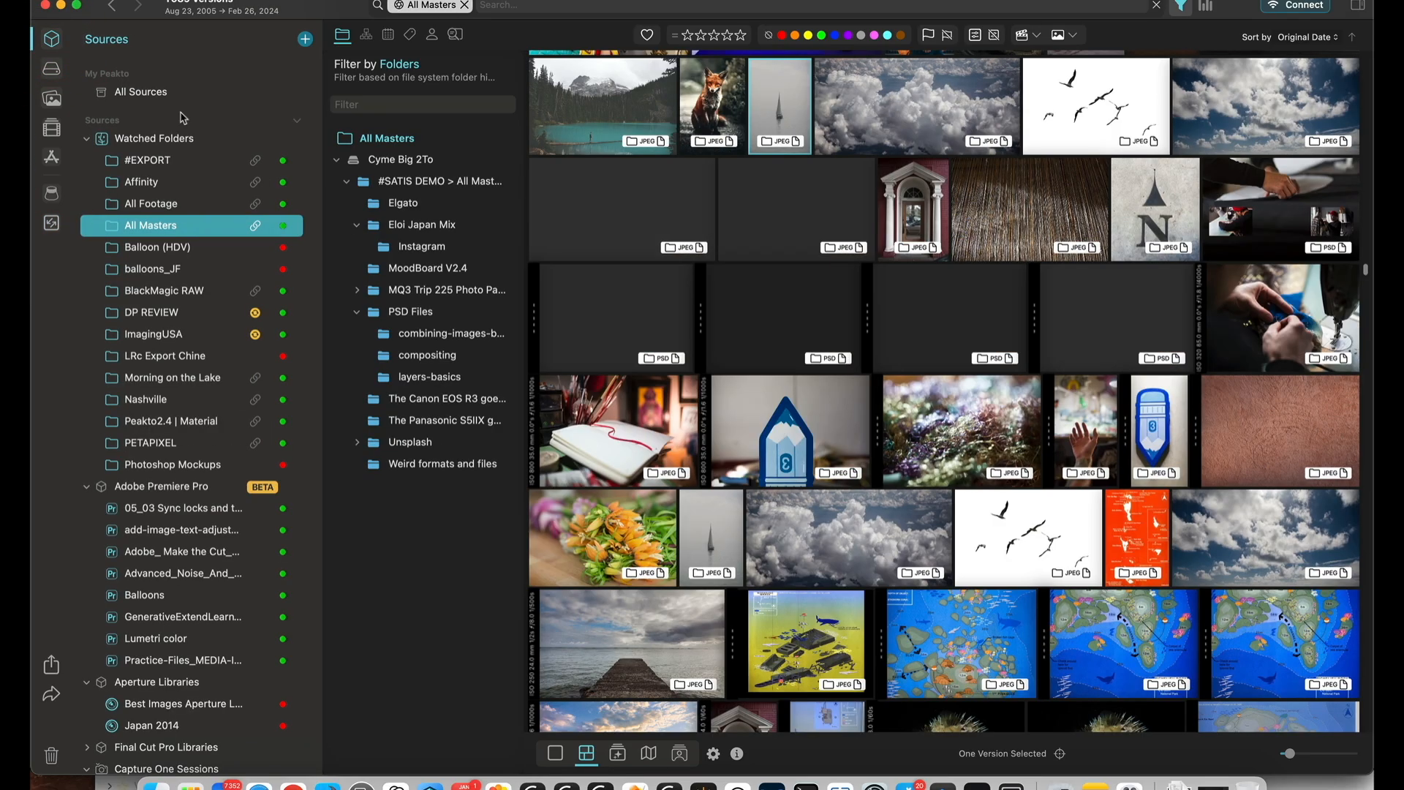